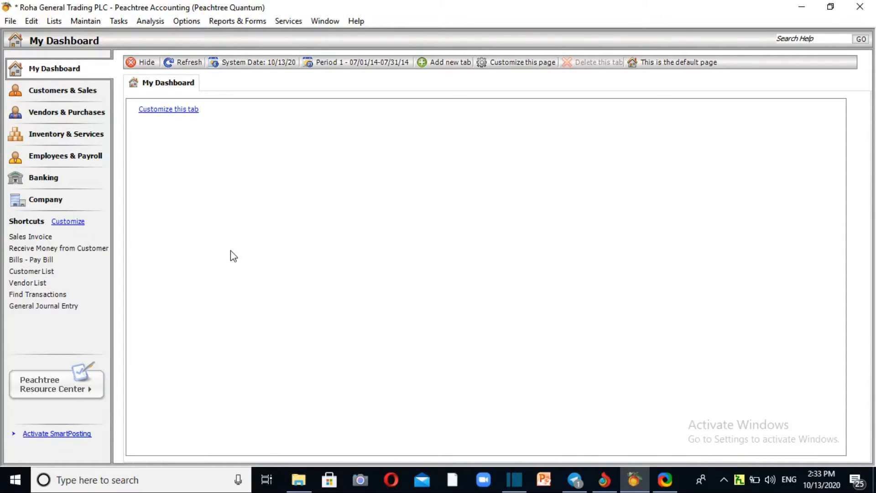
mouse_move(283, 236)
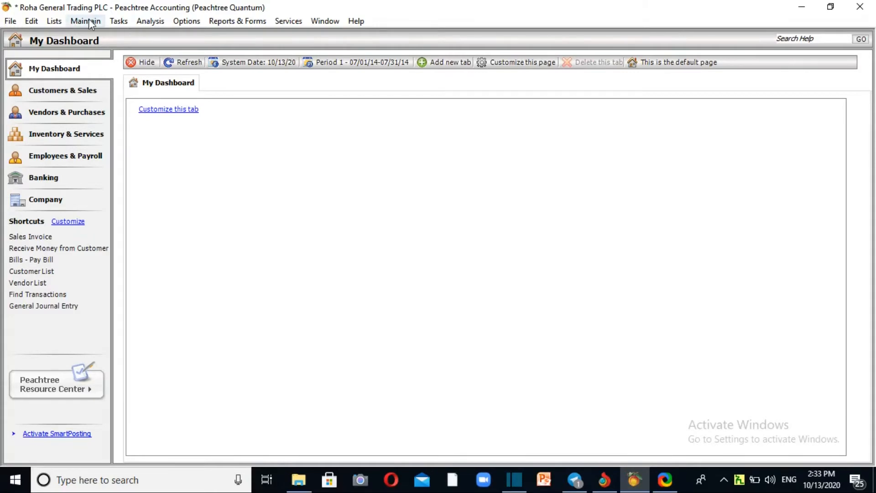
Browse the Tasks and Maintain menus for record maintenance options
click(119, 21)
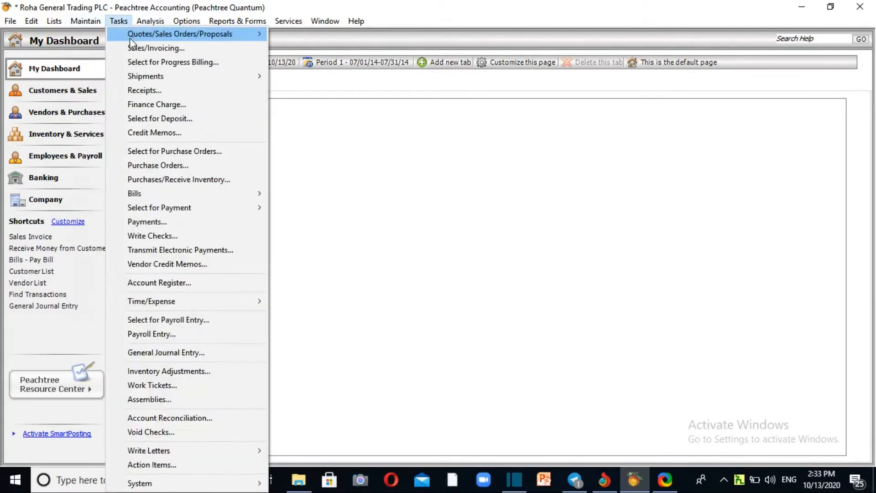
click(85, 21)
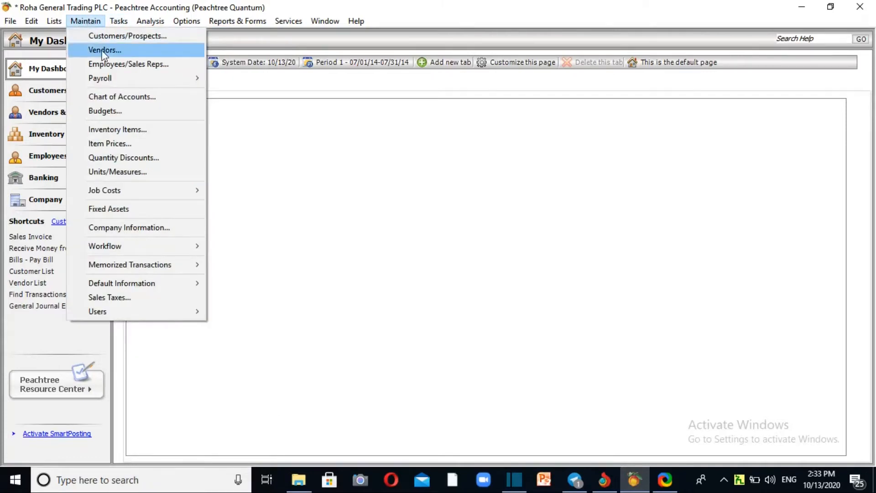
Open Maintain Chart of Accounts with account ID 1, dismissing the error and save popups
click(105, 50)
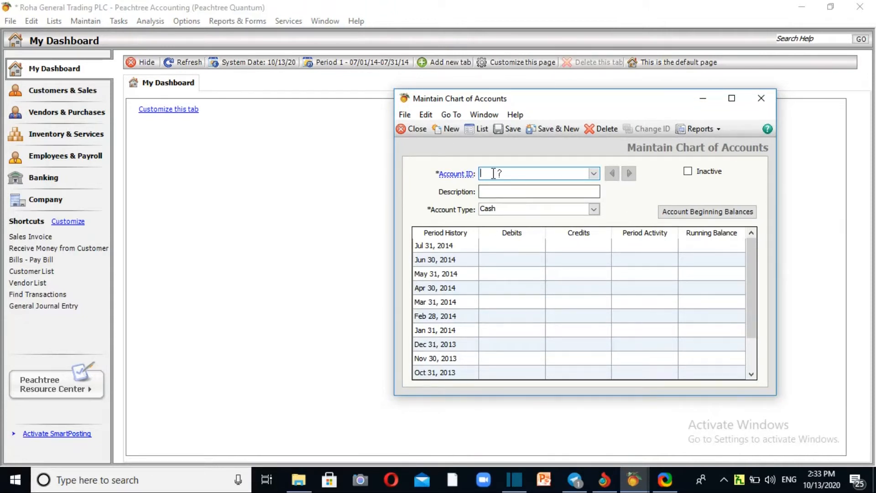
text(1)
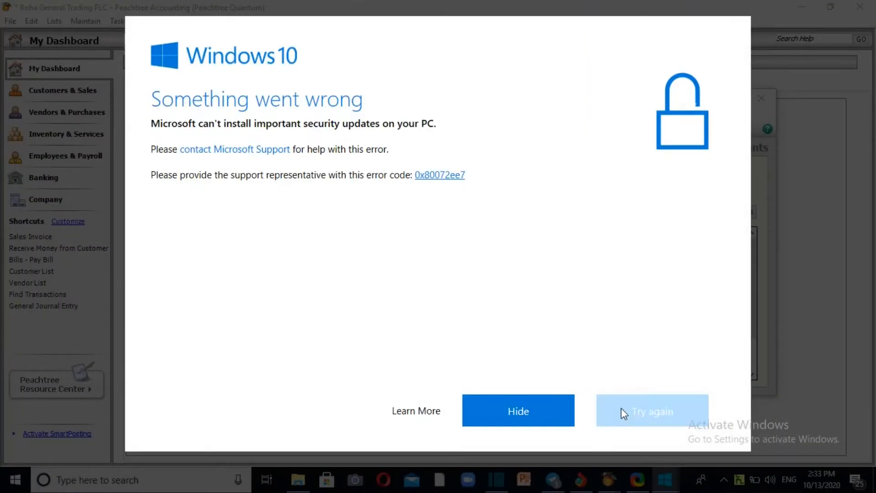
click(518, 411)
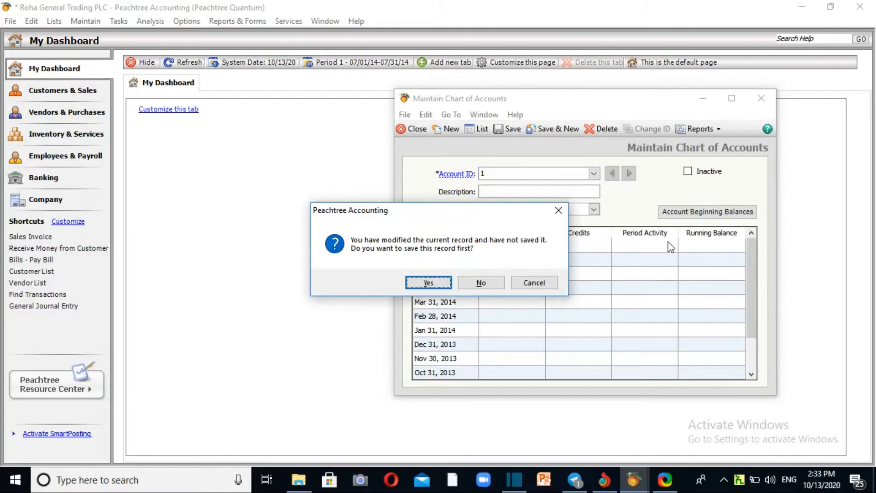
click(481, 282)
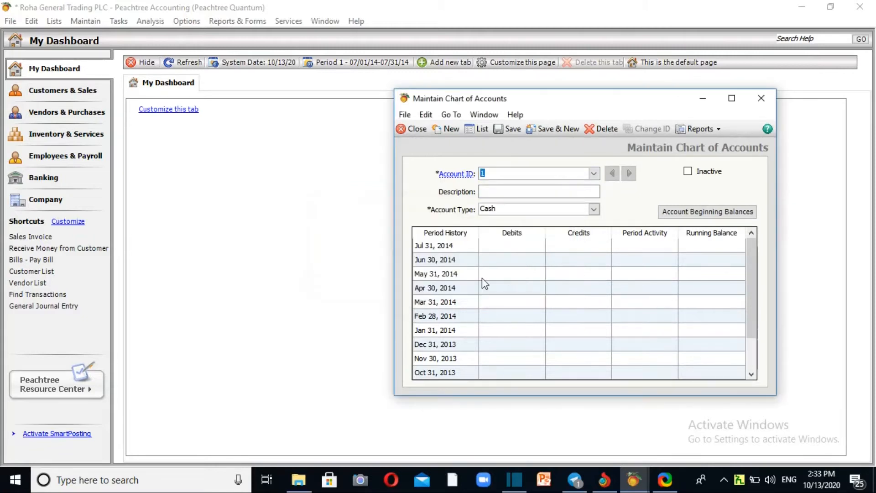
Enter account ID 1010 with the description 'Cash On Hand' and show the account types
text(10)
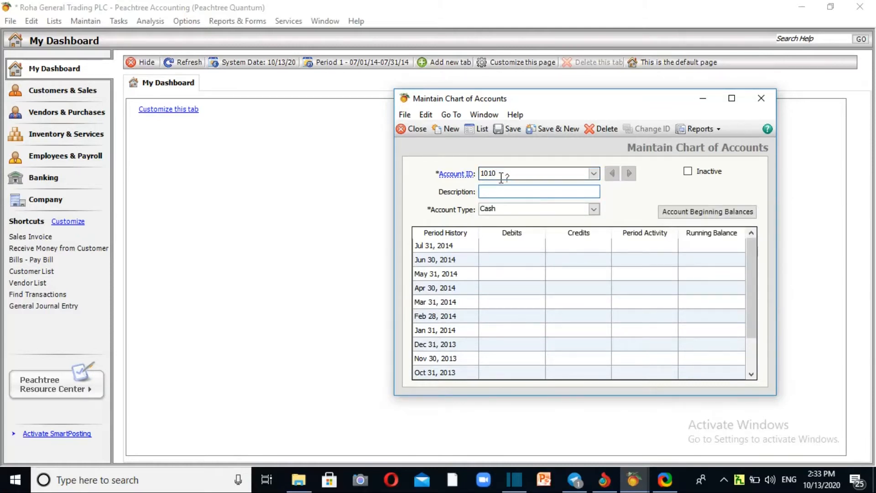
text(Cash On H)
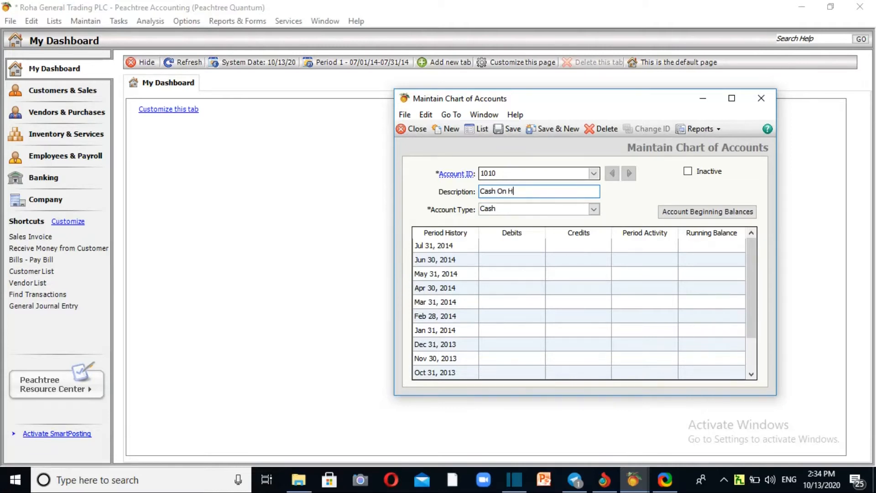
text(and)
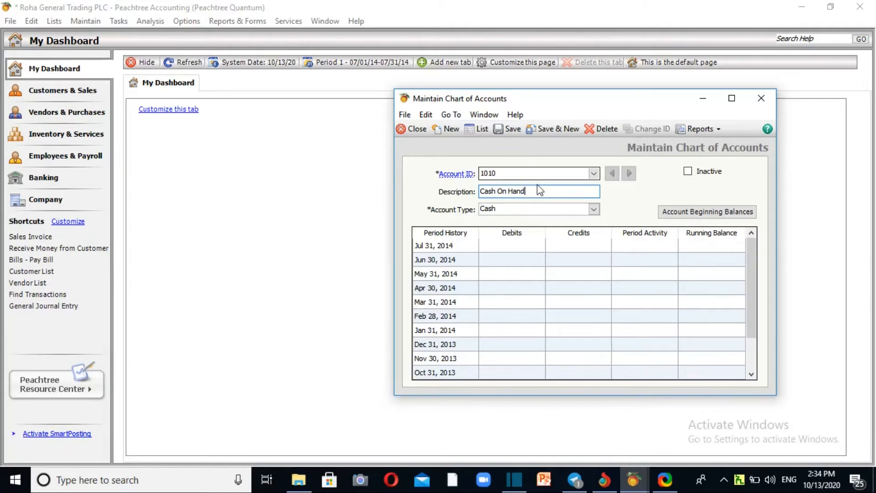
click(594, 208)
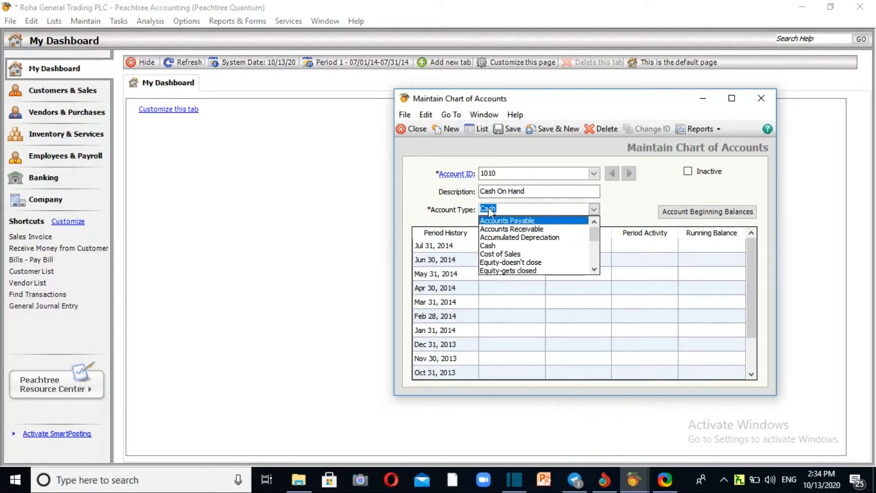
Pick Cash from the account type list for account 1010
scroll(down, 3)
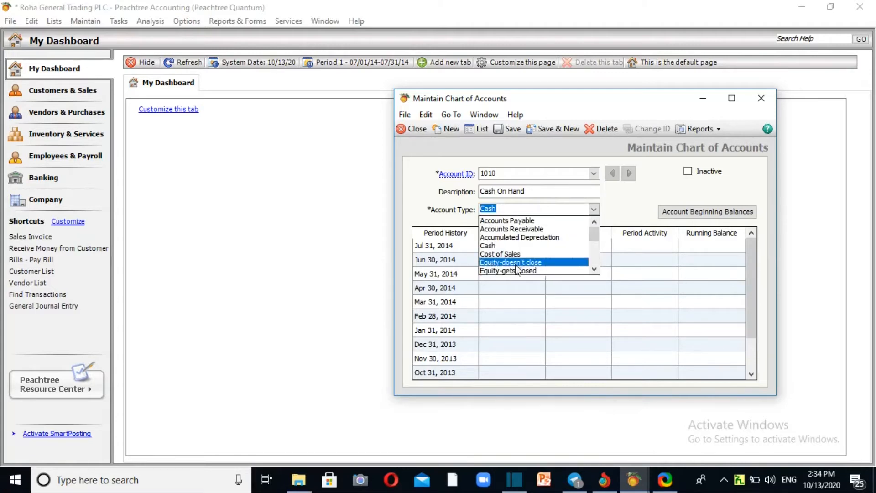
mouse_move(526, 207)
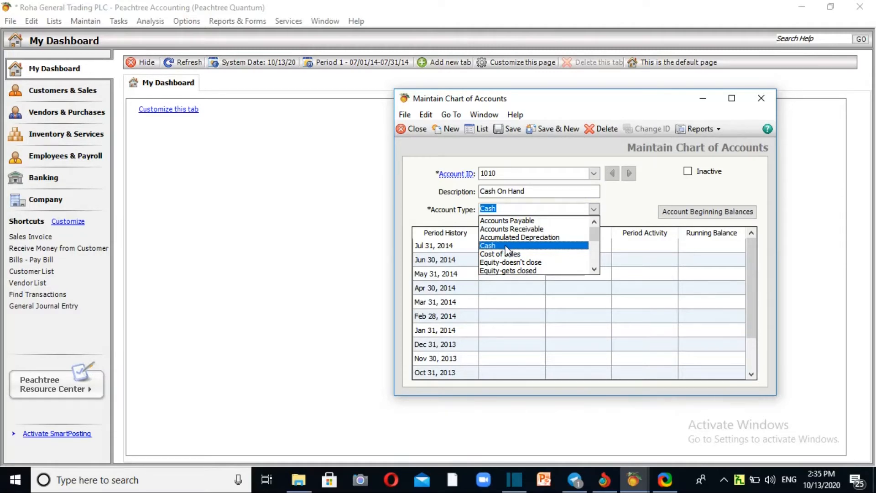
click(488, 245)
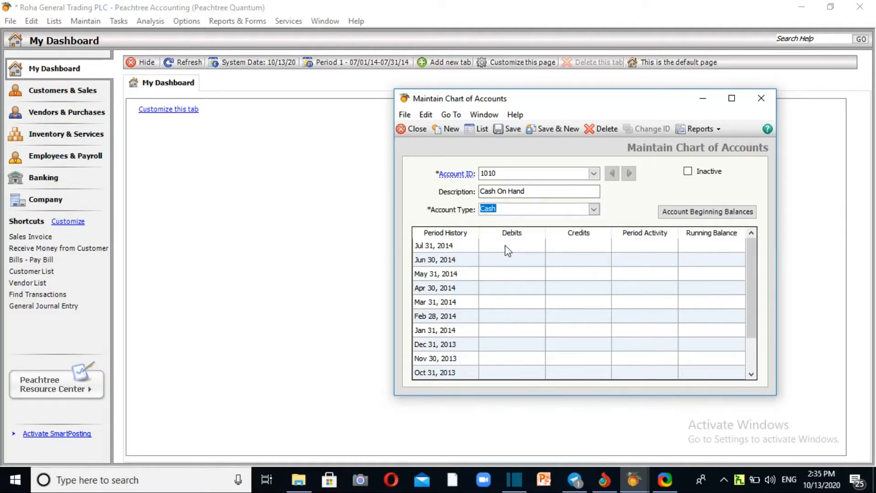
mouse_move(564, 245)
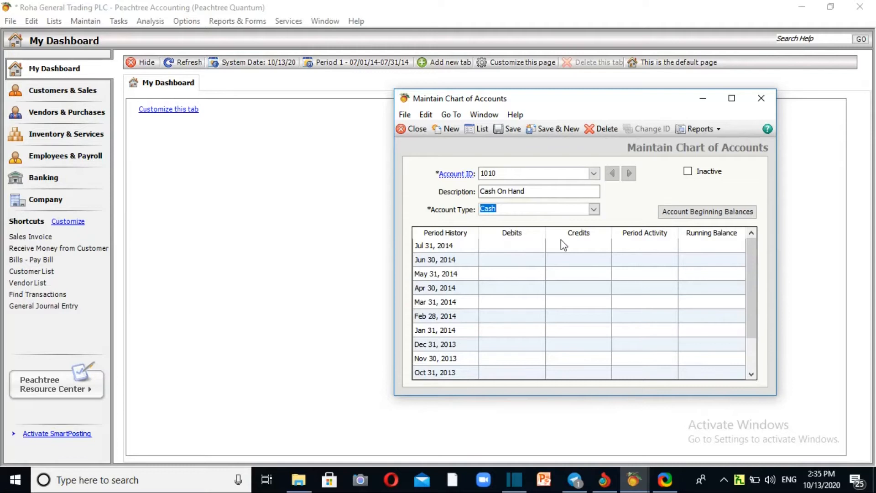
mouse_move(543, 154)
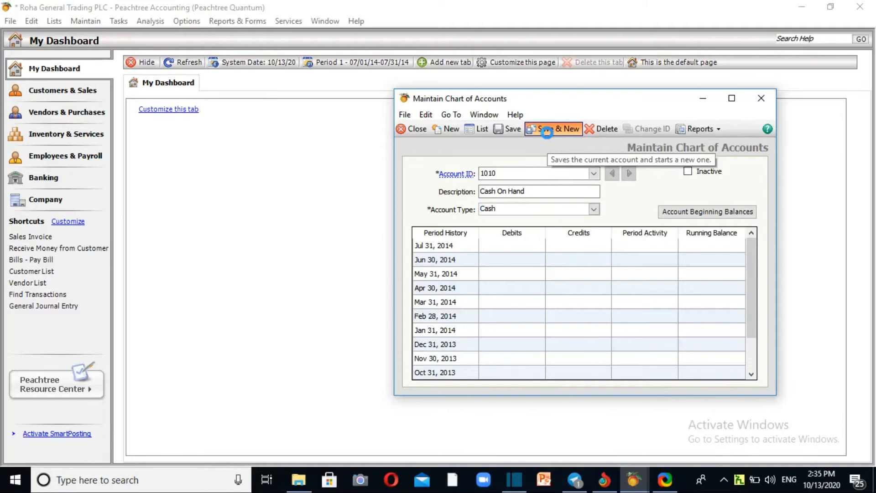
Save account 1010, then add and save 1110 Account Receivable as Accounts Receivable type
click(548, 129)
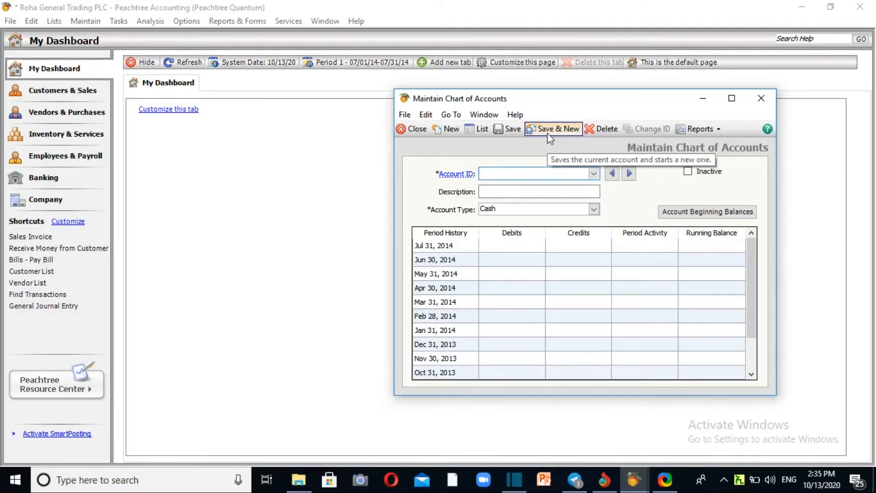
text(1110)
click(539, 191)
text(Account Recei)
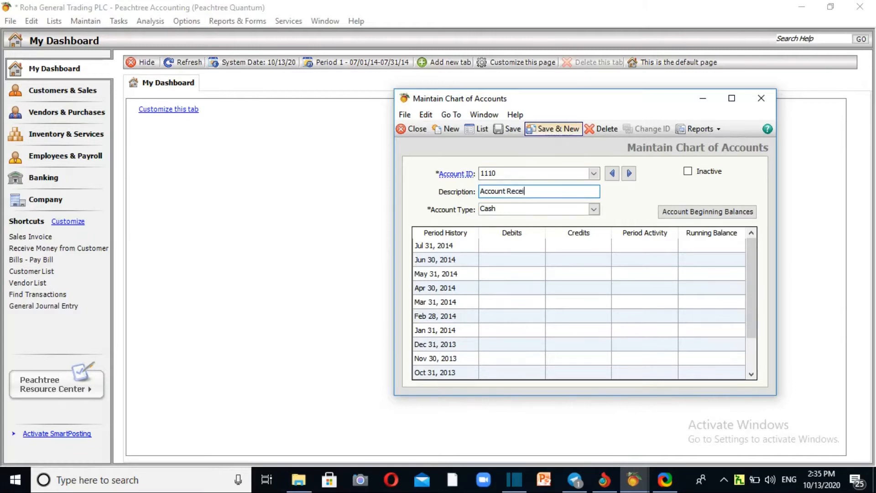
text(vable)
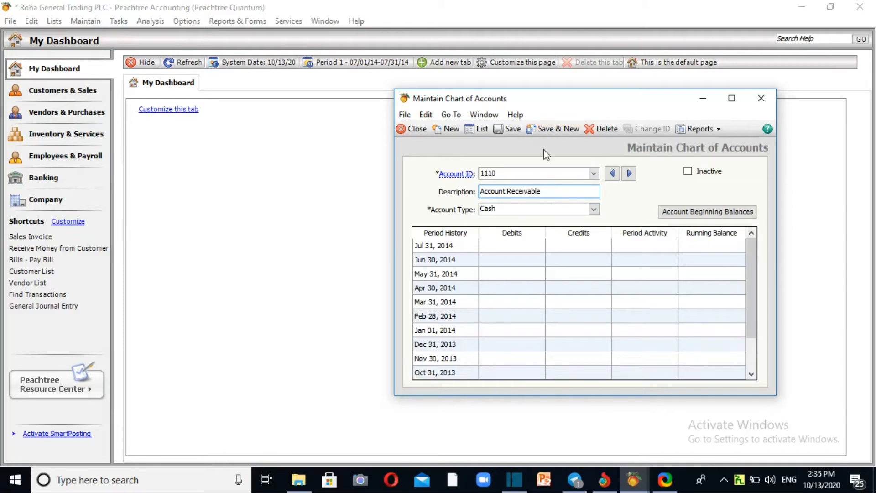
click(593, 209)
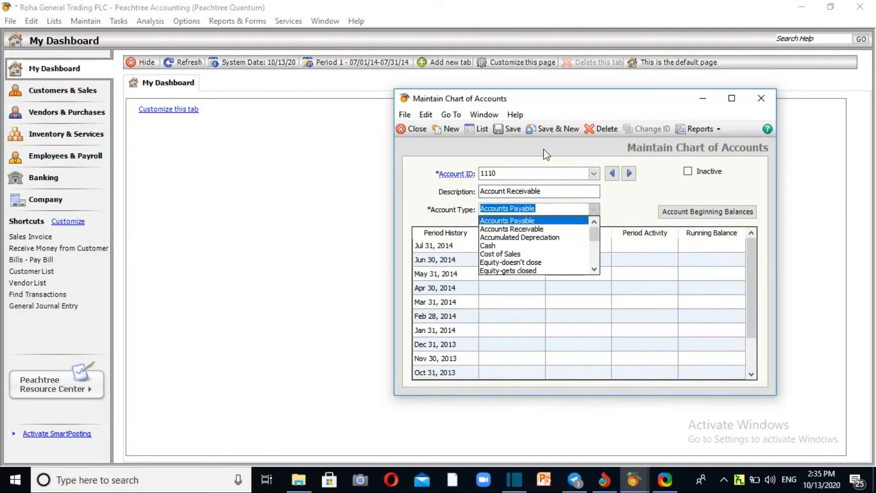
click(512, 229)
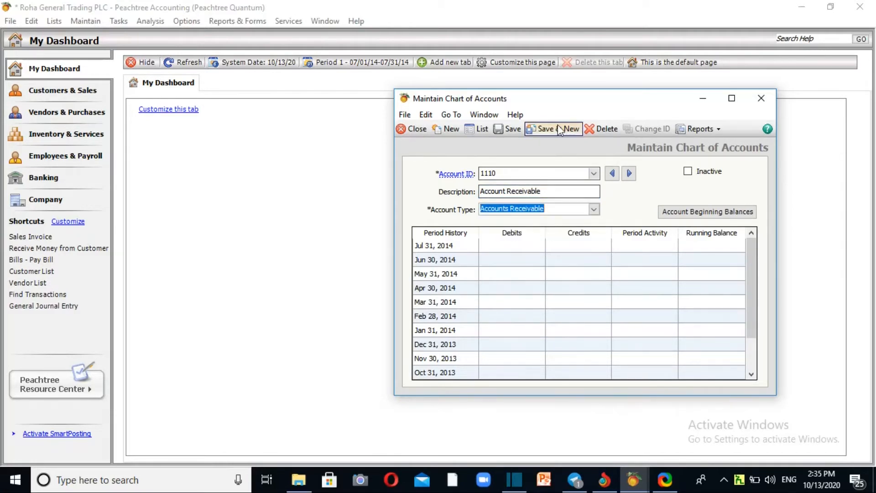
click(553, 129)
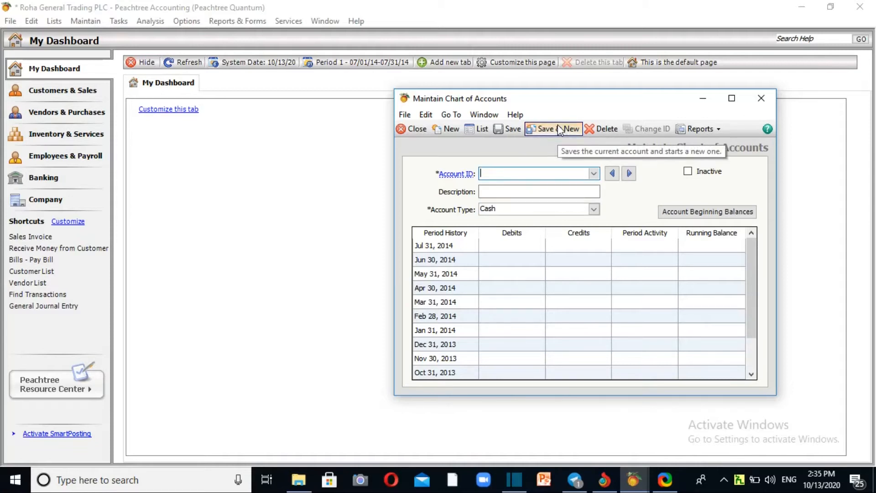
Enter 1420 'Merchandise Inventory', set its type to Inventory, and save it
text(1420)
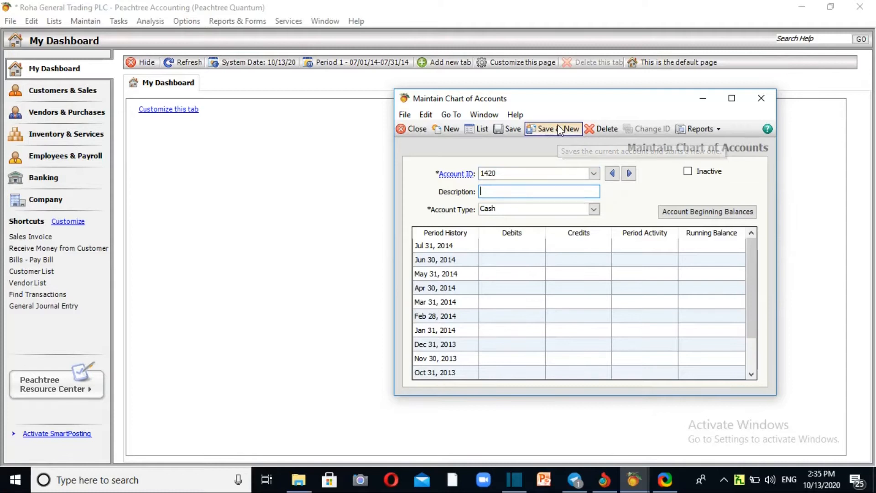
text(Mer)
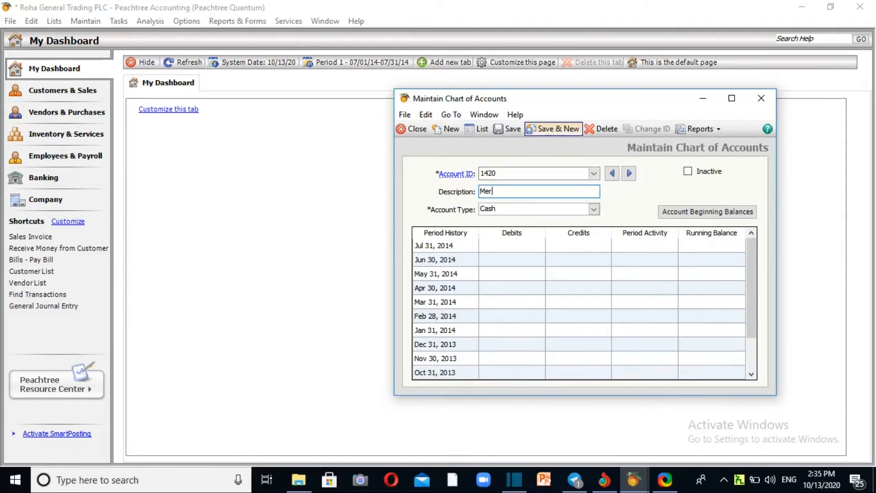
text(chendise)
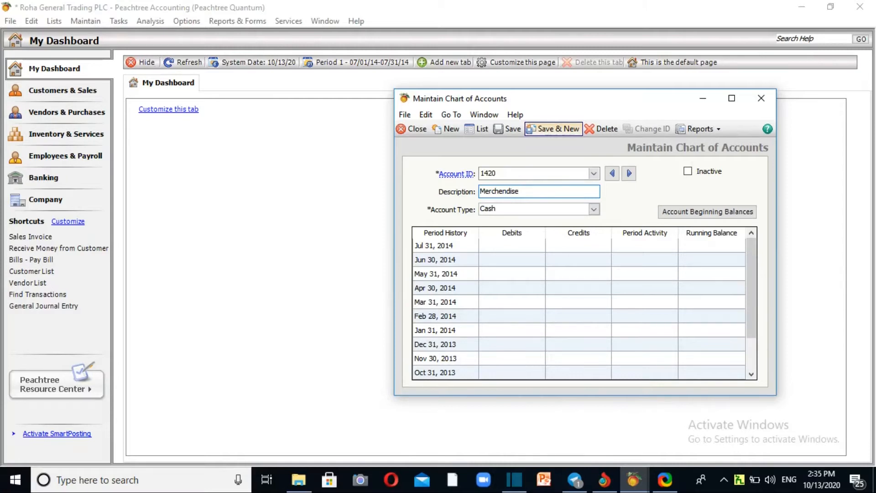
text(Inv)
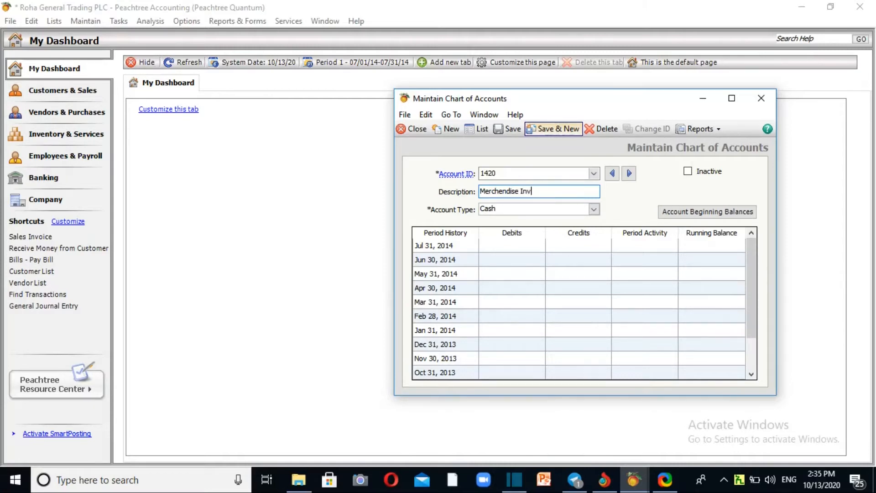
text(entor)
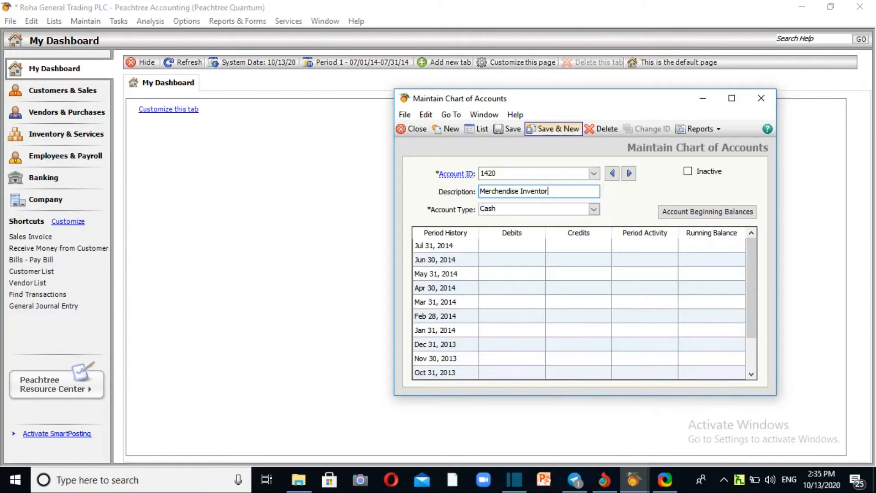
text(y)
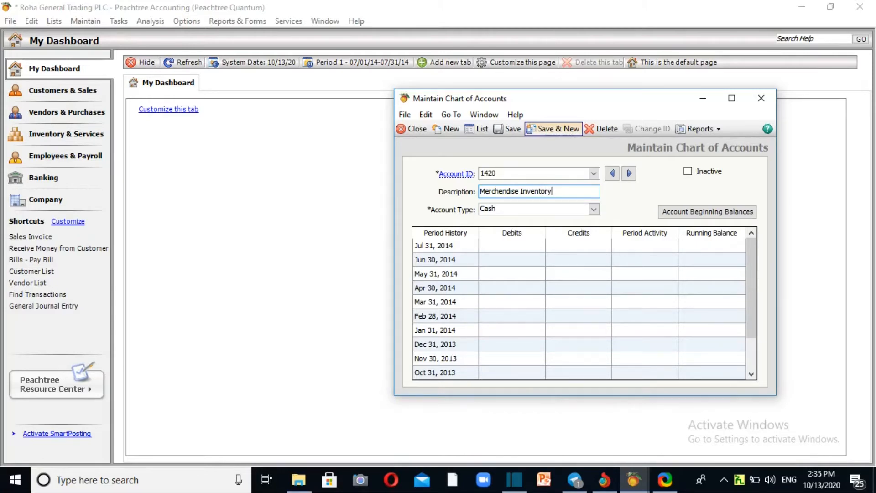
click(594, 209)
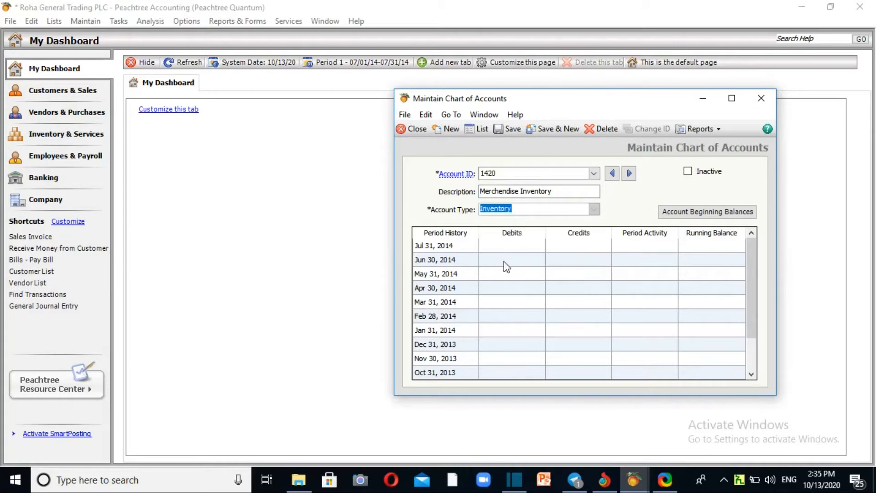
click(558, 128)
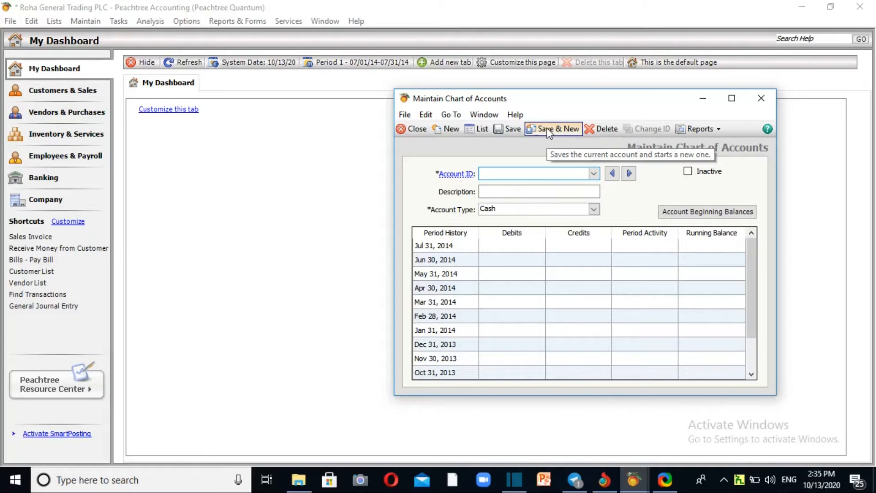
Save account 2000 'Accounts Payble' with the Accounts Payable type, leaving a blank form
text(2000)
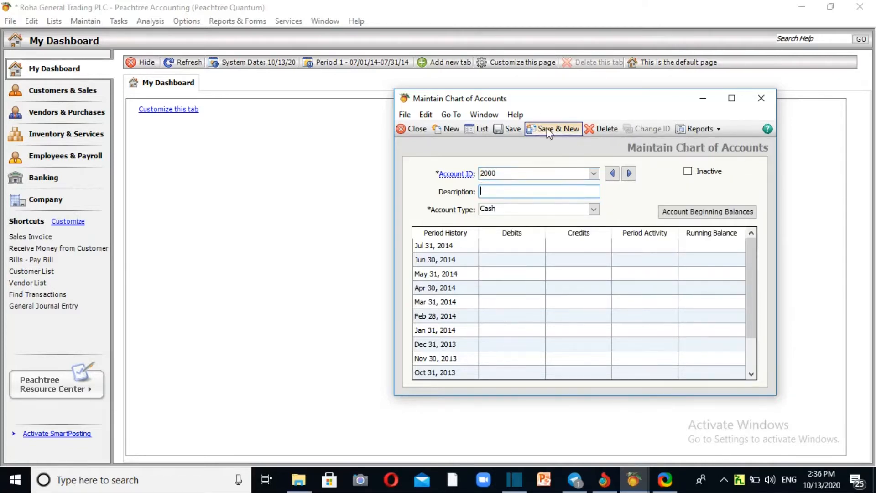
text(Accounts P)
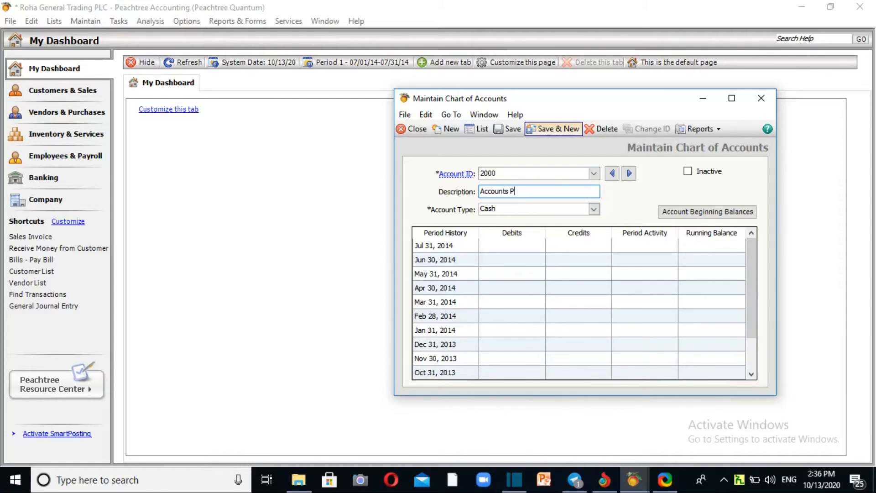
text(ayble)
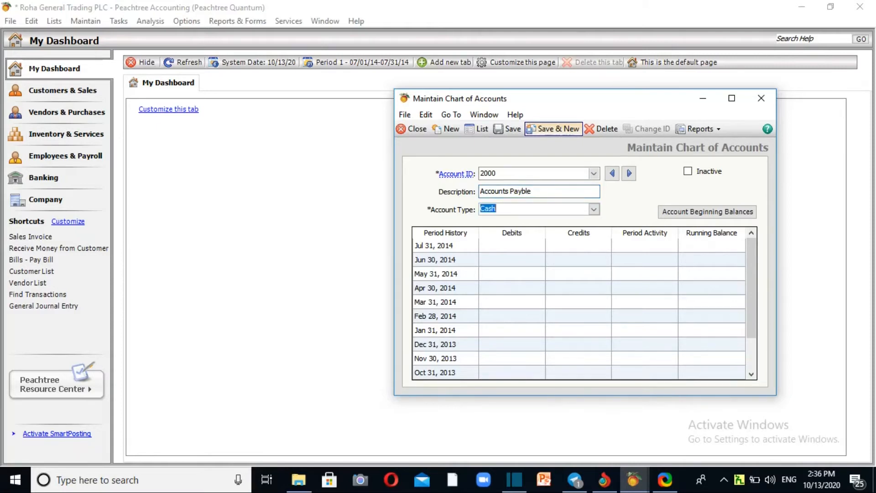
click(594, 208)
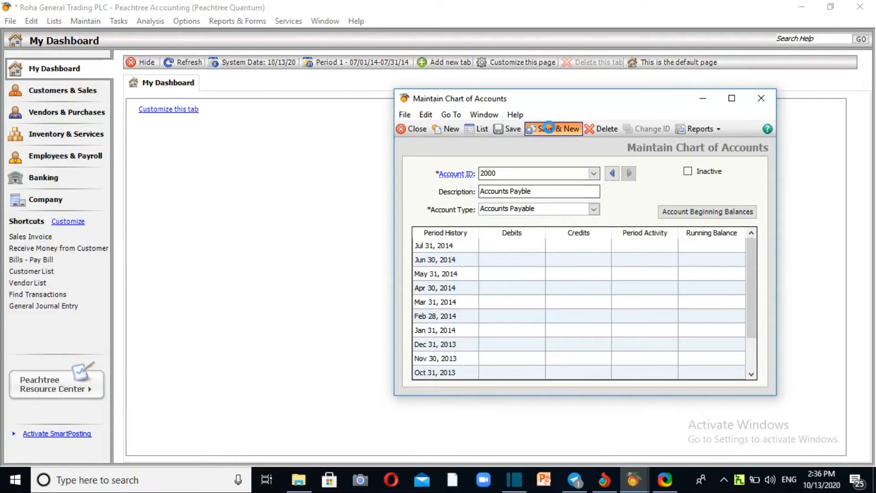
click(554, 129)
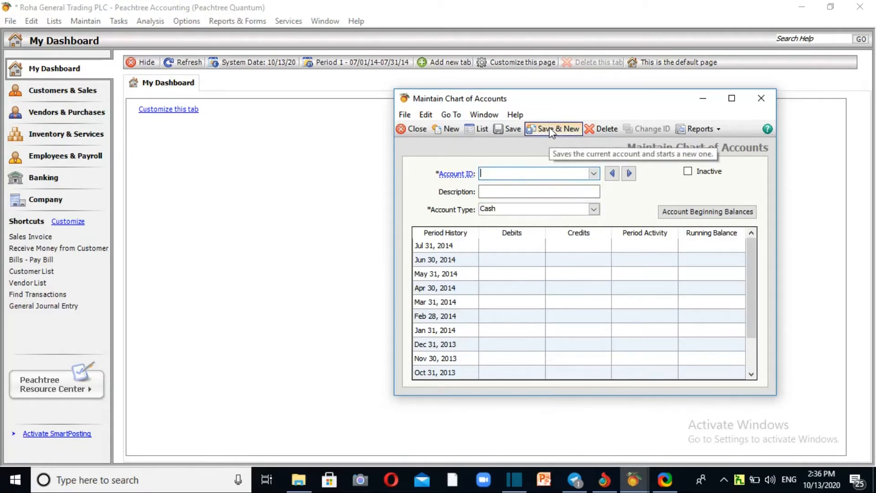
Enter account 3100-01 'Paid Up Capital' with the Equity-doesn't close type
text(3100-01)
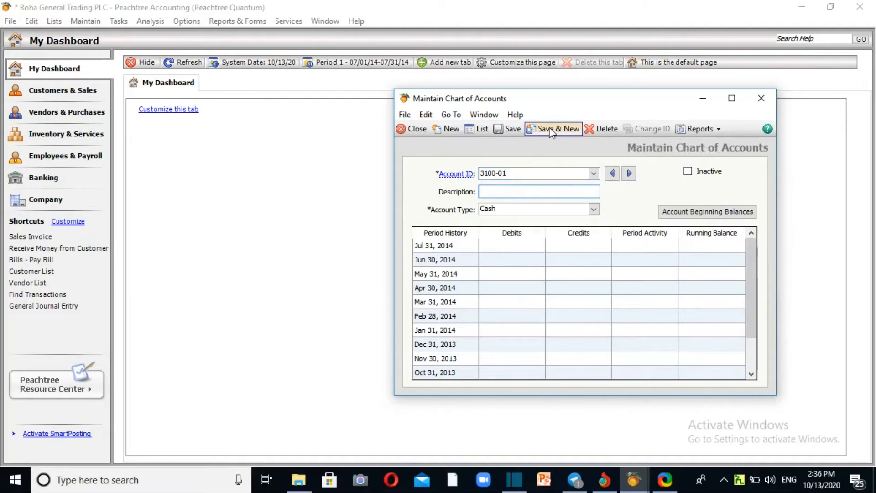
text(Paid U)
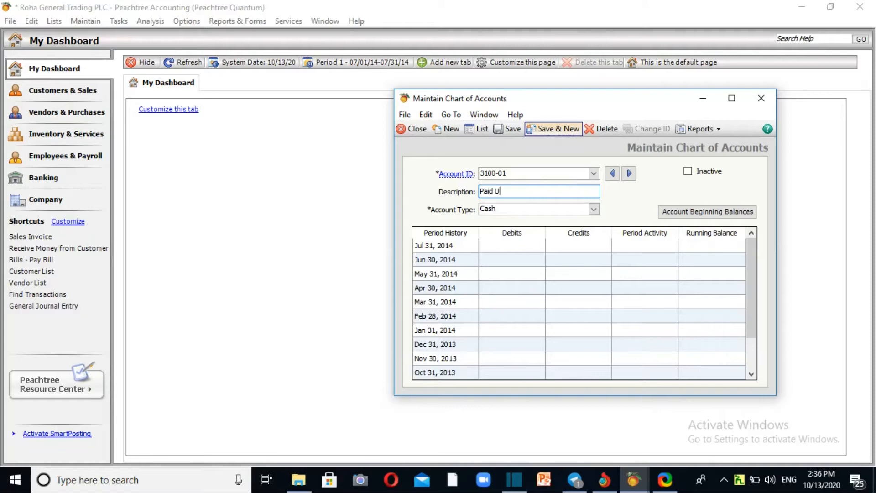
text(pC)
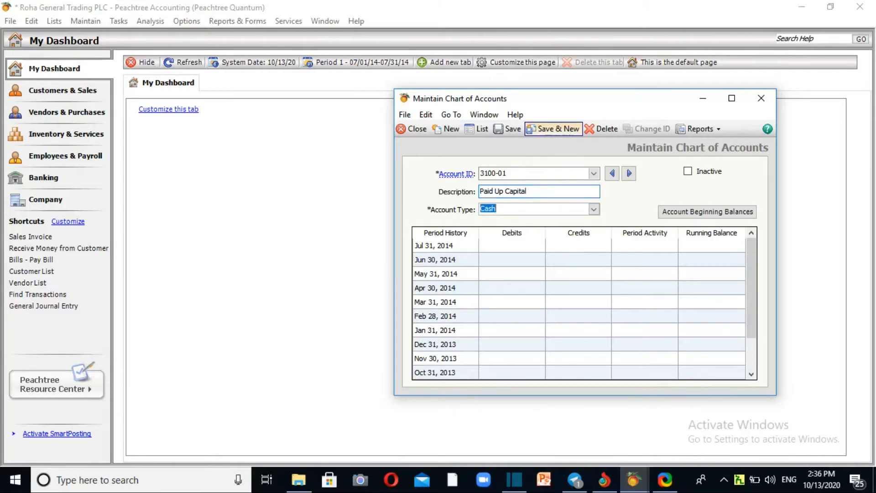
click(594, 209)
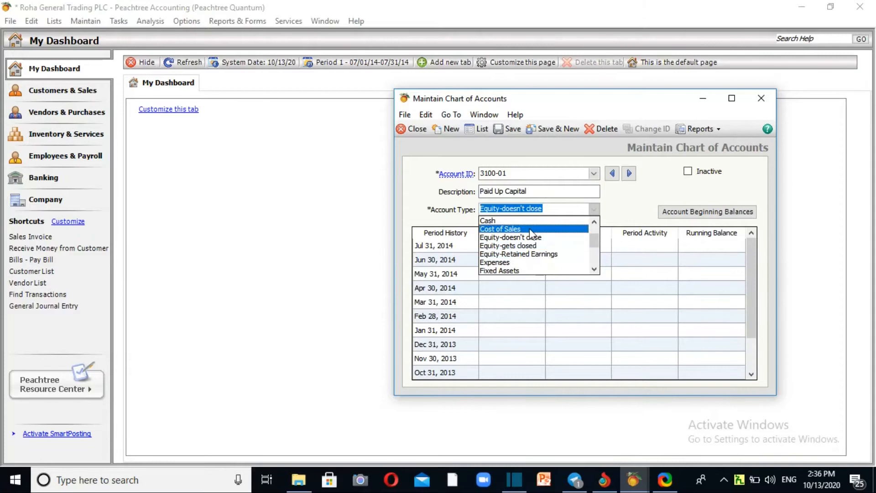
mouse_move(534, 248)
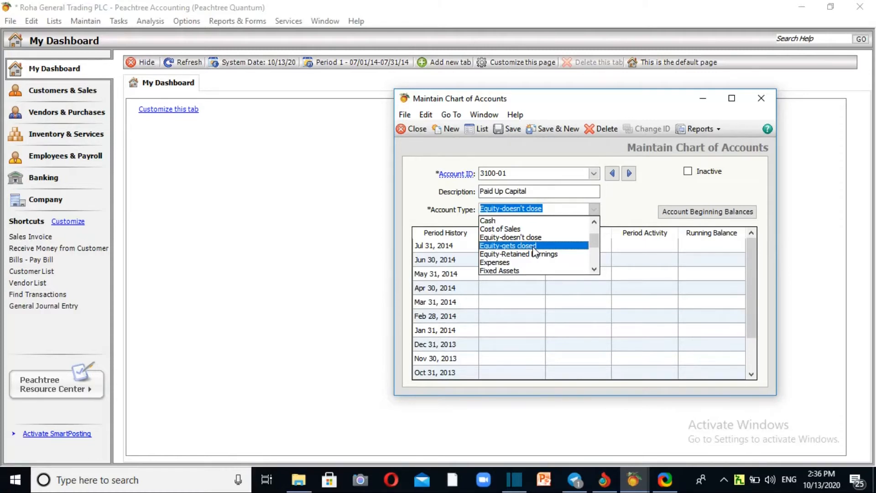
mouse_move(548, 249)
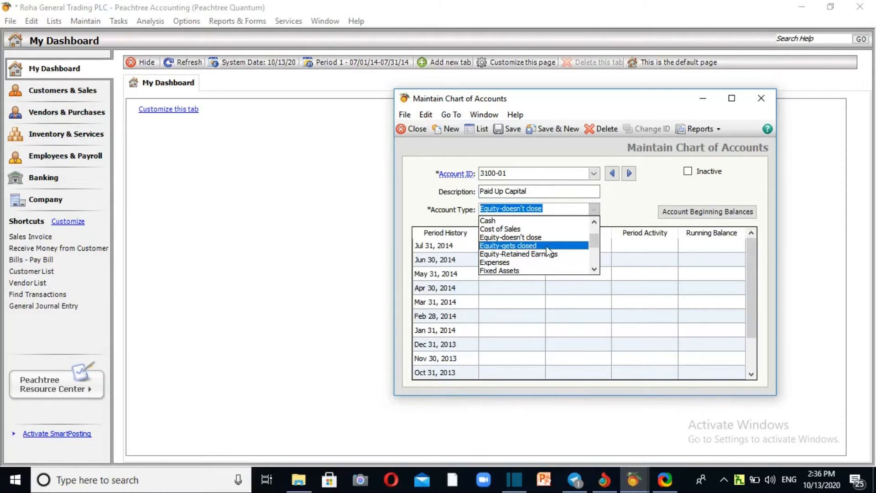
mouse_move(518, 254)
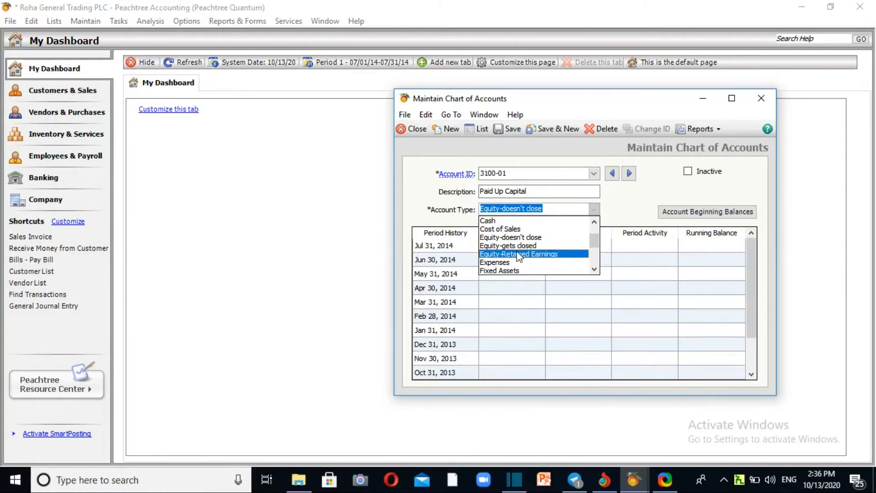
mouse_move(567, 261)
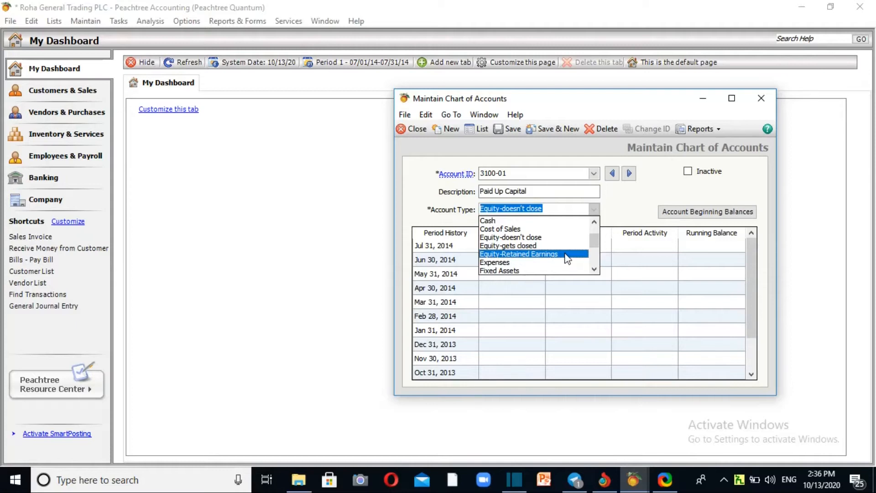
mouse_move(555, 240)
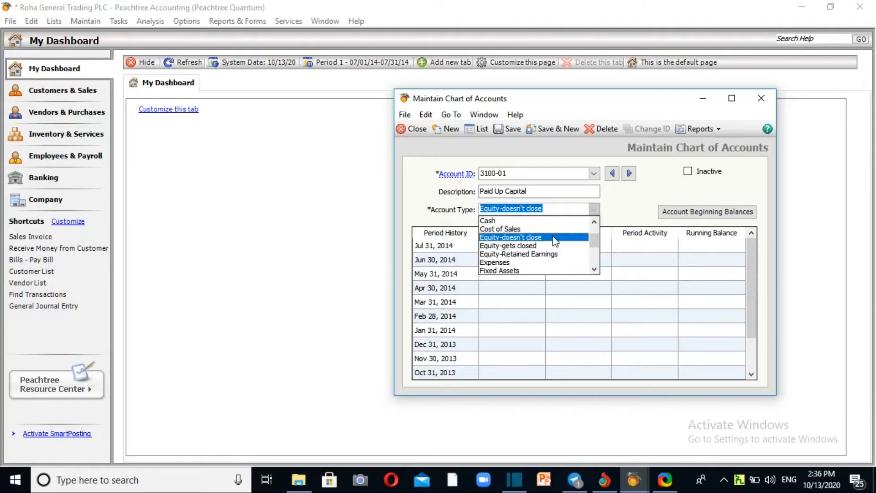
click(511, 237)
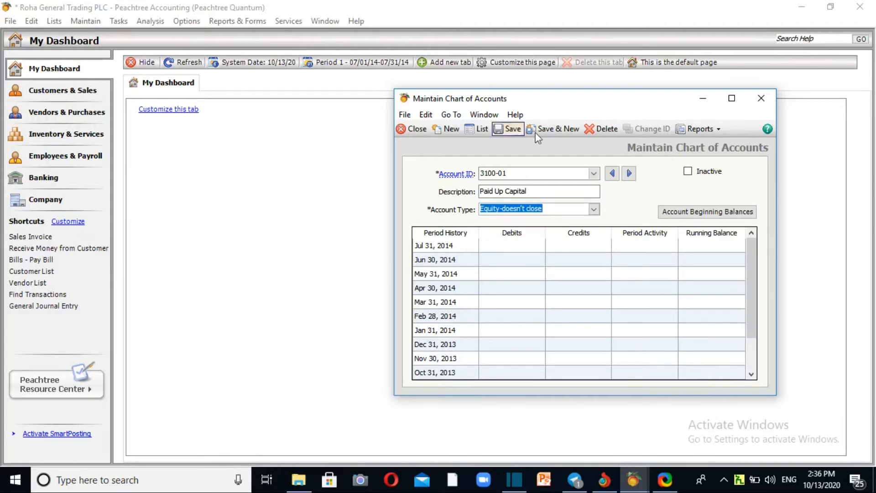
Save 3100-01, save 4100 Sales as Income, and begin entering 5100 Cost of Goods Sold
click(558, 128)
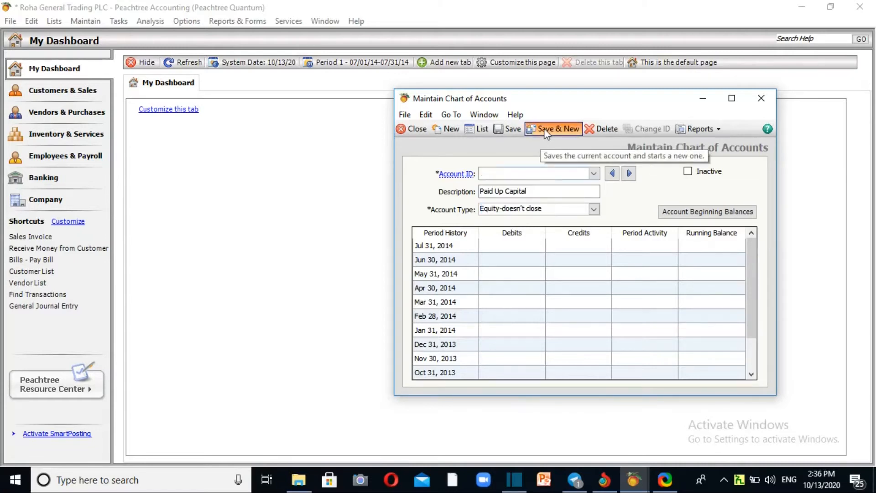
click(558, 129)
text(4100)
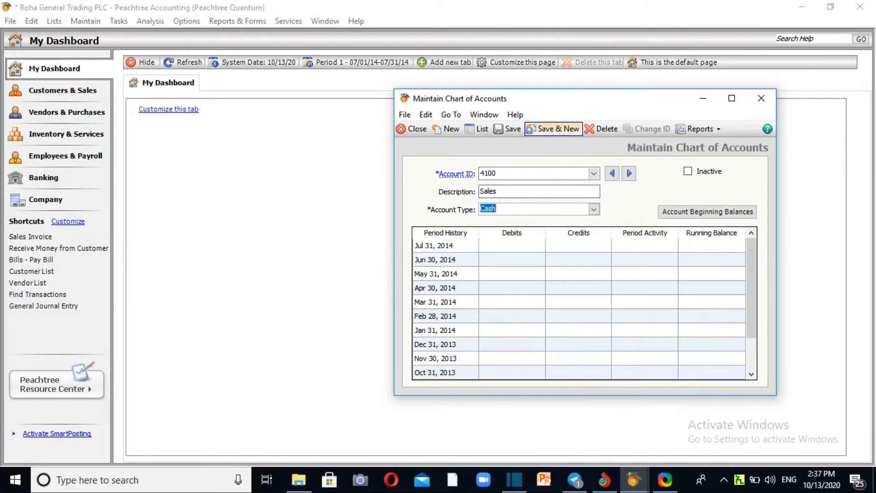
click(594, 209)
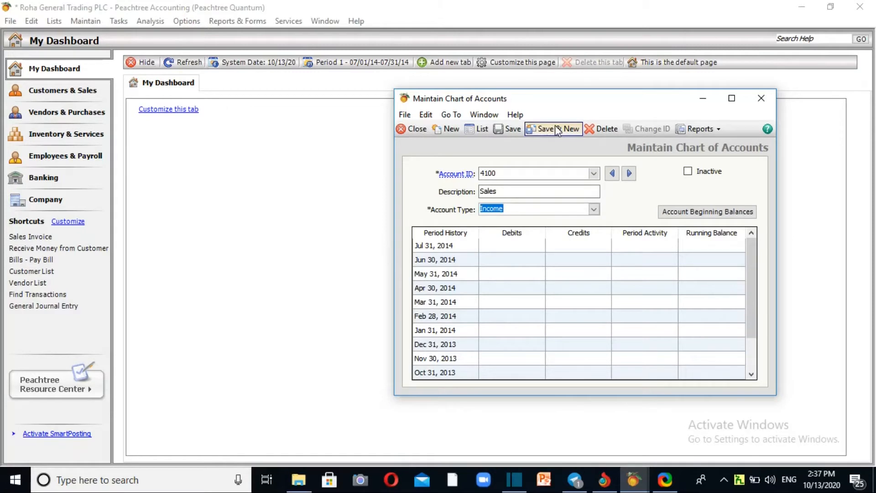
click(553, 129)
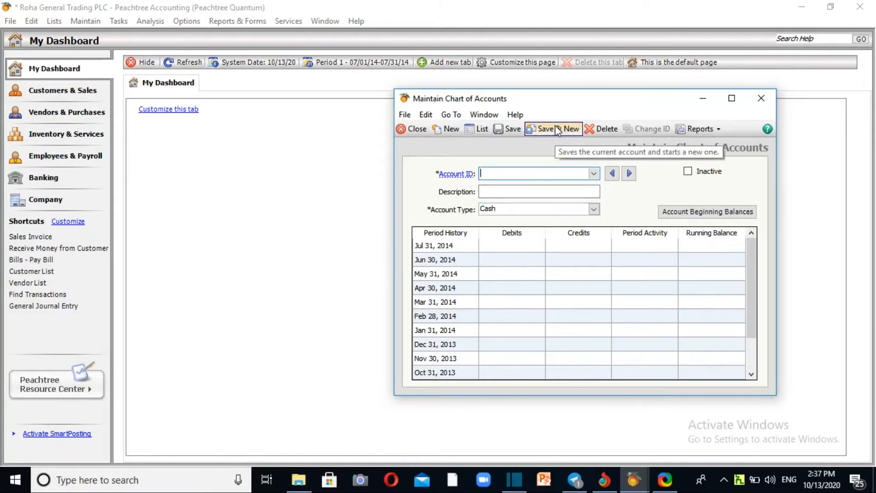
text(5100)
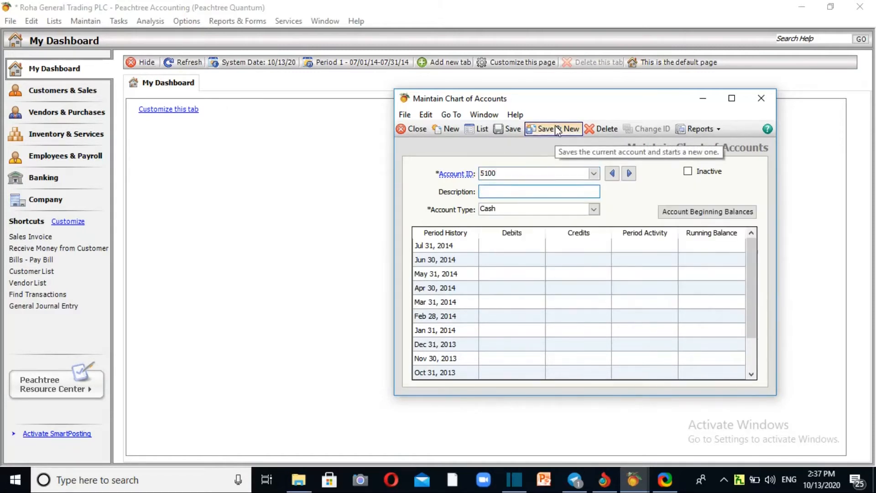
text(Cost of Goods Sold)
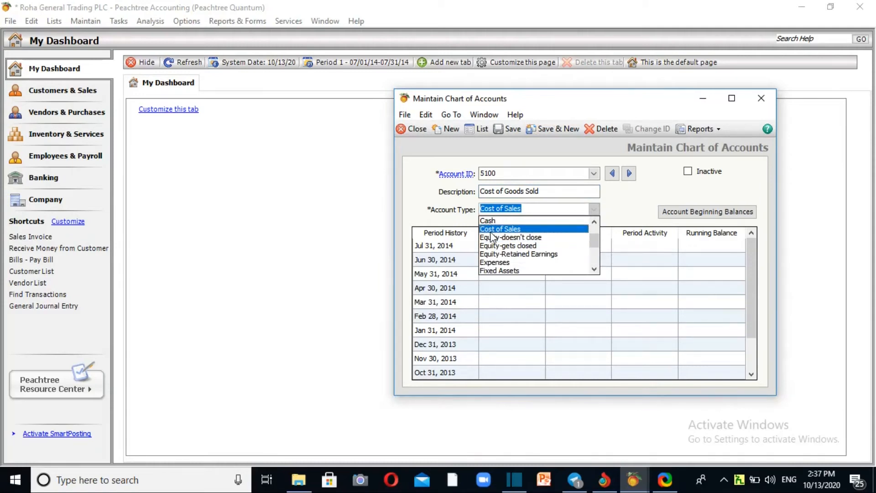
Save Cost of Goods Sold, then save 6100-01 'Salary Snd wages Expenses' as Expenses
click(556, 129)
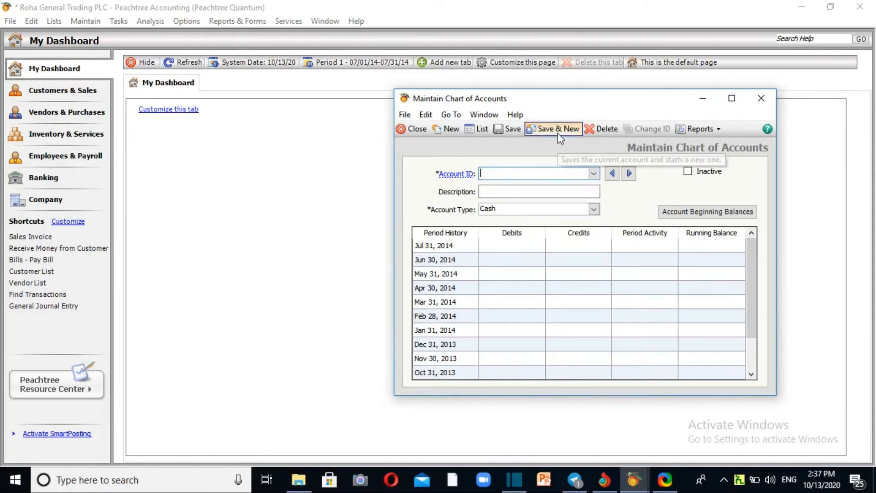
text(6)
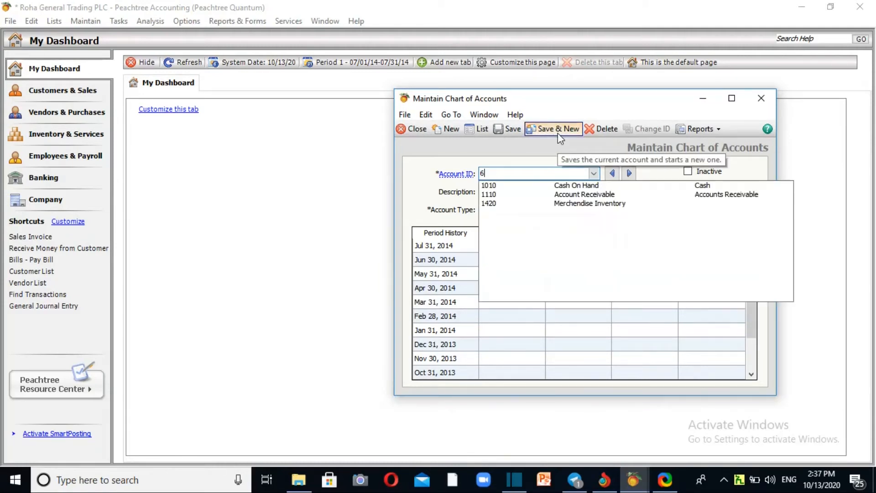
text(100-01)
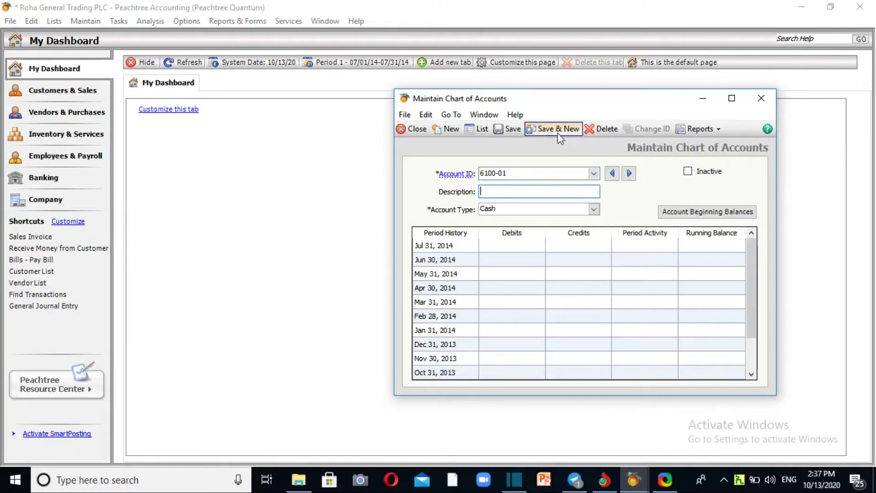
text(Sa)
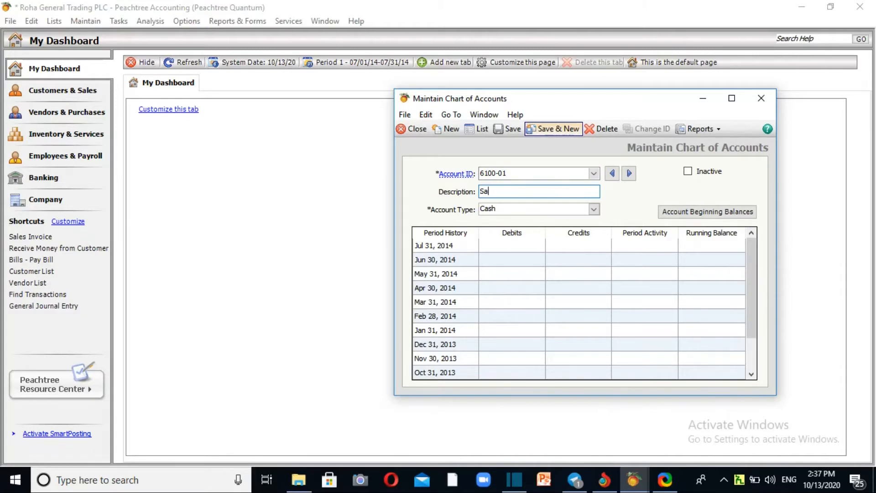
text(lary Snd wages Expenses)
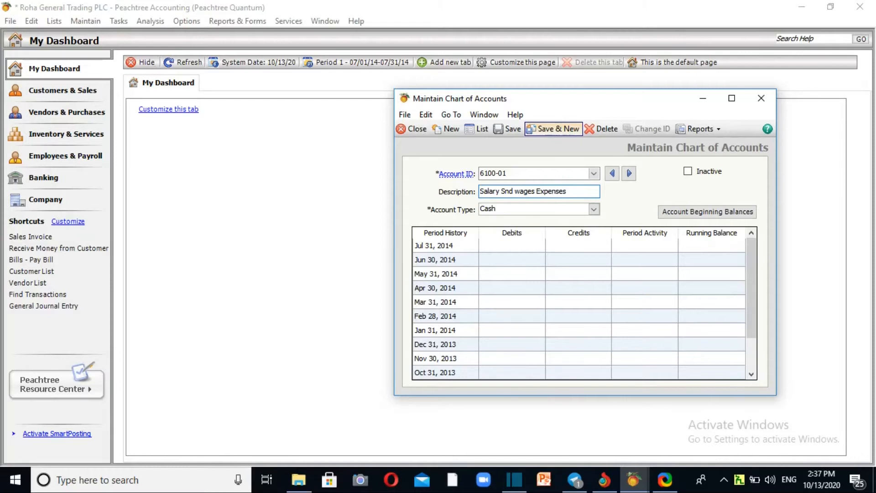
click(594, 208)
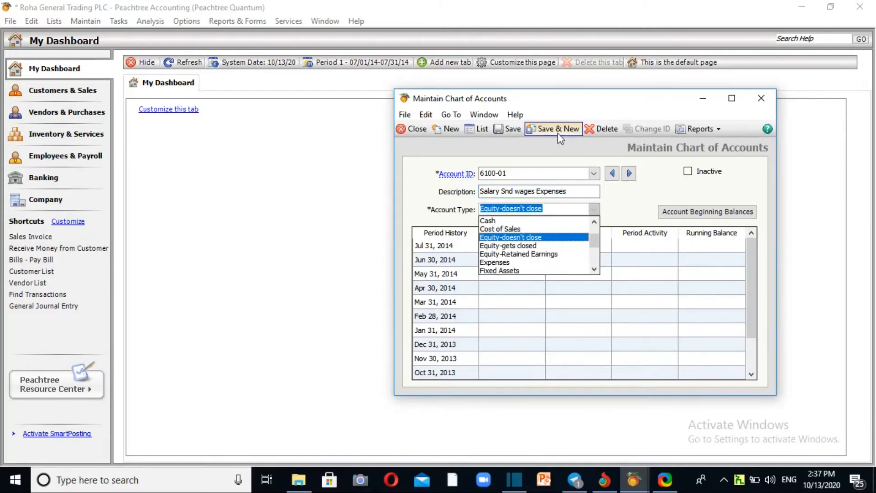
click(495, 262)
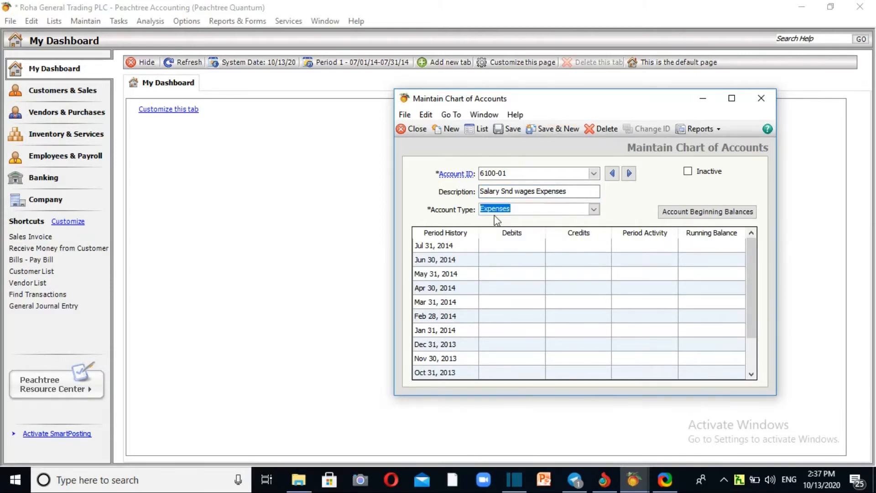
click(556, 129)
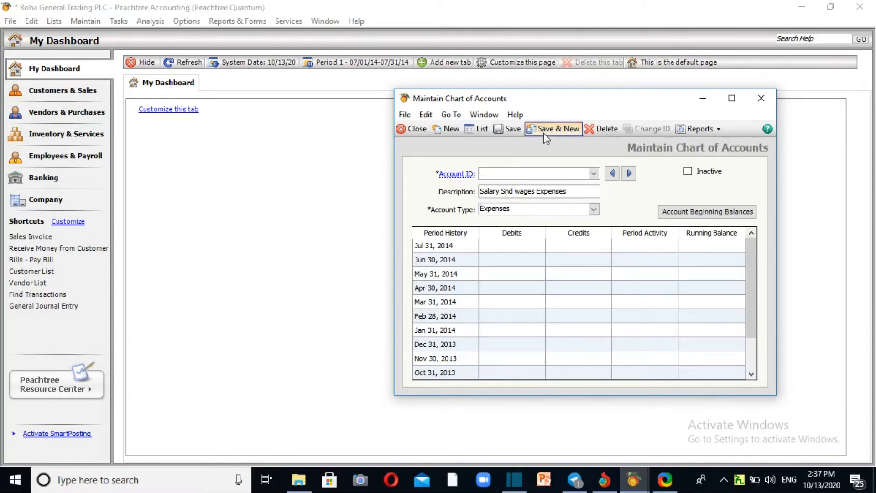
click(557, 129)
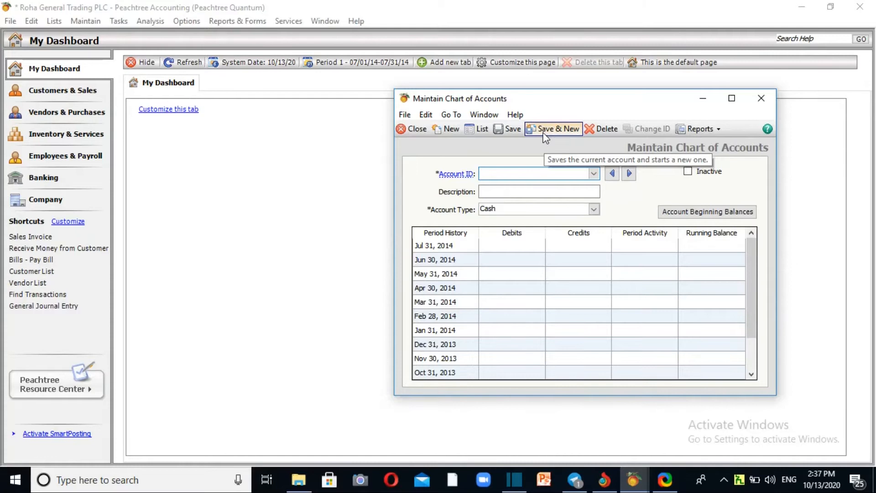
click(552, 129)
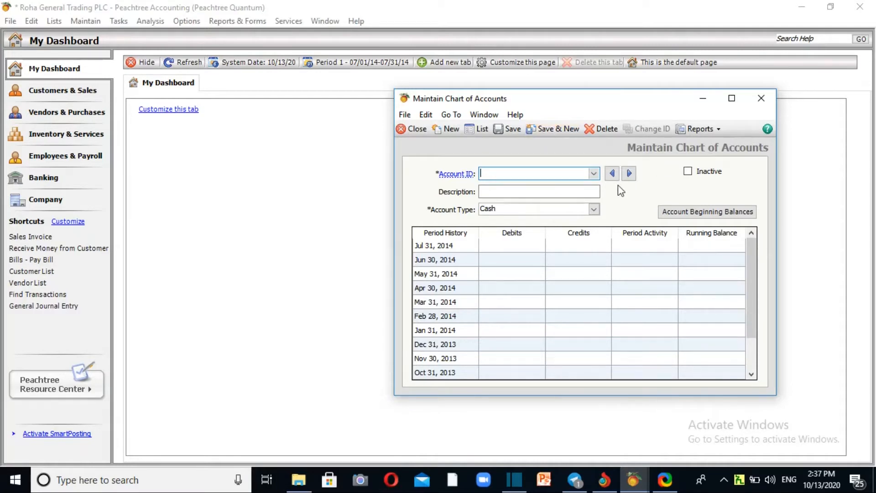
Open the Account ID lookup listing all eight saved accounts, 1010 through 6100-01
click(594, 174)
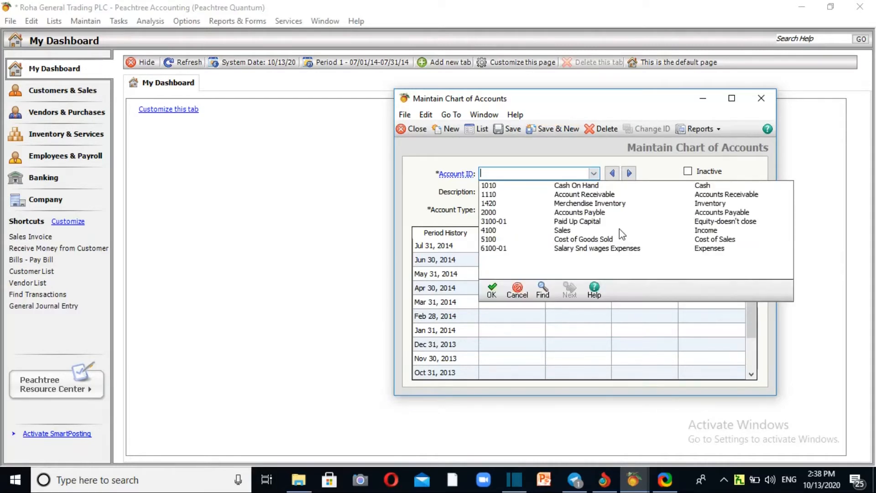
mouse_move(574, 230)
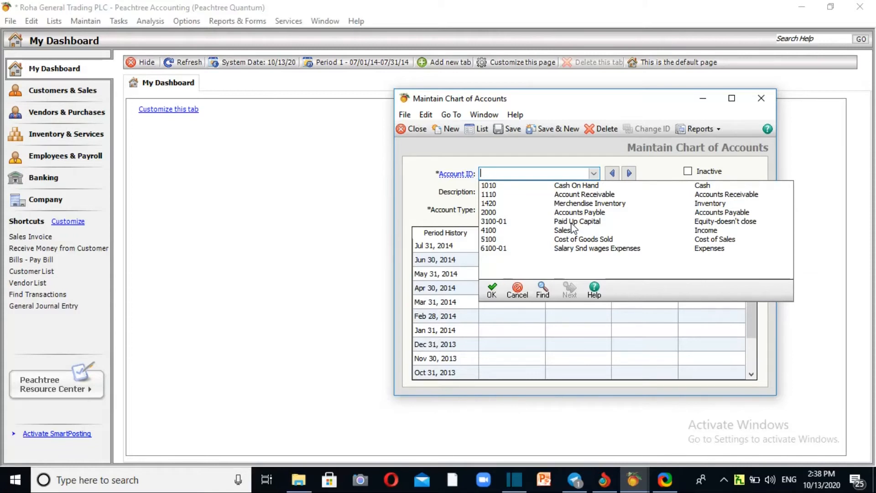
mouse_move(706, 278)
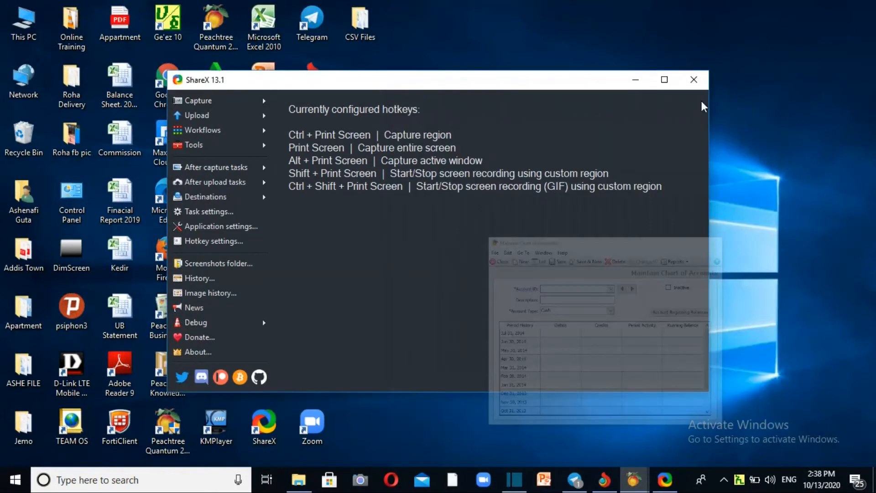
Open the desktop CSV Files folder and load the CHART file in Excel
click(694, 80)
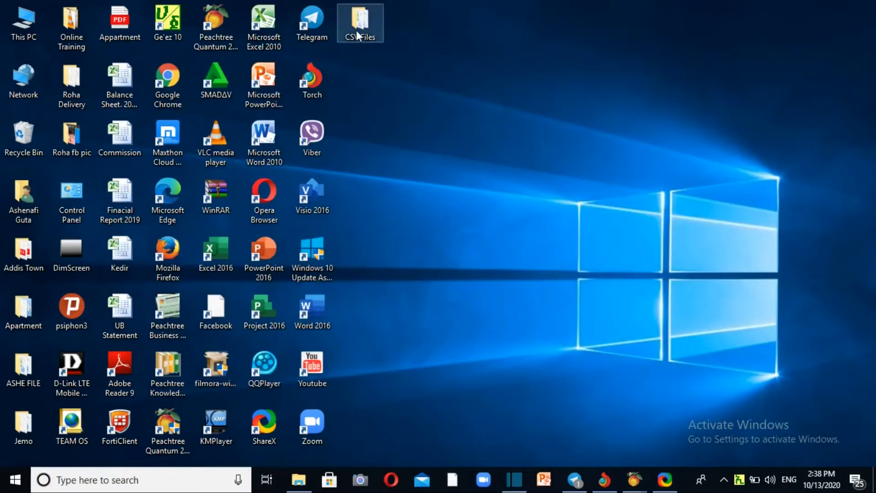
double_click(359, 18)
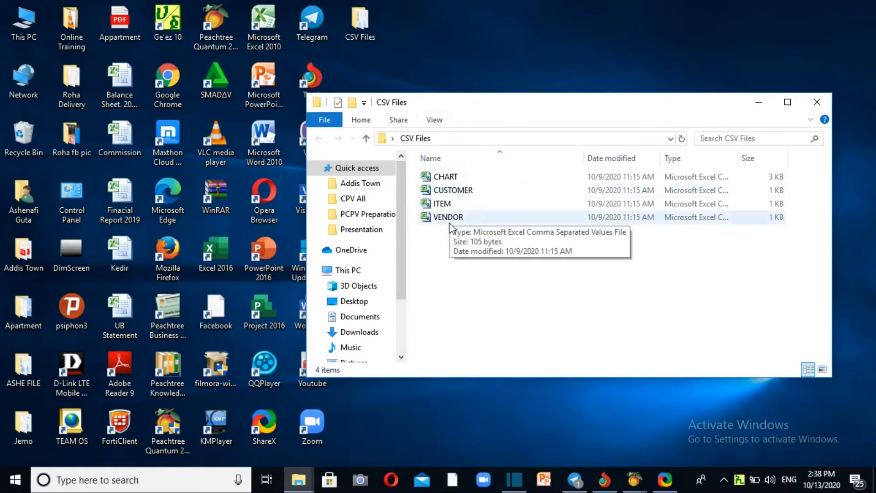
click(446, 176)
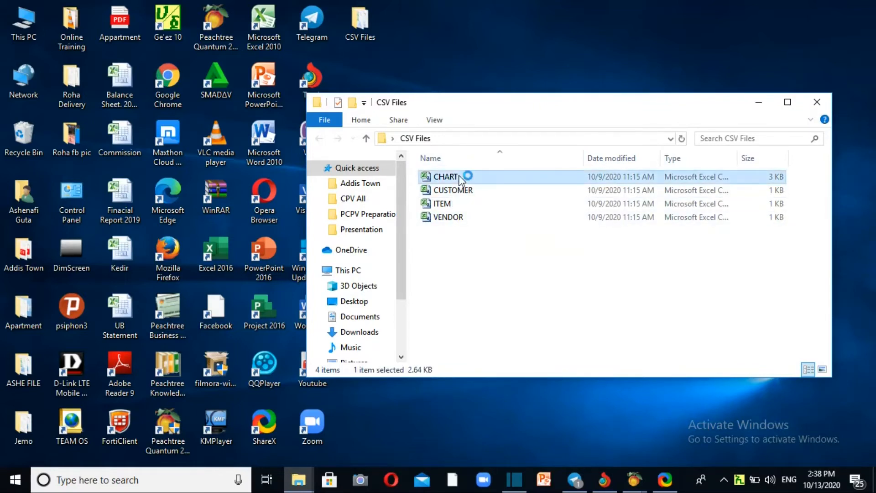
double_click(446, 177)
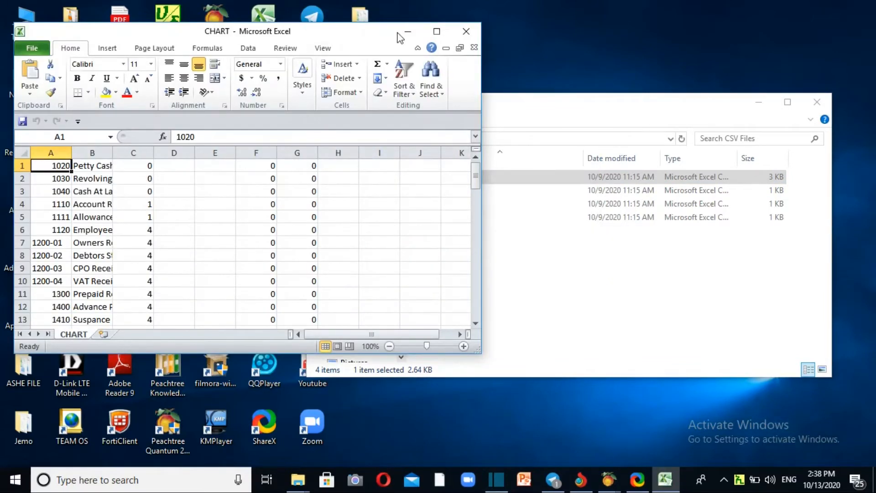
Maximize Excel, confirm CHART's Save As type is CSV (Comma delimited), then cancel
click(435, 31)
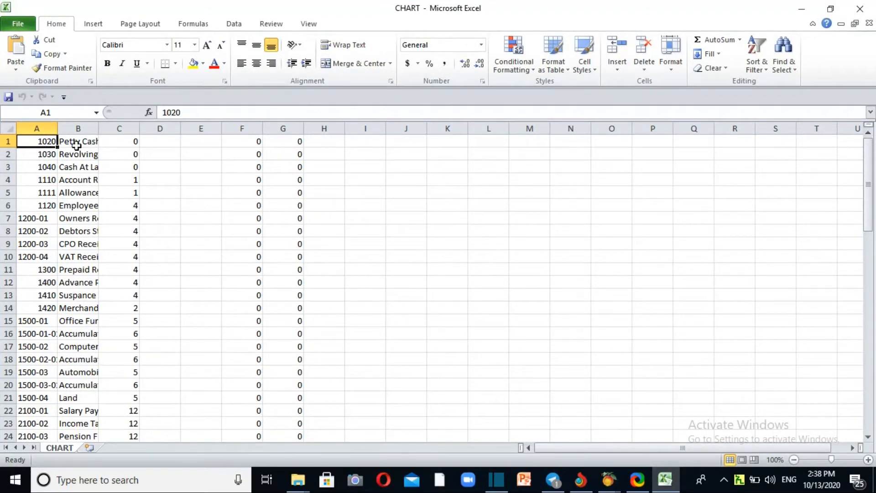
mouse_move(127, 143)
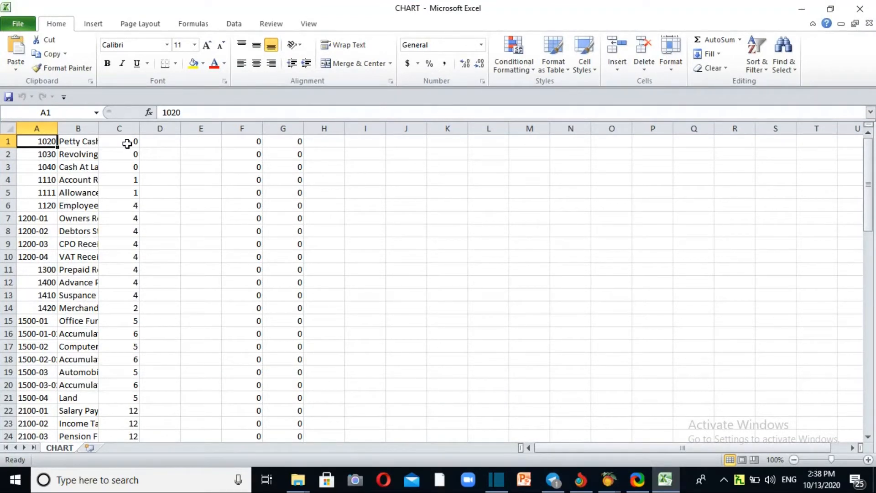
mouse_move(138, 142)
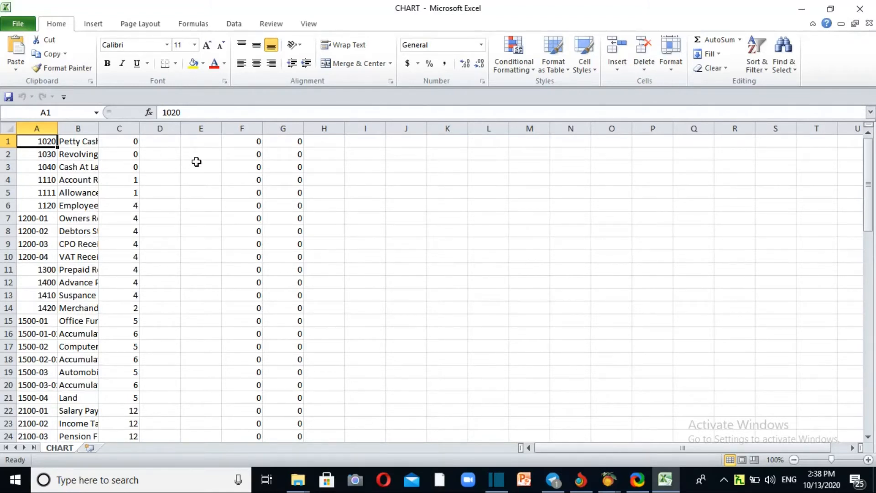
mouse_move(514, 383)
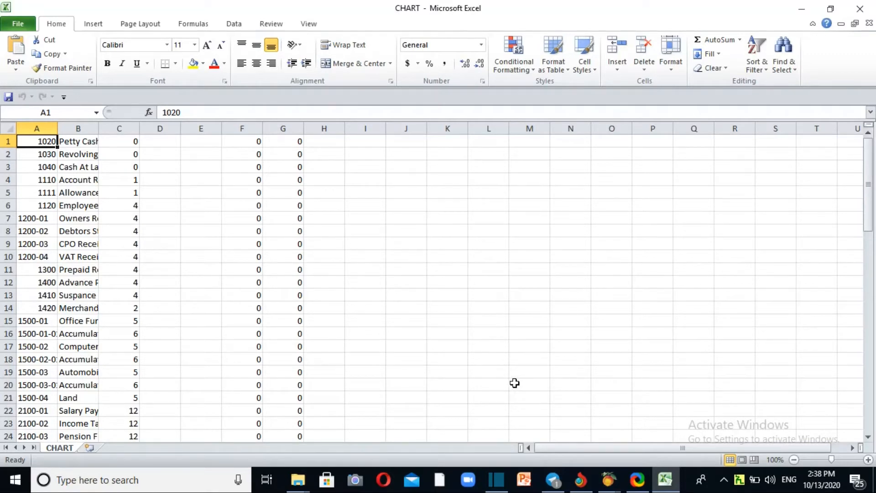
mouse_move(159, 55)
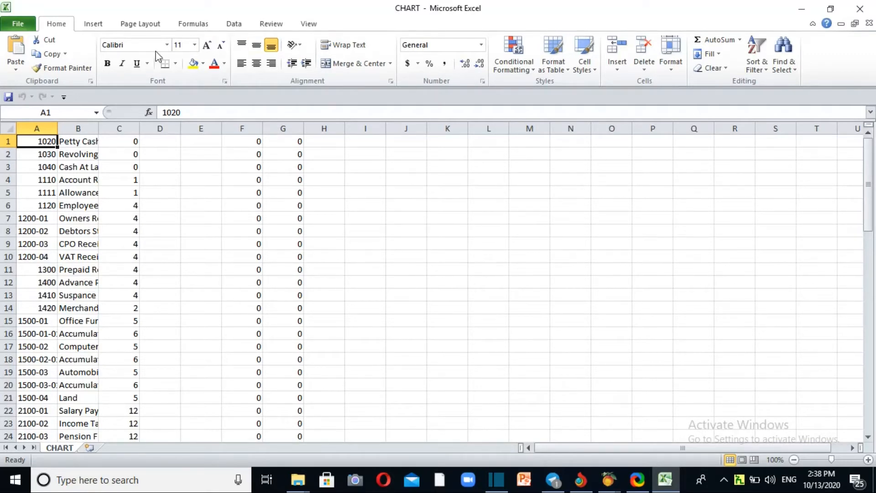
click(17, 23)
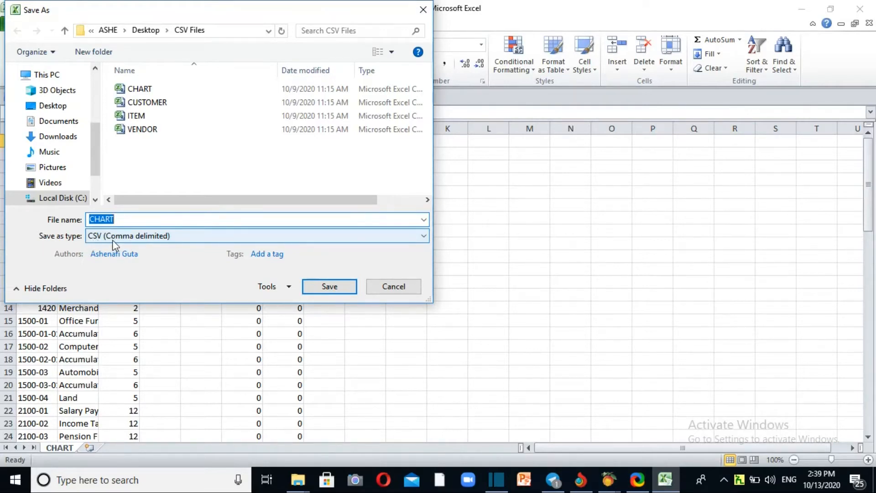
mouse_move(164, 244)
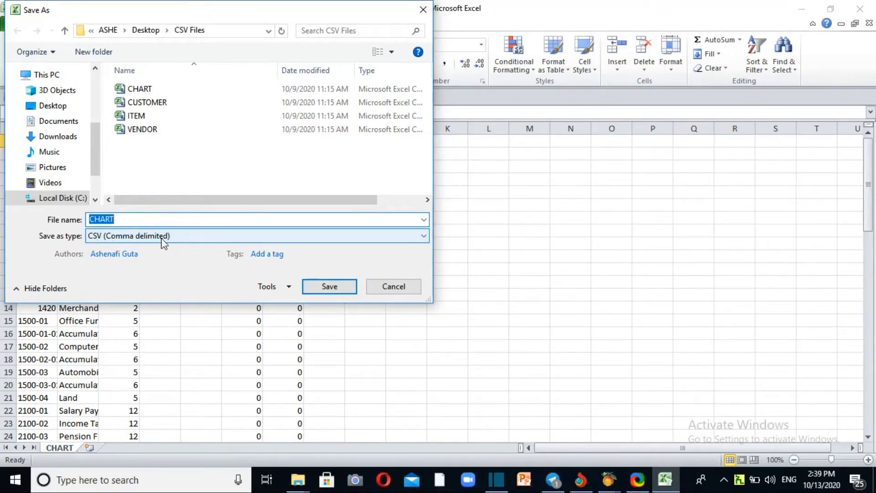
click(329, 287)
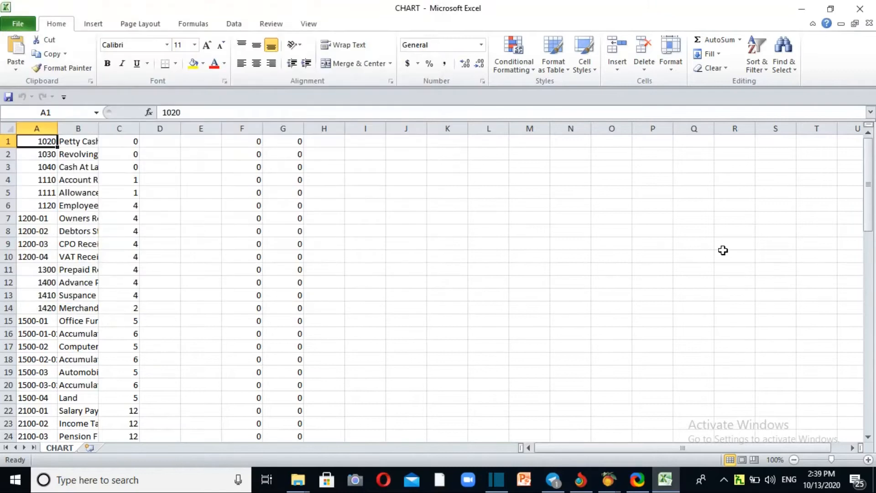
mouse_move(862, 9)
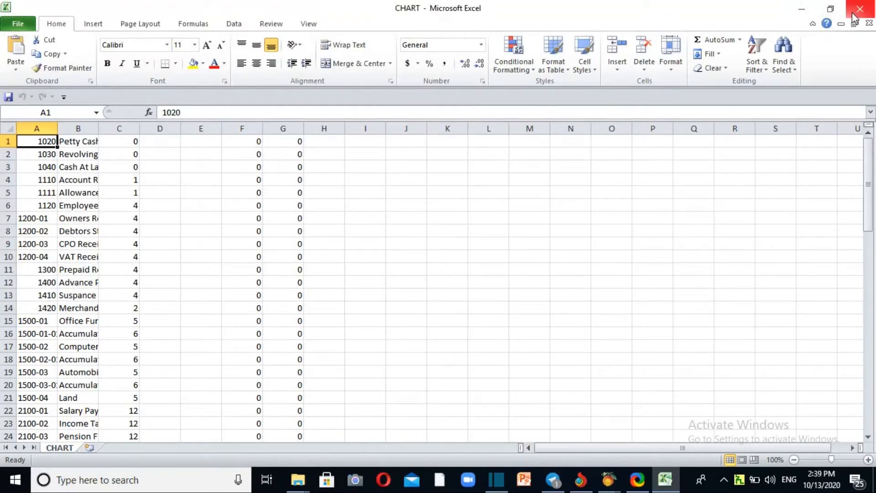
mouse_move(861, 9)
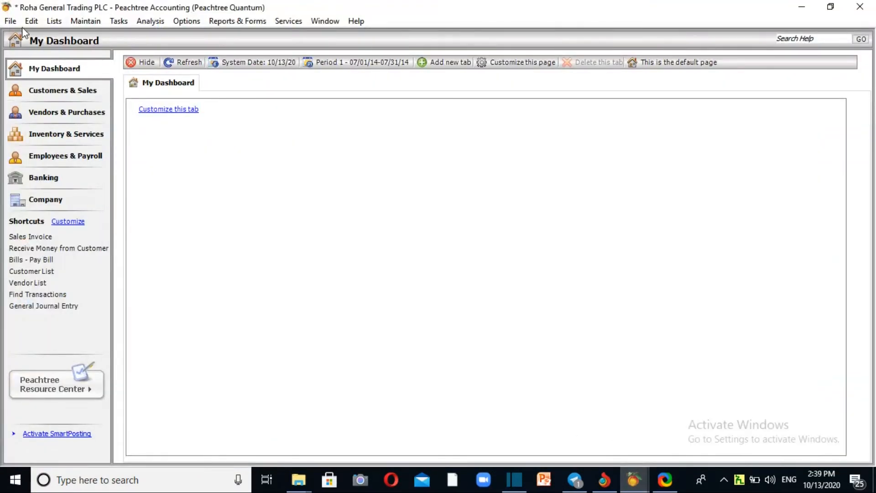
Open Select Import/Export from the File menu, showing Accounts Receivable templates
click(11, 21)
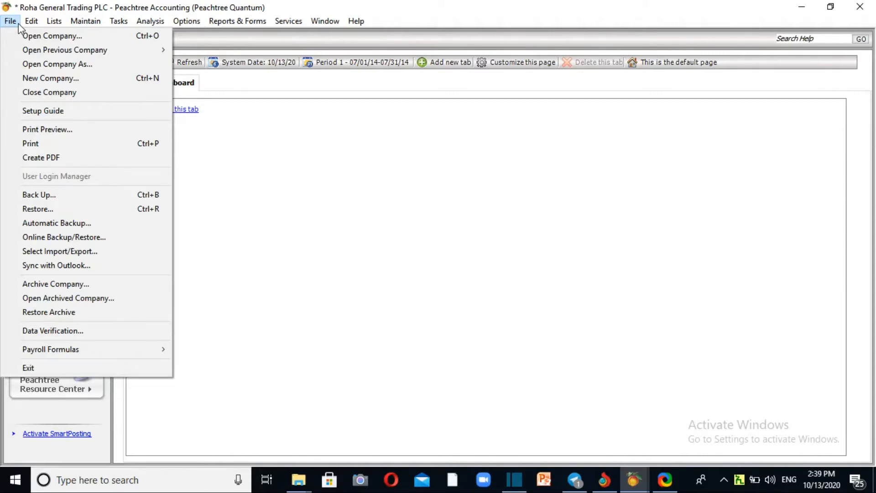
mouse_move(86, 259)
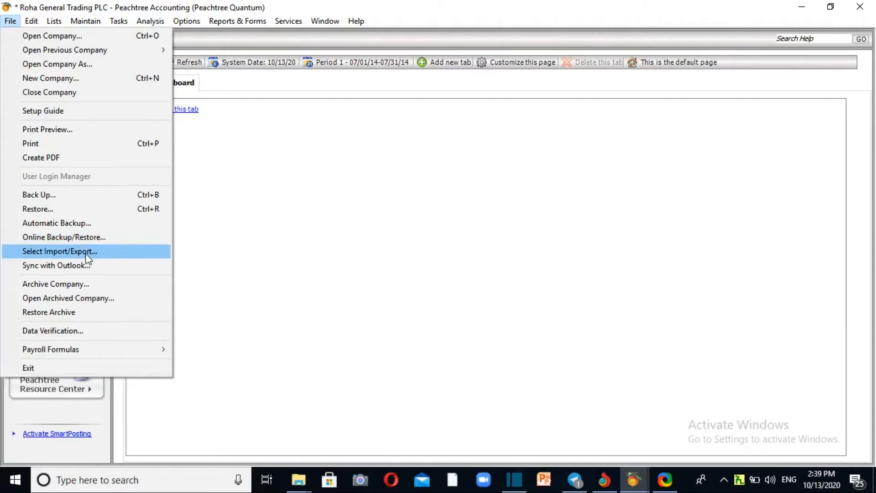
click(59, 252)
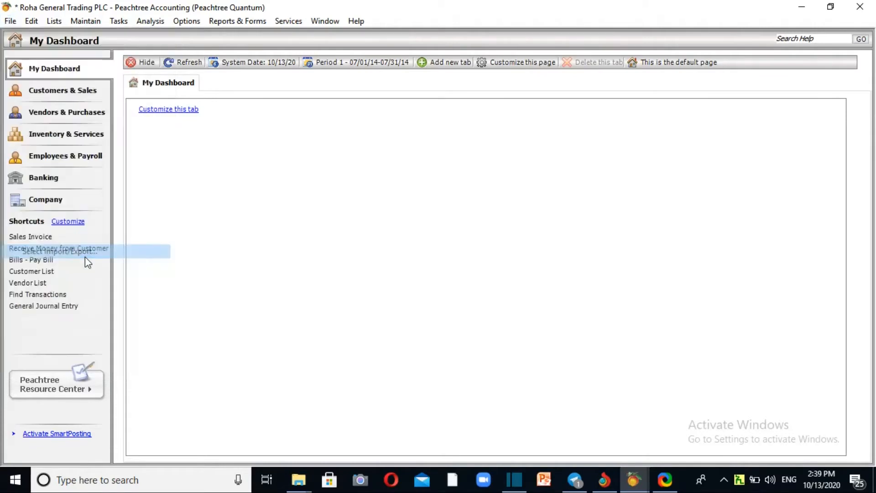
click(59, 252)
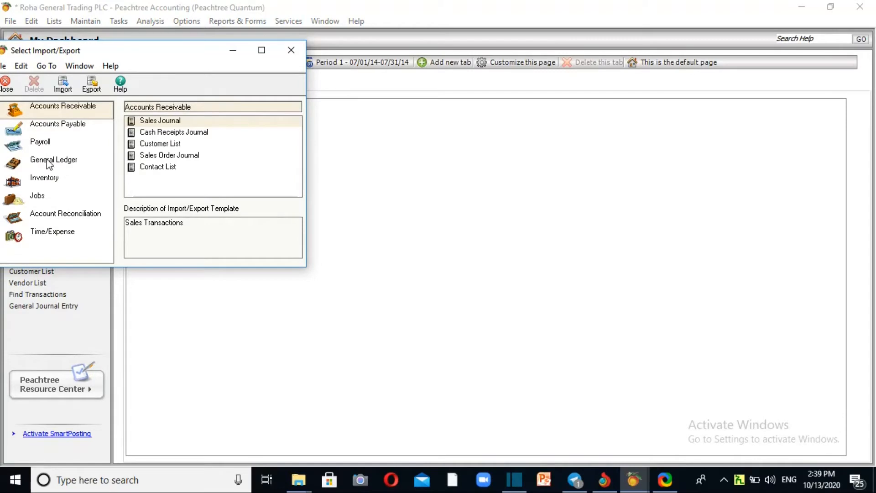
Show the General Ledger templates: Chart of Accounts List, General Journal and Budget List
click(53, 159)
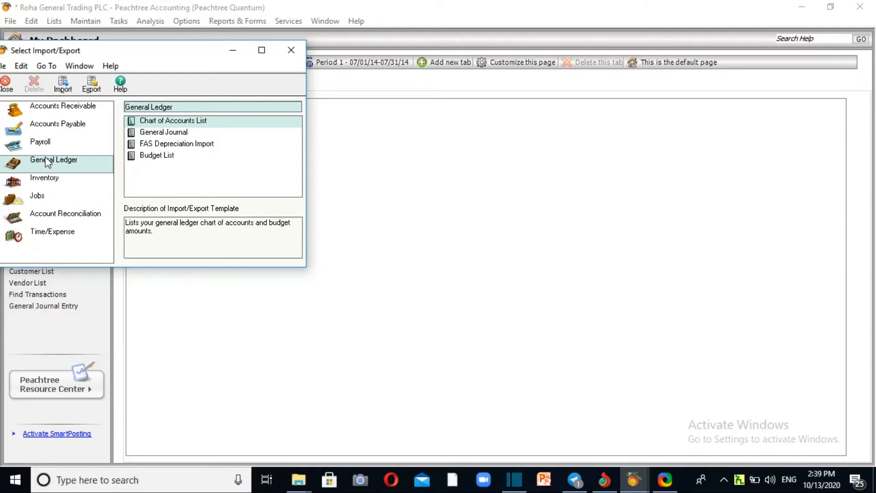
mouse_move(163, 158)
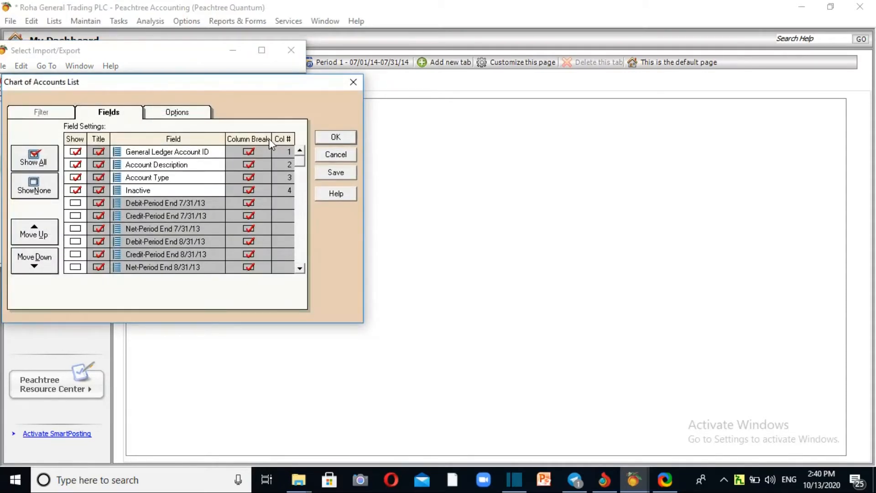
Point the Chart of Accounts List import at CHART.csv in CSV Files and run it
click(178, 112)
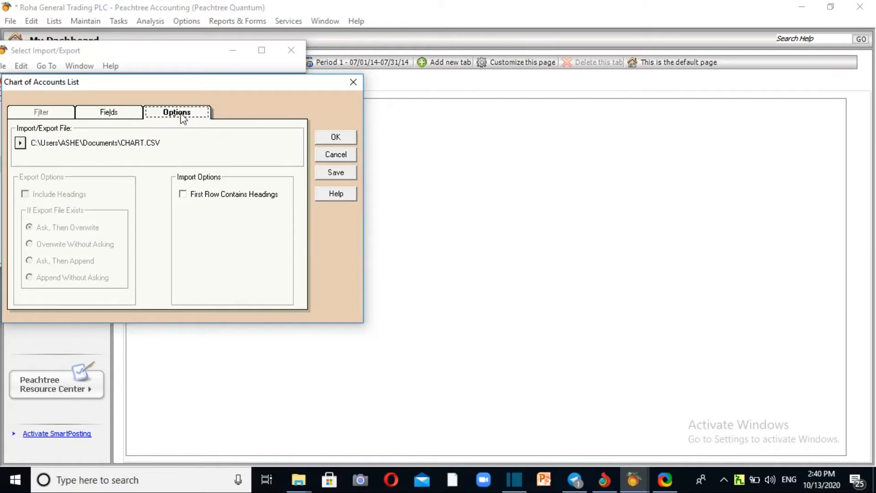
mouse_move(38, 154)
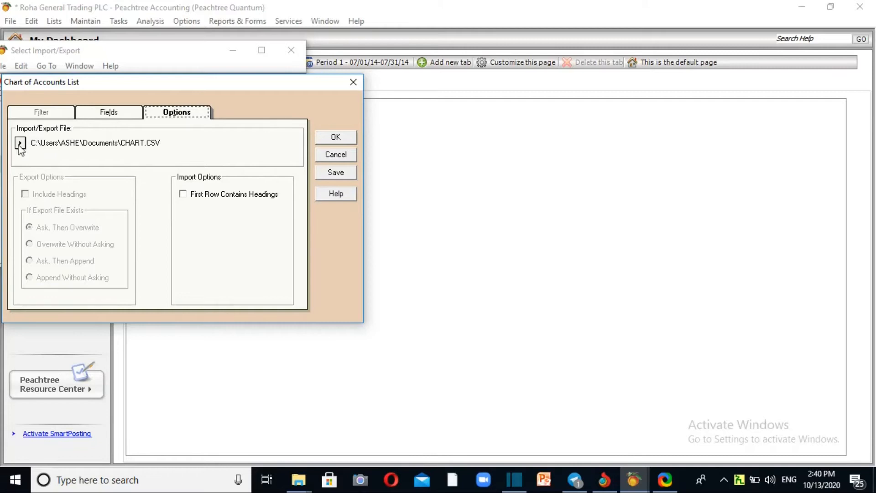
click(19, 143)
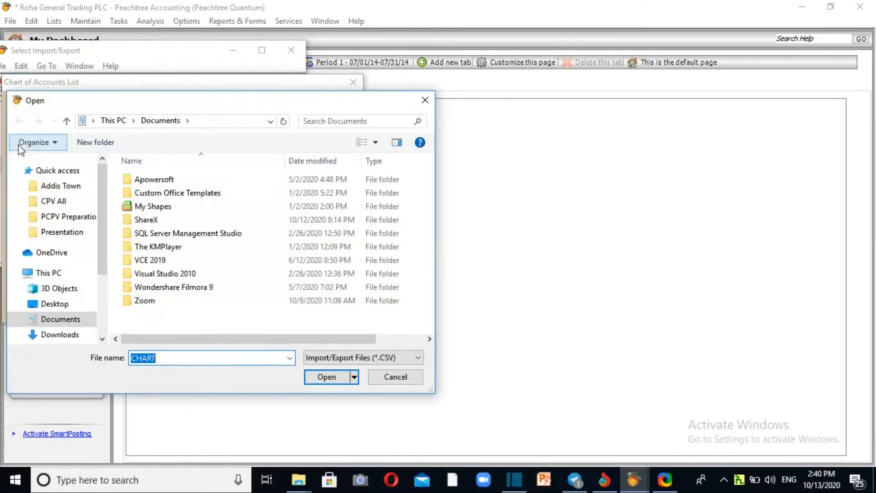
mouse_move(20, 150)
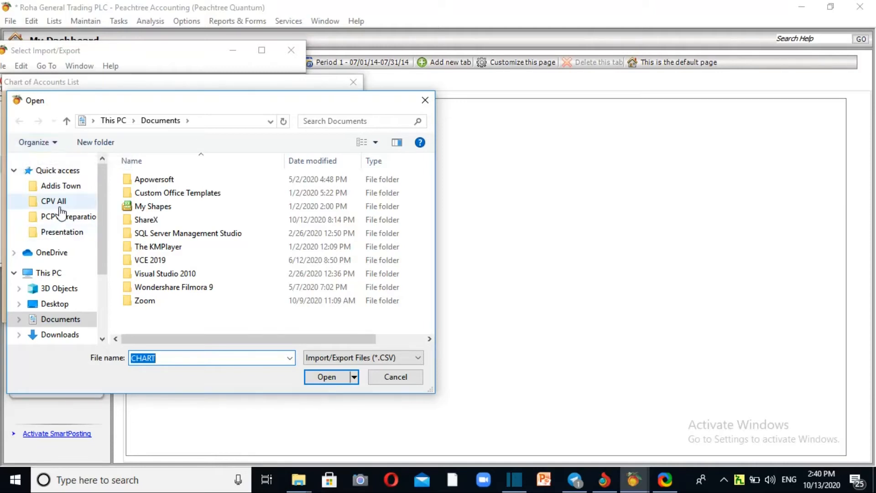
click(54, 304)
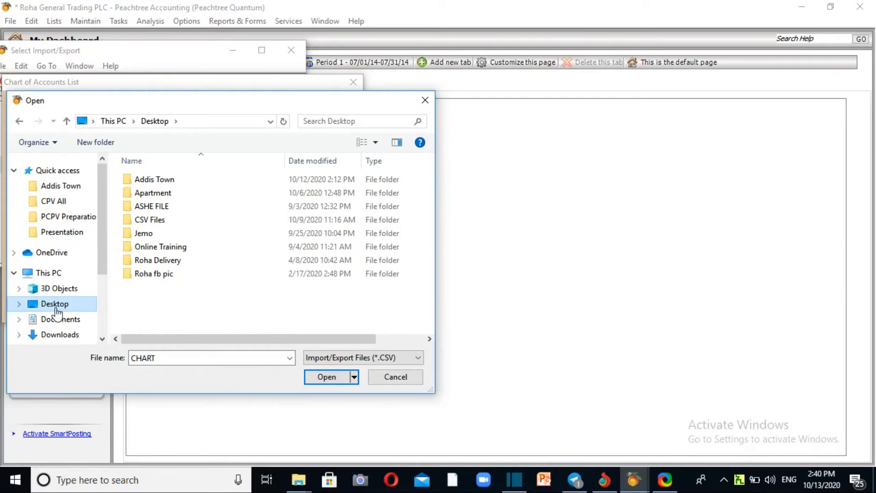
click(149, 219)
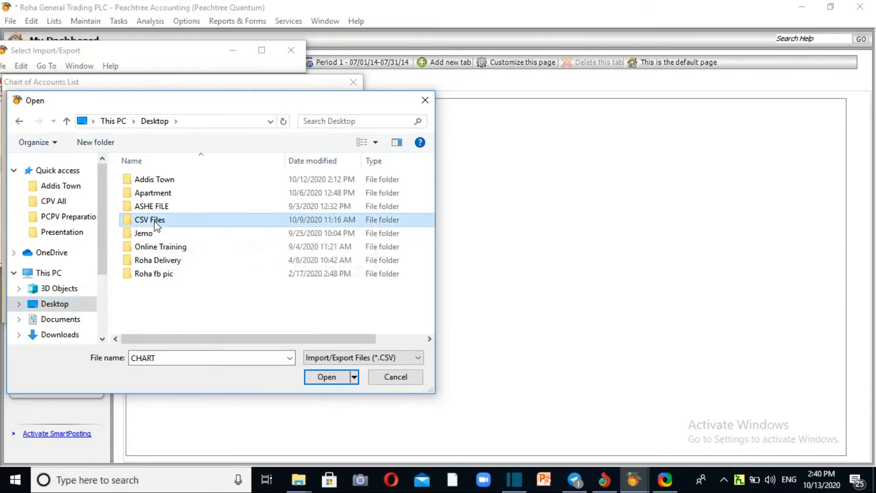
double_click(150, 220)
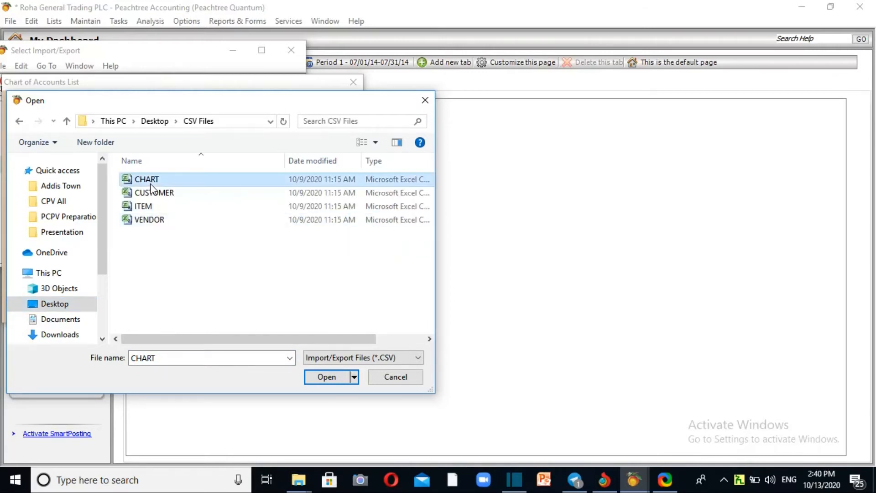
mouse_move(404, 273)
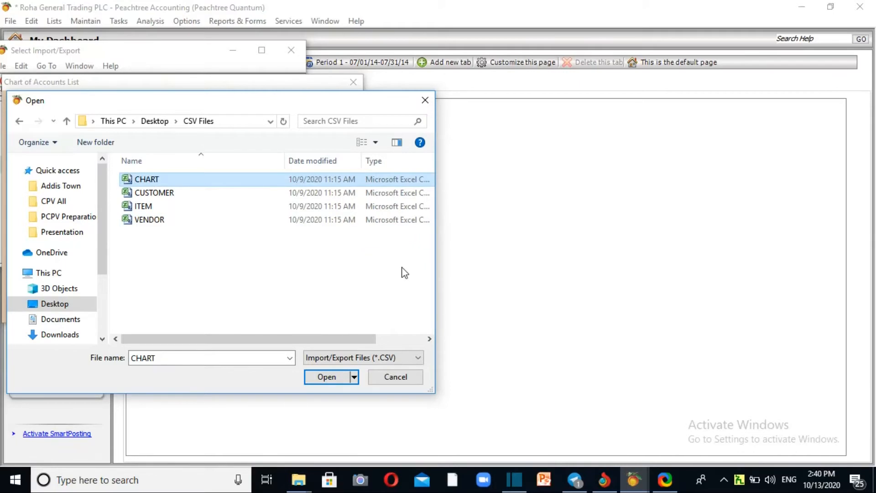
mouse_move(405, 266)
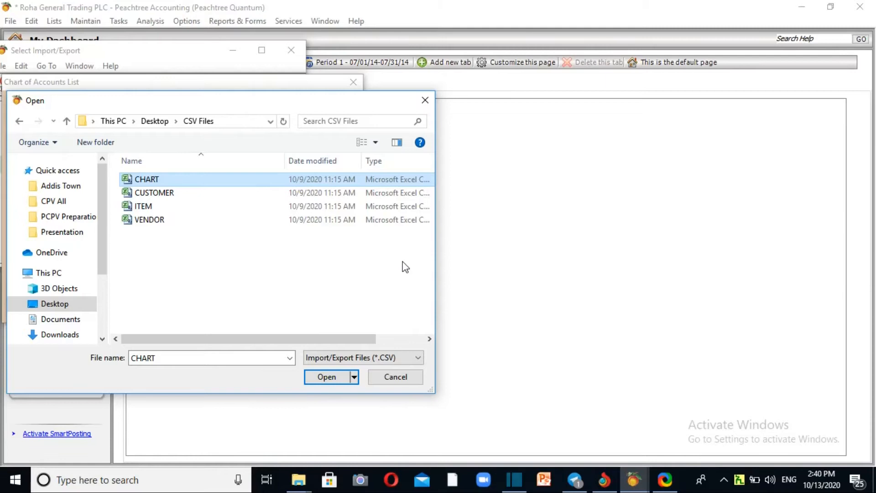
mouse_move(406, 299)
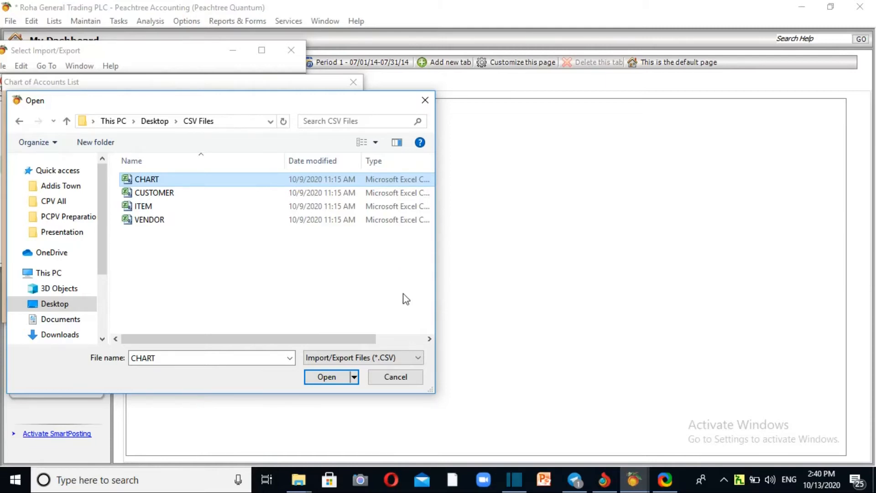
mouse_move(386, 369)
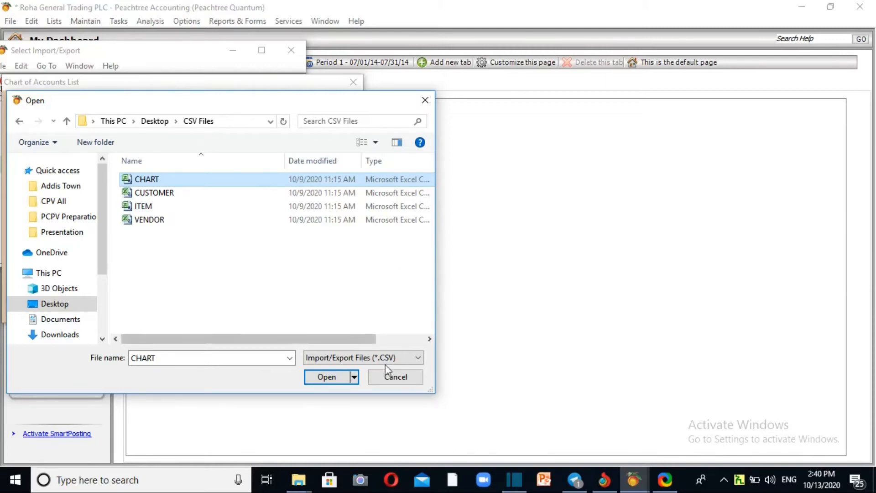
click(325, 377)
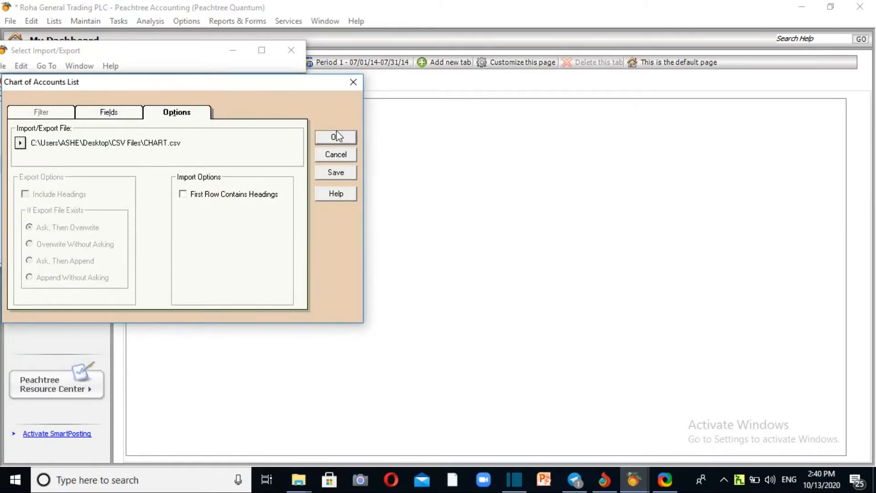
click(336, 137)
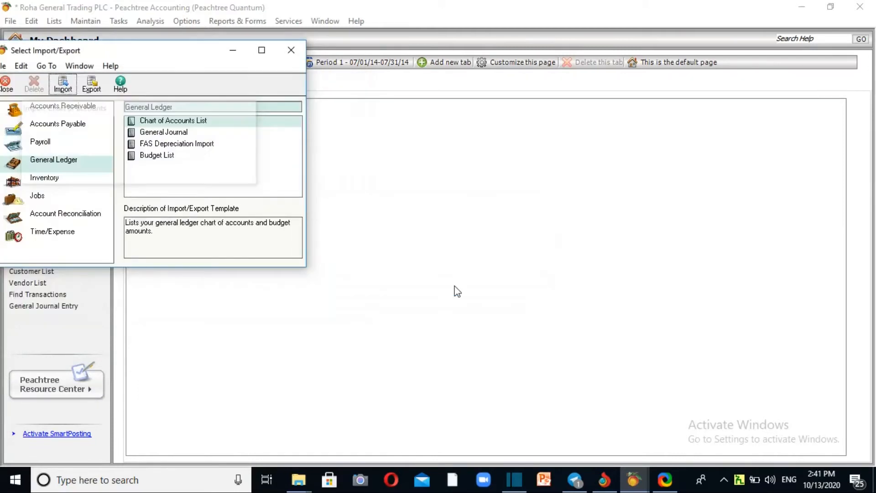
mouse_move(289, 49)
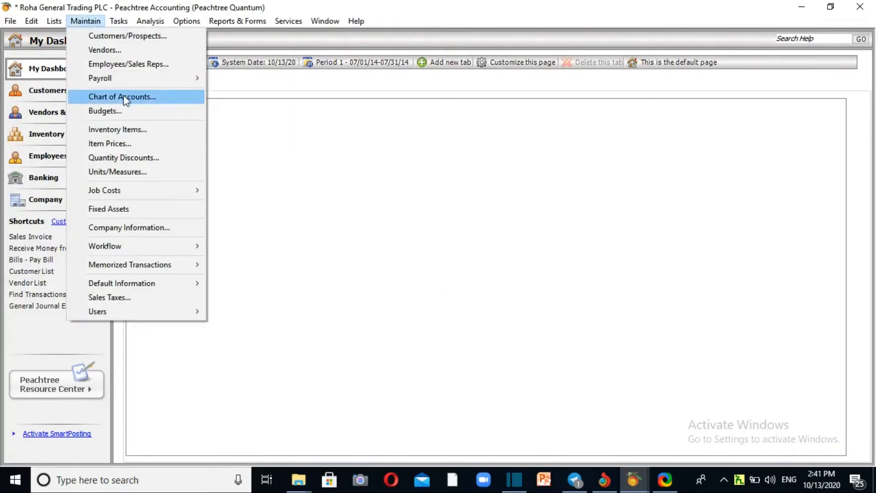
Browse imported accounts like 1020 Petty Cash in Maintain Chart of Accounts, then close it
click(128, 97)
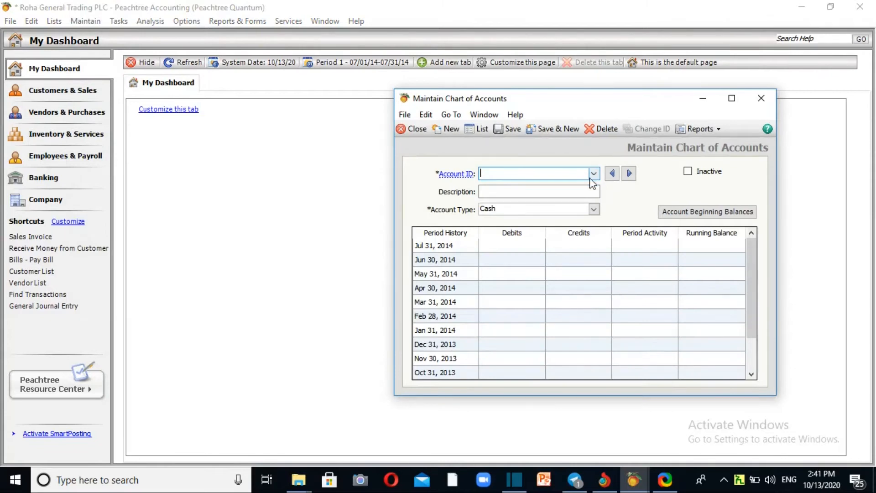
click(594, 174)
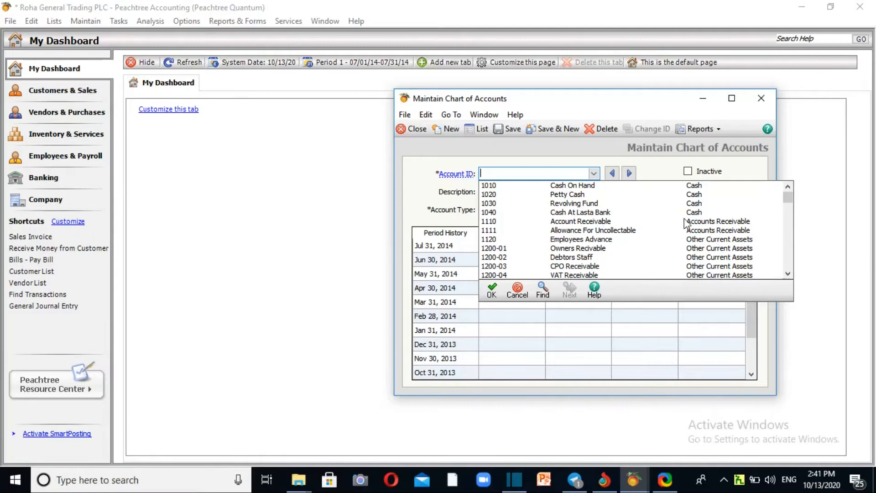
scroll(down, 3)
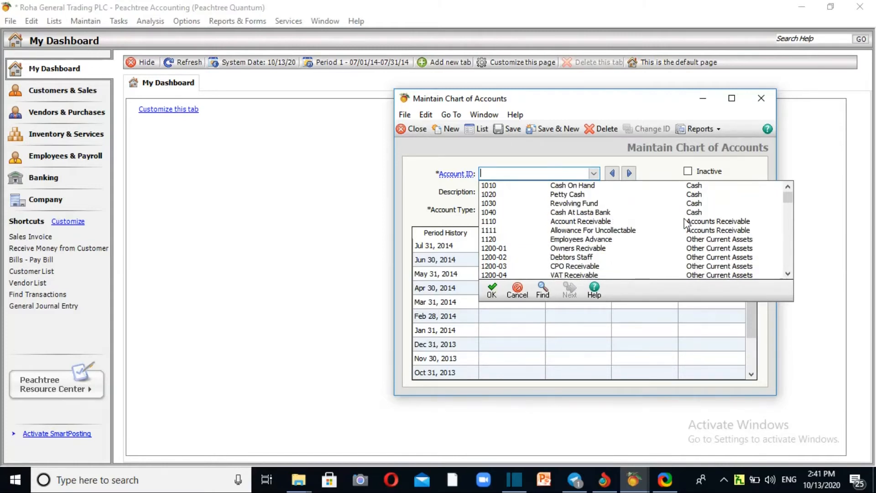
mouse_move(408, 129)
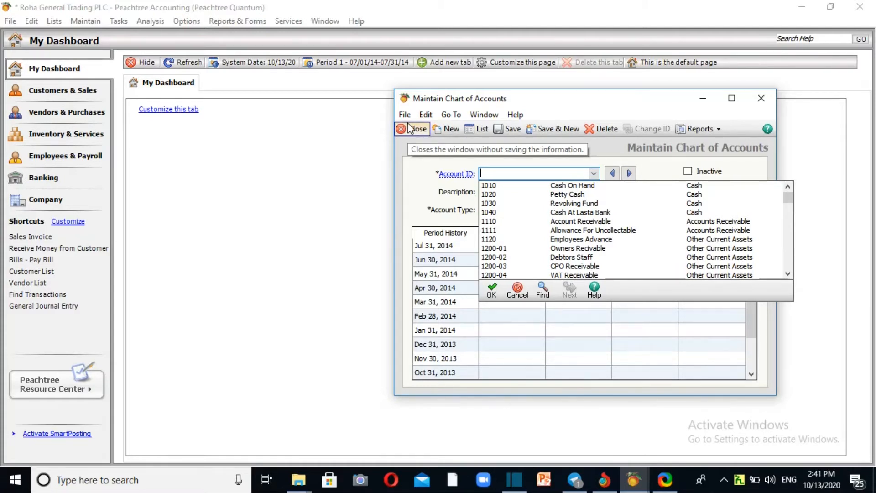
mouse_move(410, 130)
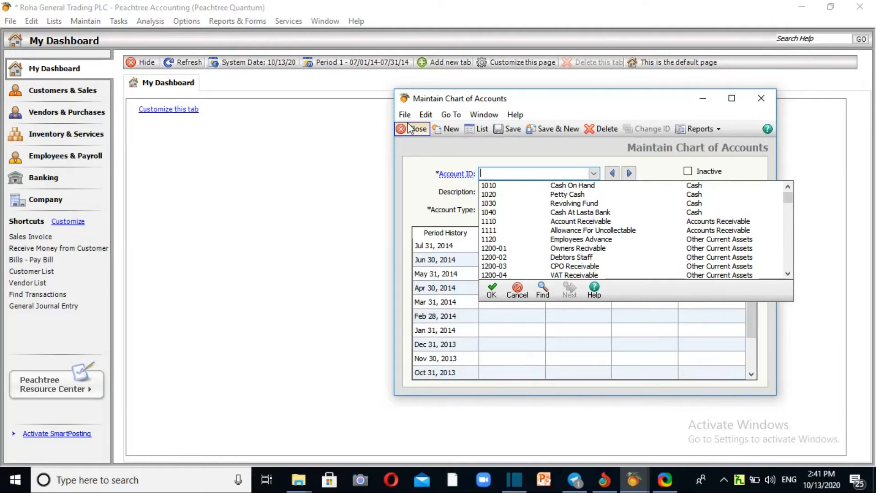
click(401, 128)
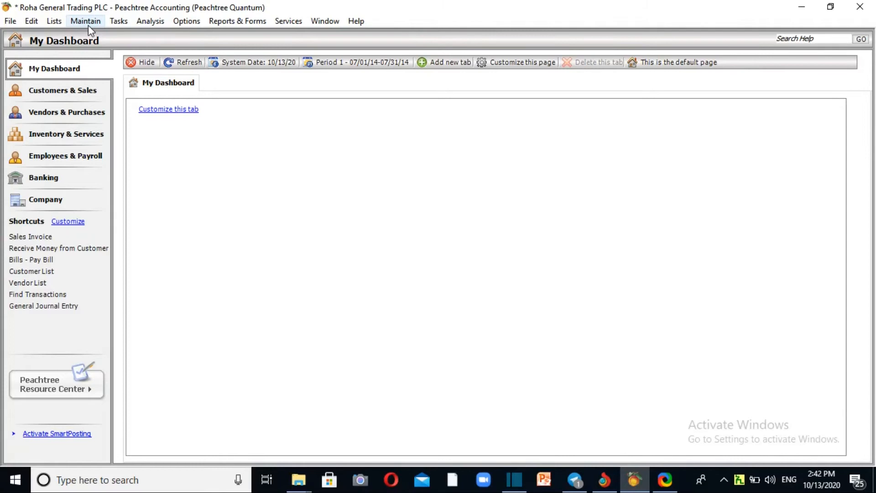
Open Inventory Item Defaults and view its Ordering and GL Accts/Costing tabs
click(85, 21)
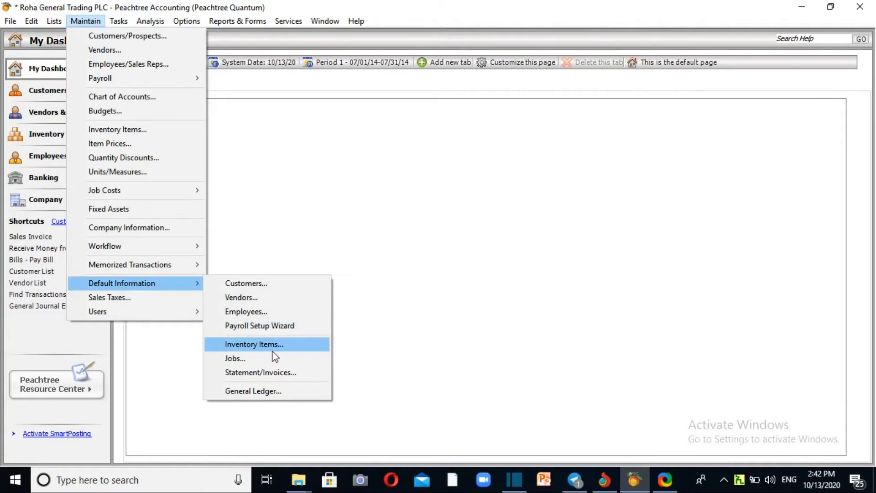
click(253, 344)
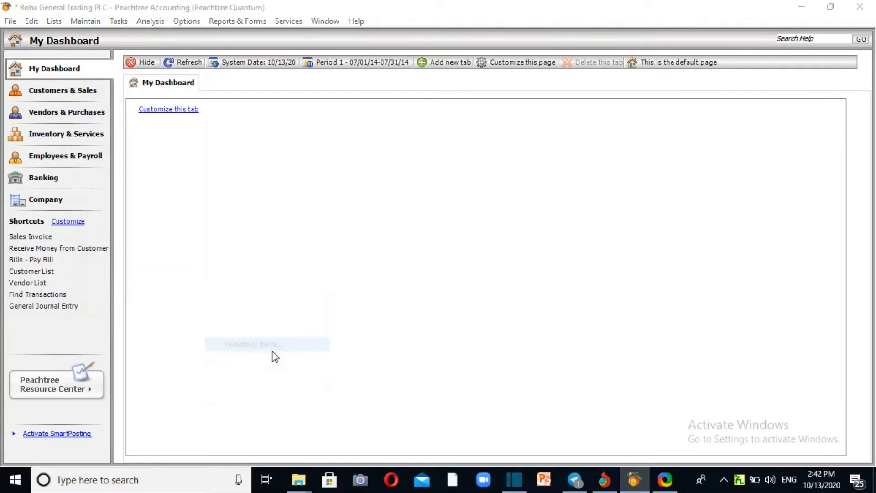
click(276, 344)
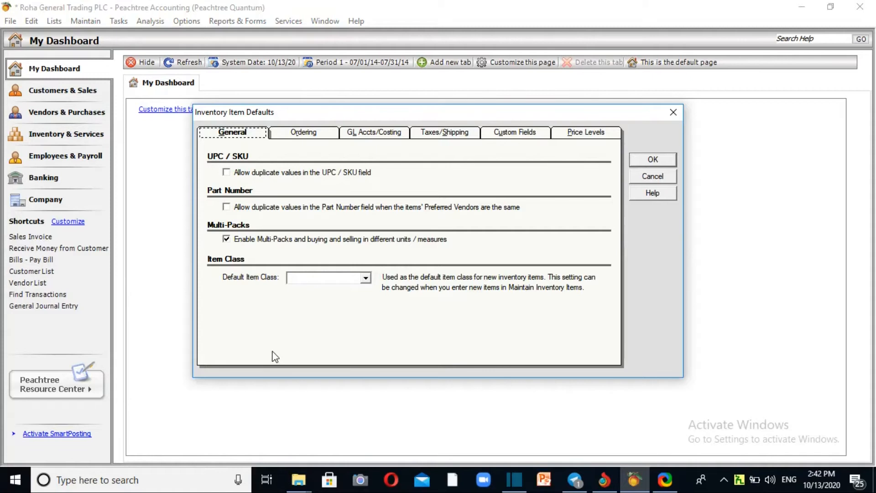
mouse_move(648, 265)
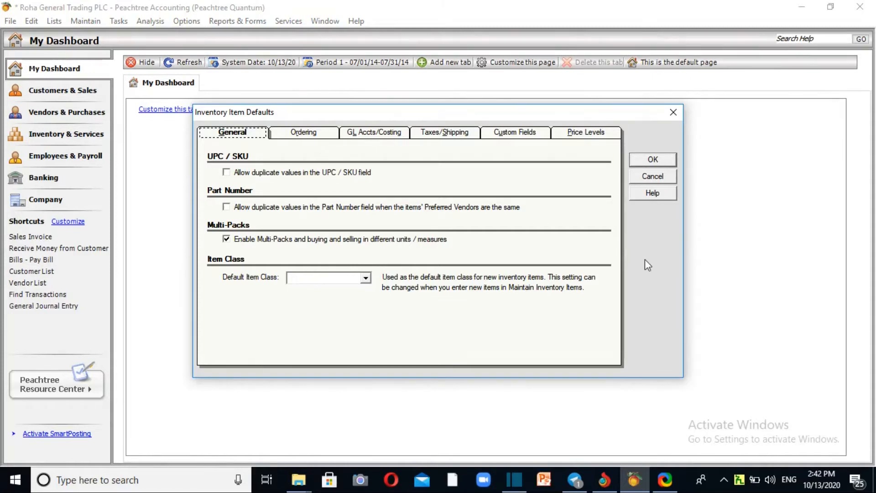
mouse_move(251, 156)
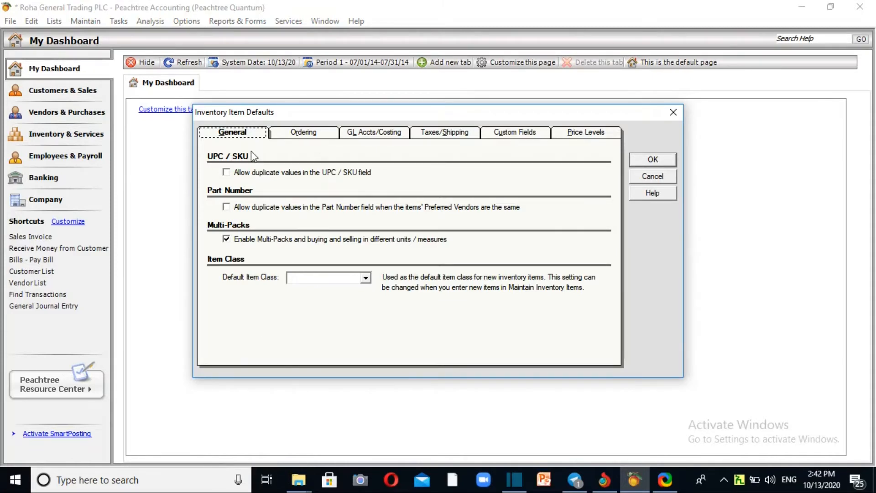
click(303, 132)
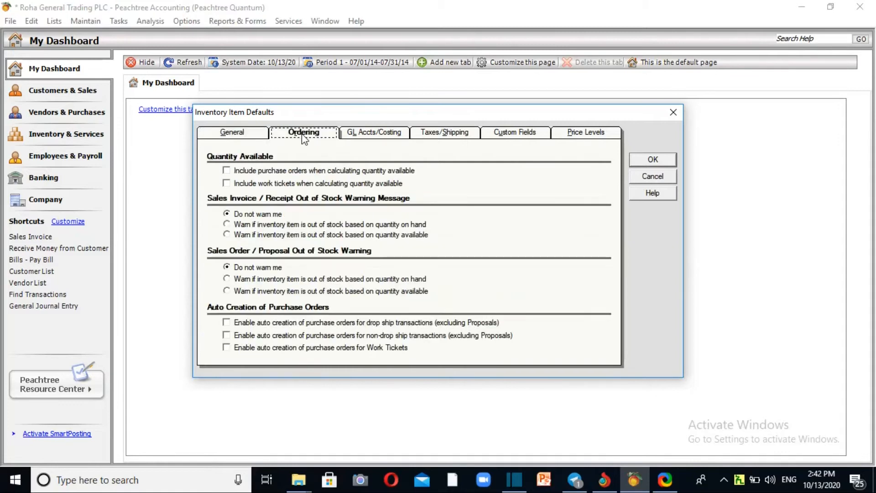
click(375, 132)
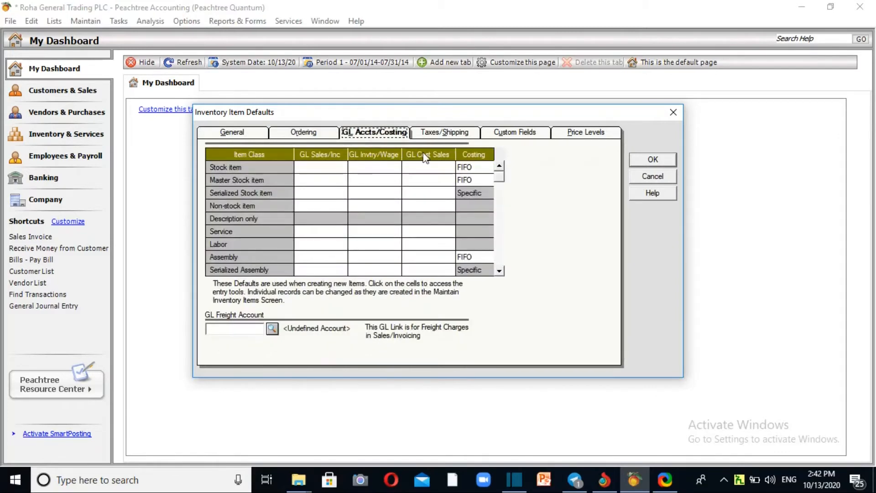
Try moving to other default tabs and dismiss the missing GL Freight Account warnings
click(653, 159)
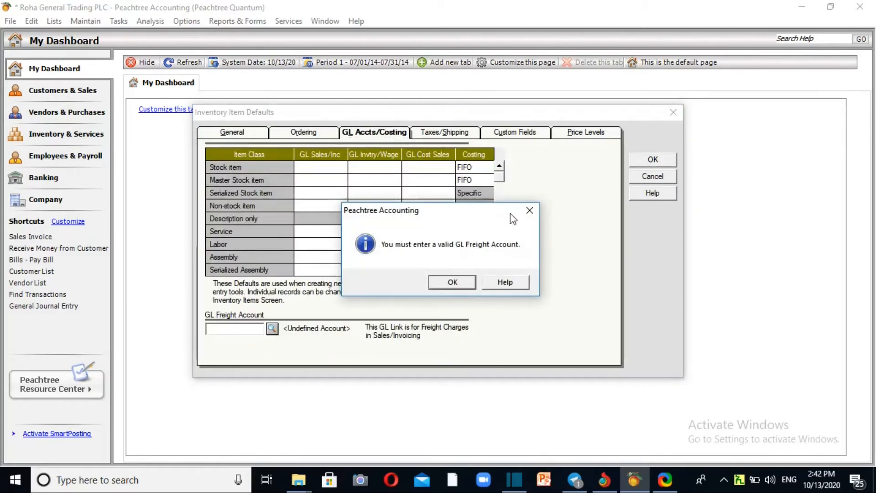
click(452, 282)
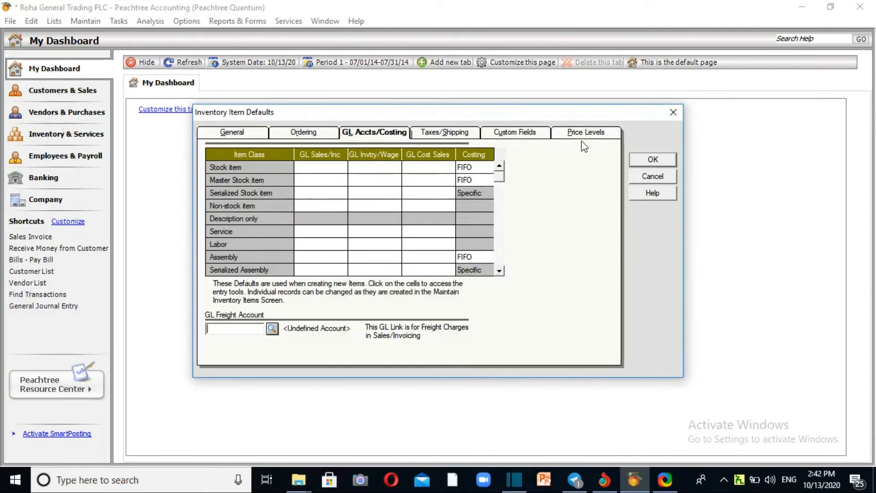
click(653, 160)
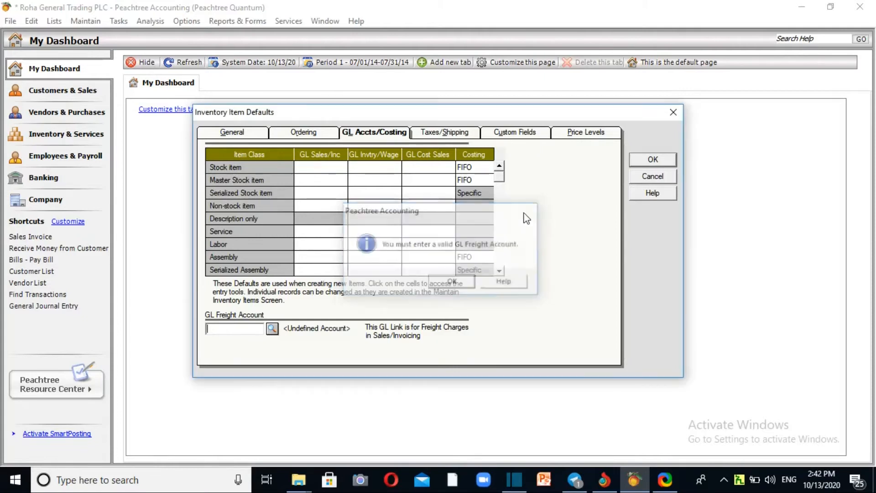
click(450, 281)
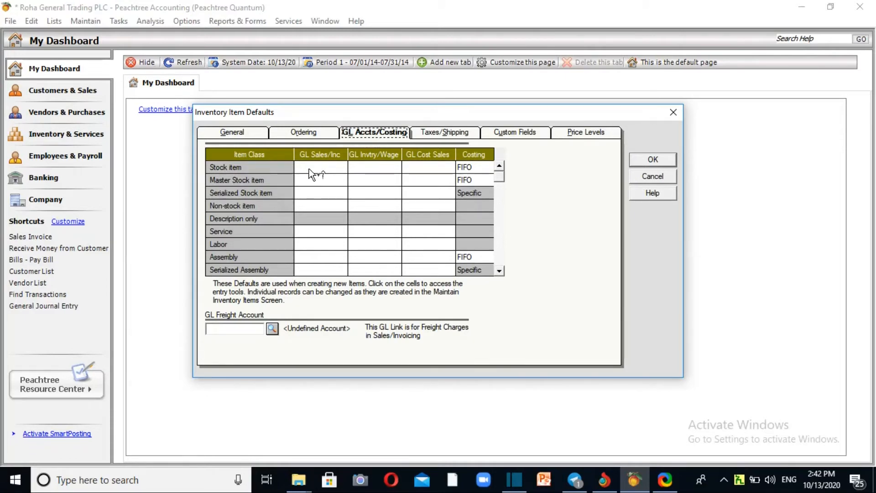
Step through the item class rows and highlight 4100 Sales for the Stock item sales cell
click(319, 167)
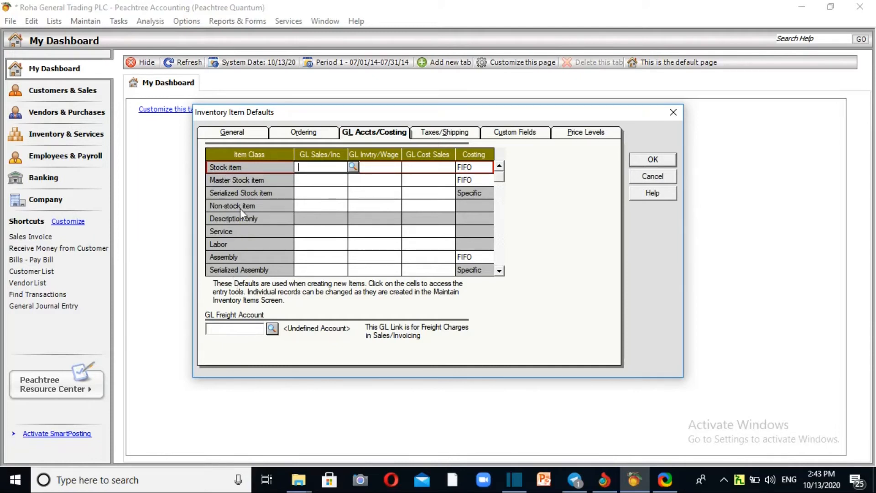
click(245, 180)
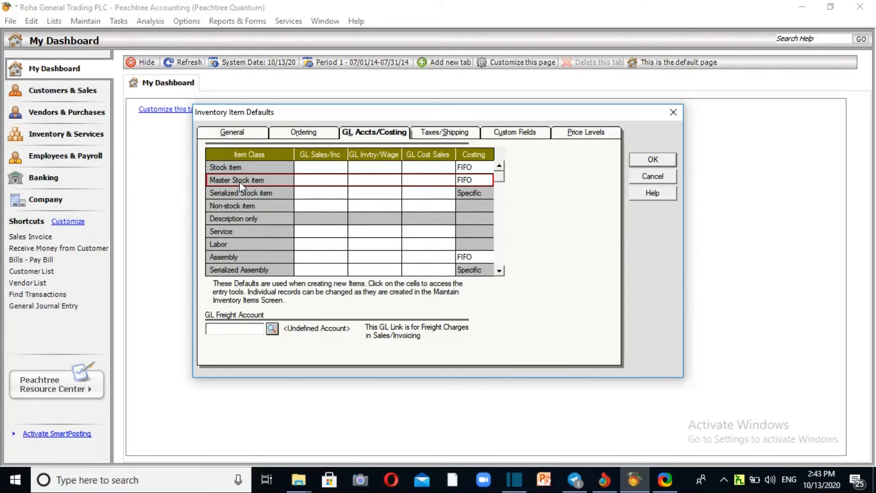
click(247, 193)
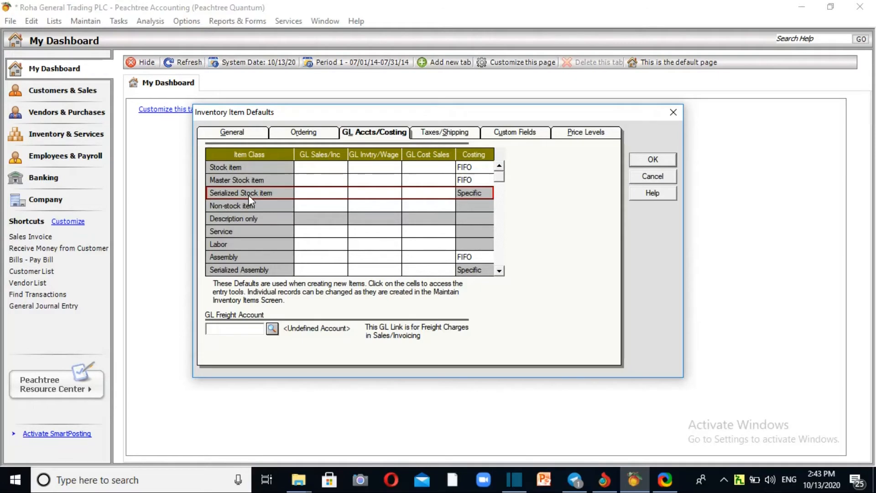
click(246, 206)
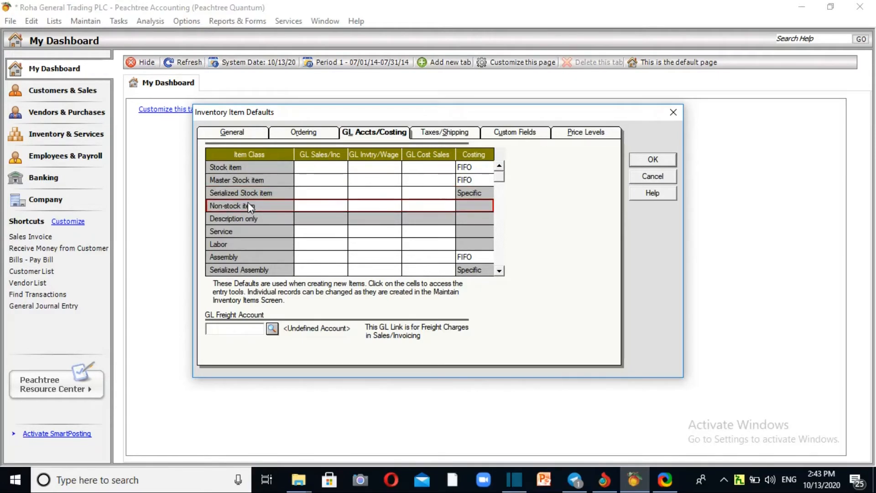
mouse_move(256, 197)
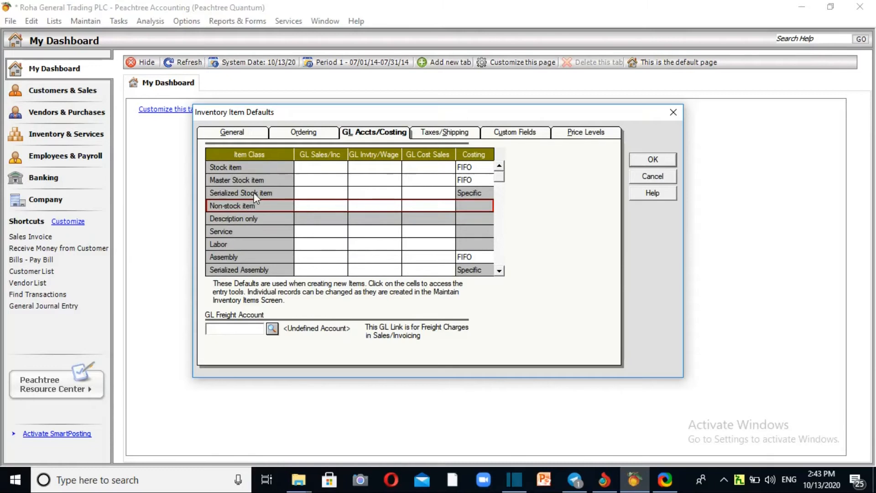
click(240, 231)
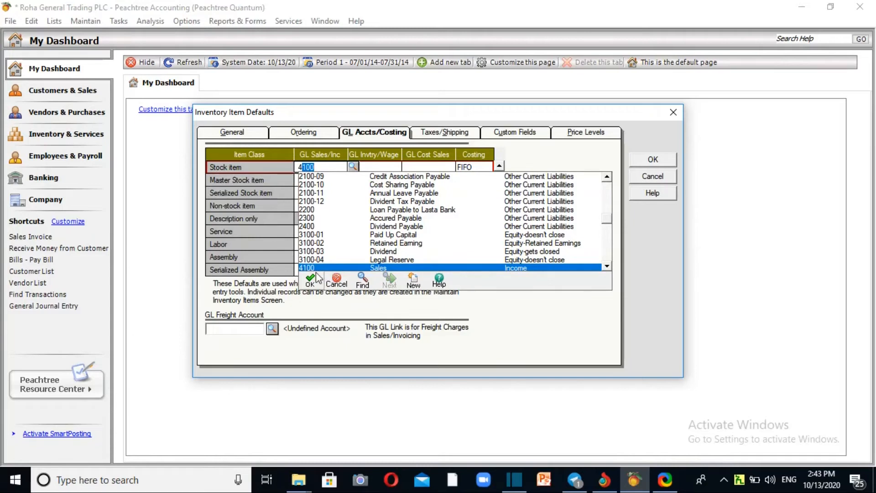
Confirm 4100 Sales and set 5100 Cost Of Goods Sold as the Stock item cost account
click(310, 280)
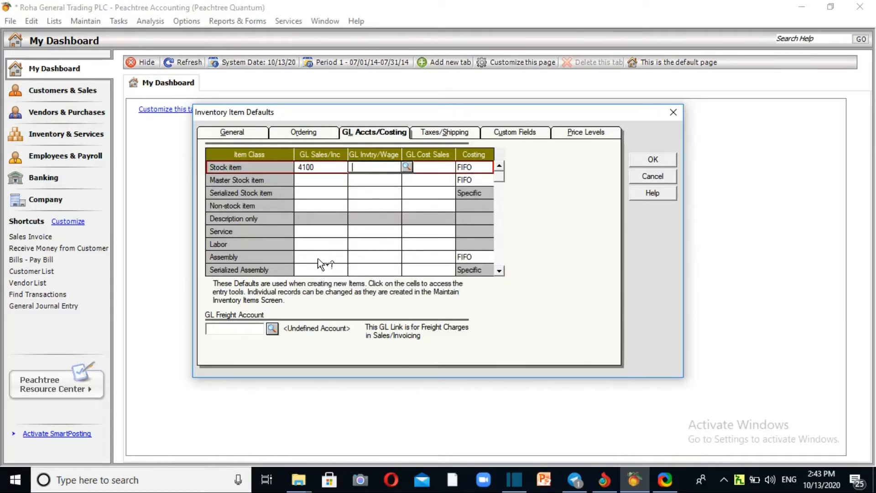
mouse_move(376, 197)
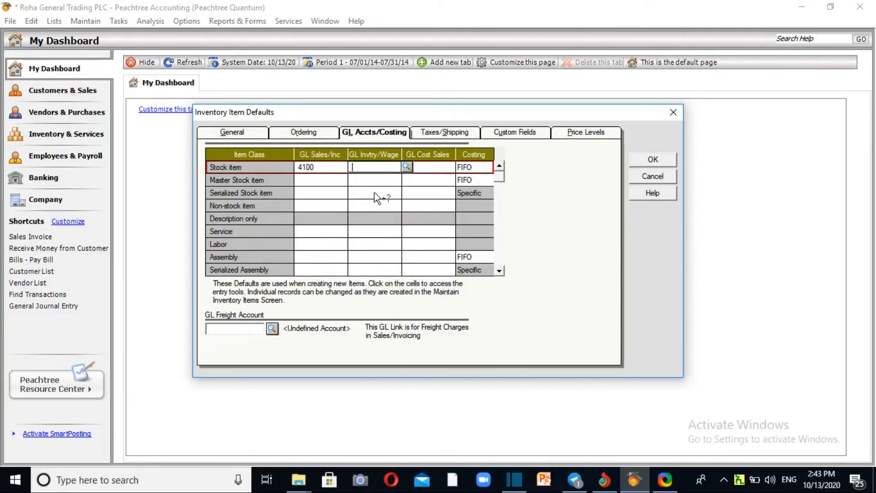
click(407, 167)
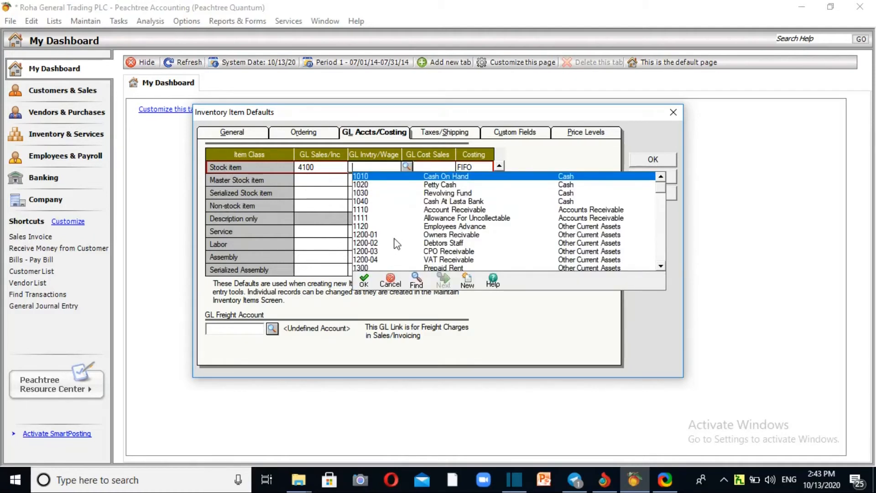
mouse_move(359, 272)
text(1420)
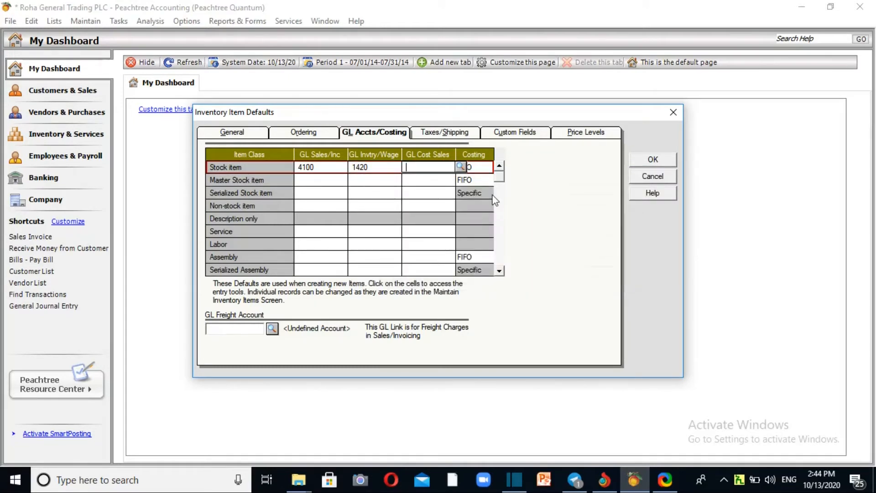
mouse_move(462, 168)
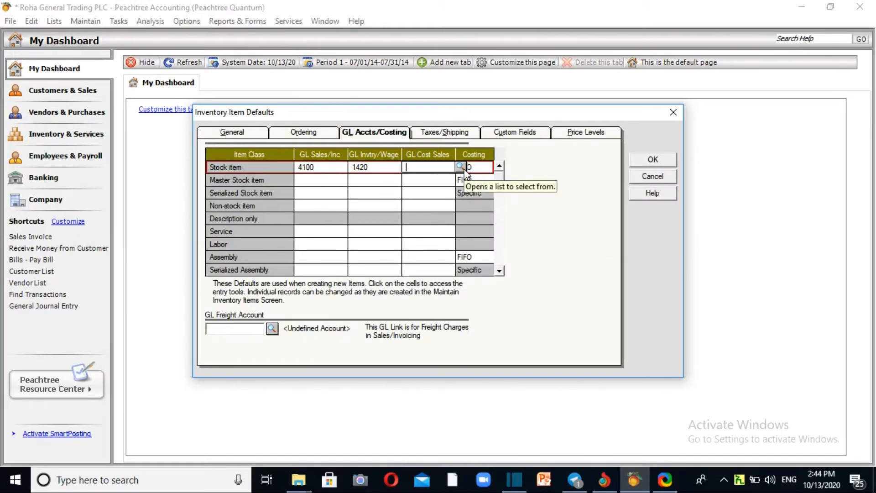
click(460, 166)
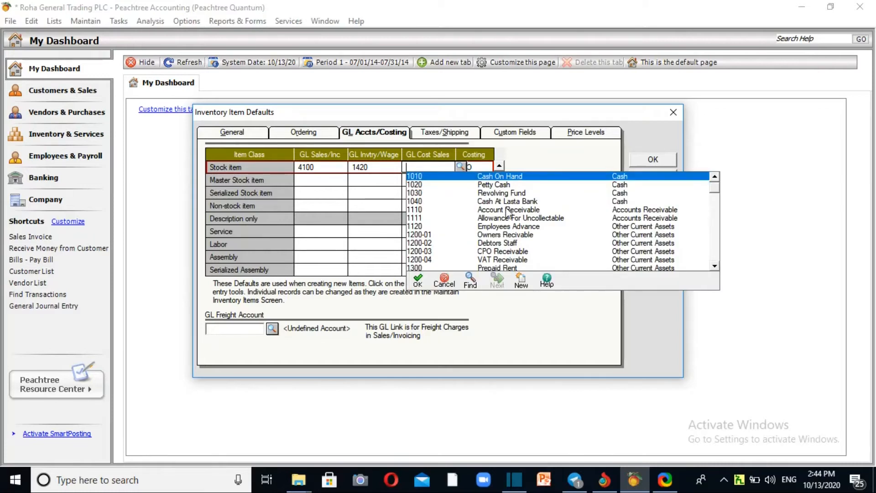
text(5100)
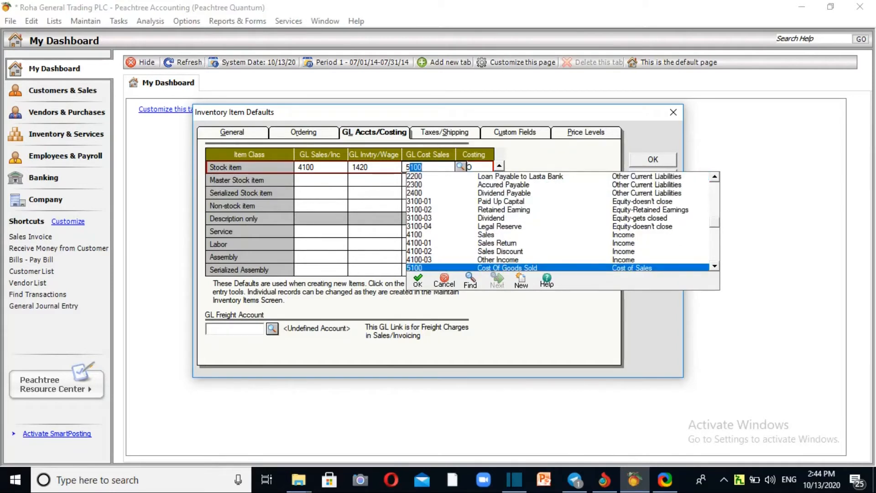
click(415, 268)
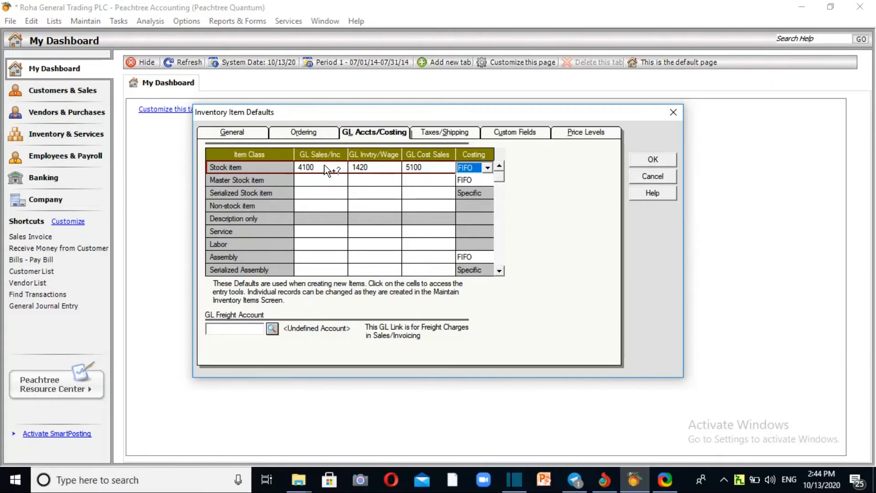
Change the stock item costing method from FIFO to Average
click(488, 167)
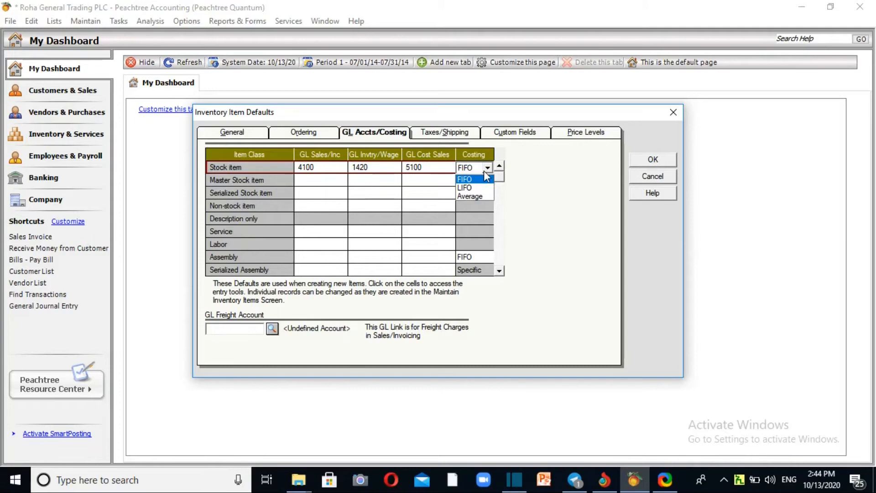
mouse_move(474, 196)
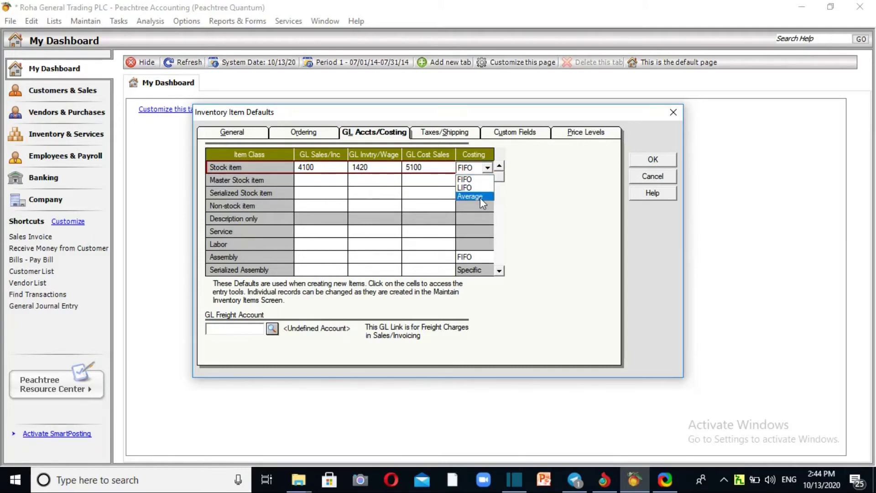
click(470, 196)
text(511)
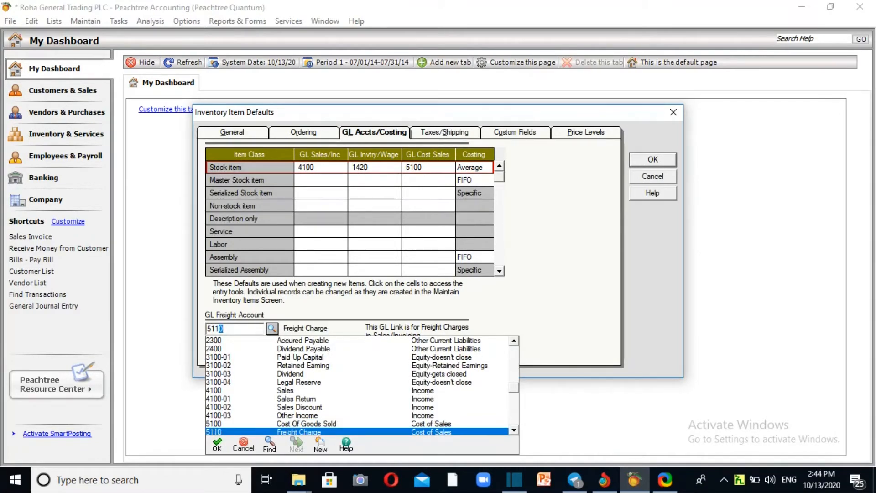
Confirm 5110 Freight Charge as the GL freight account and save the item defaults
click(216, 445)
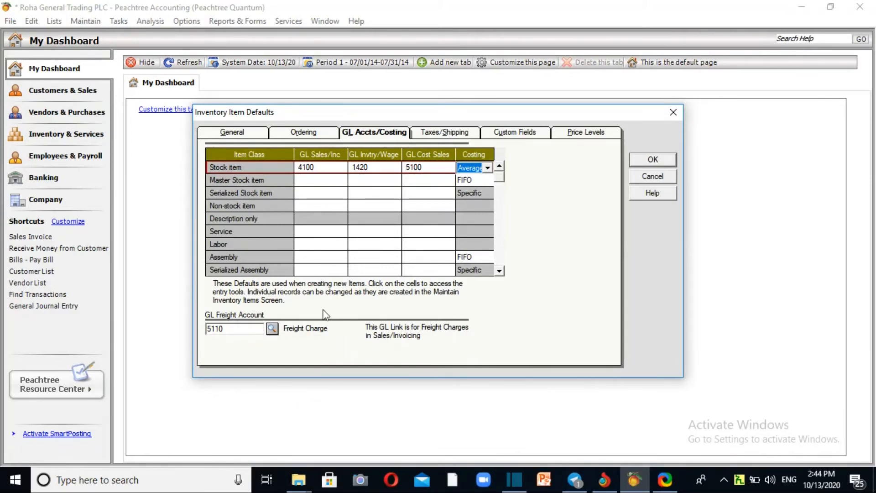
mouse_move(409, 335)
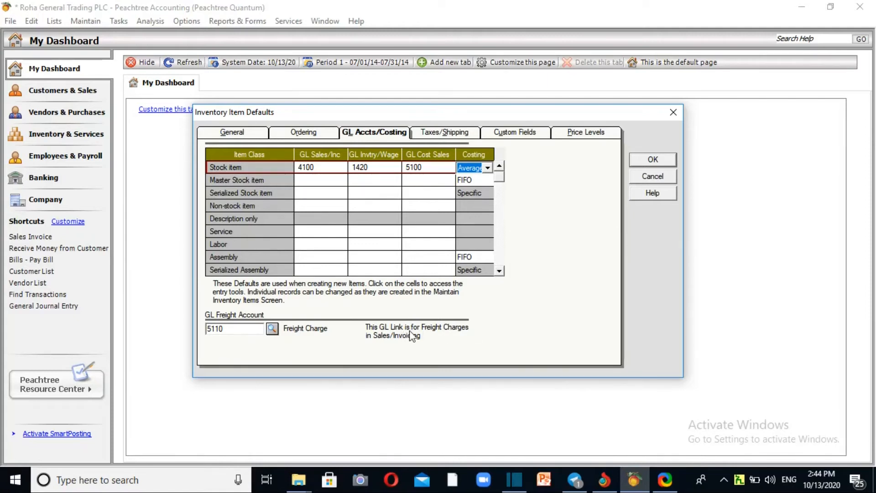
mouse_move(421, 348)
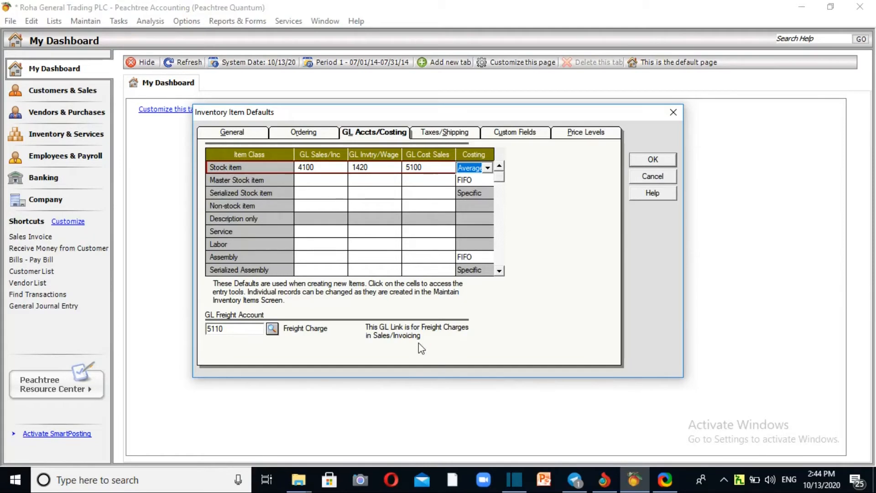
mouse_move(519, 225)
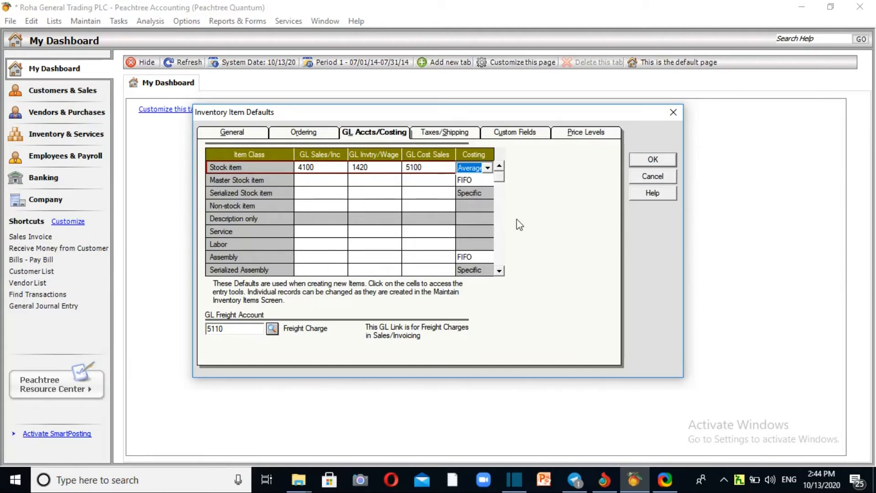
mouse_move(456, 194)
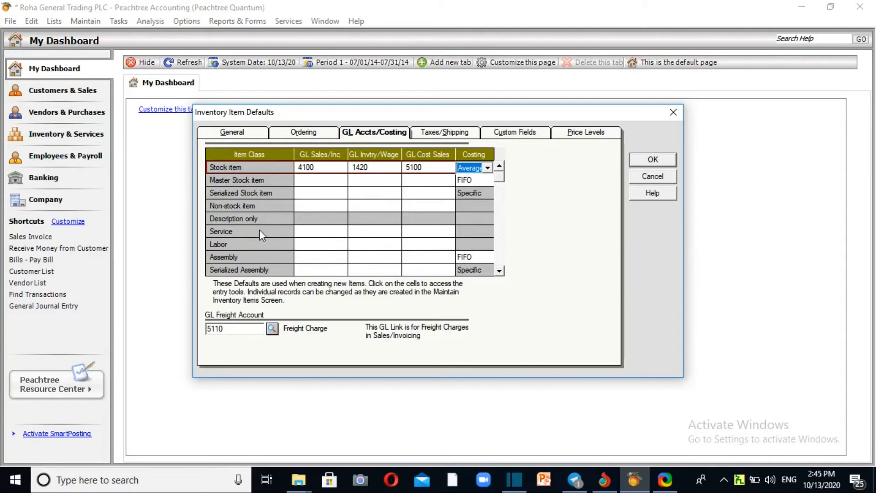
mouse_move(647, 263)
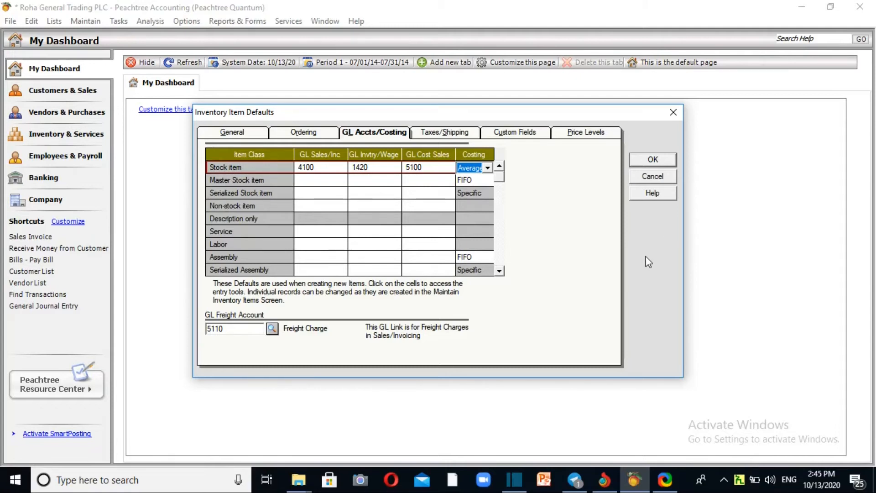
click(85, 21)
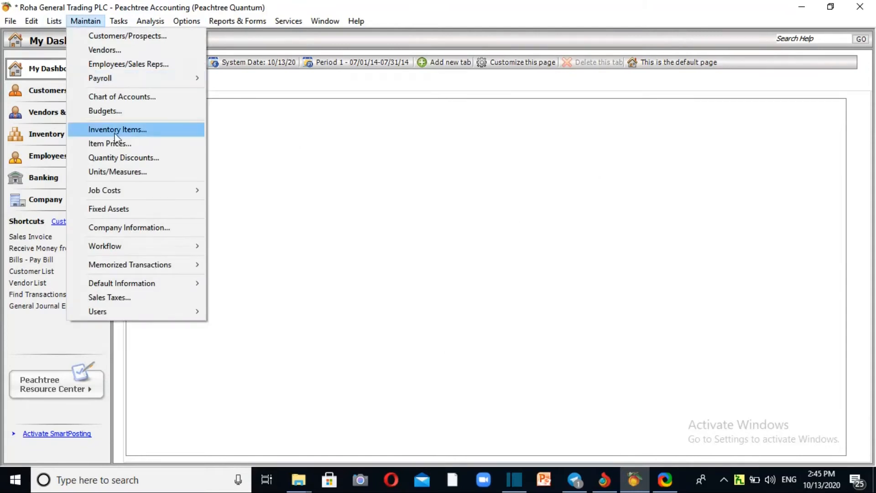
Enter item 00012125 'Desk Top' as a Stock item, then close the item window
click(117, 129)
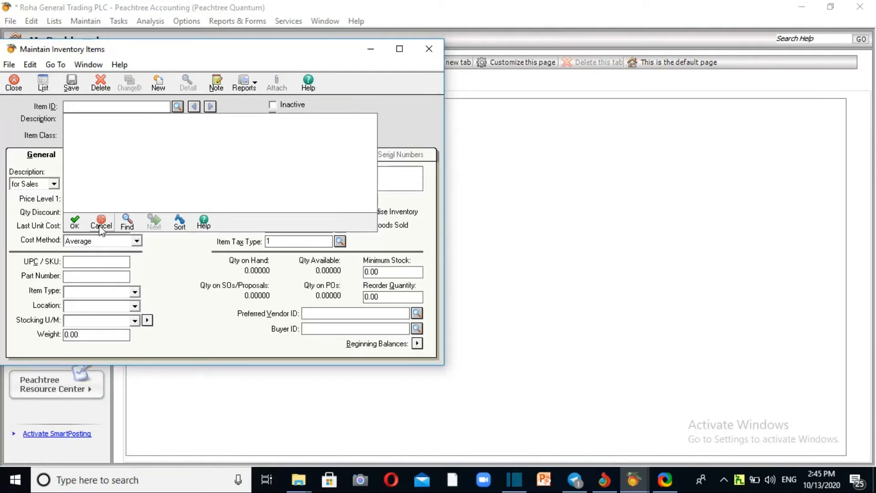
click(100, 222)
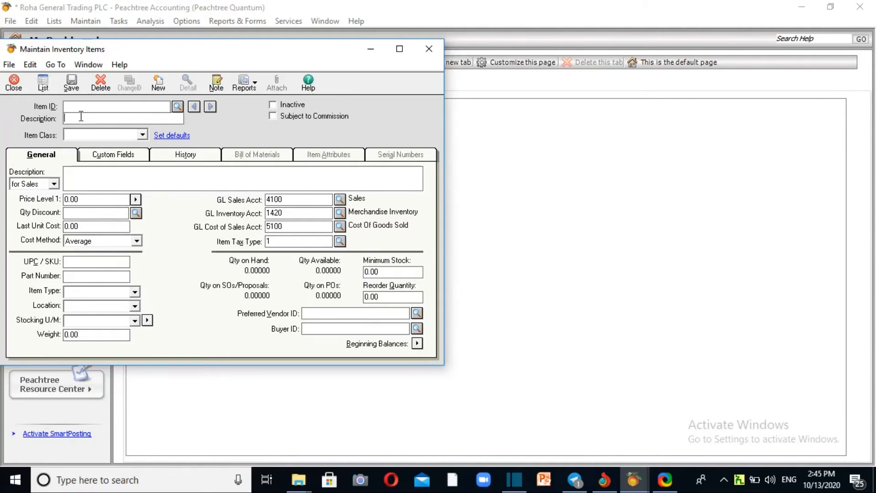
text(00012125)
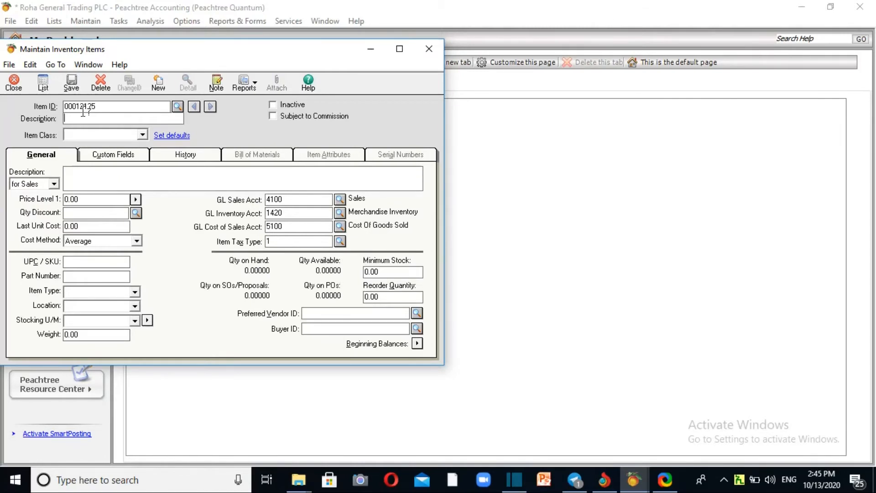
text(Desk t)
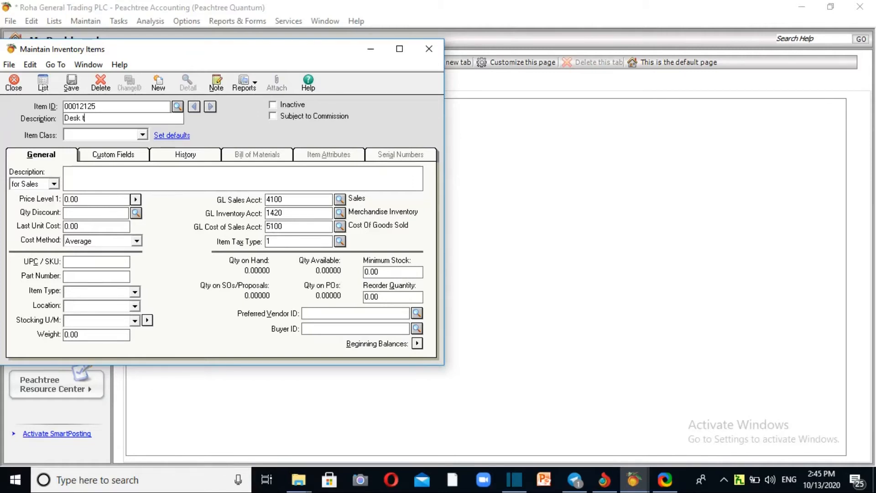
text(op)
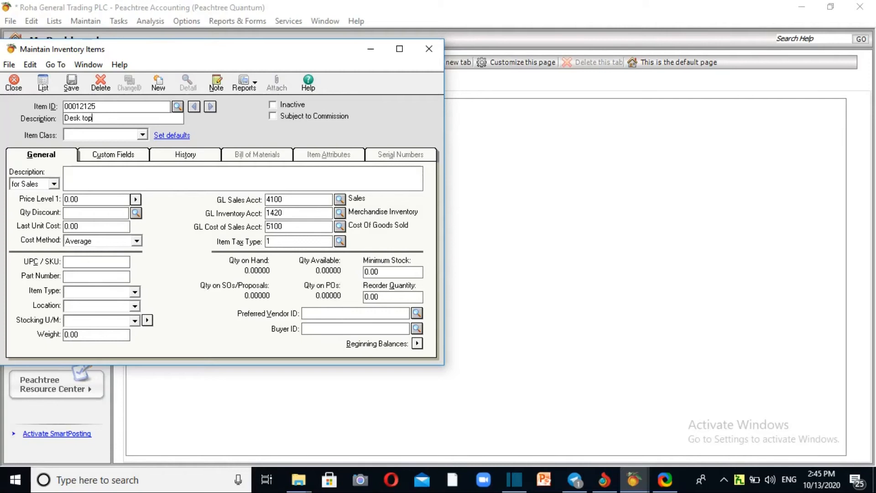
text(Desk T)
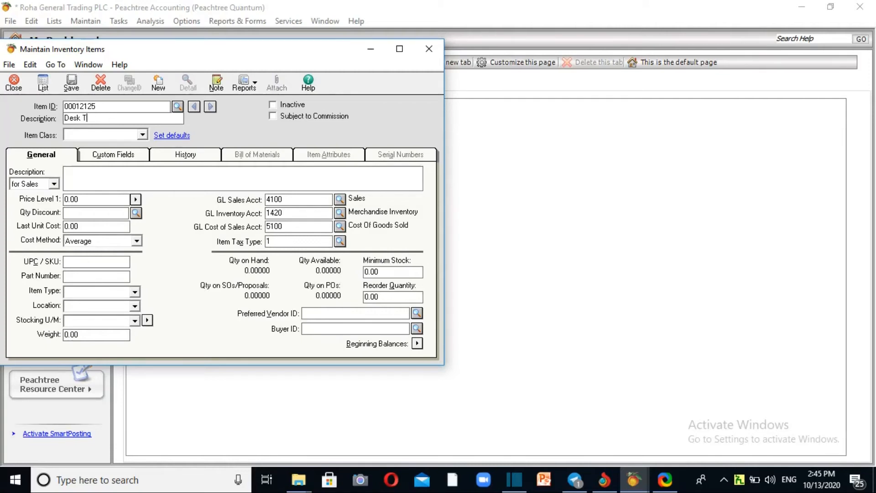
text(op)
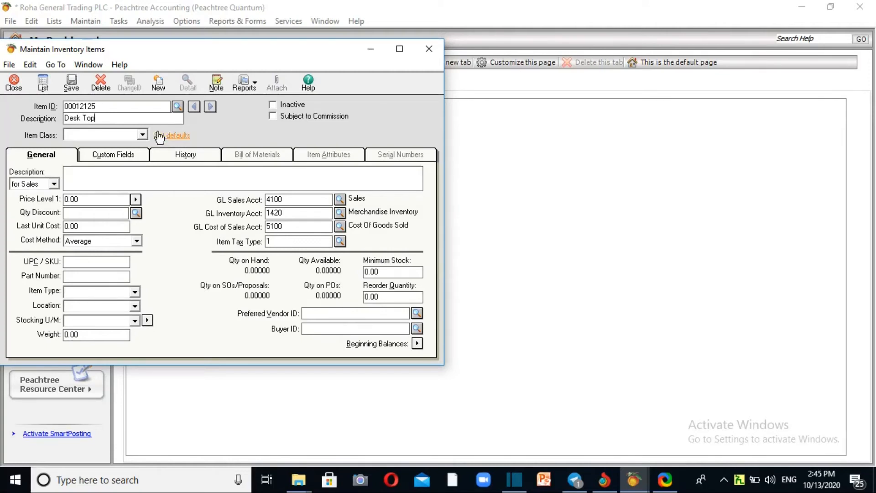
click(142, 134)
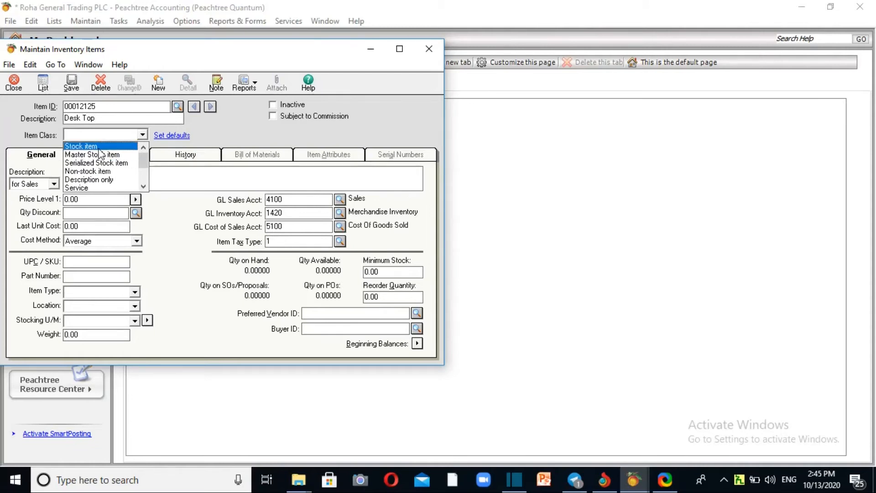
click(81, 147)
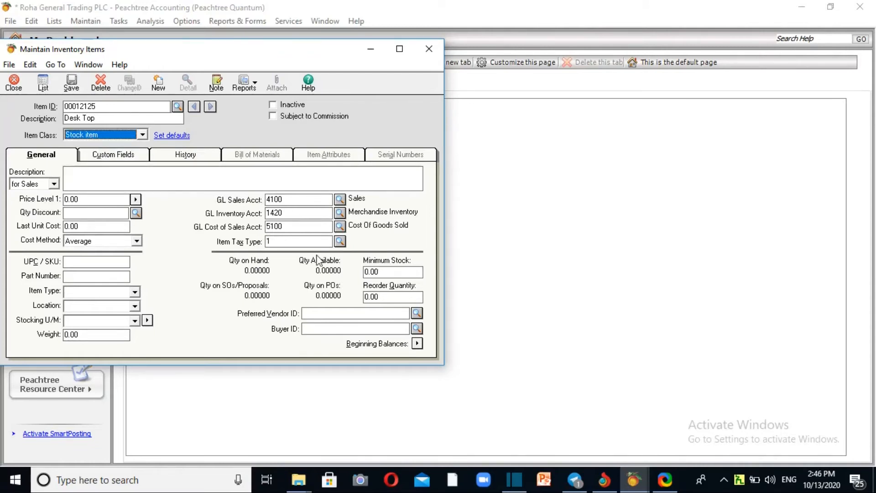
mouse_move(284, 245)
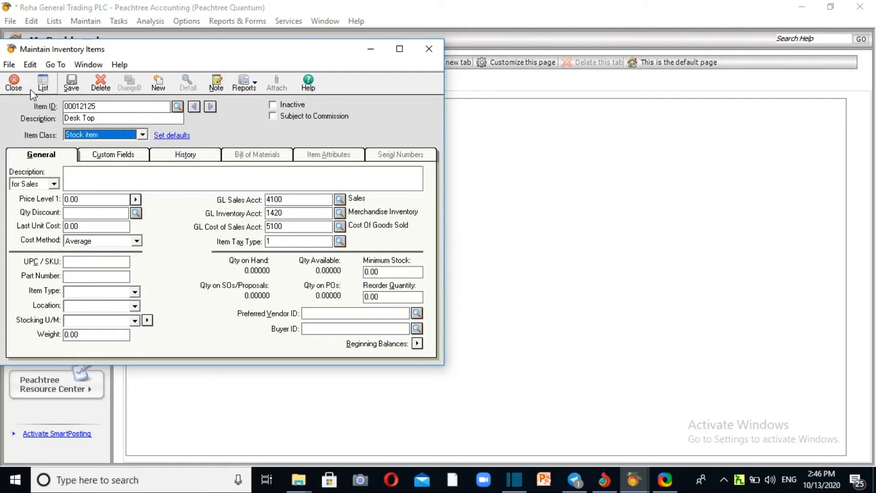
click(13, 82)
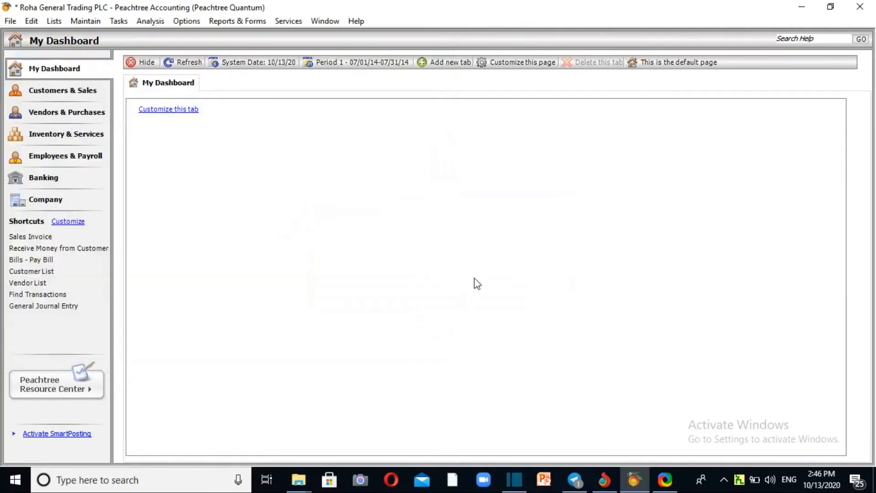
mouse_move(444, 255)
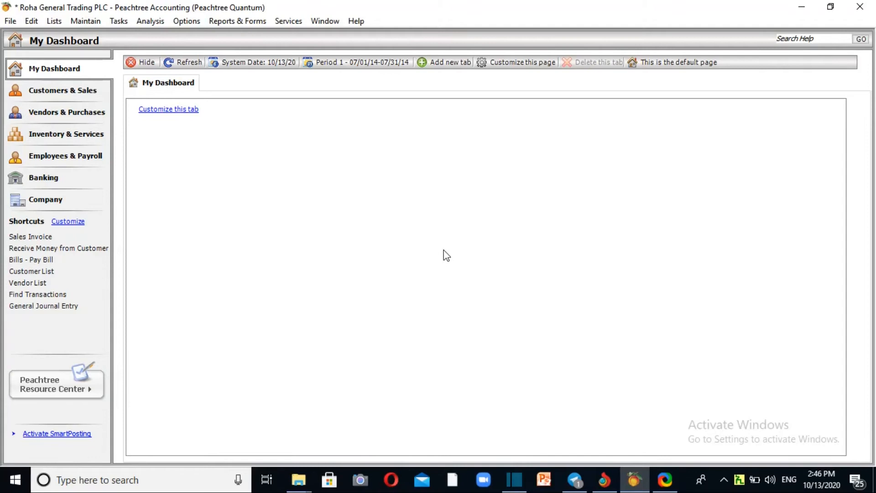
mouse_move(374, 70)
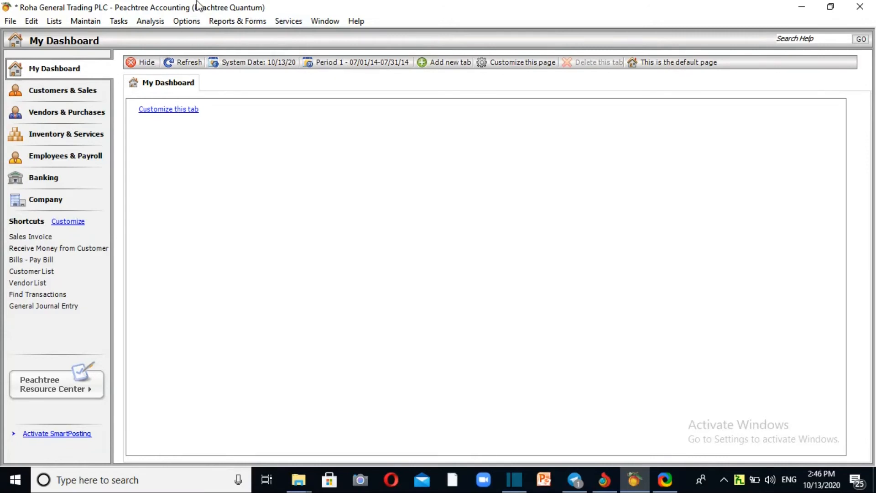
Open the Inventory Item List template from the Inventory import/export templates
click(11, 21)
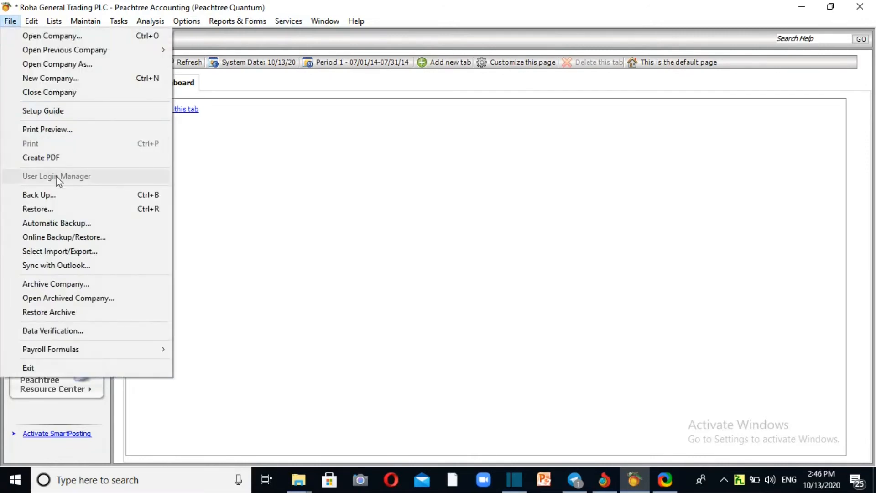
mouse_move(67, 241)
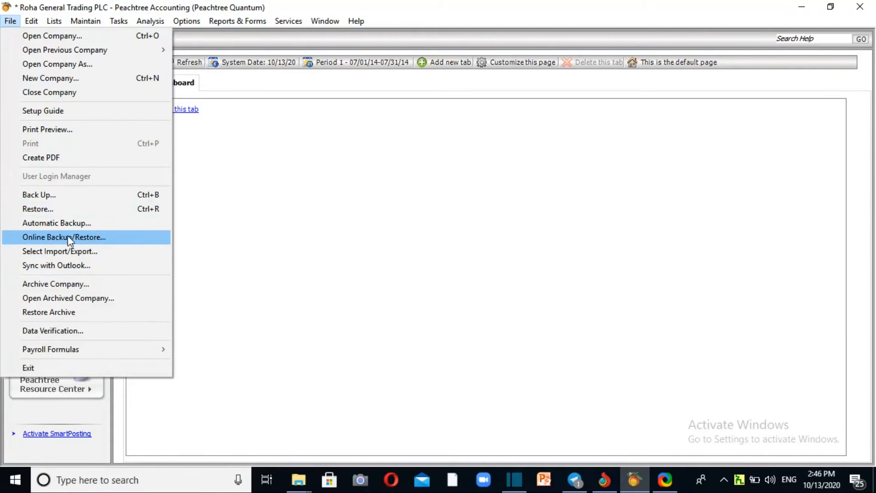
click(60, 251)
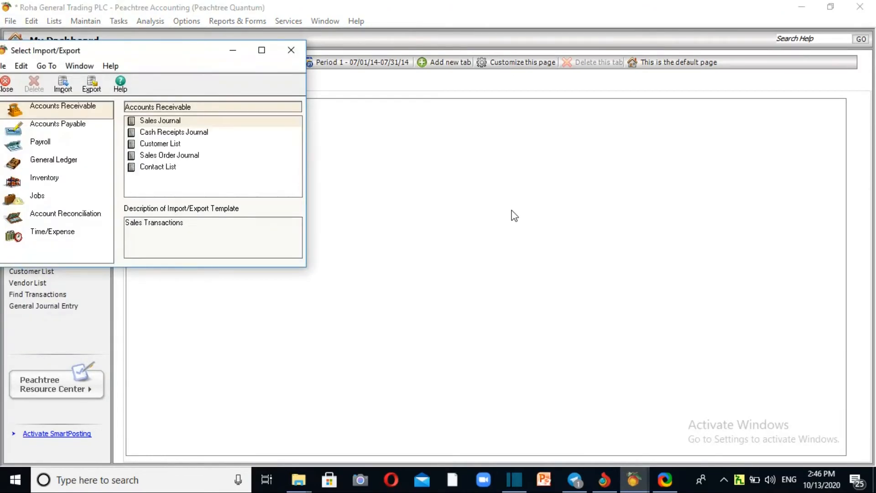
mouse_move(49, 183)
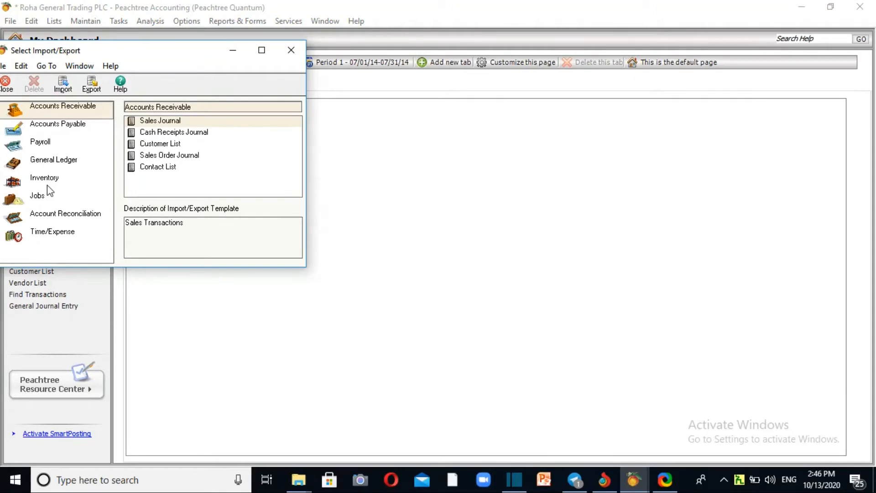
click(44, 177)
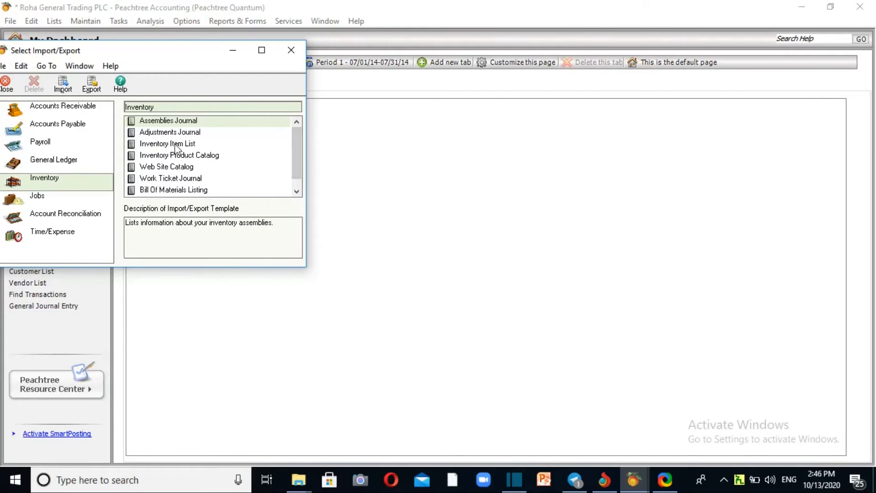
click(168, 143)
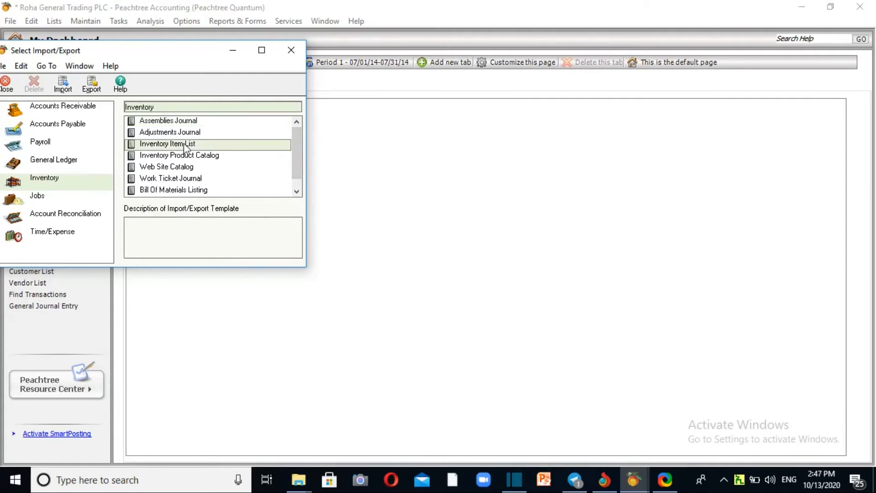
mouse_move(249, 175)
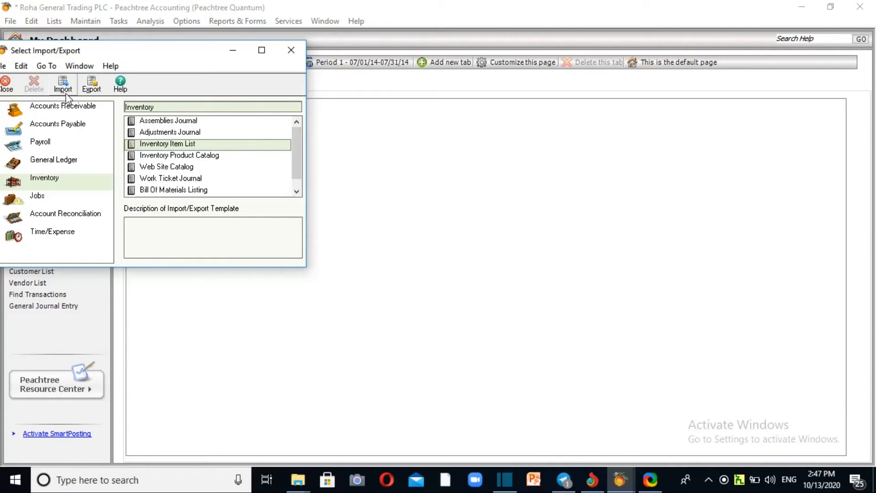
click(63, 83)
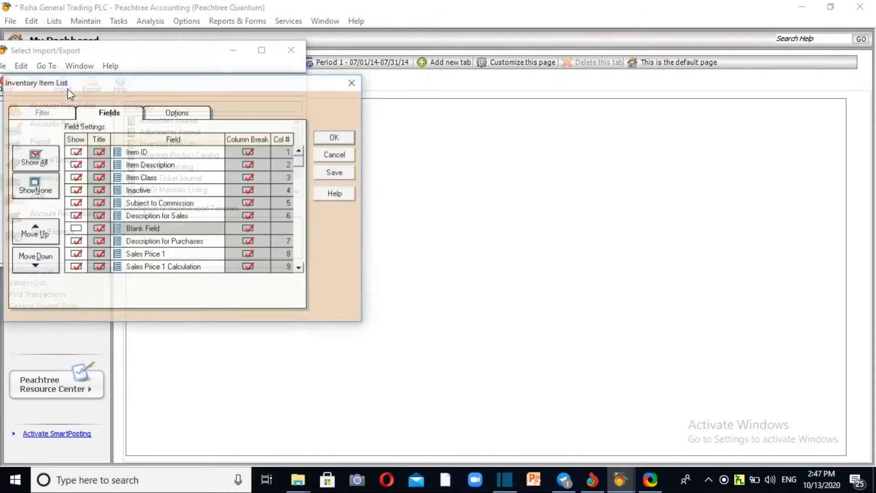
Set the import file to ITEM.csv in Desktop > CSV Files, back on the Fields list
click(176, 112)
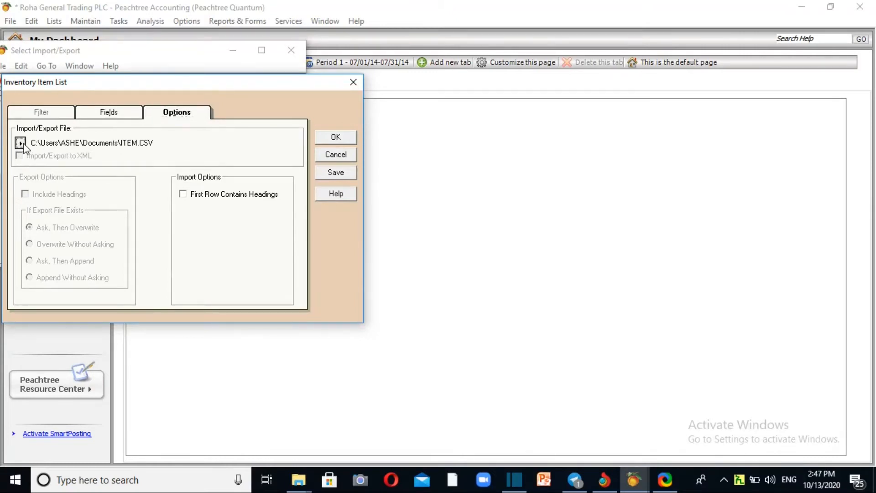
click(22, 144)
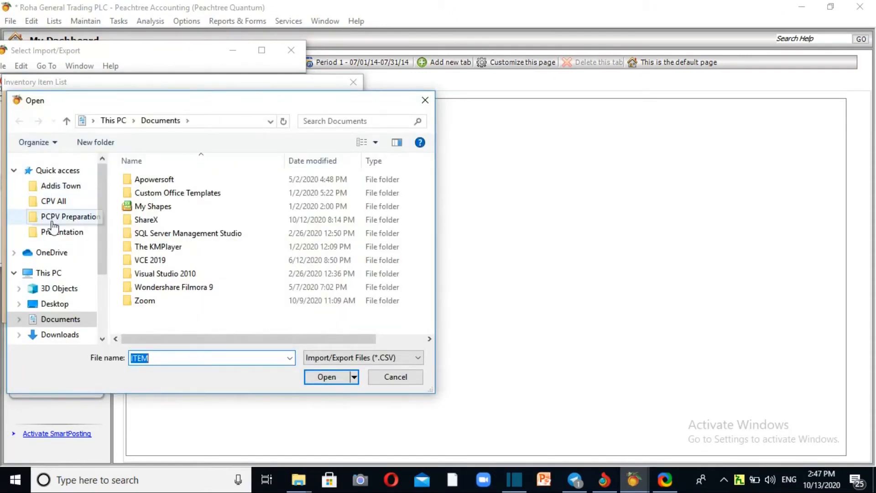
click(54, 303)
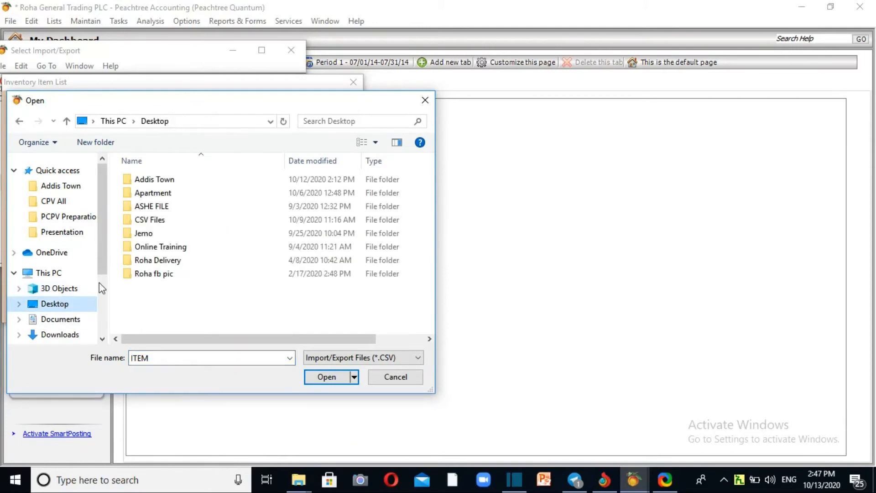
double_click(150, 219)
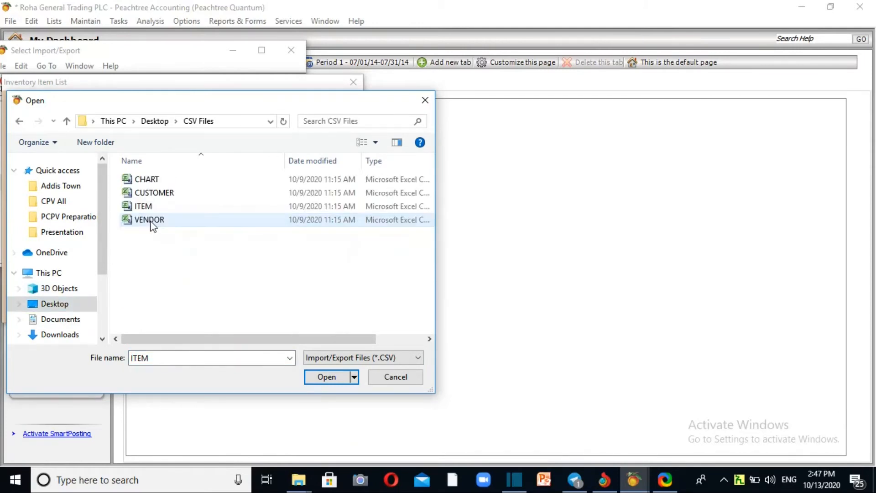
click(144, 207)
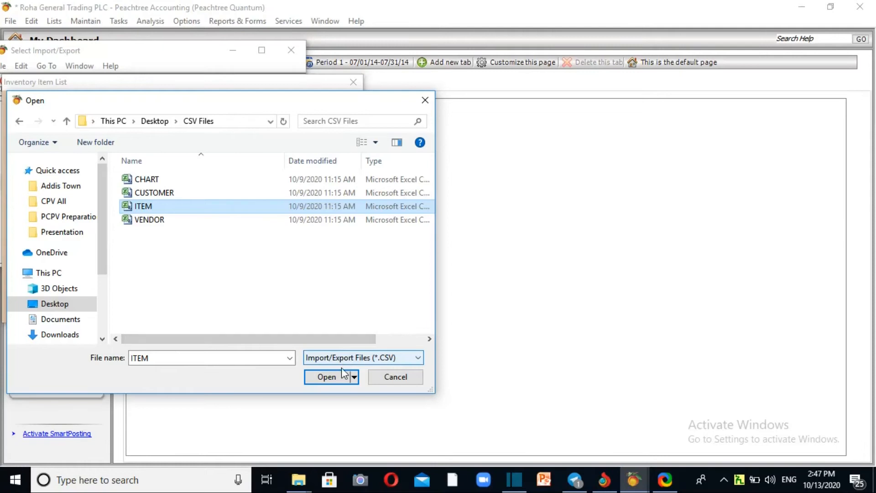
click(327, 377)
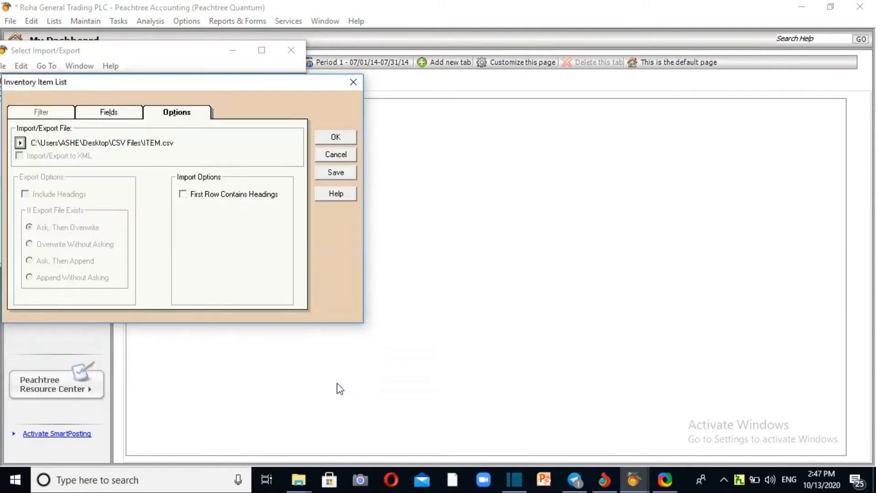
click(109, 112)
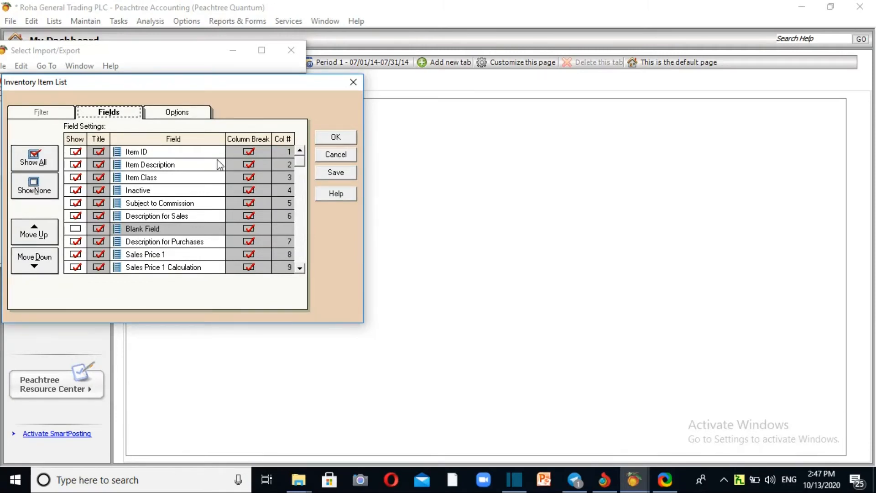
mouse_move(184, 230)
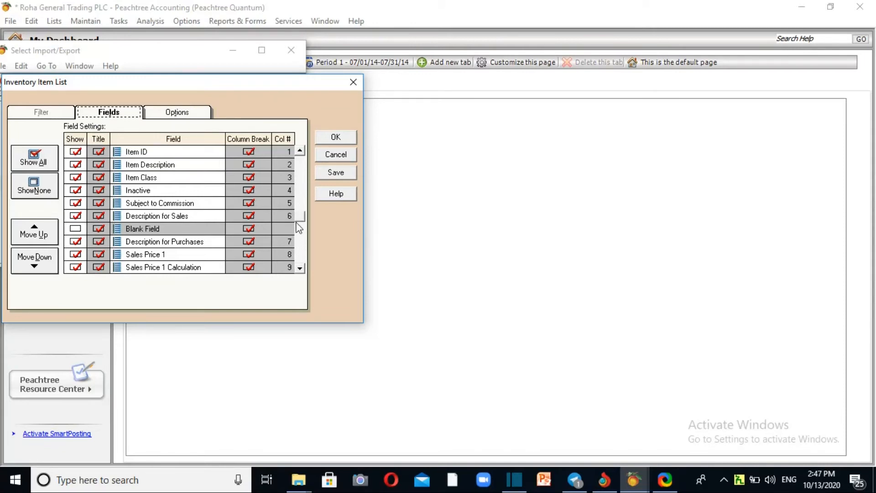
Import only Item ID and Item Description, continuing without a backup
scroll(down, 3)
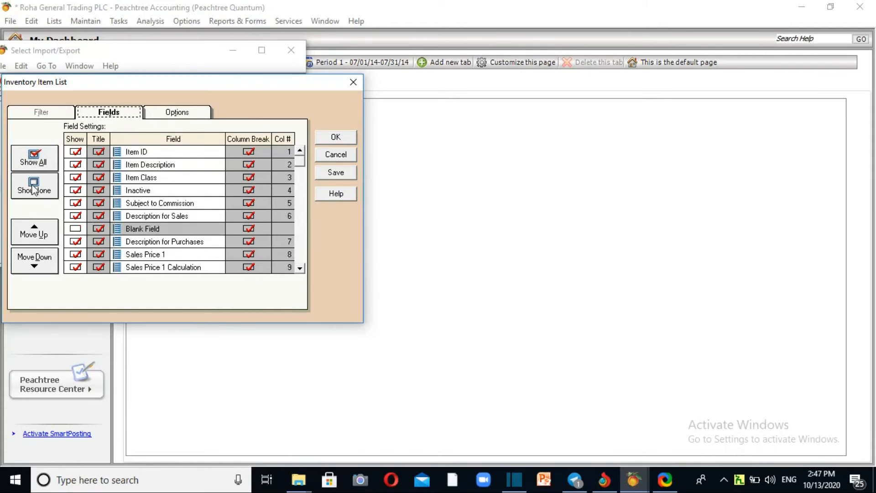
click(33, 189)
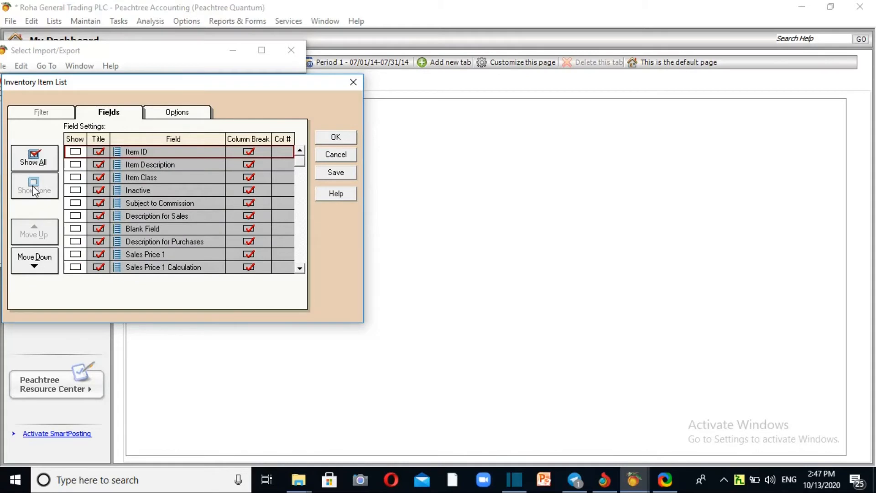
mouse_move(37, 205)
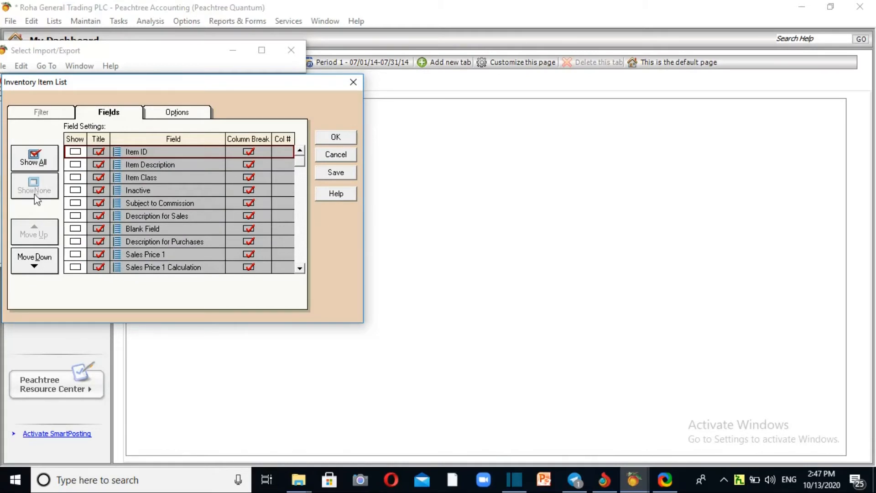
click(74, 165)
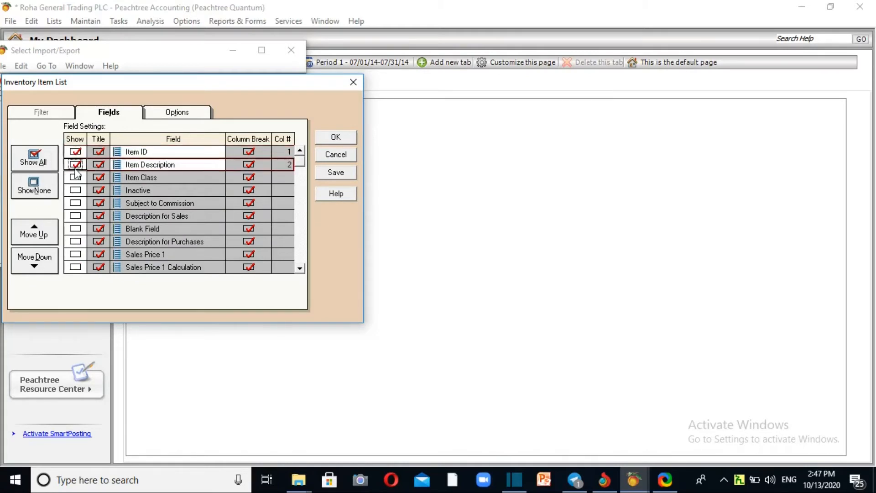
click(34, 186)
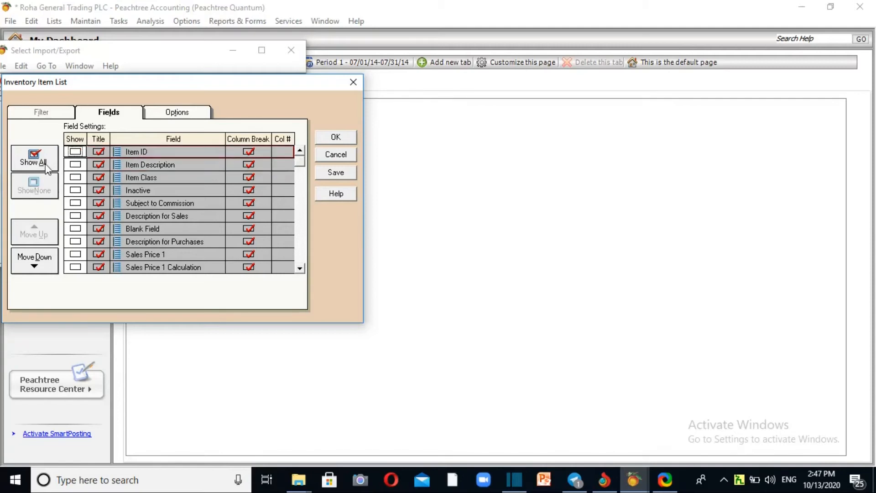
click(34, 159)
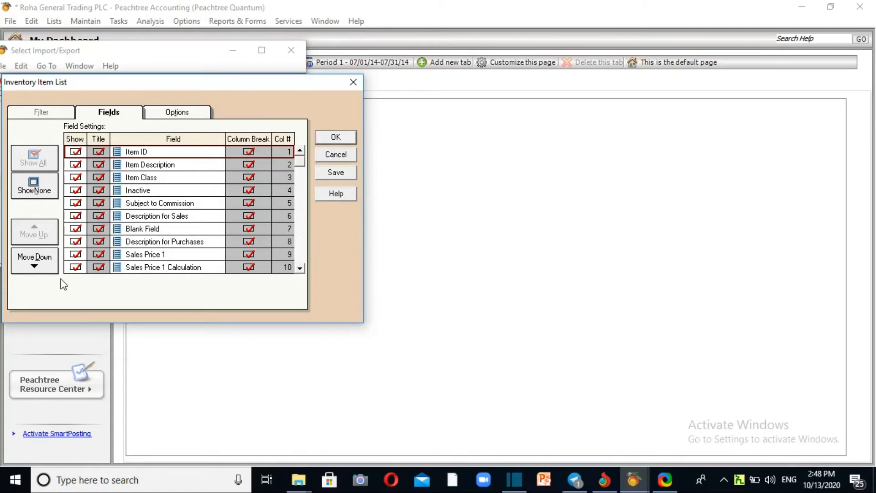
mouse_move(36, 161)
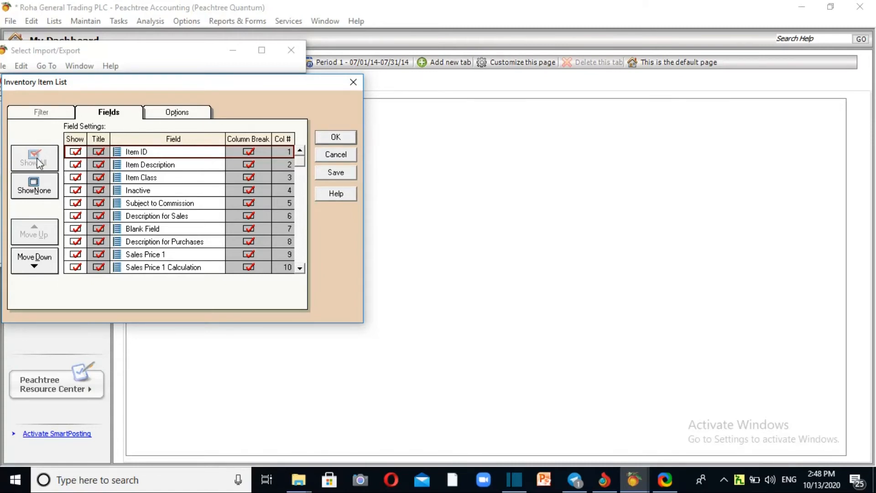
click(34, 186)
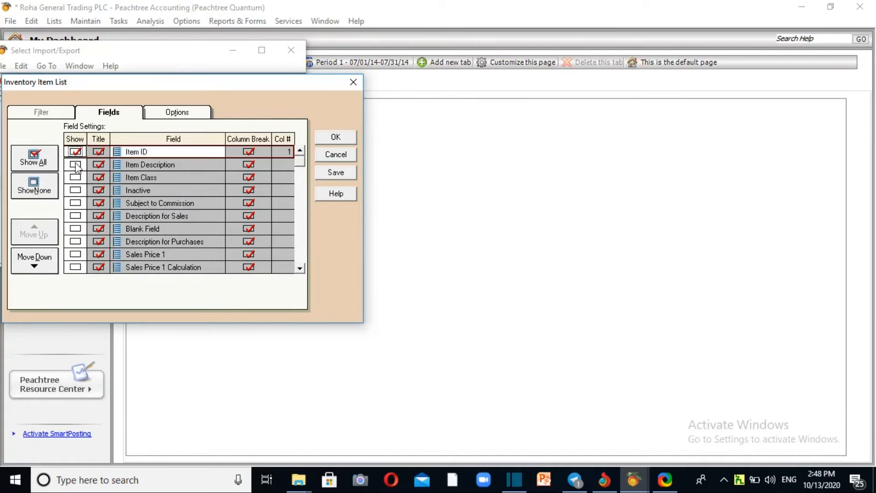
click(74, 164)
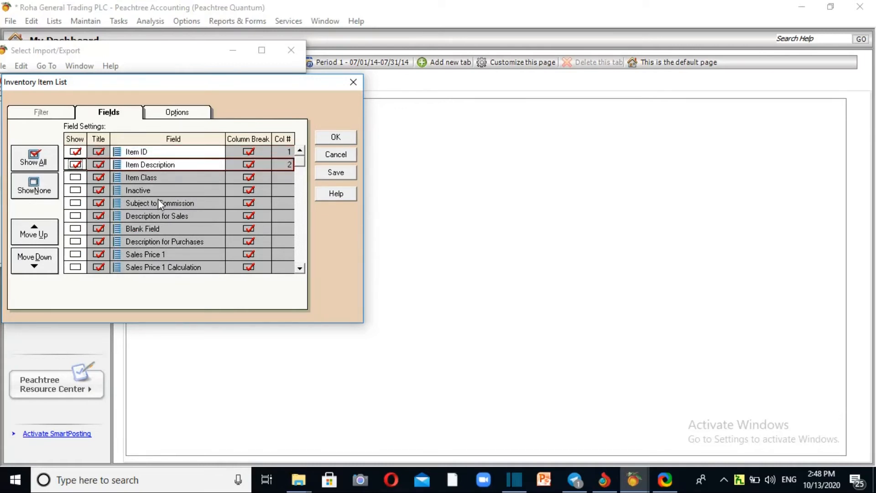
mouse_move(318, 145)
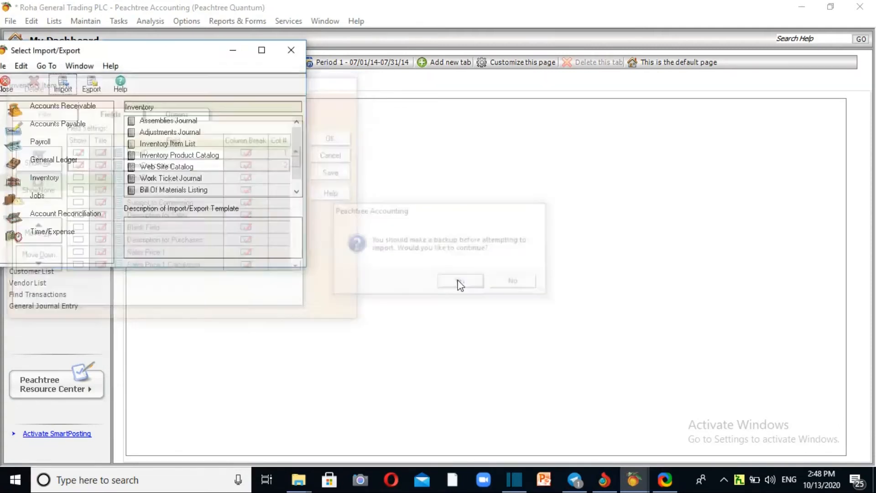
click(460, 280)
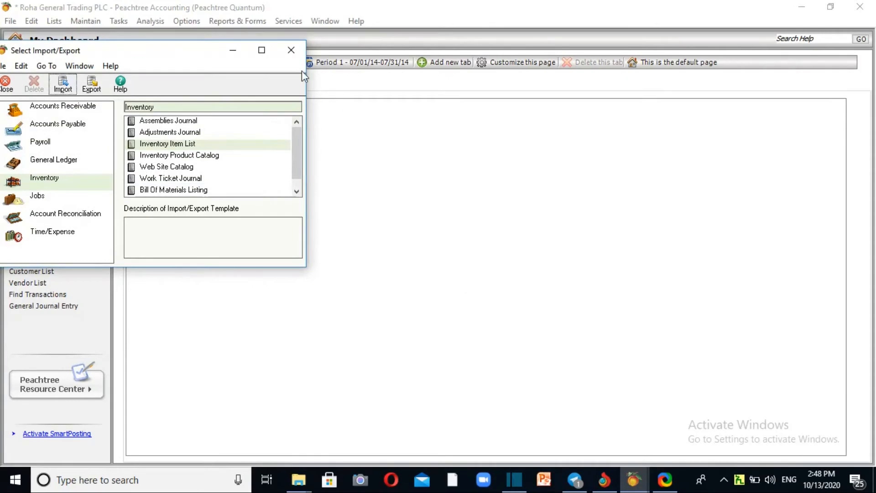
List imported inventory items such as AL-0253 Acer laptop, then bring up the CSV Files folder
click(86, 21)
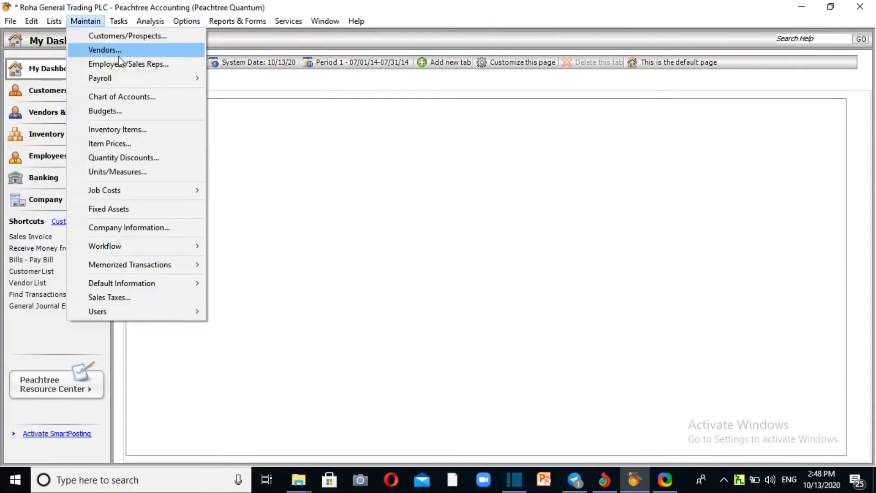
click(117, 129)
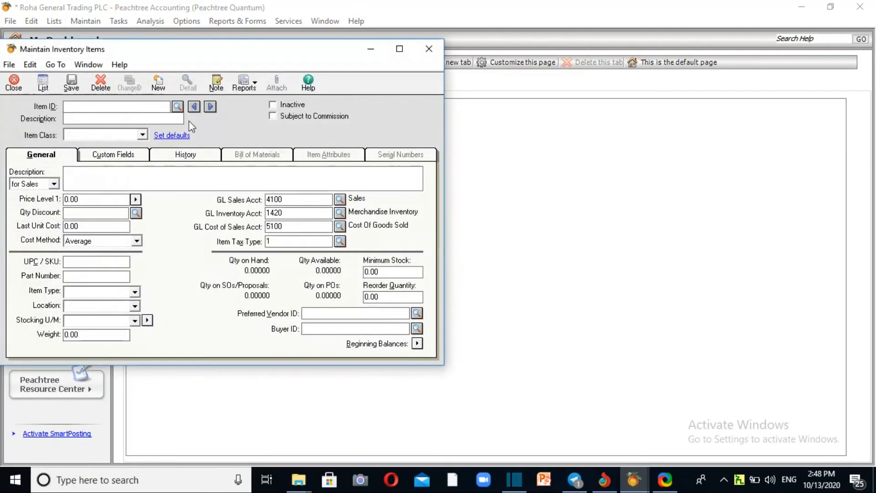
click(177, 106)
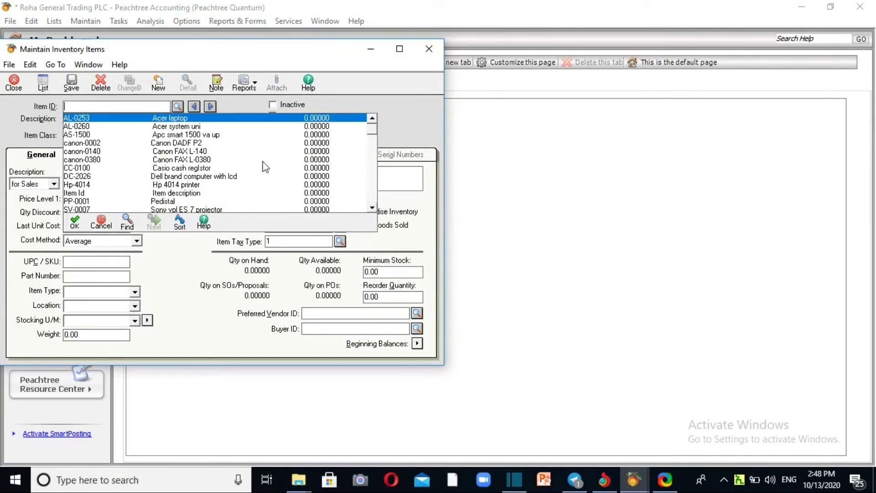
mouse_move(480, 292)
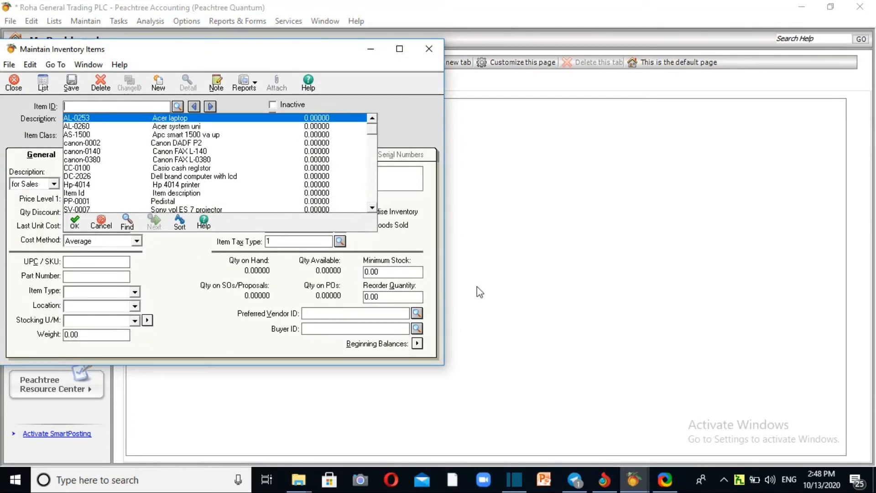
click(429, 49)
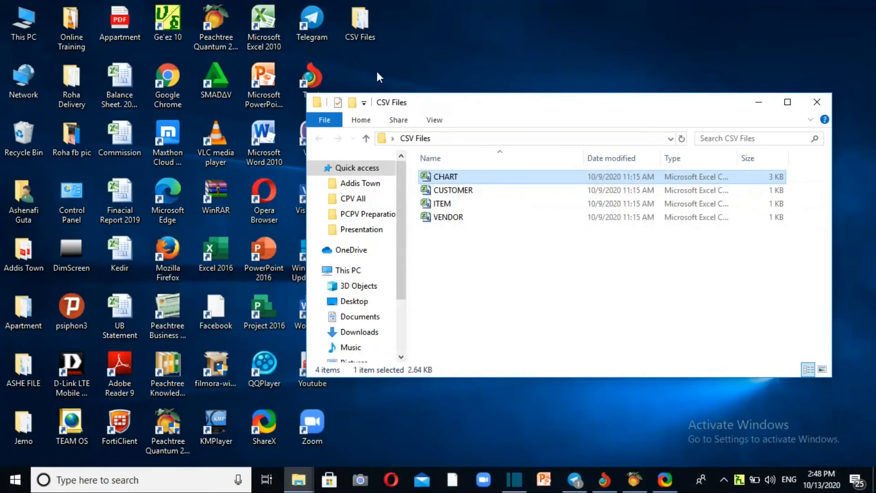
Open ITEM.csv in Excel to check its 12 item IDs and descriptions, then minimize it
click(443, 204)
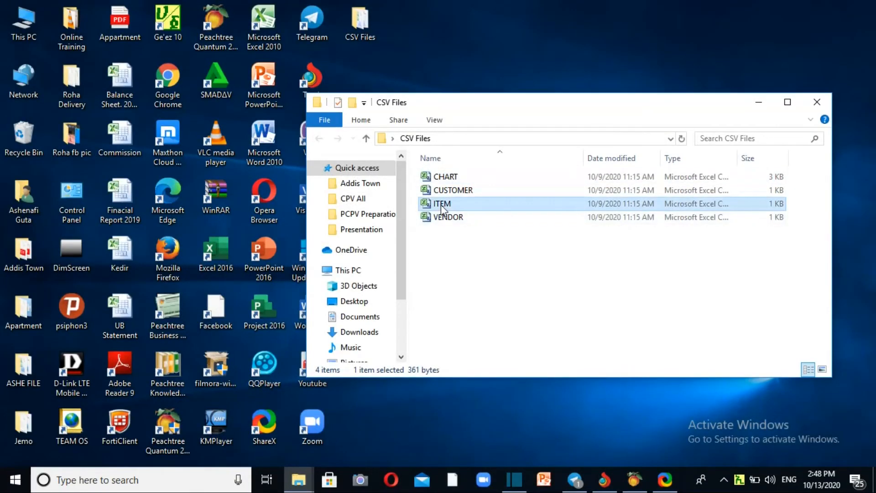
double_click(442, 203)
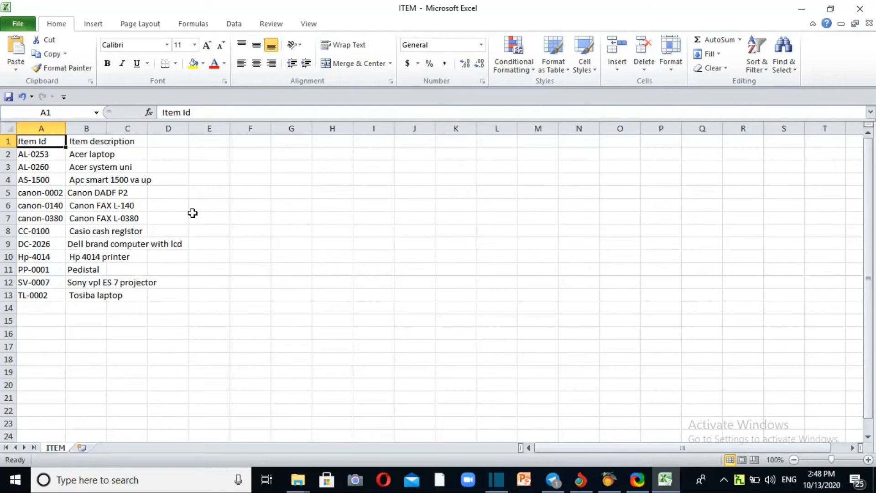
mouse_move(324, 158)
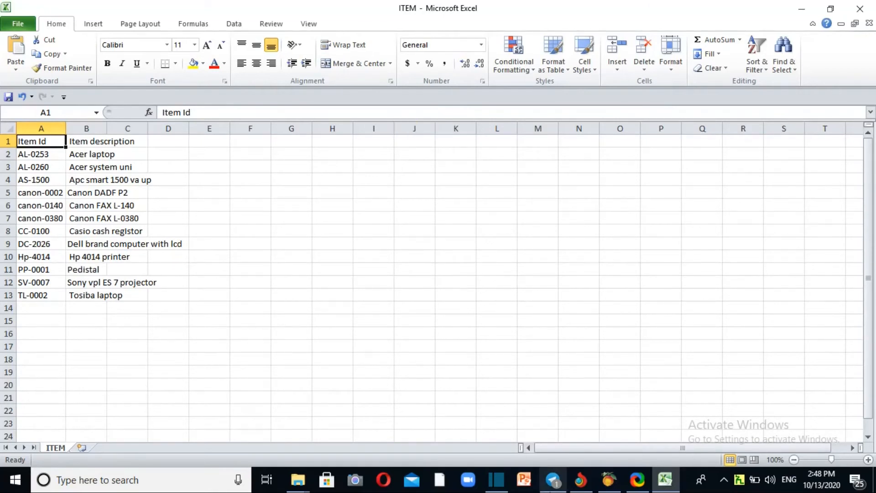
click(608, 479)
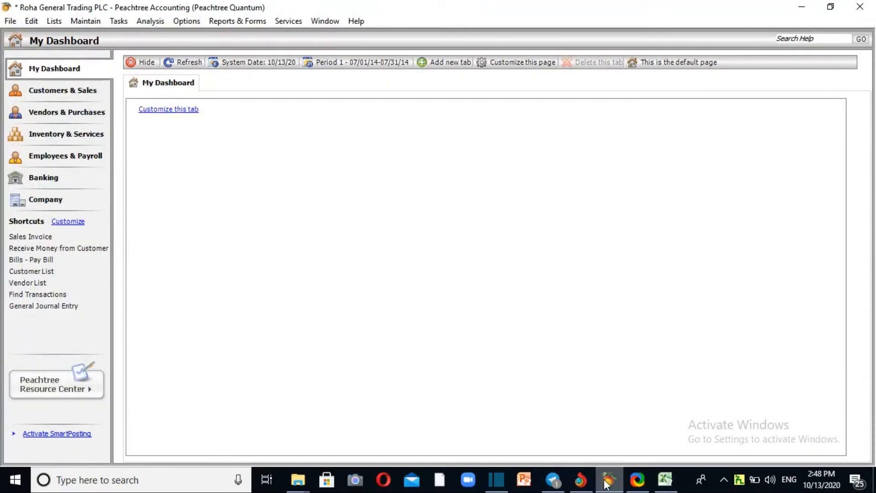
Bring the CSV Files folder window forward from the taskbar
click(665, 479)
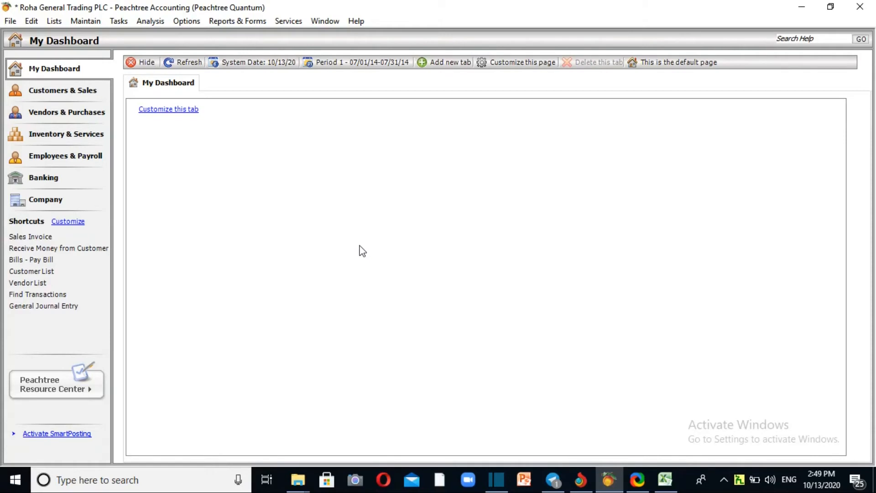
mouse_move(650, 470)
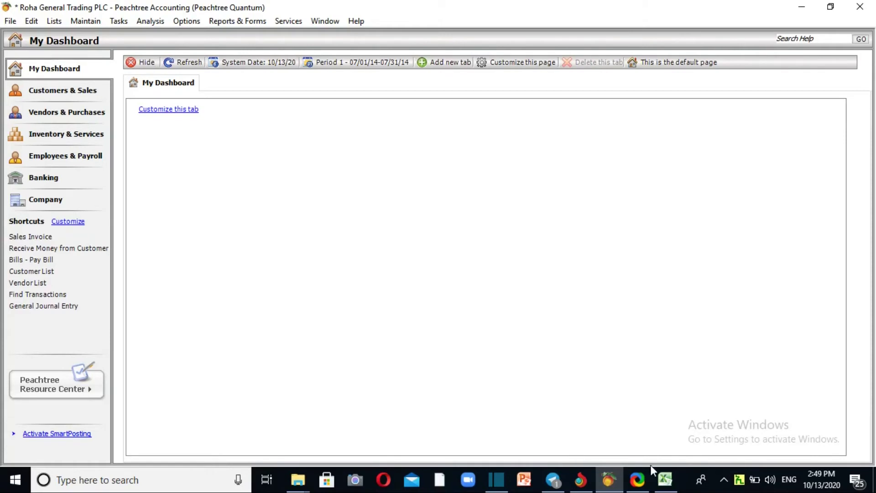
mouse_move(297, 480)
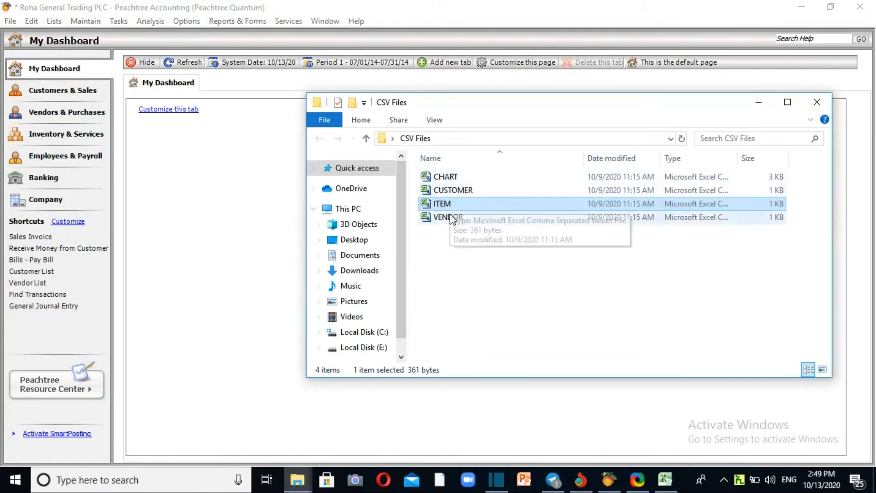
Open the CUSTOMER CSV to review its six customers, then switch back to Peachtree
double_click(453, 190)
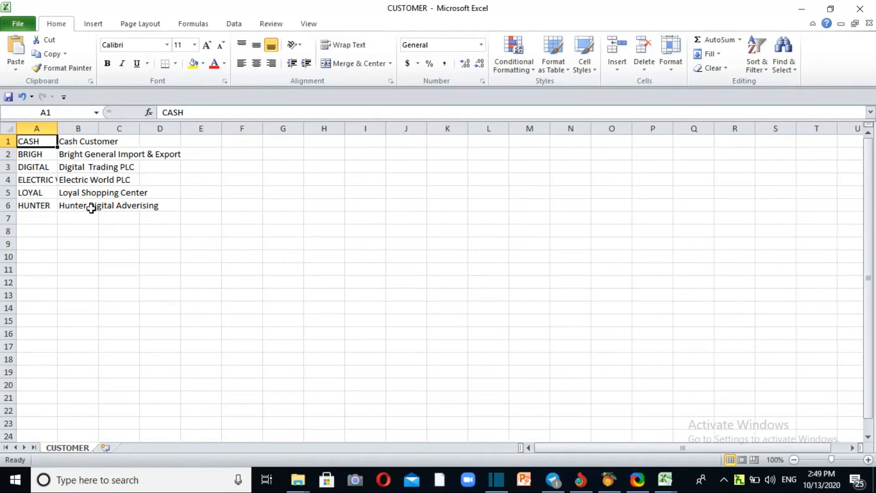
mouse_move(144, 247)
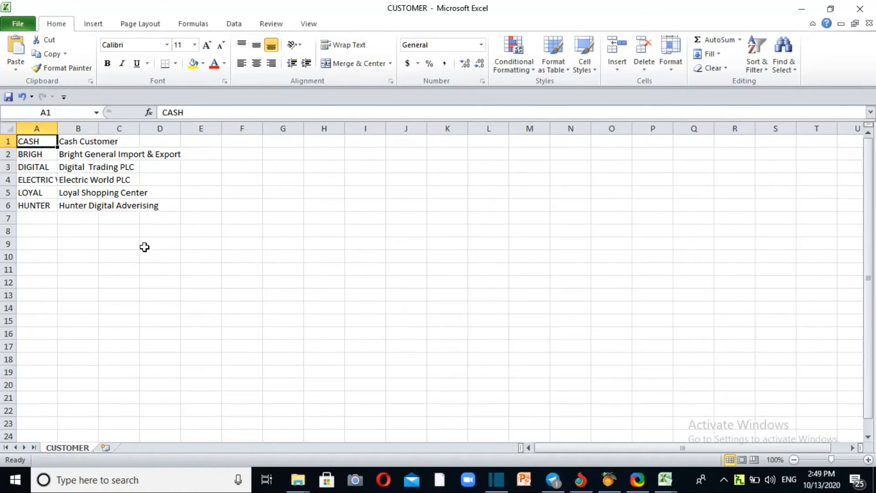
click(609, 479)
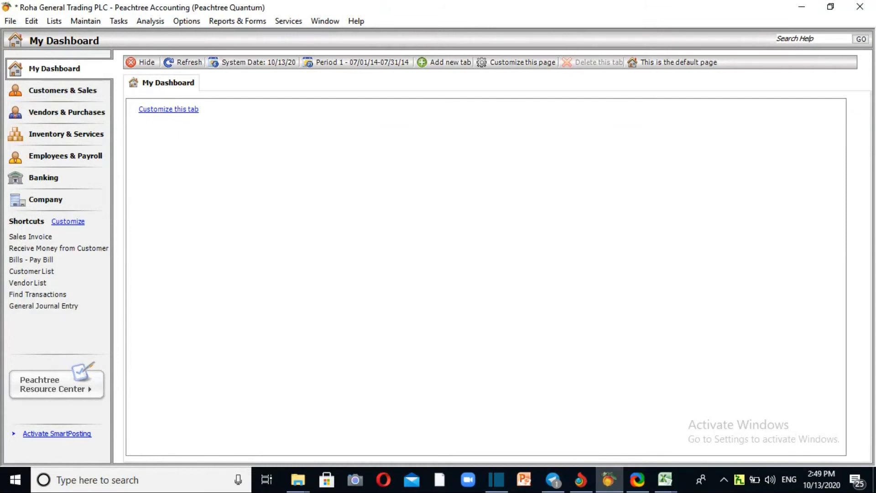
Open the Maintain menu to reach the company record options
click(97, 21)
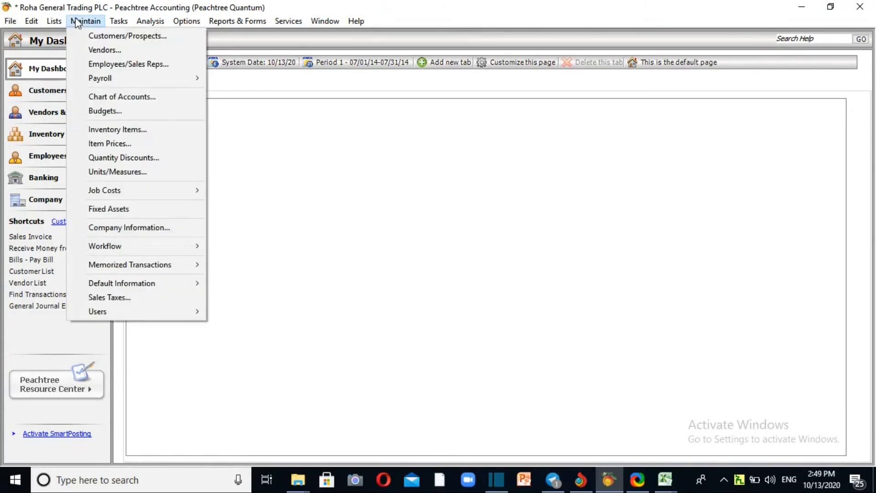
mouse_move(144, 270)
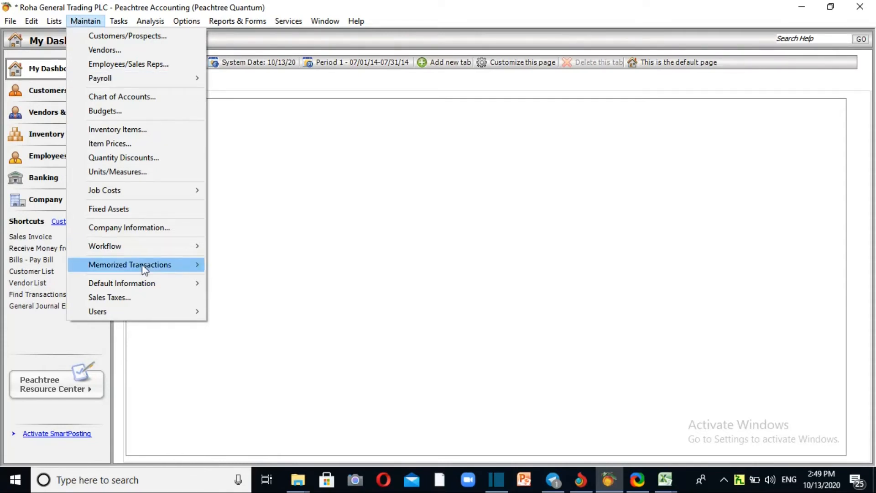
mouse_move(143, 272)
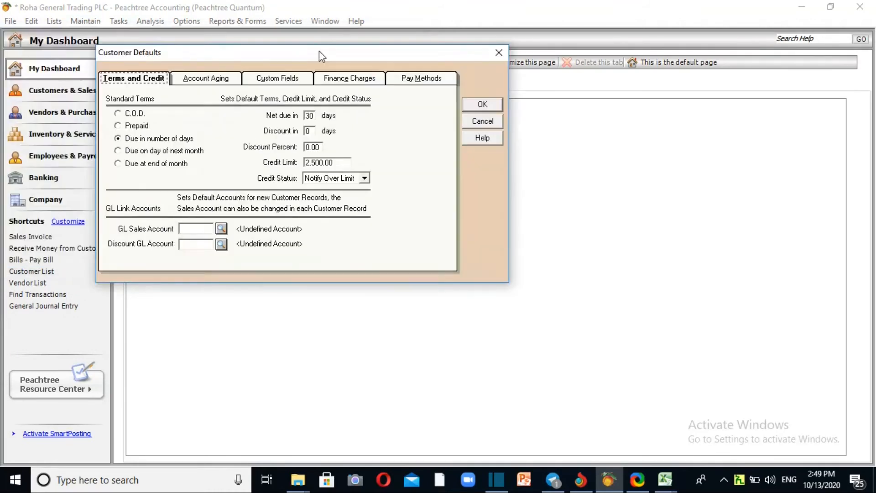
mouse_move(227, 163)
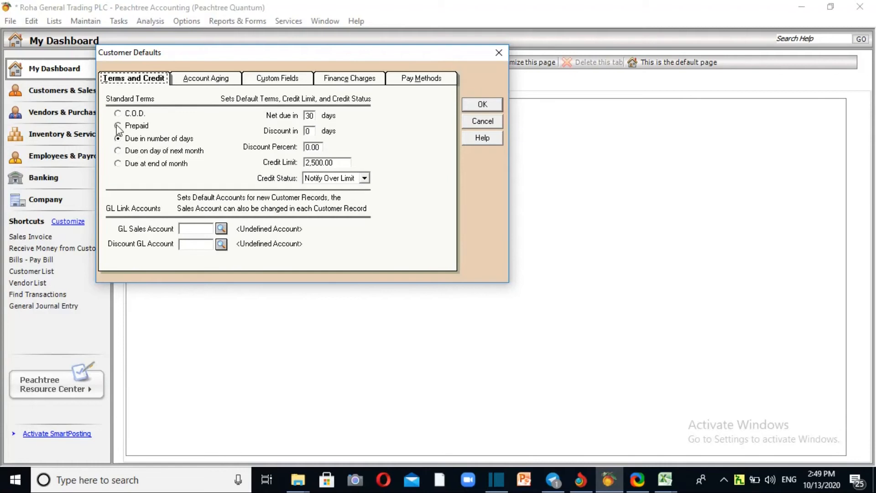
Try C.O.D., Prepaid and End of Month terms, ending on Due in number of days
click(118, 114)
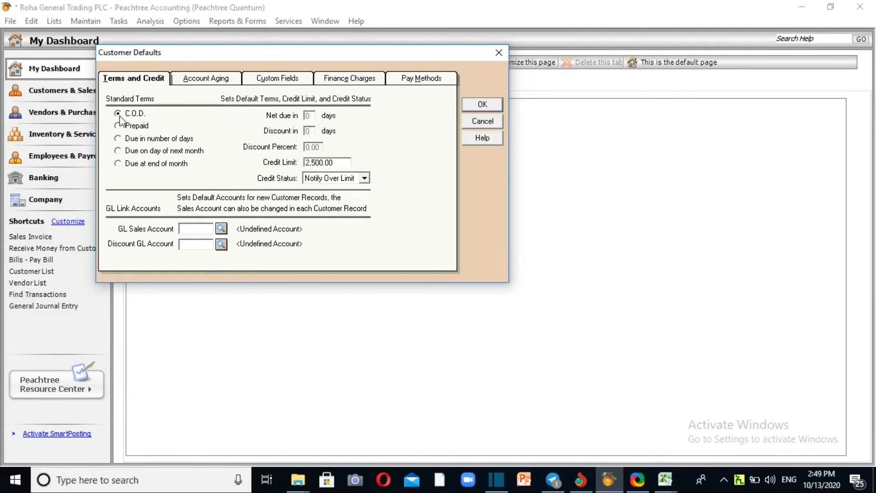
click(117, 114)
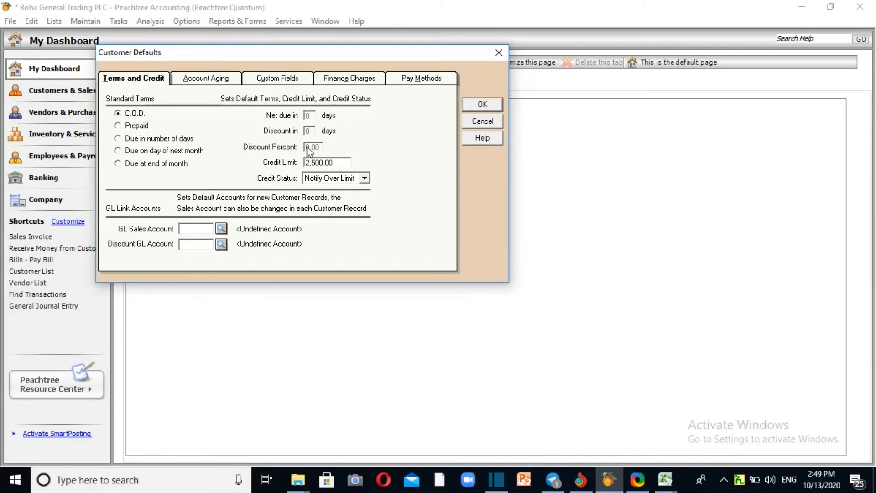
click(117, 126)
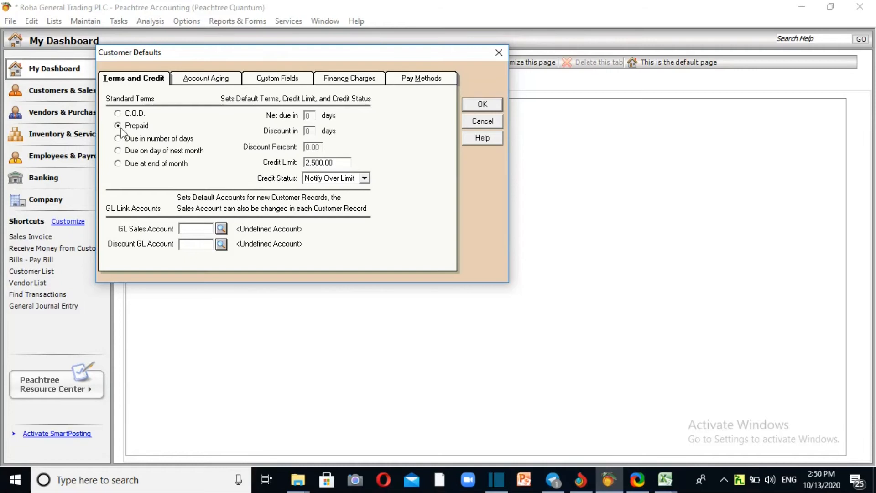
click(117, 138)
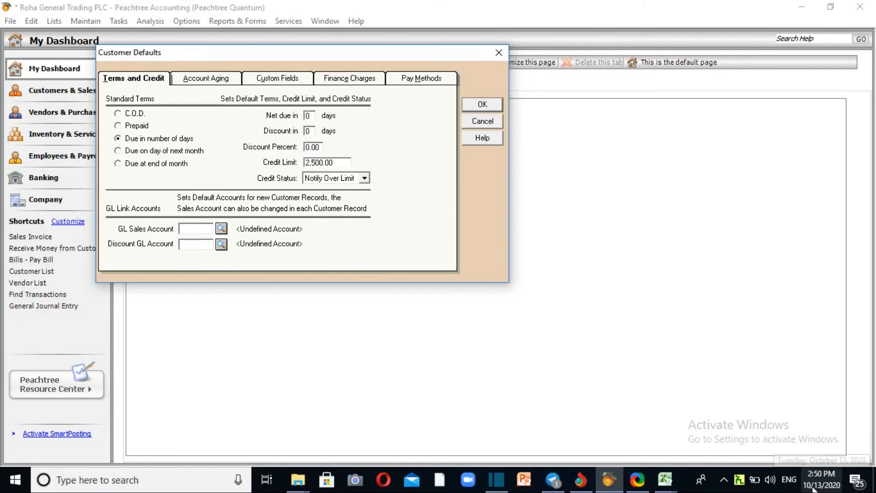
mouse_move(311, 182)
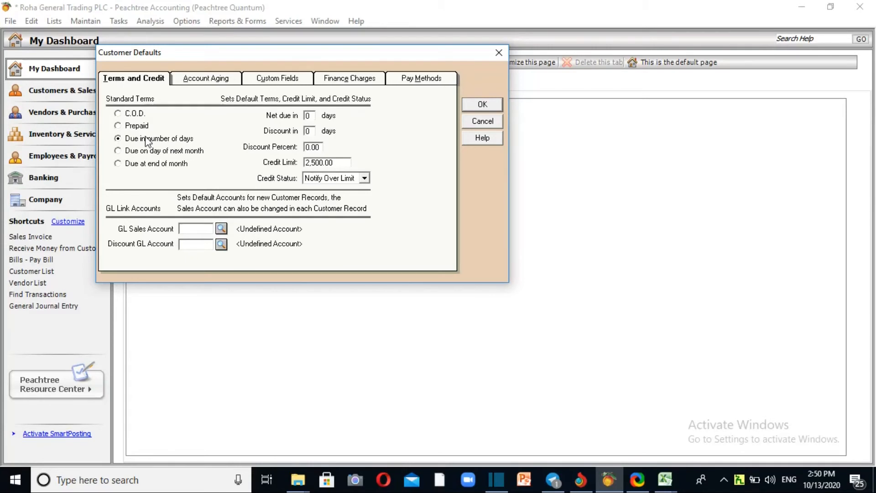
mouse_move(78, 166)
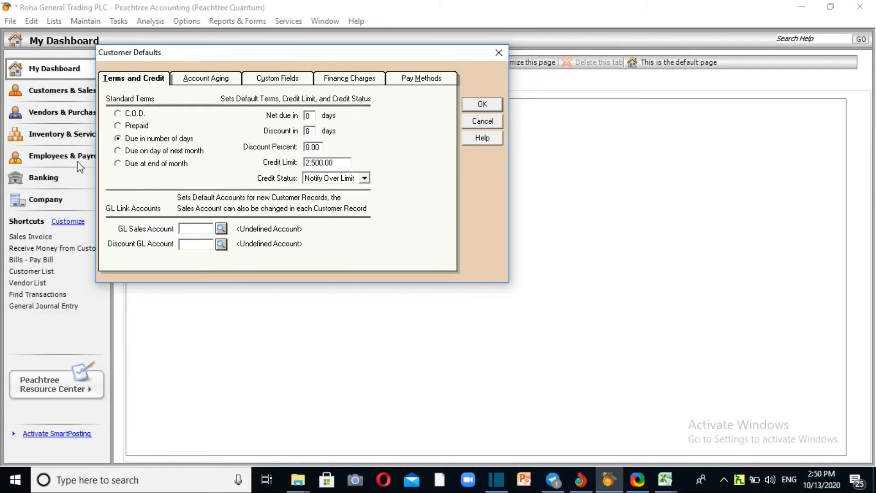
mouse_move(181, 156)
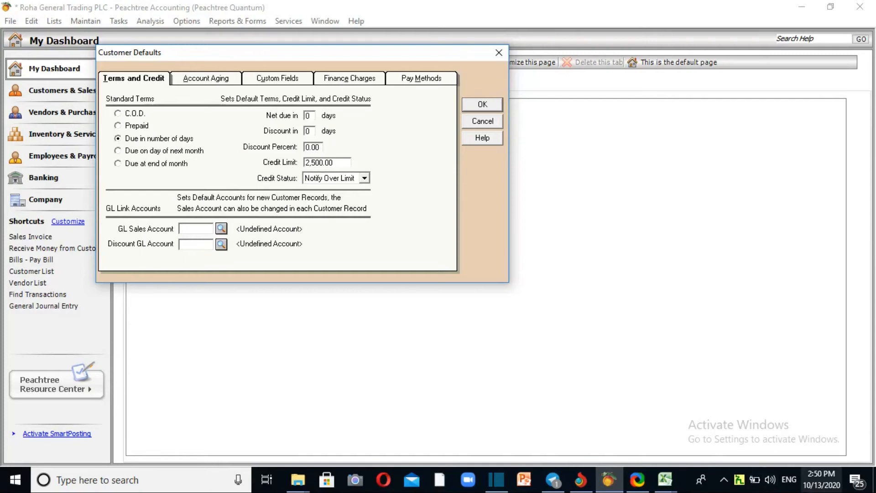
mouse_move(823, 479)
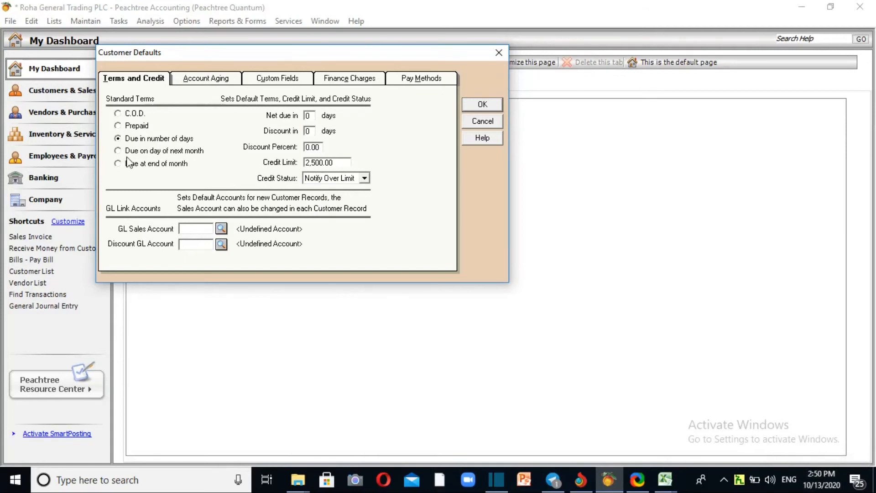
click(118, 164)
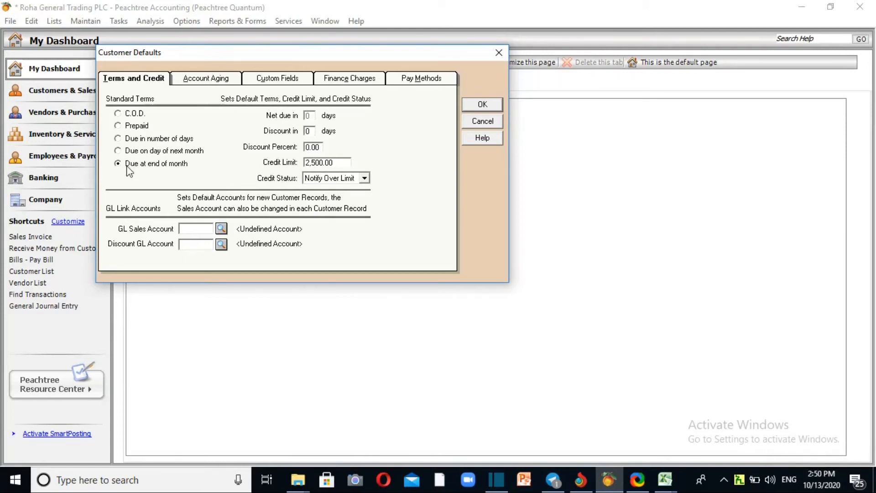
mouse_move(160, 251)
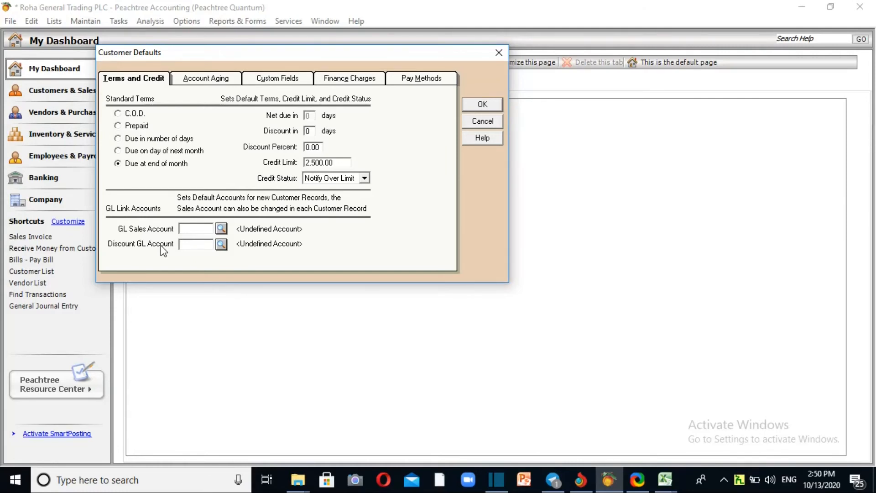
mouse_move(165, 243)
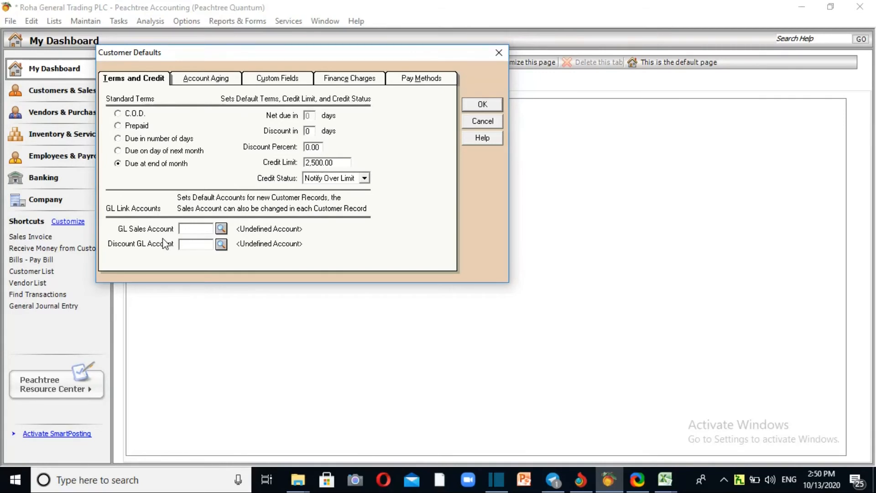
click(118, 138)
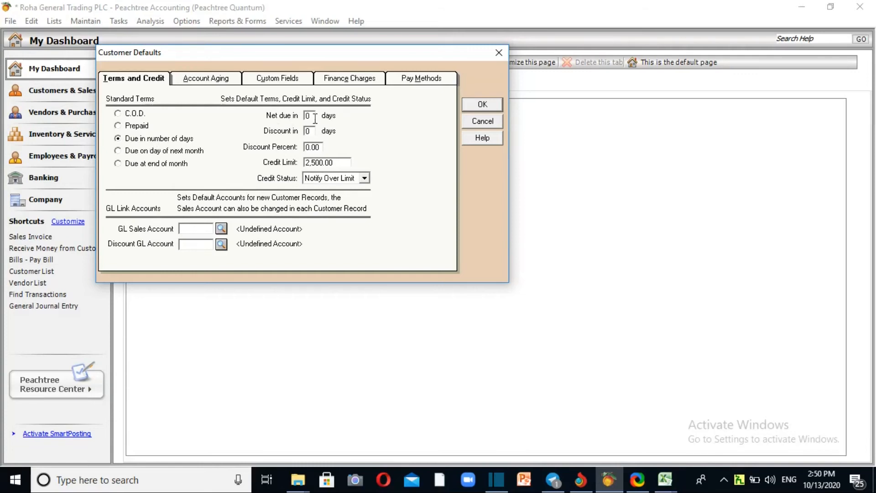
Try the No Credit Limit and Notify Over Limit credit statuses
click(309, 115)
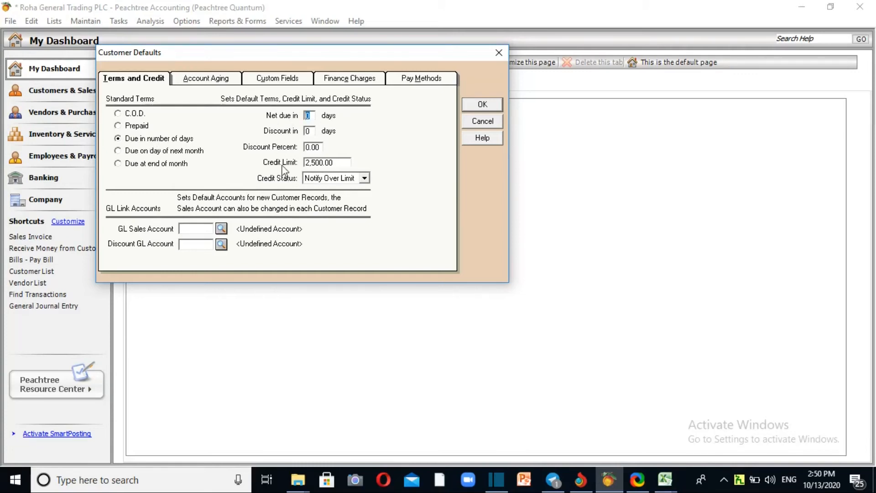
mouse_move(339, 182)
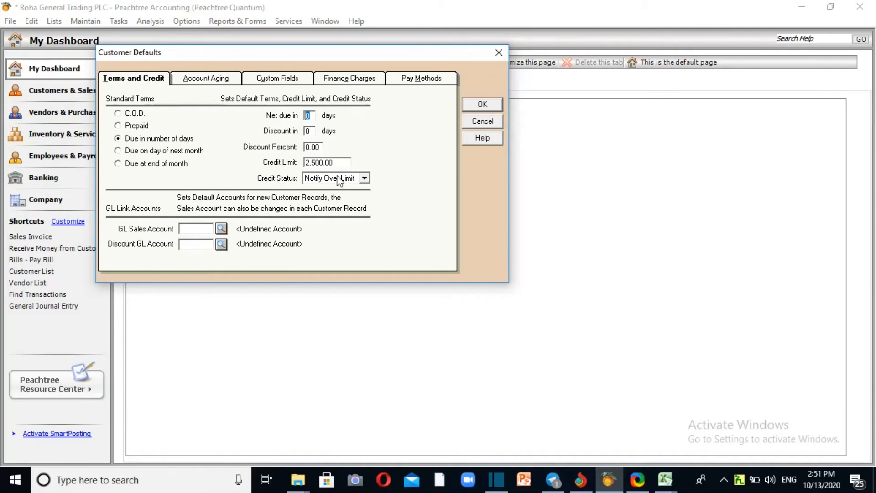
click(364, 178)
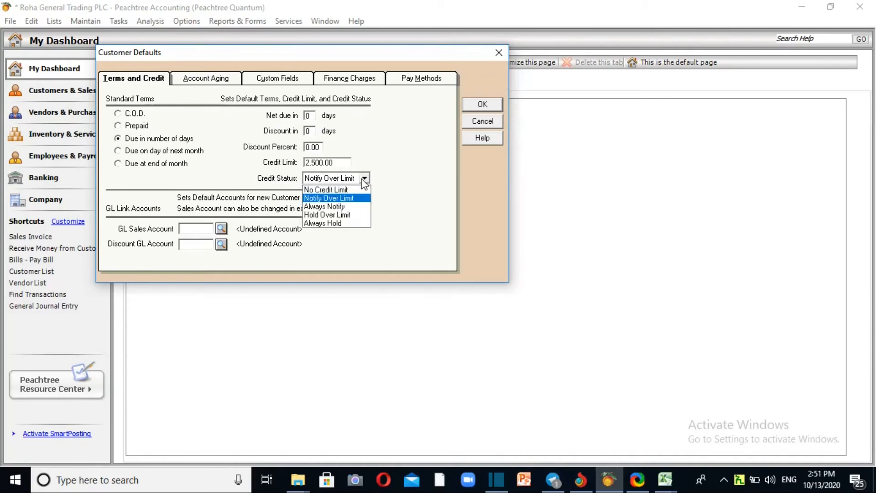
click(330, 198)
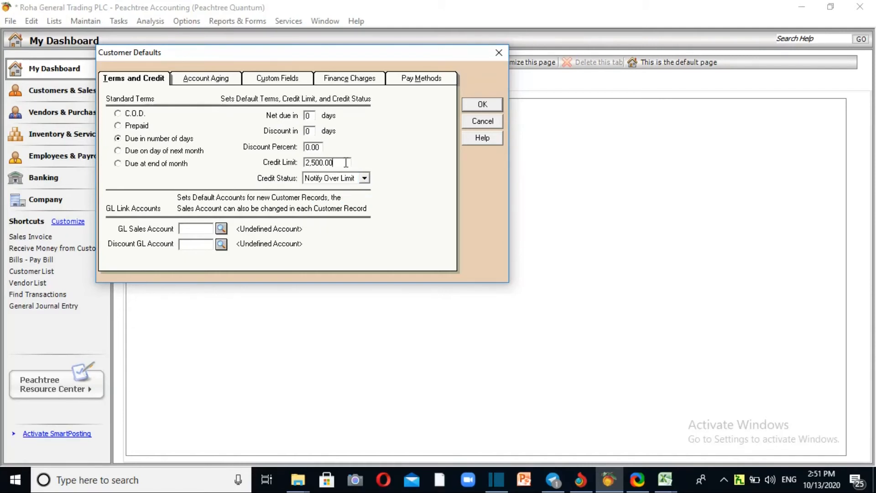
click(363, 178)
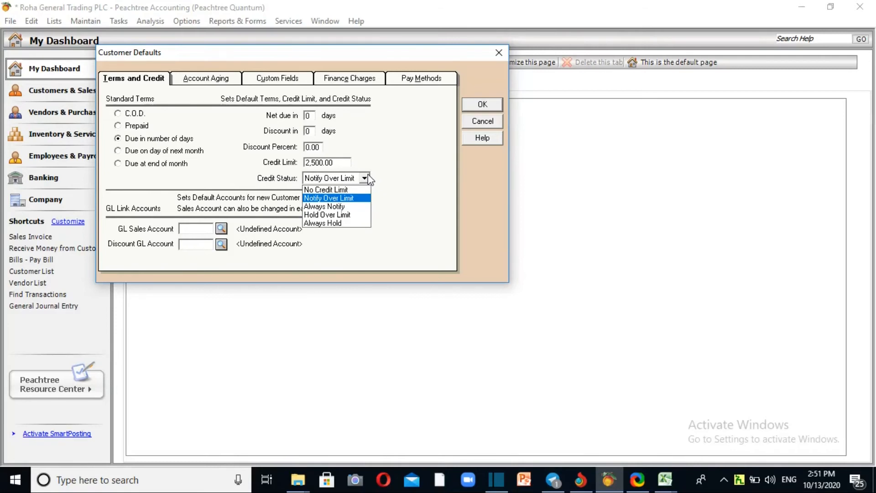
mouse_move(333, 206)
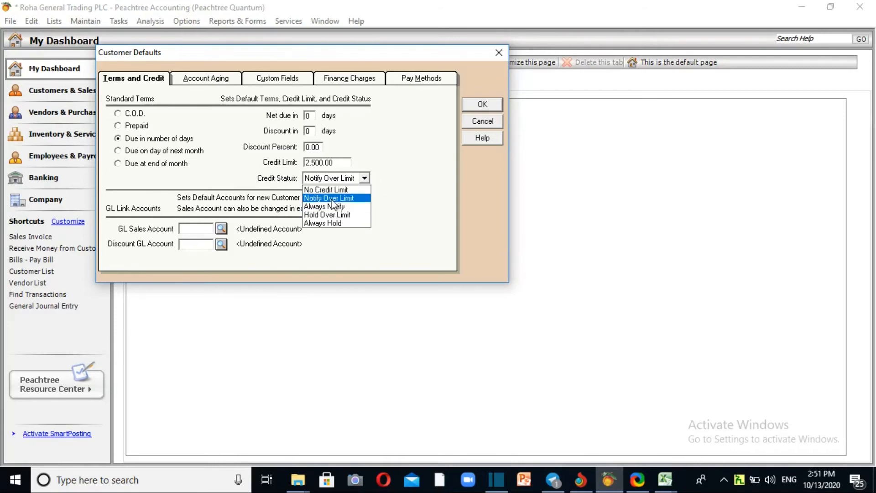
click(326, 190)
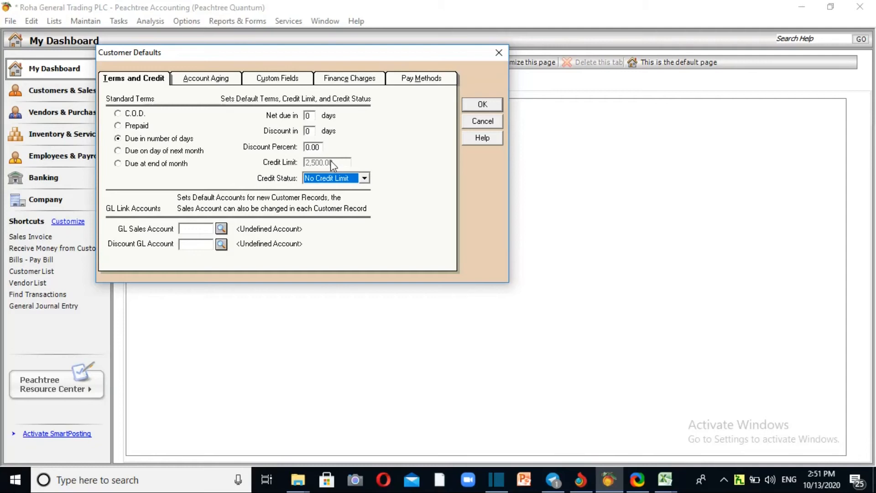
click(365, 178)
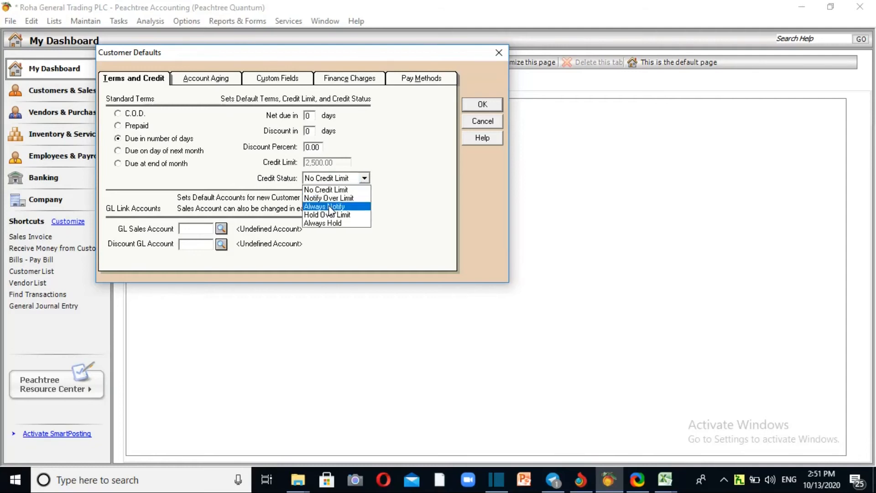
click(328, 198)
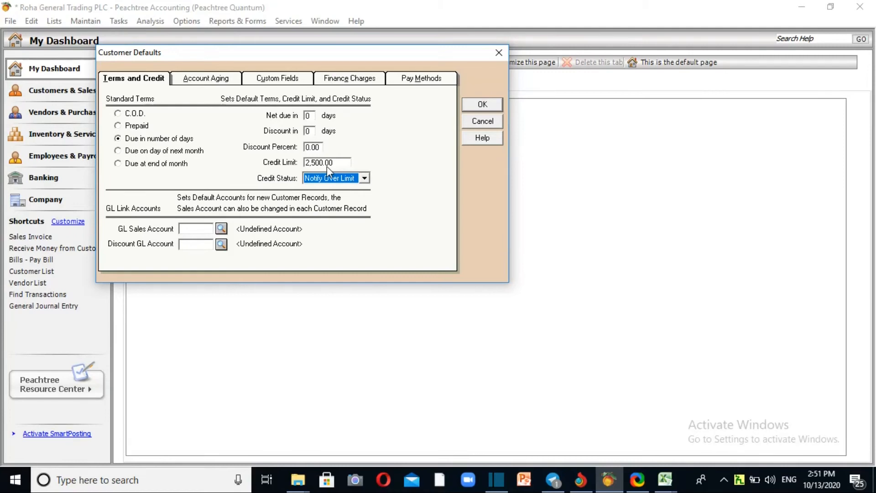
Try Always Notify, Hold Over Limit and Always Hold, ending on No Credit Limit
click(364, 178)
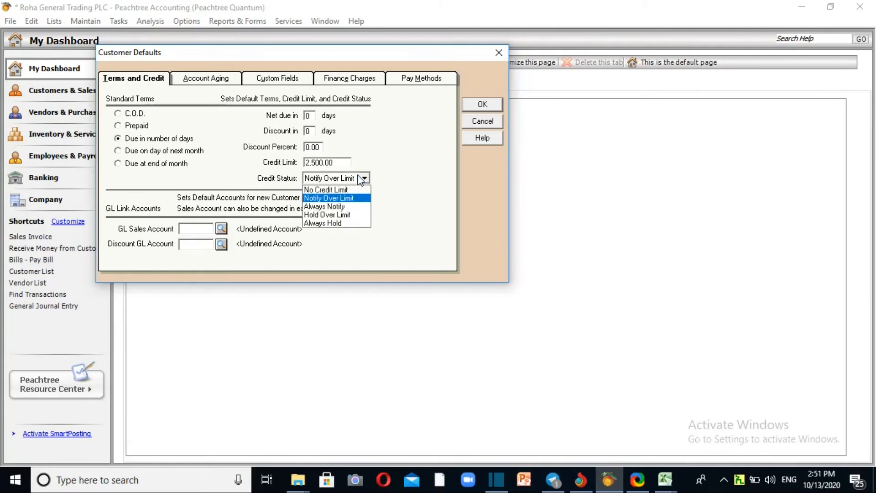
click(325, 206)
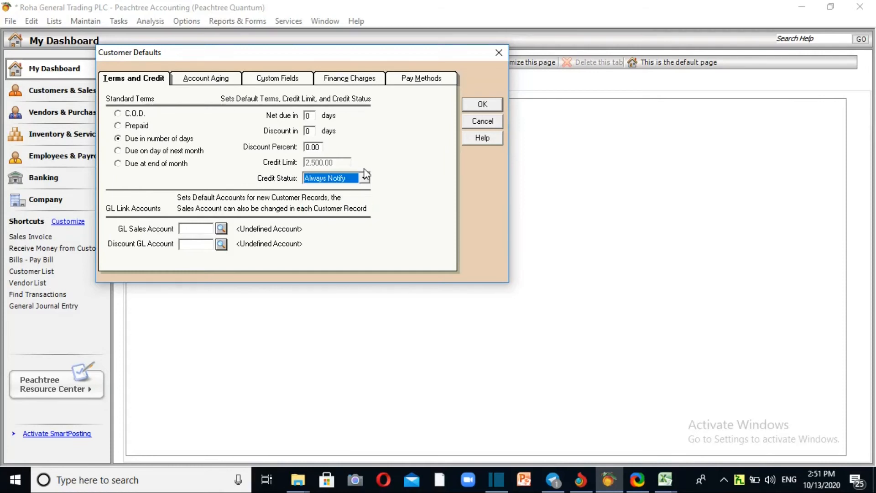
click(369, 178)
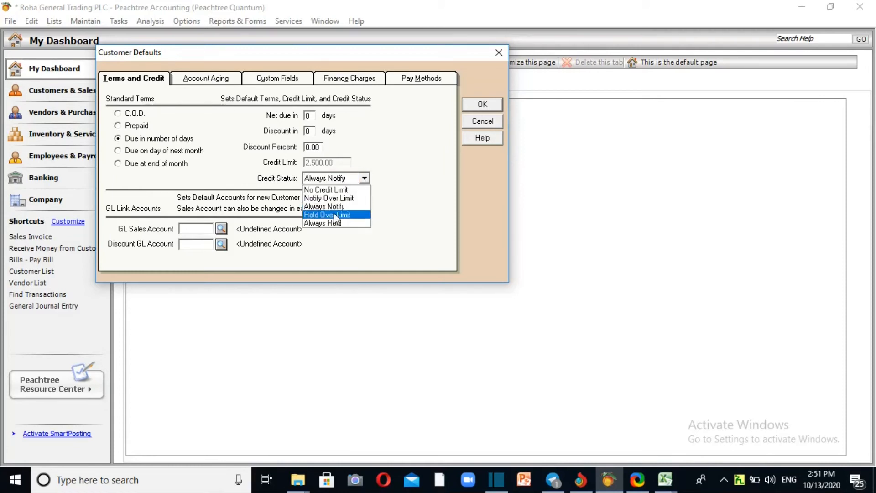
click(331, 214)
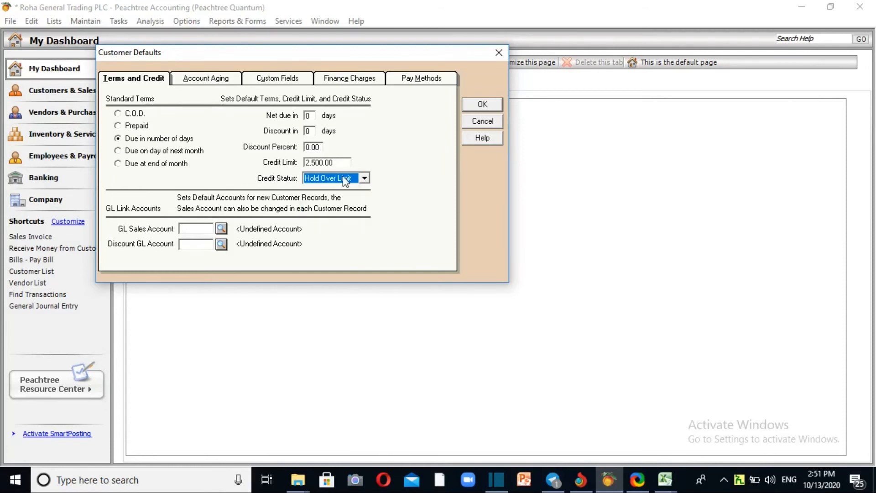
mouse_move(356, 185)
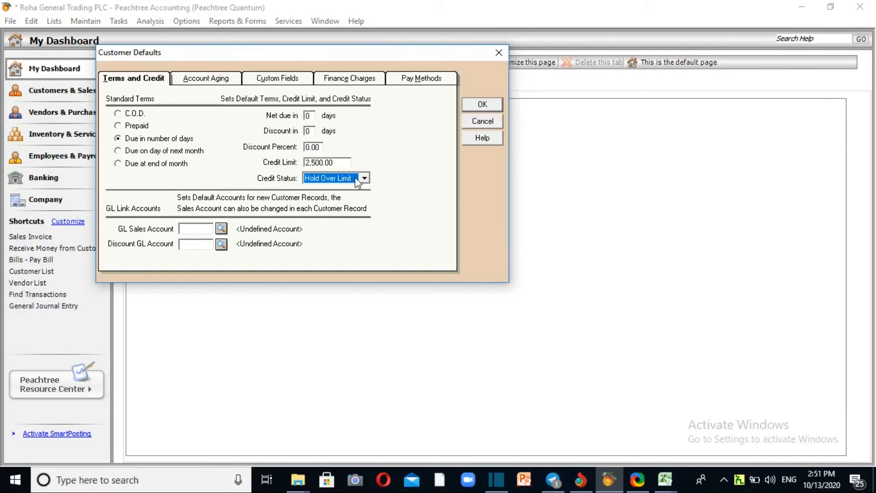
click(365, 178)
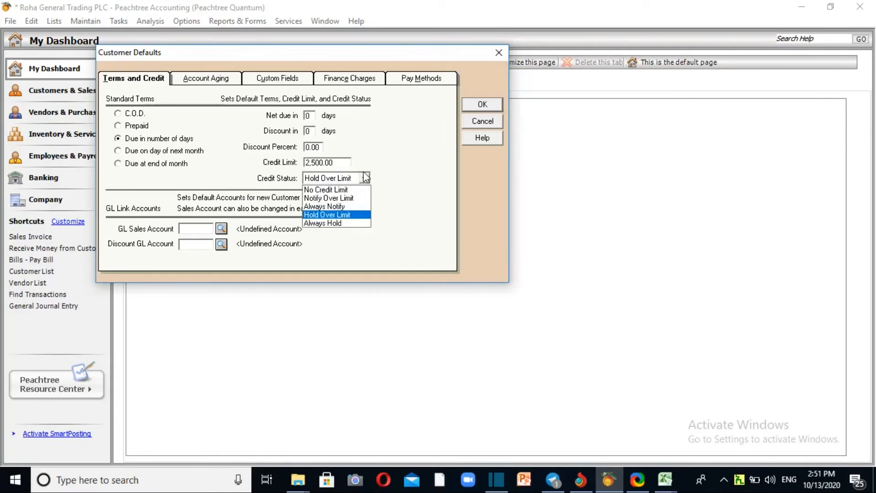
click(322, 223)
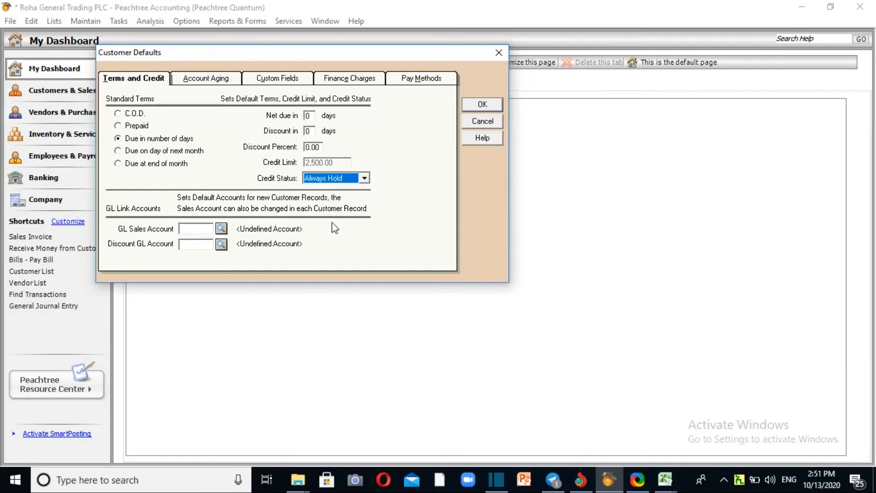
mouse_move(366, 171)
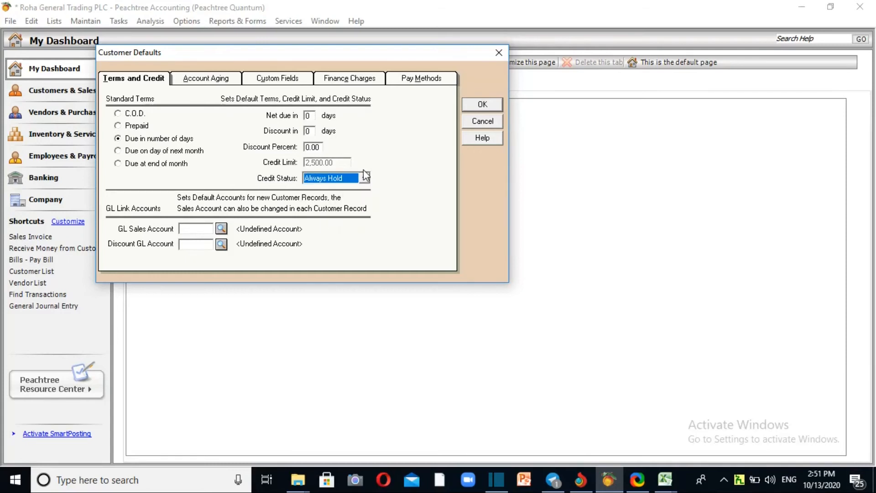
click(364, 178)
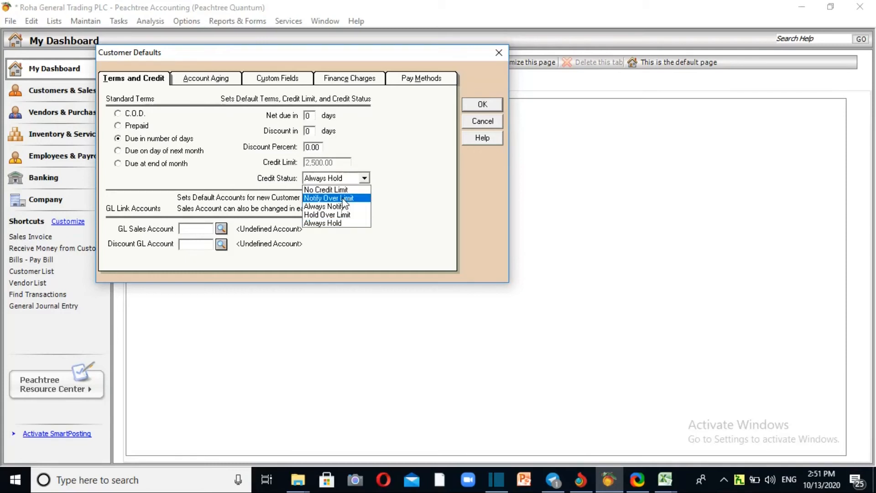
click(327, 189)
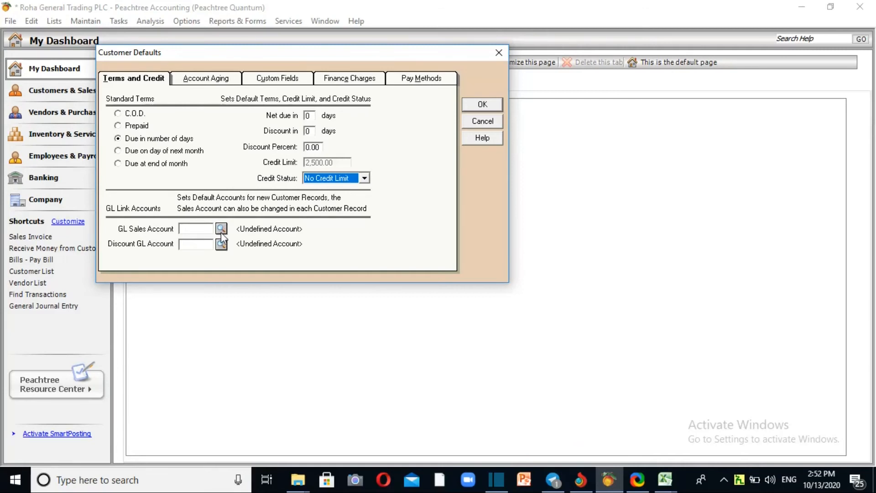
Set sales account 4100 and discount account 4100-02 Sales Discount, then save the defaults
click(221, 229)
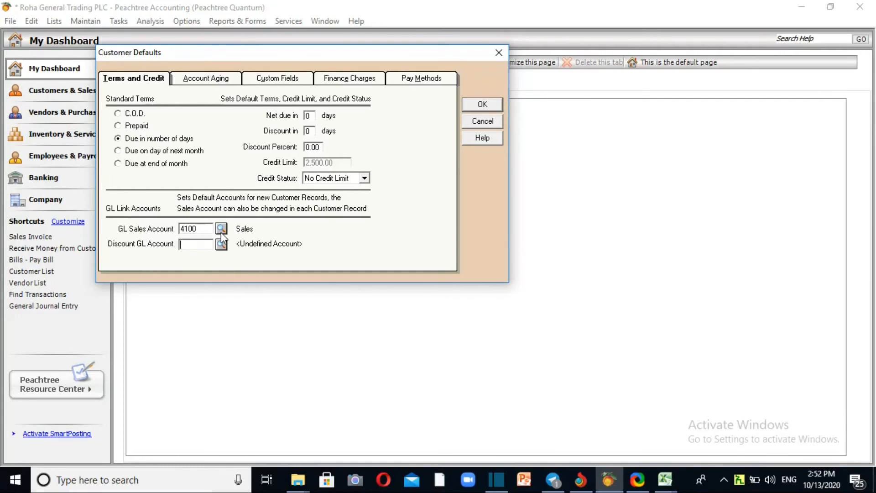
click(221, 244)
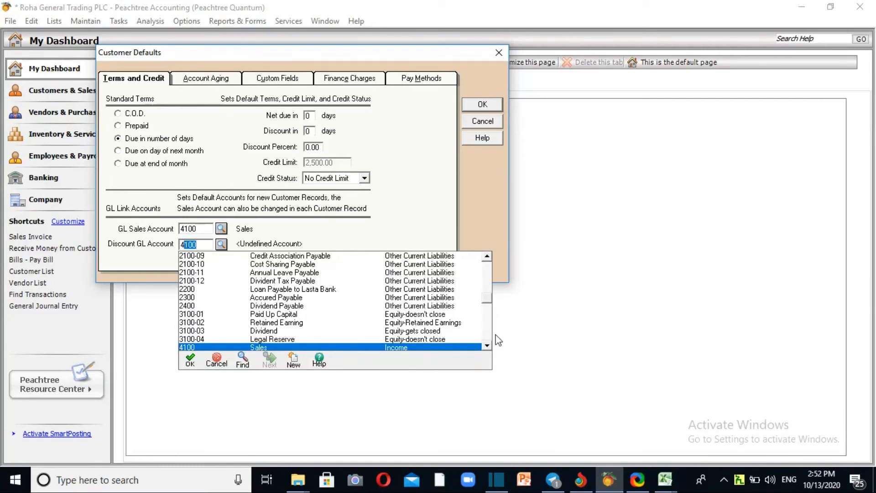
scroll(down, 3)
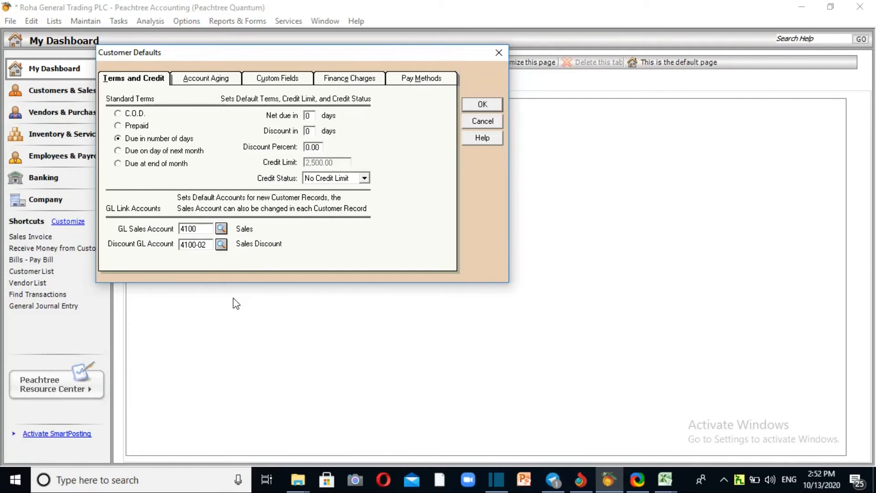
click(482, 104)
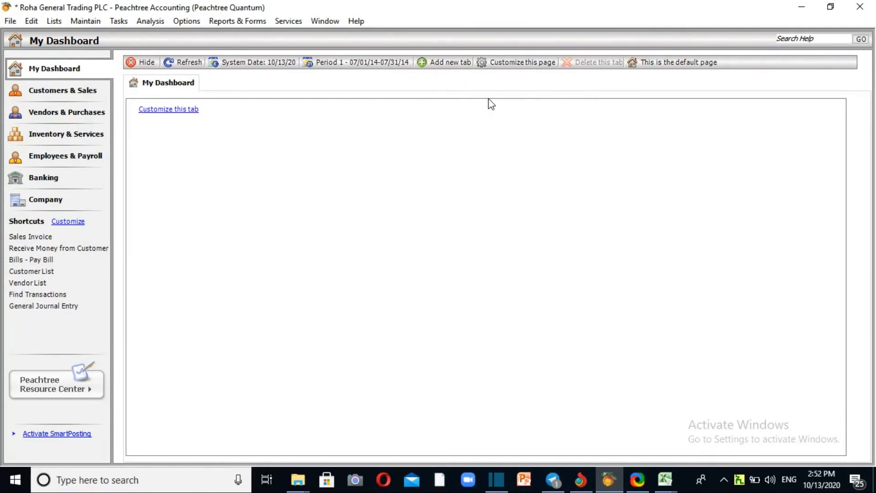
mouse_move(160, 16)
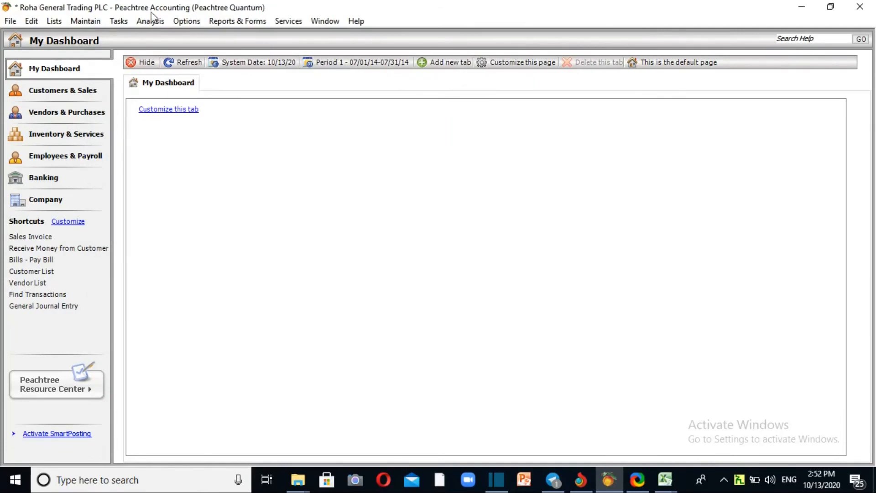
click(8, 21)
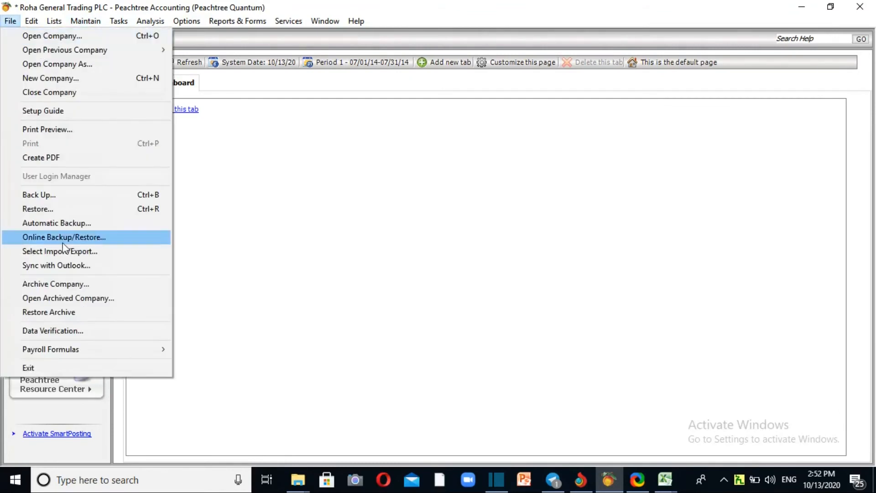
Limit the Accounts Receivable Customer List import to Customer ID and Customer Name
click(58, 251)
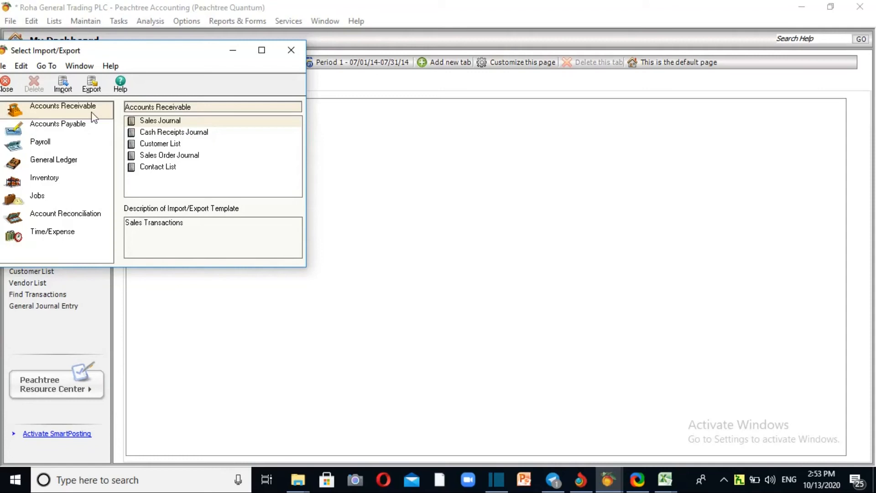
click(159, 144)
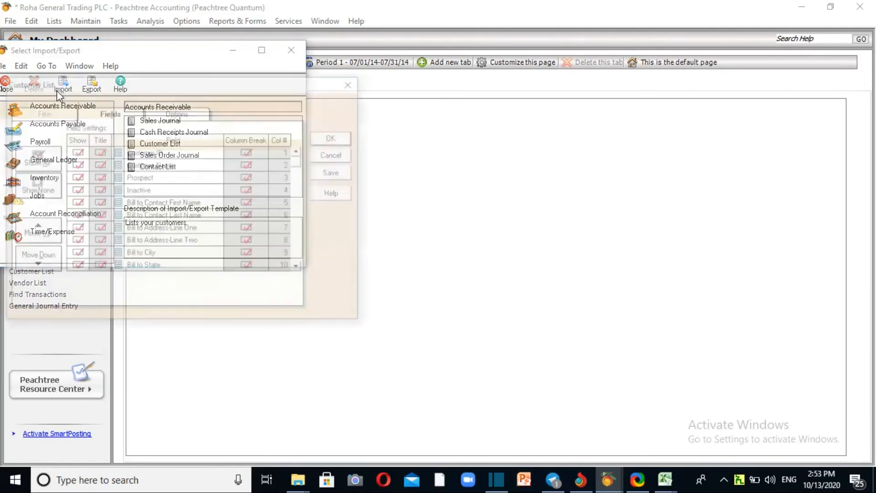
click(157, 144)
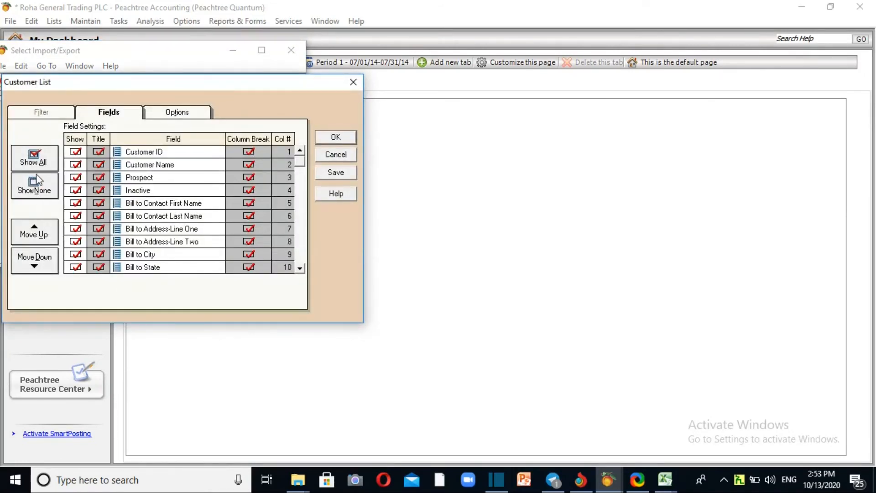
click(34, 190)
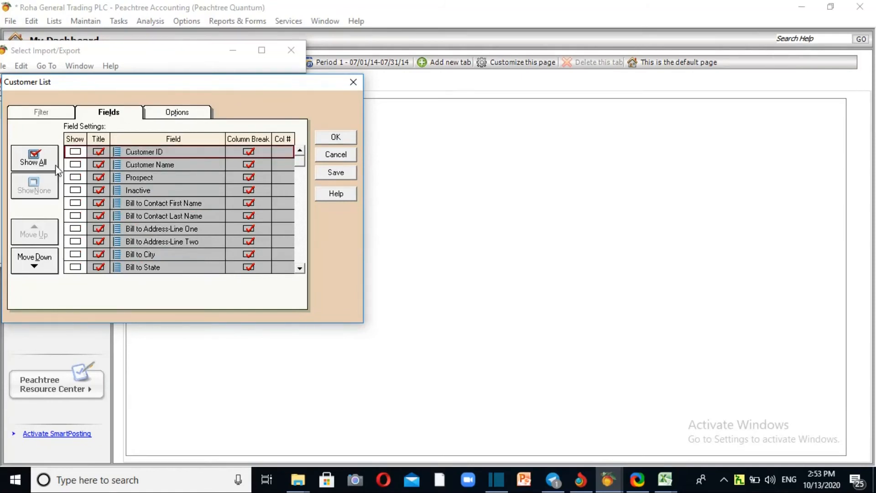
click(34, 157)
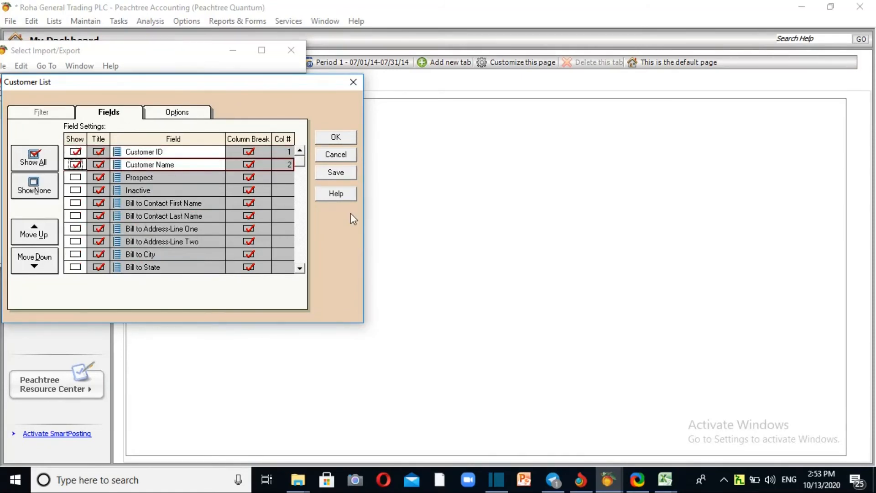
mouse_move(314, 223)
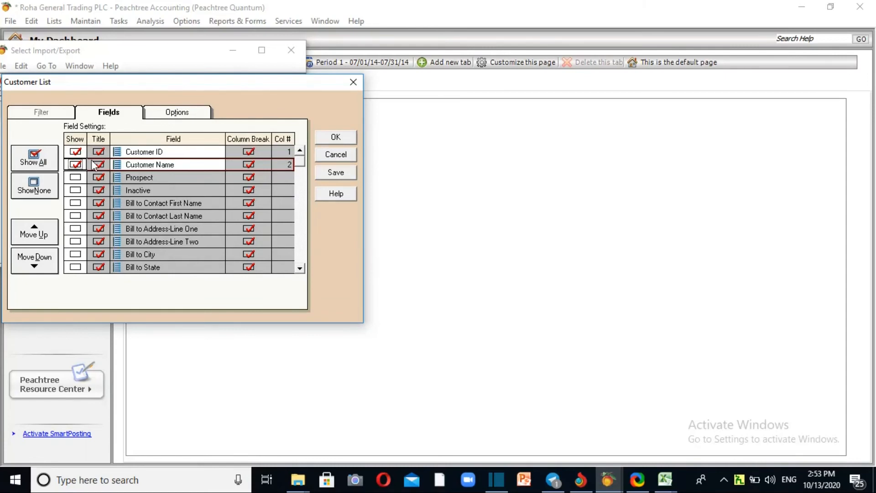
click(178, 112)
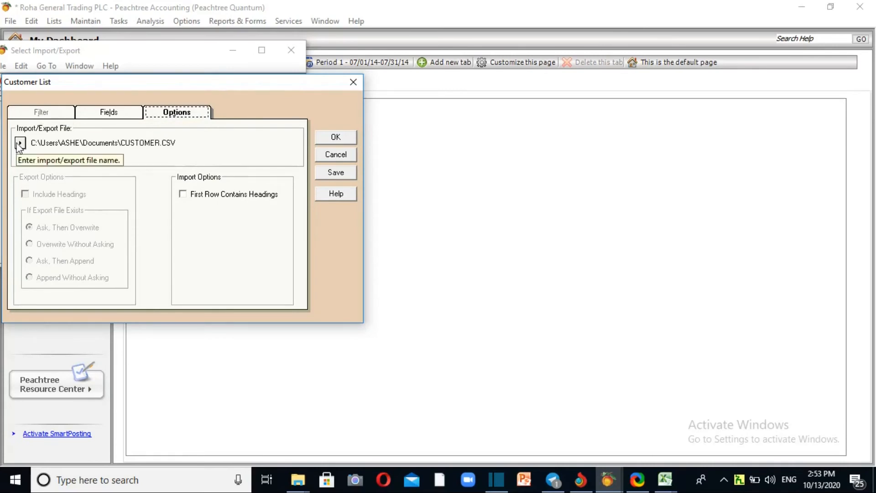
Import CUSTOMER.csv from Desktop\CSV Files without a backup, then close Import/Export
click(21, 134)
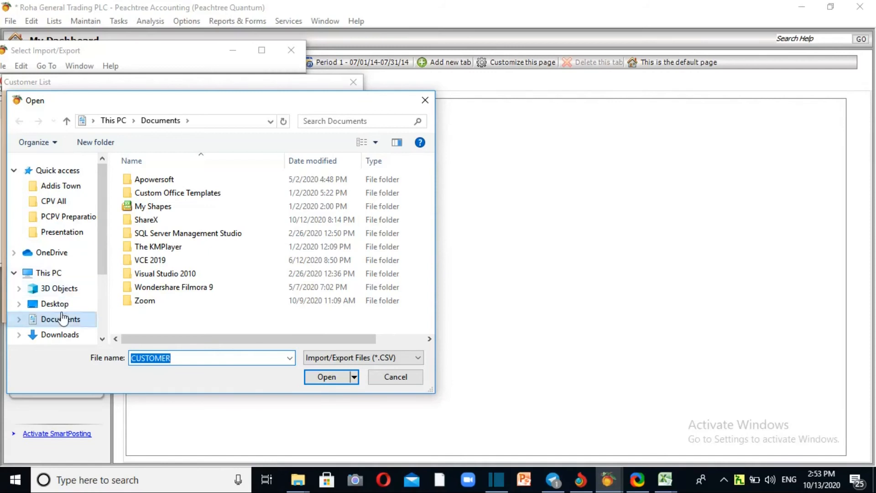
click(54, 304)
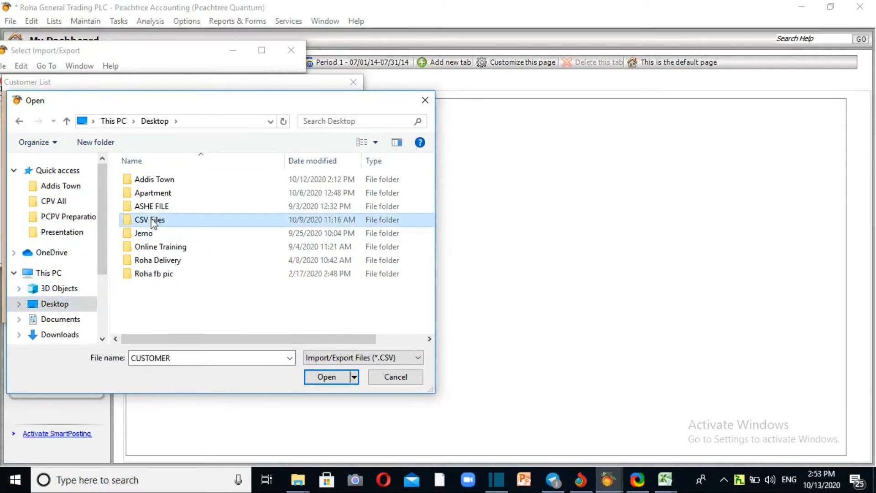
double_click(150, 220)
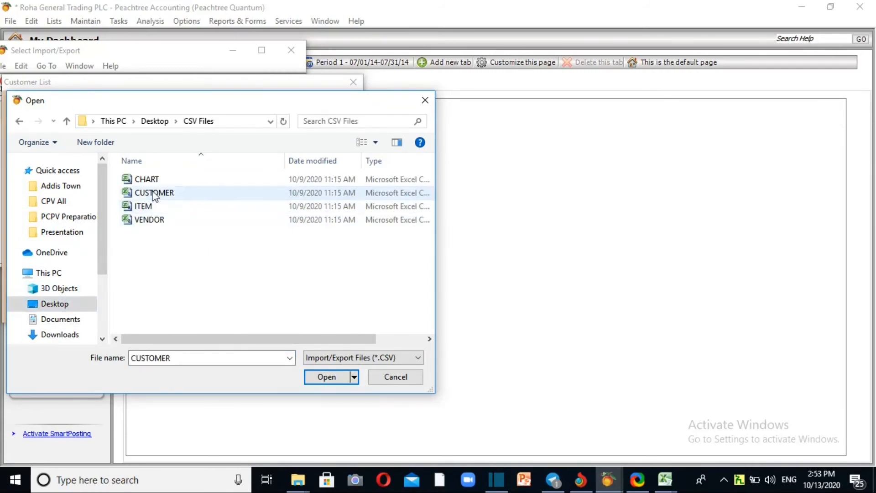
click(327, 377)
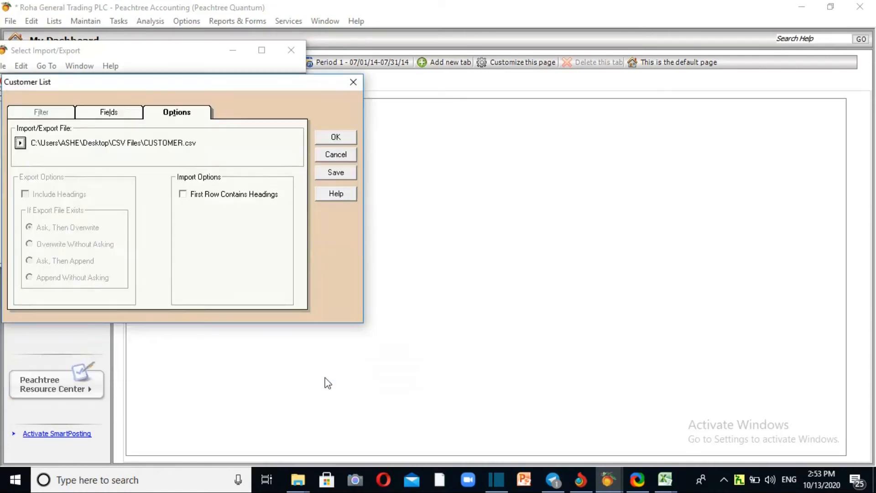
mouse_move(354, 163)
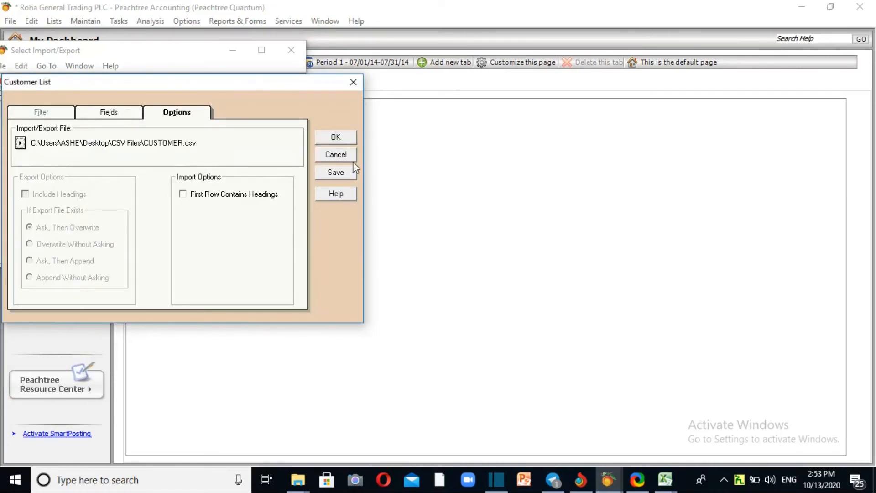
click(336, 137)
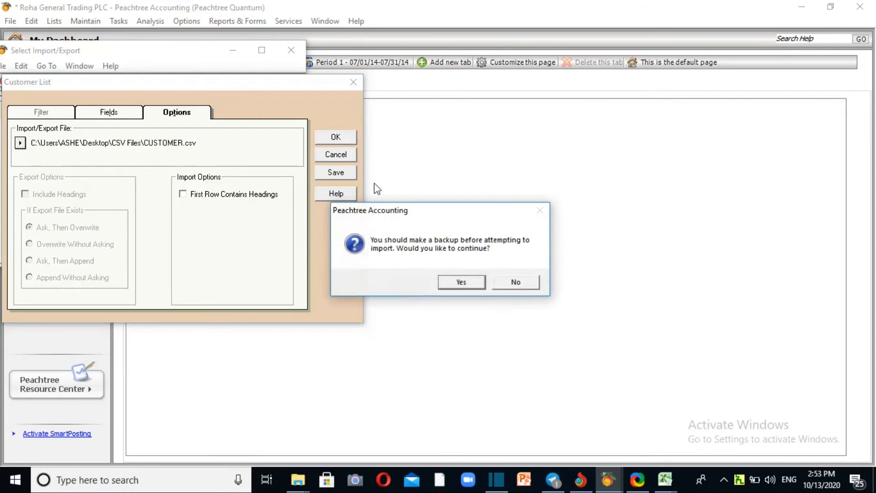
click(515, 282)
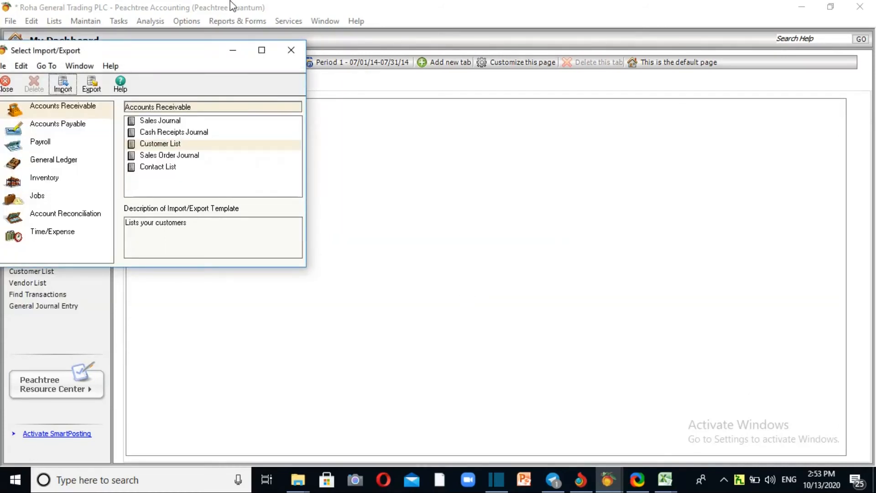
click(290, 50)
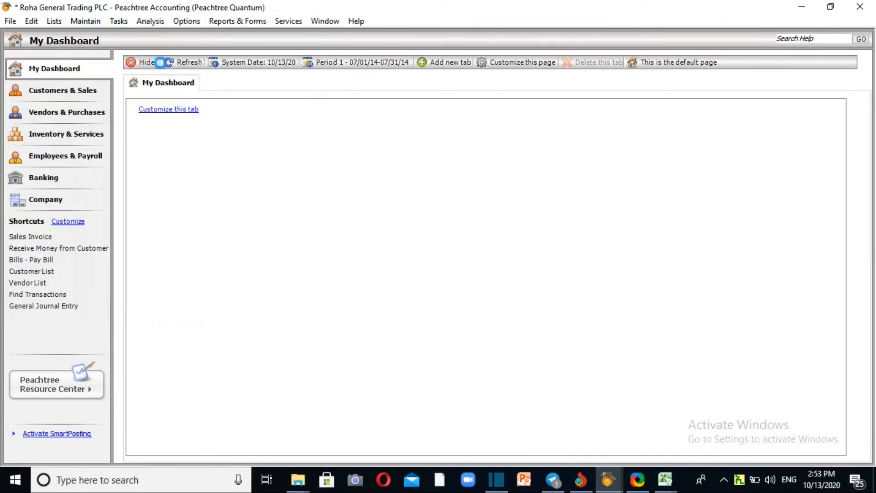
click(183, 62)
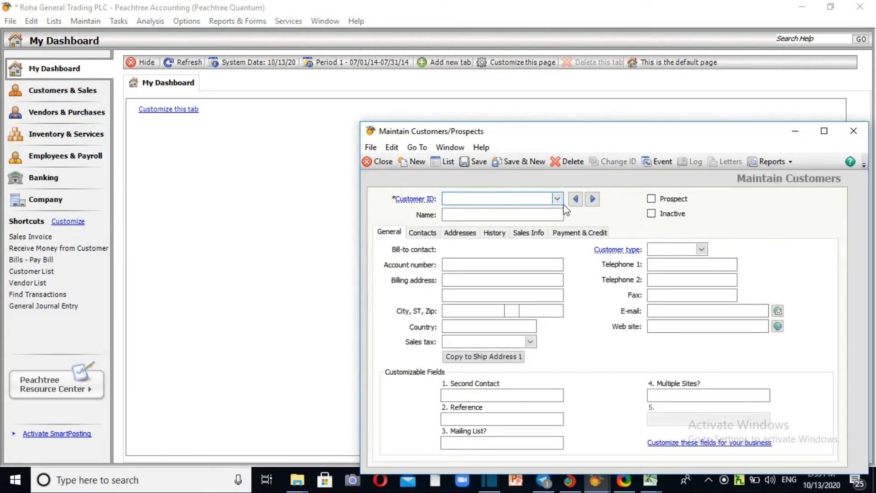
Review the six imported customers, BRIGH through LOYAL, and the empty vendor ID list
click(557, 199)
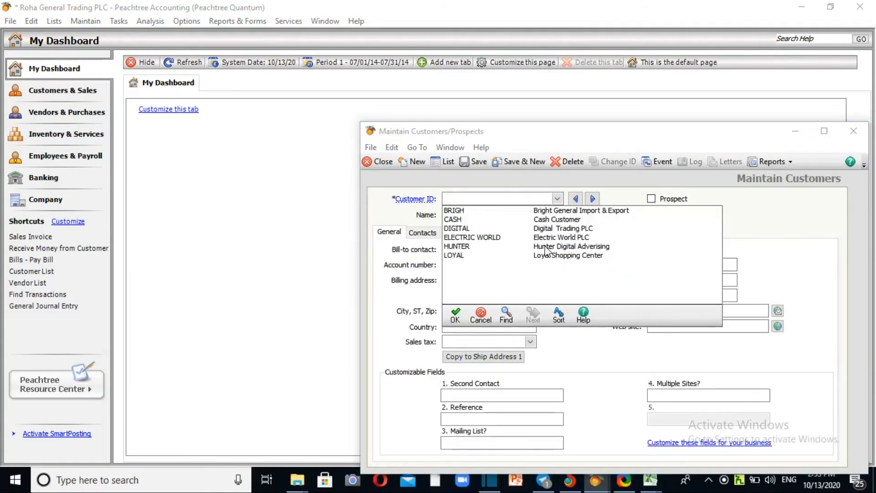
mouse_move(498, 307)
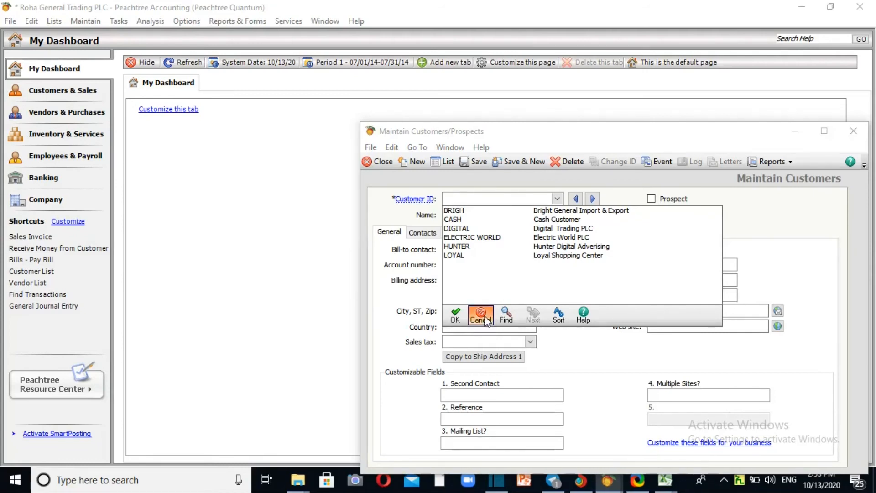
click(481, 314)
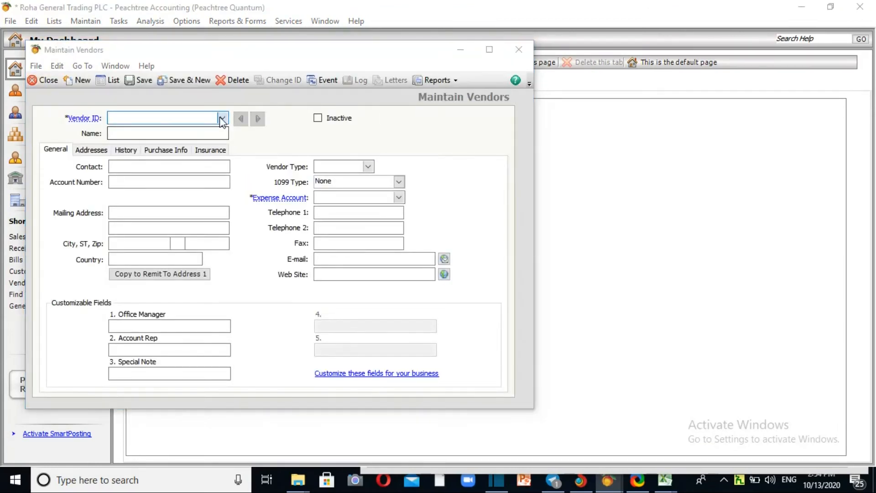
click(222, 118)
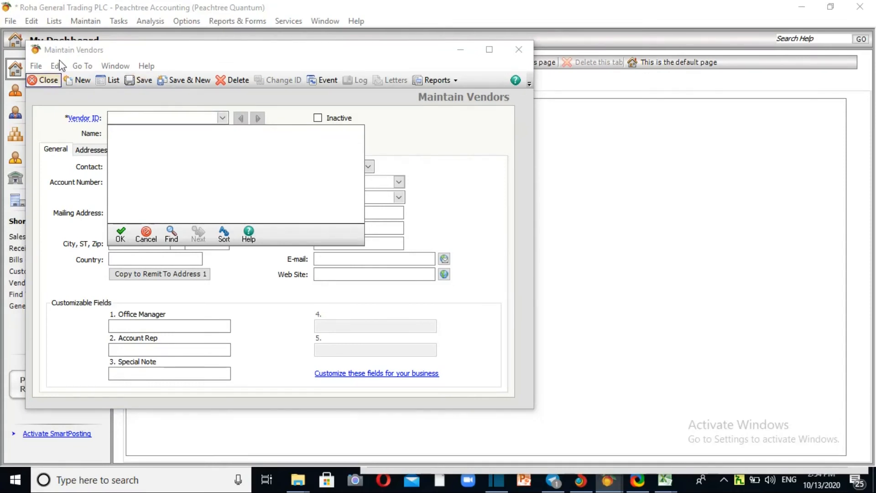
mouse_move(35, 80)
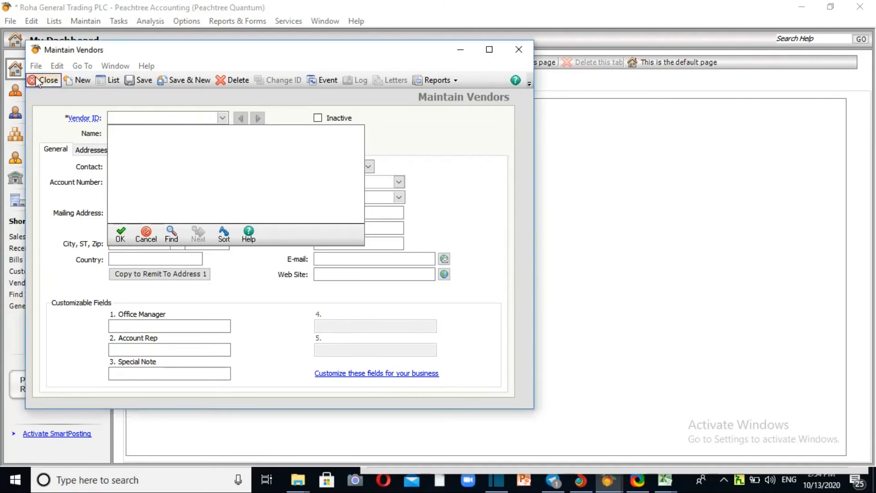
Close the blank vendor record and open Vendor Defaults
click(86, 21)
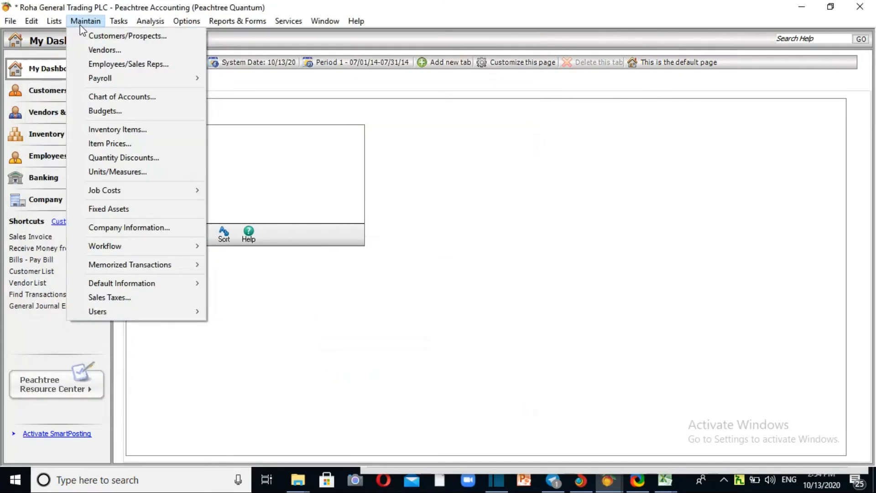
mouse_move(132, 283)
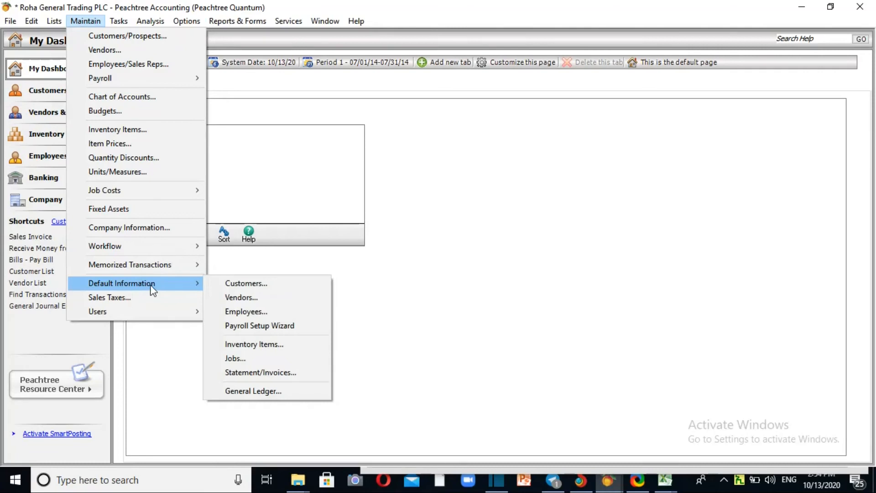
click(241, 298)
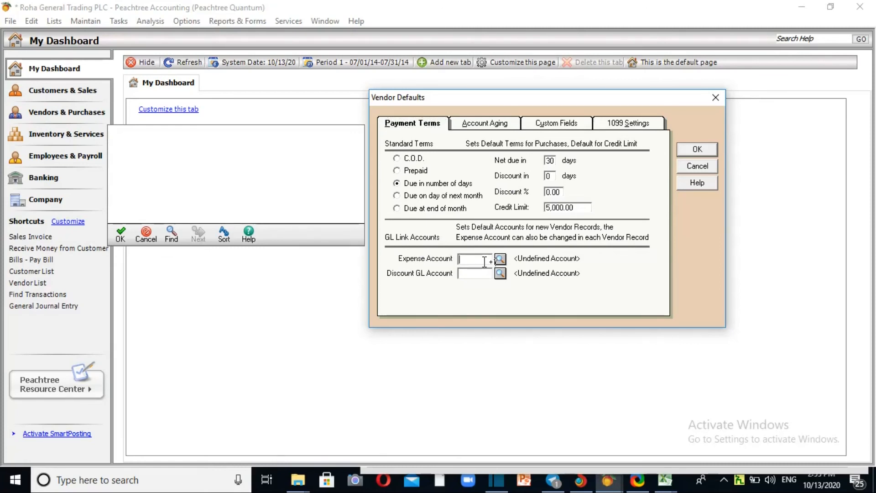
Link expense account 1420 Merchandise Inventory and discount account 5100 Cost Of Goods Sold
text(1400)
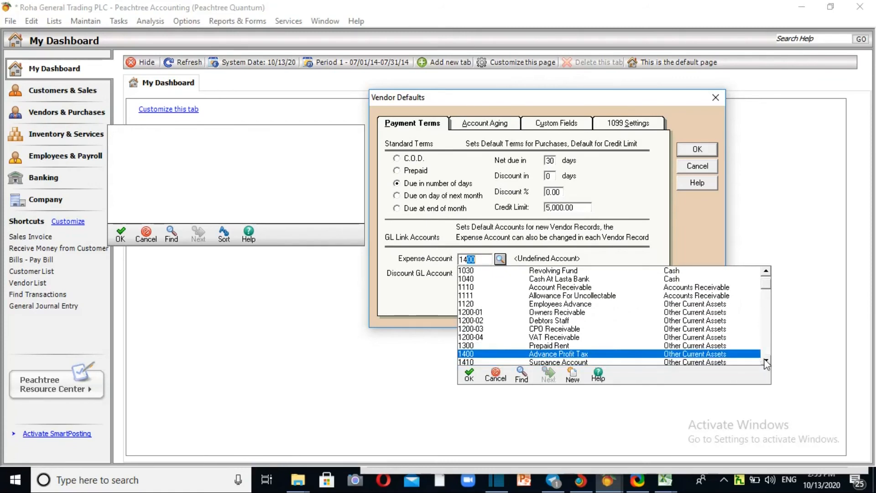
scroll(down, 3)
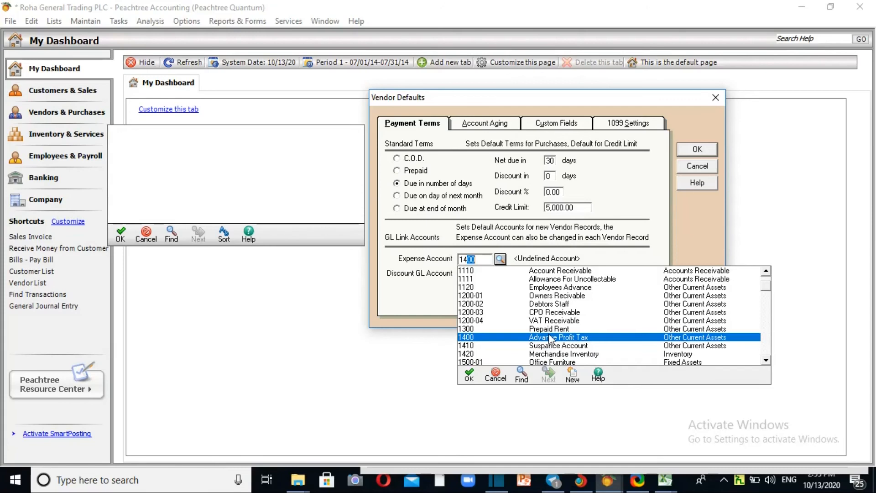
click(563, 353)
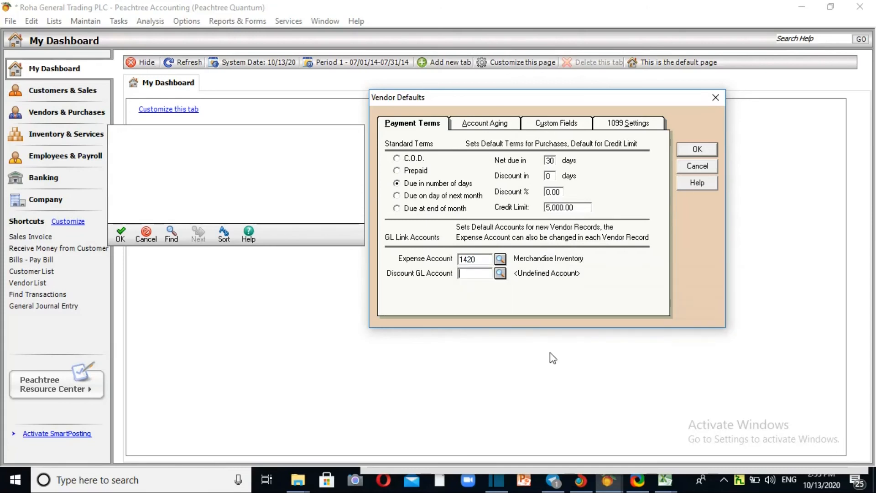
mouse_move(555, 351)
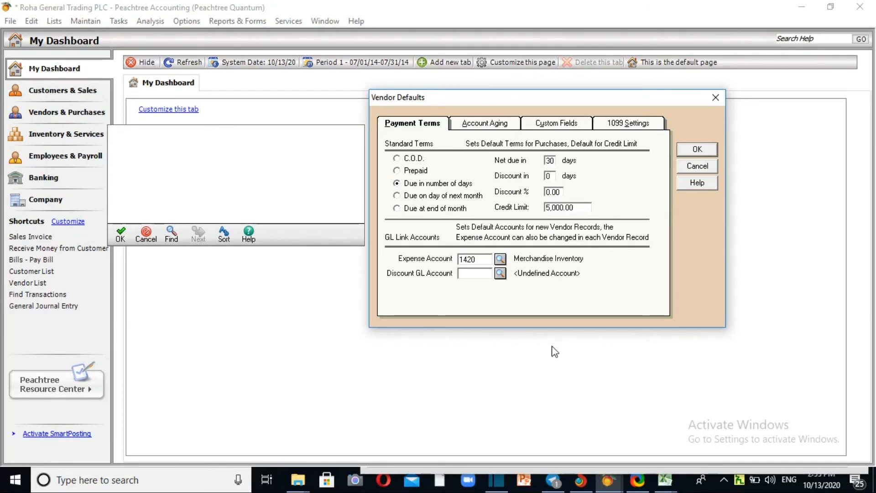
click(475, 273)
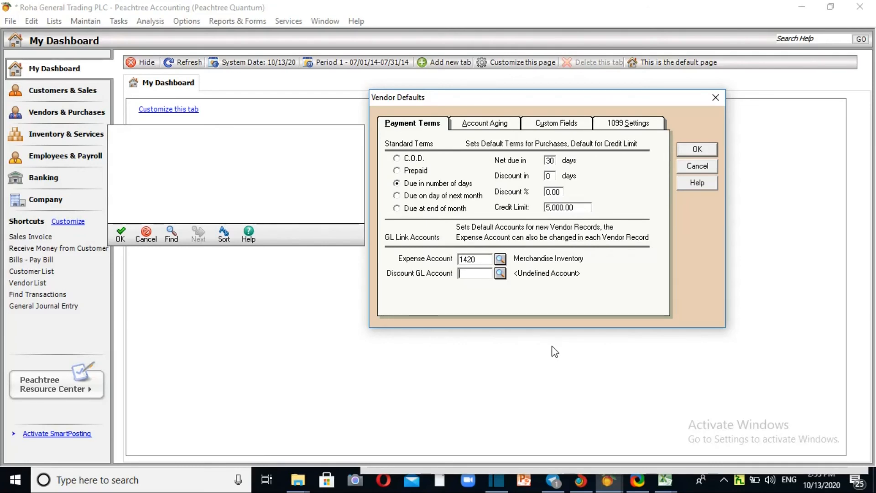
click(500, 273)
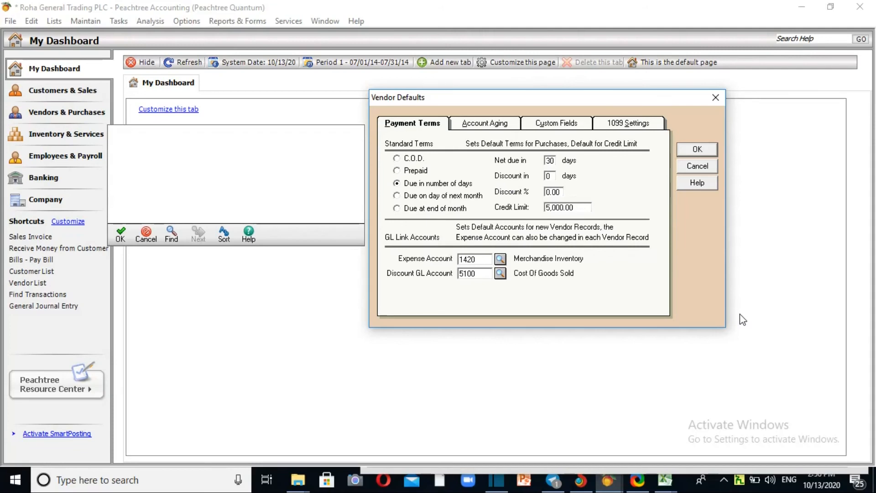
mouse_move(500, 183)
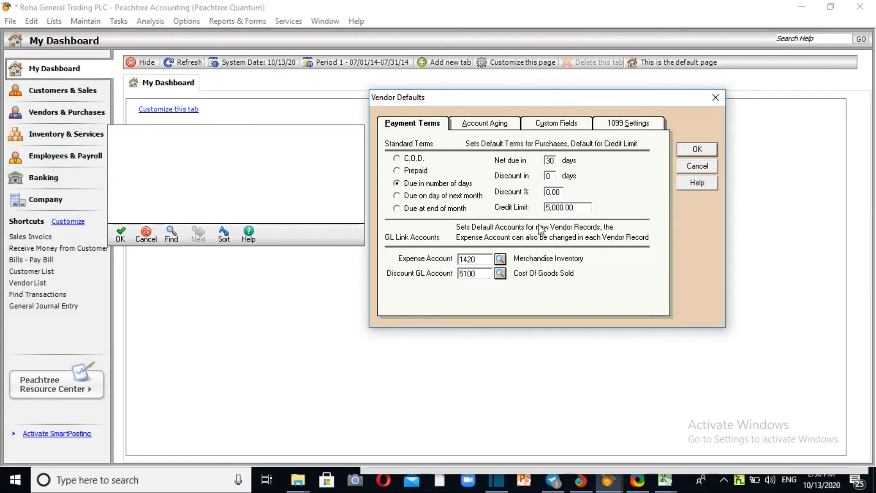
mouse_move(496, 254)
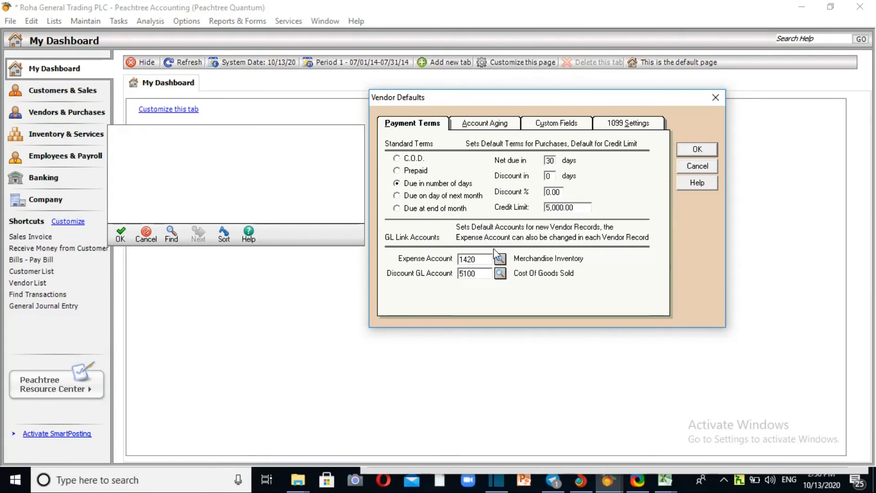
mouse_move(595, 250)
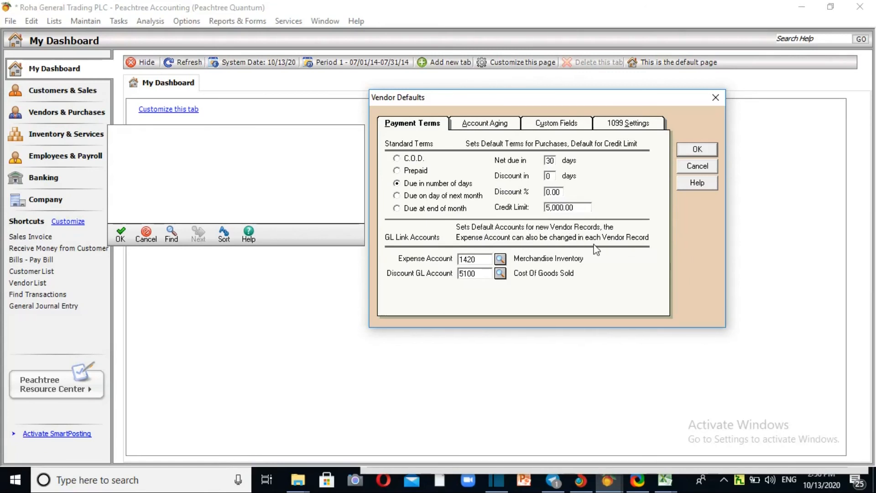
mouse_move(627, 253)
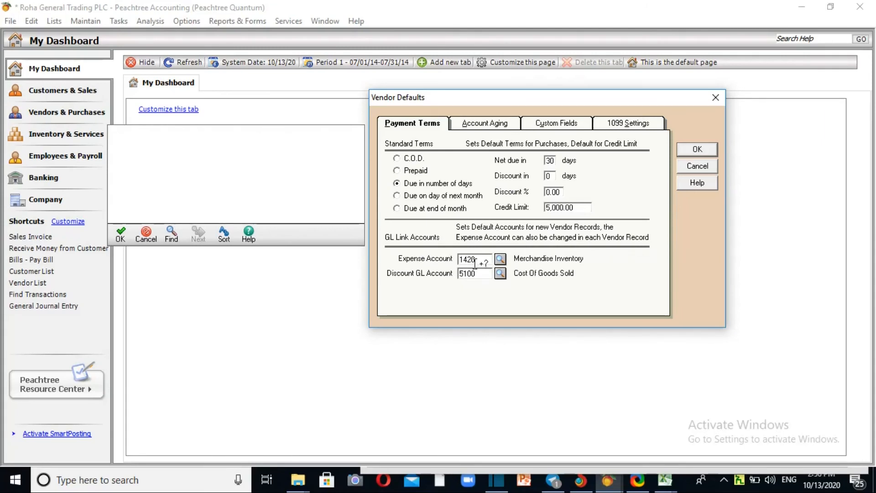
Save the vendor defaults and open a new vendor record
click(697, 149)
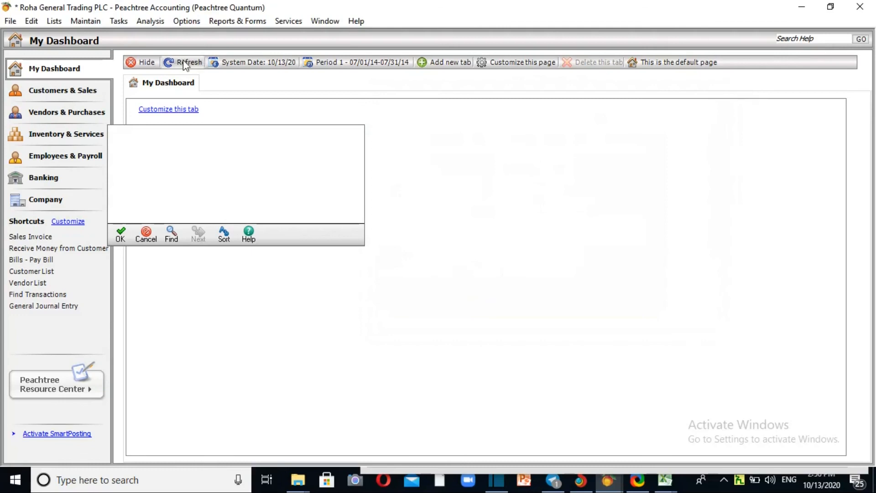
click(86, 21)
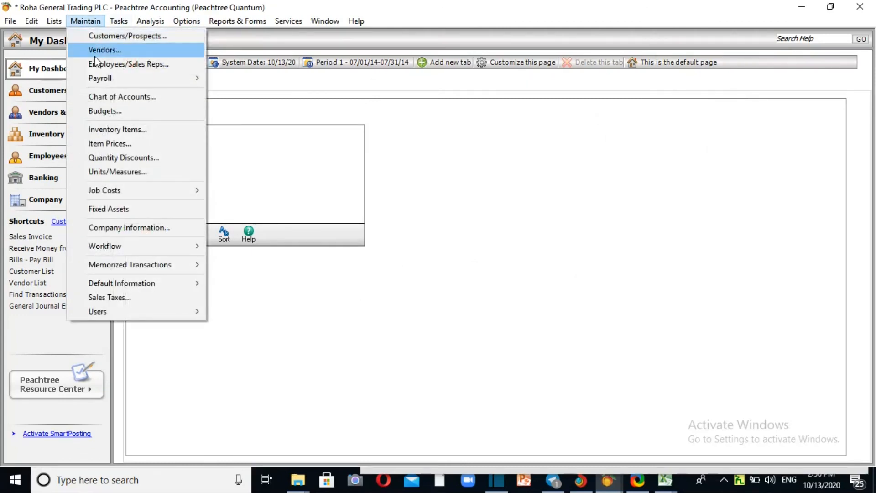
click(106, 50)
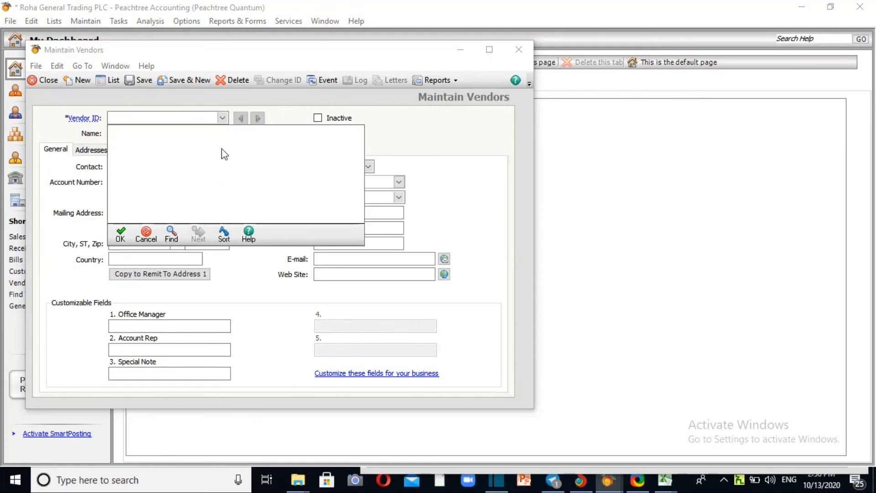
mouse_move(495, 68)
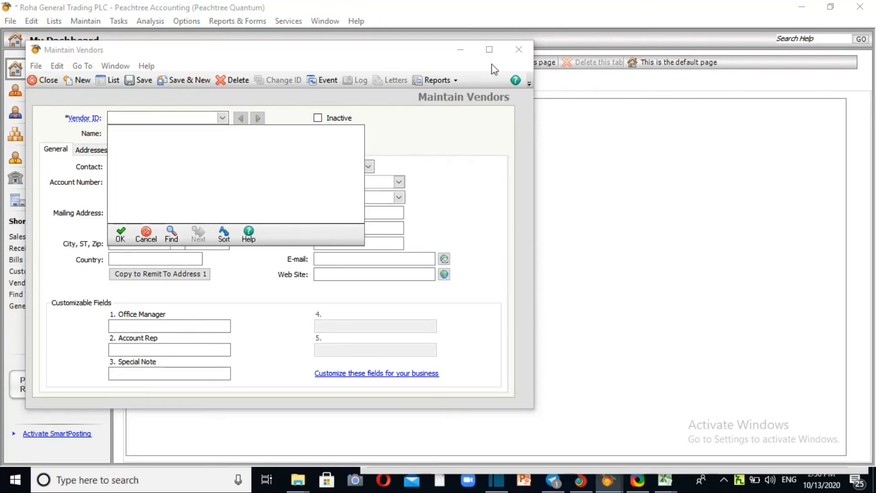
mouse_move(518, 49)
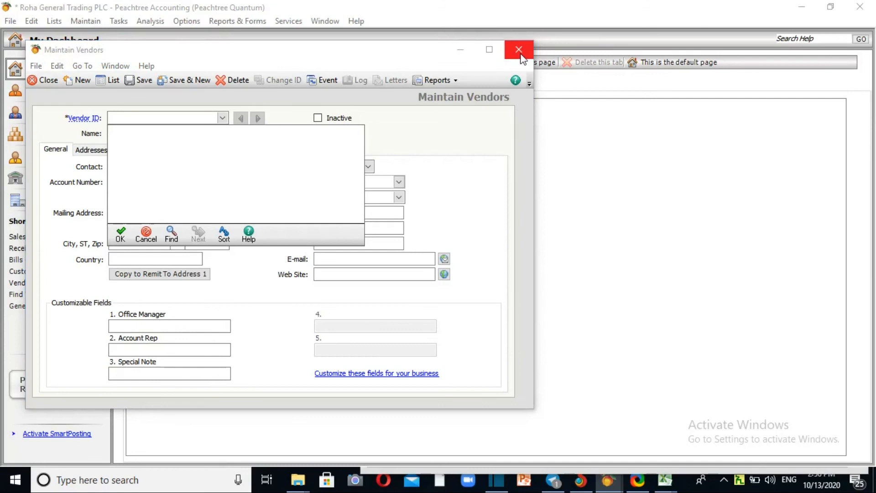
mouse_move(363, 73)
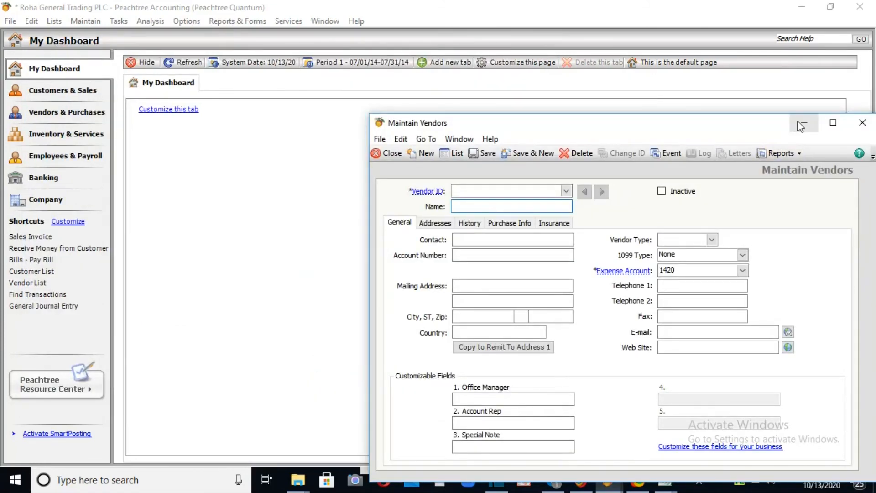
Confirm the new vendor's expense account defaults to 1420, then close the record
click(85, 20)
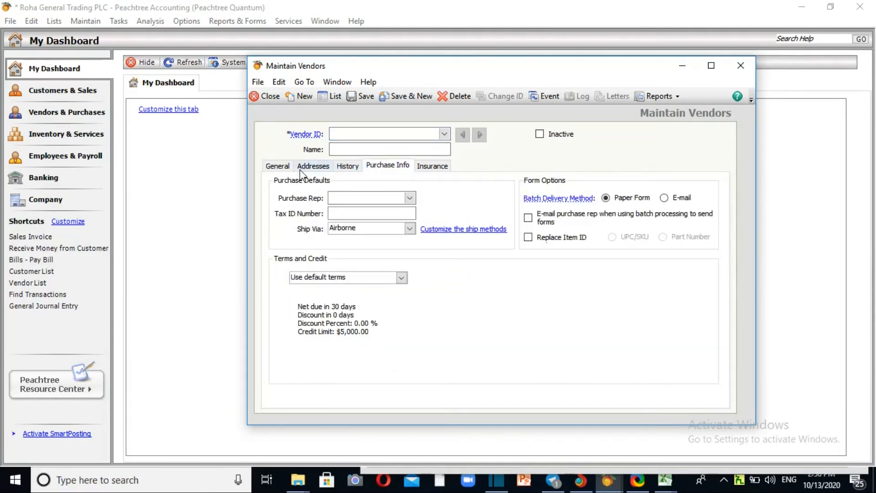
click(277, 165)
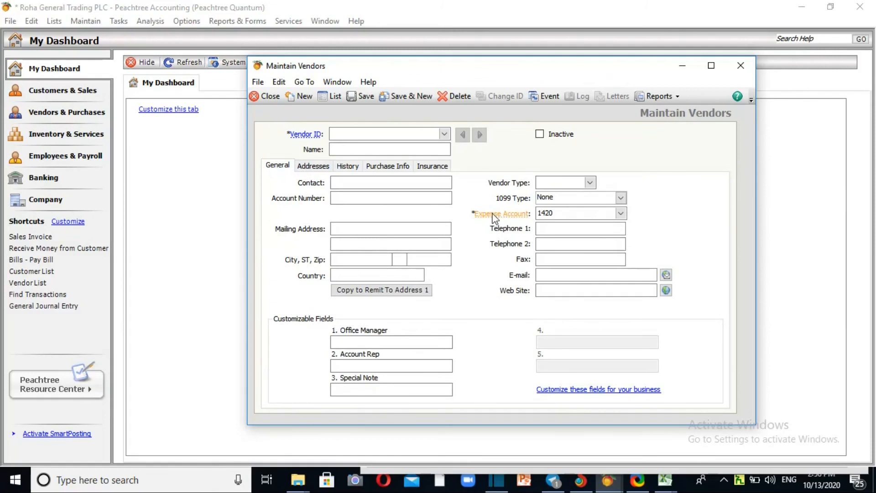
click(620, 213)
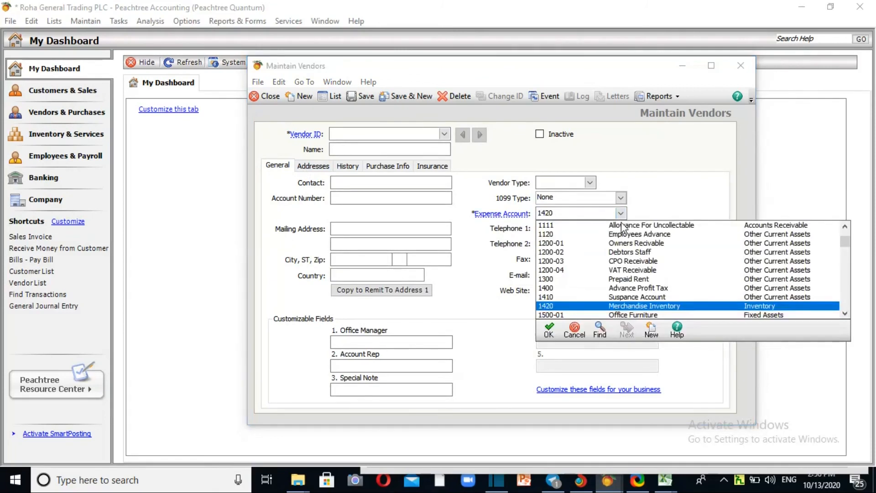
mouse_move(622, 215)
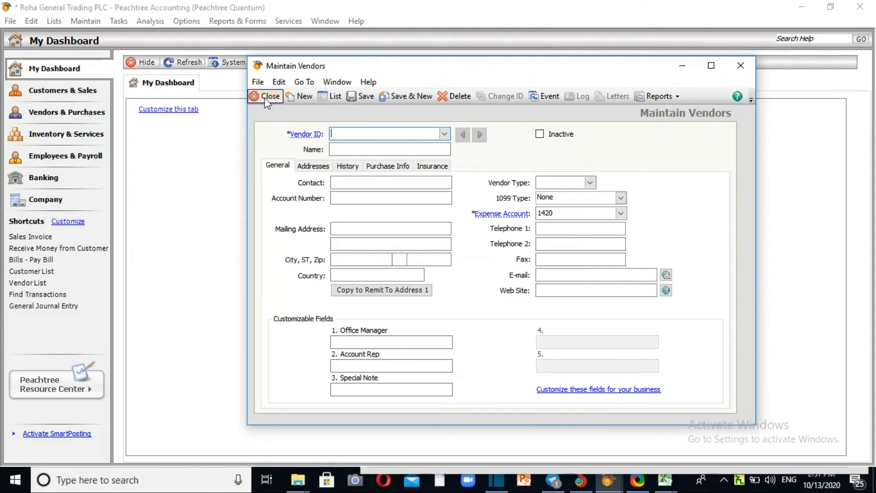
click(266, 96)
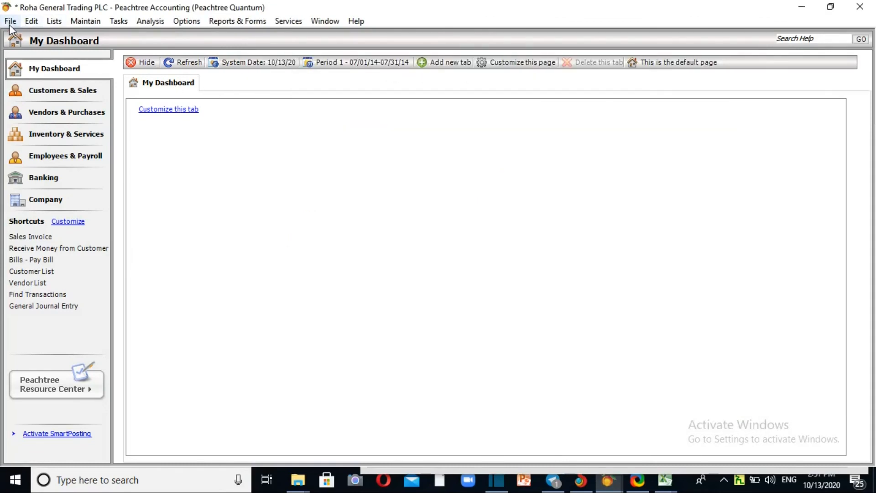
Open the Vendor List template under Accounts Payable in File > Select Import/Export
click(14, 21)
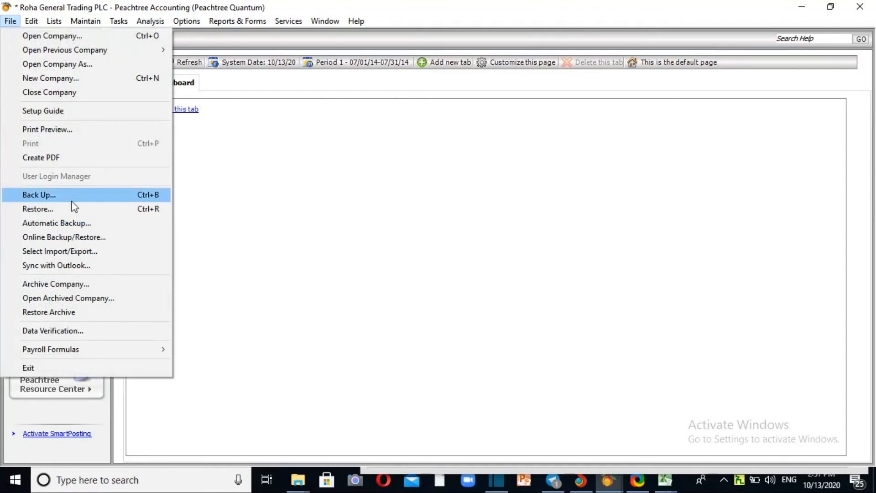
mouse_move(73, 255)
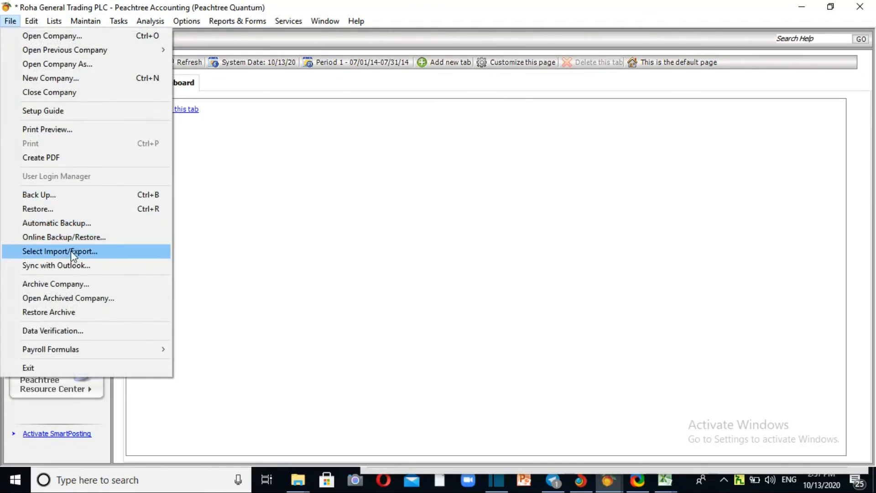
click(60, 251)
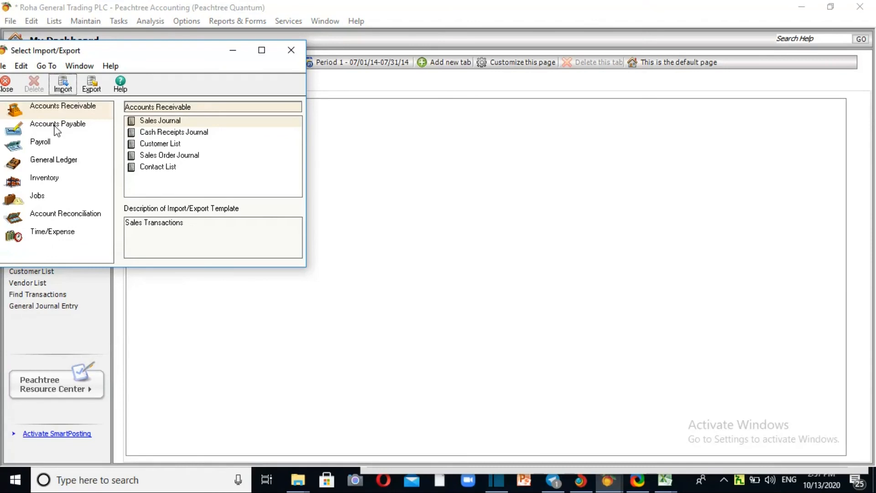
click(58, 124)
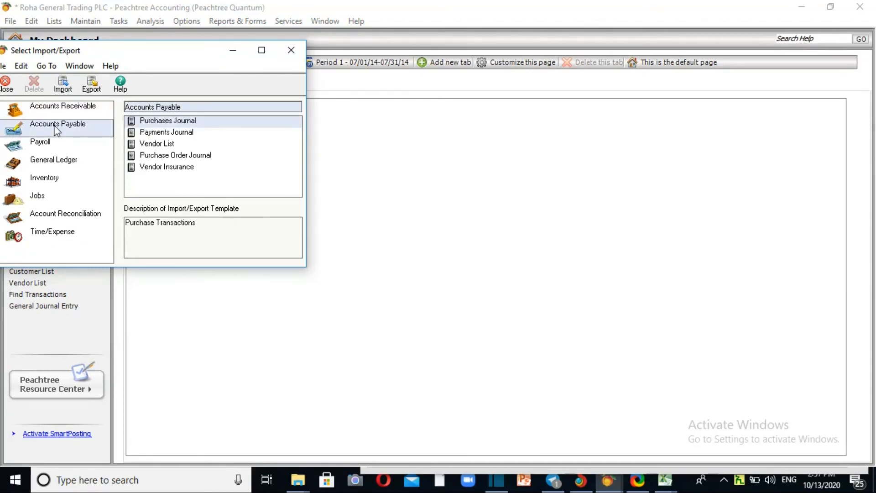
click(156, 144)
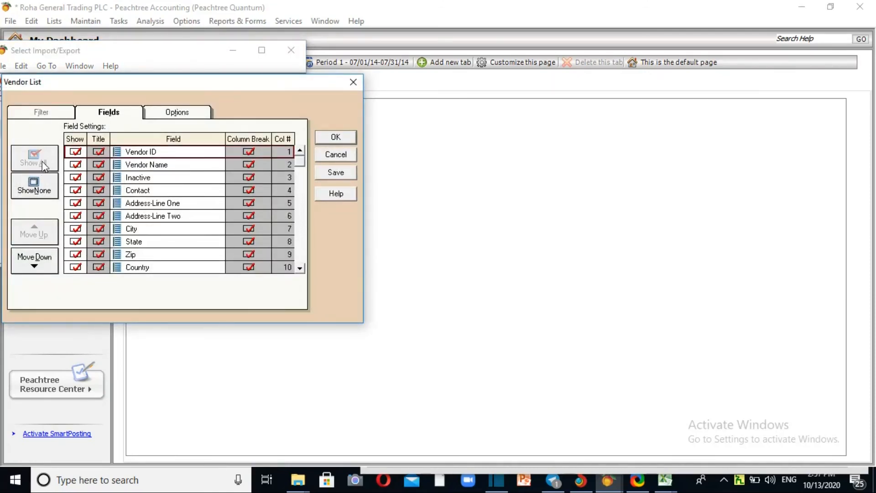
Adjust the Vendor List template's included fields, keeping Vendor Name
click(34, 185)
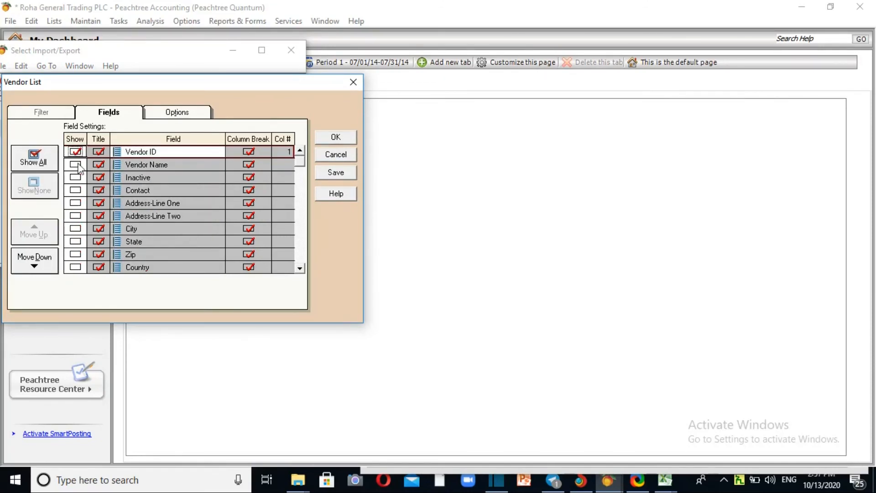
click(75, 165)
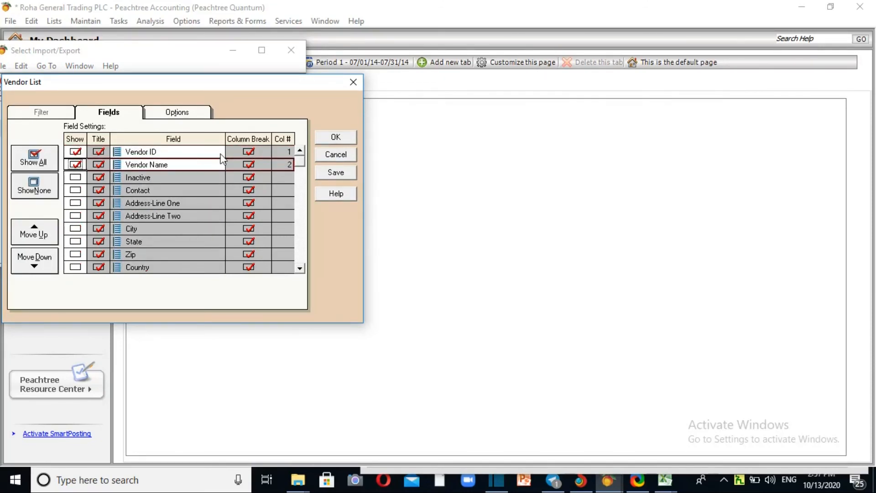
click(75, 164)
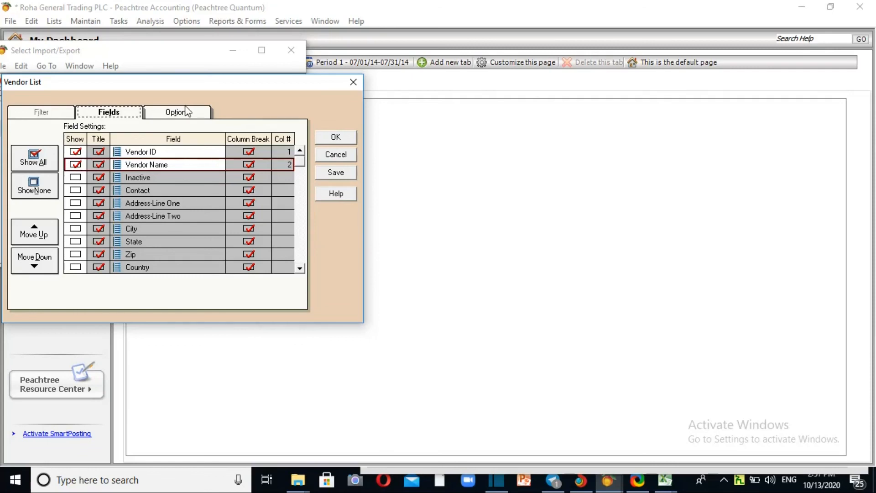
Set the import file to VENDOR.csv in the Desktop\CSV Files folder
click(176, 112)
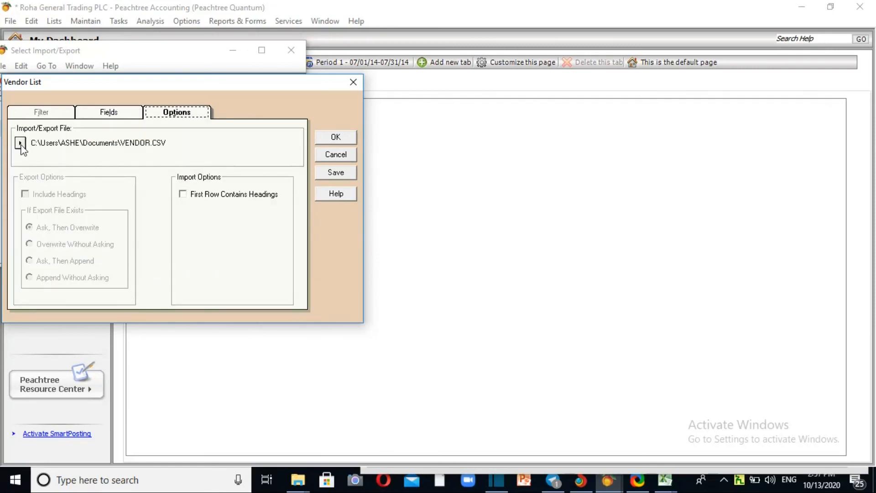
click(19, 144)
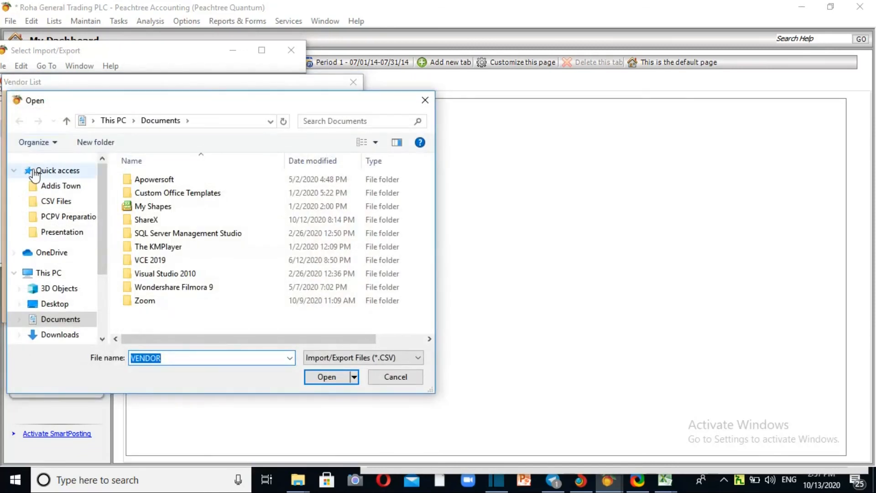
click(54, 304)
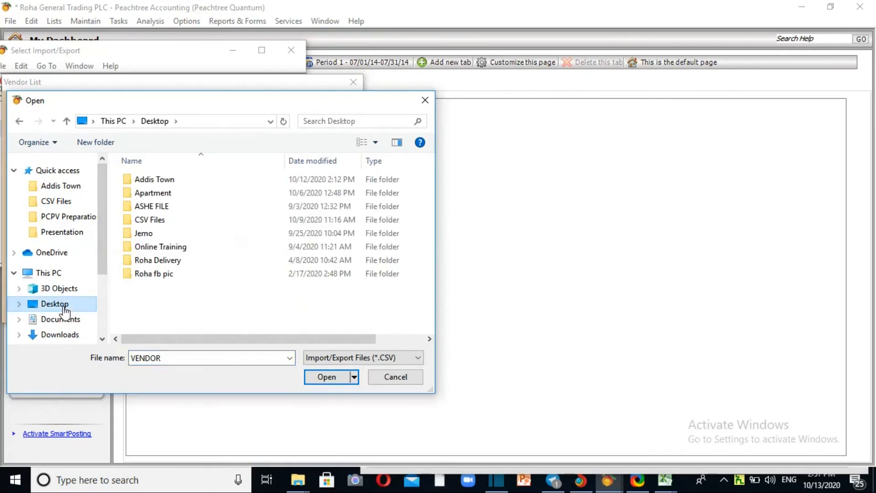
click(150, 219)
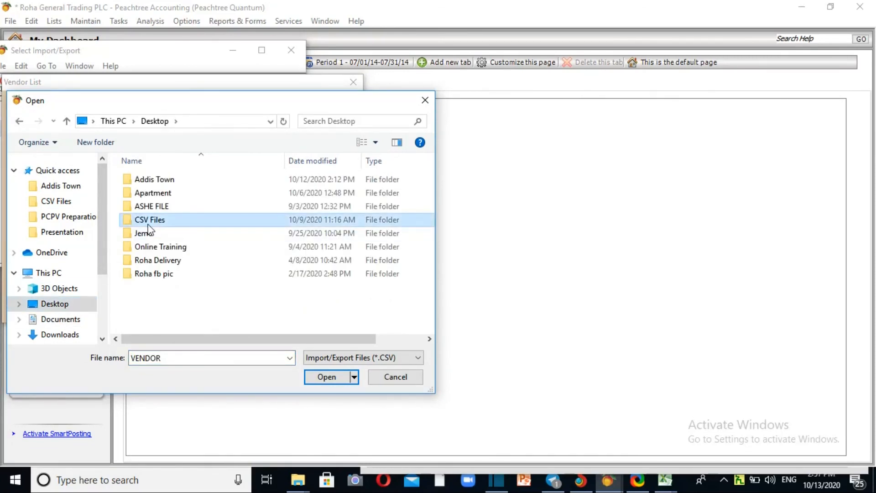
double_click(150, 220)
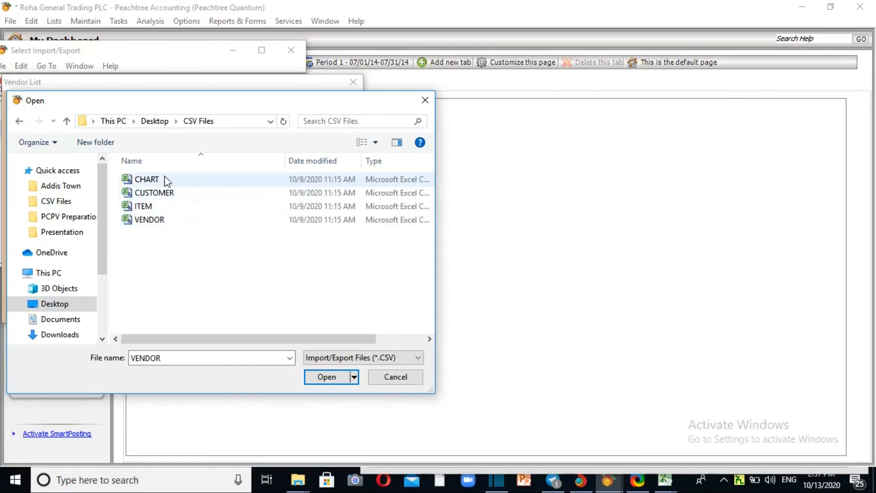
click(149, 219)
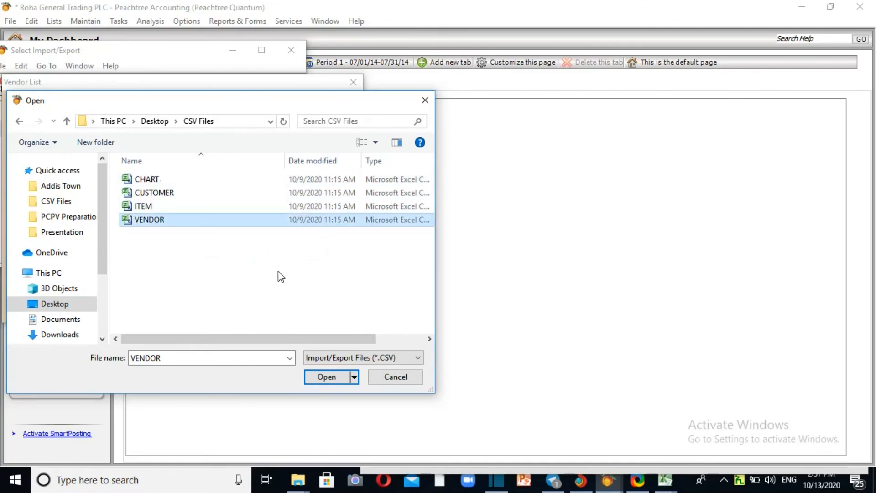
click(326, 377)
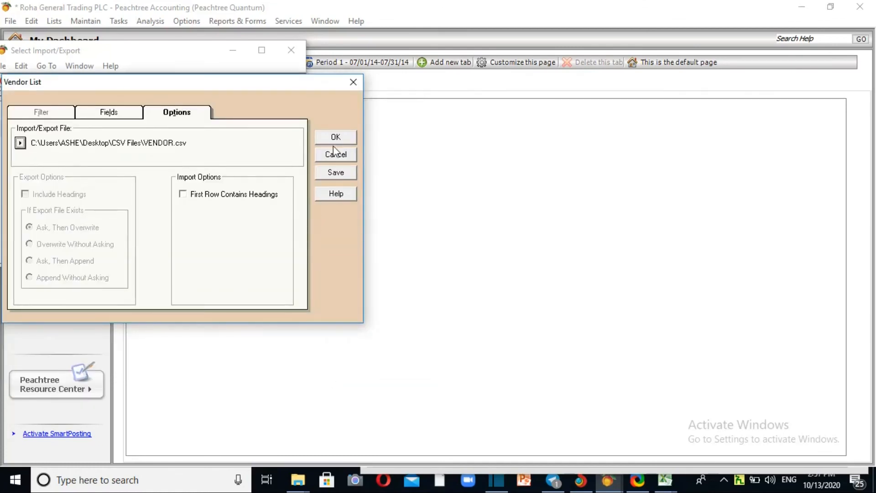
Run the vendor import, continuing past the backup warning without backing up
click(335, 137)
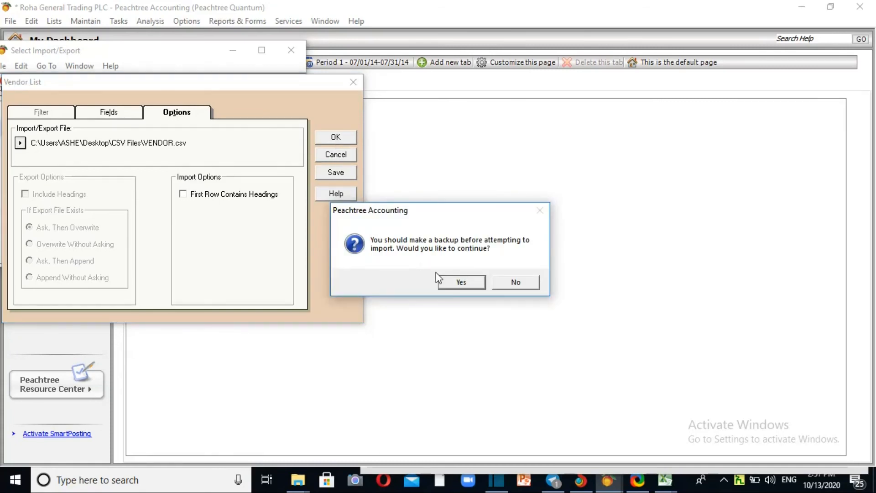
click(461, 282)
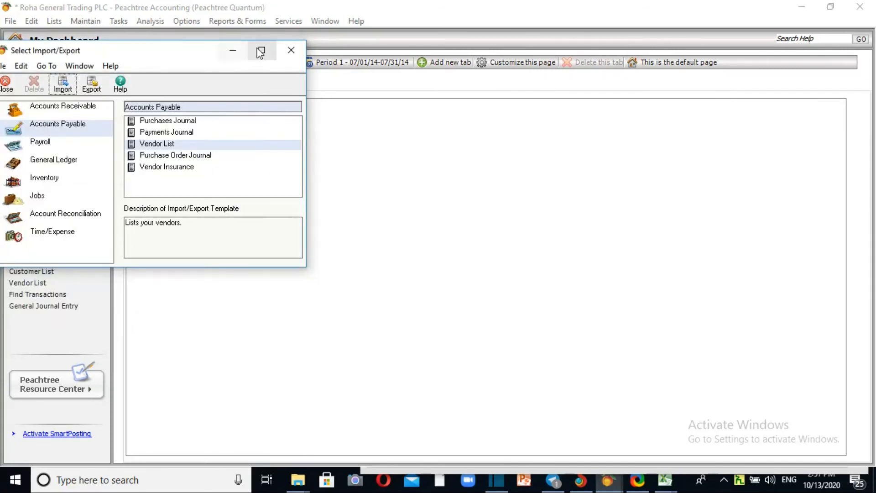
click(85, 20)
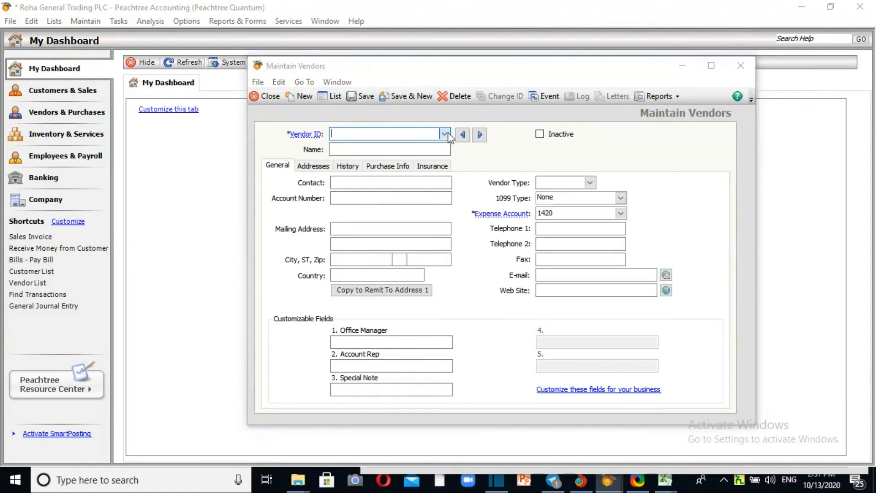
Show the Vendor ID lookup to confirm CASH, ECAS, ROMEL and TROPICAL
click(444, 133)
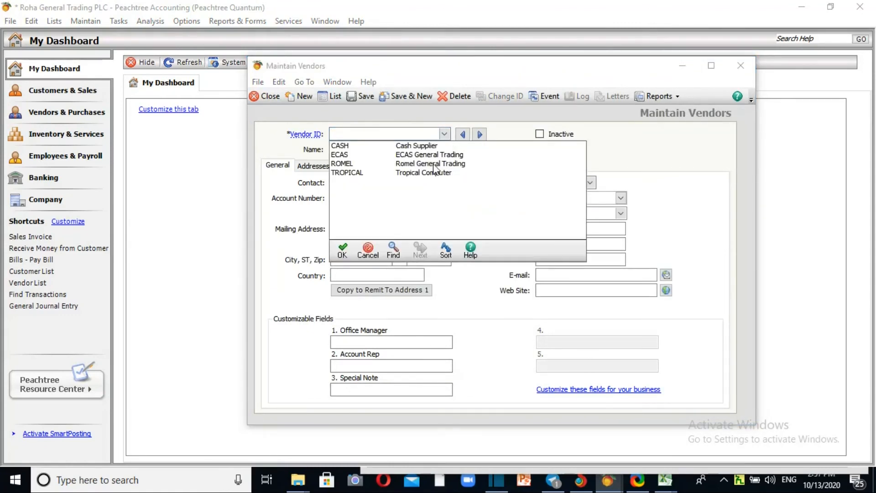
mouse_move(68, 69)
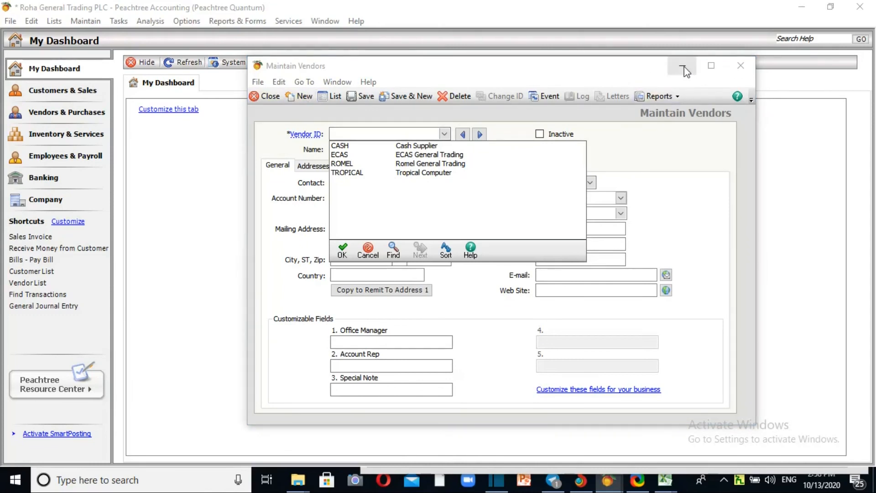
mouse_move(739, 67)
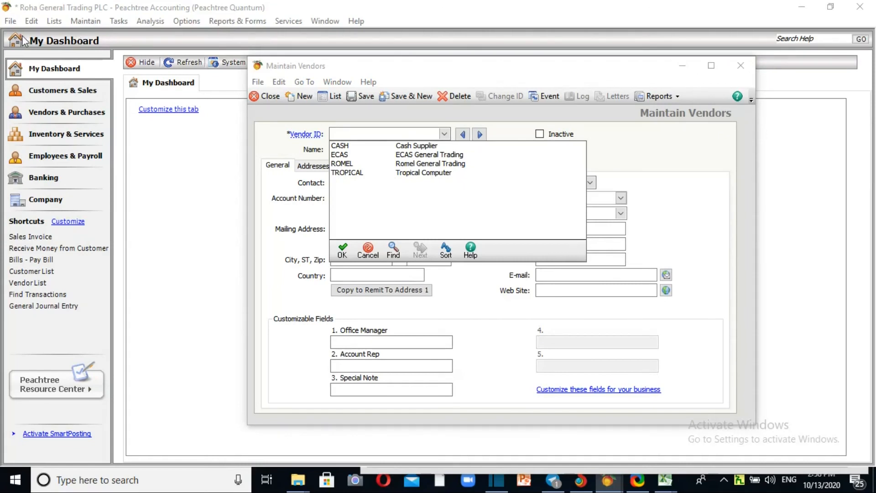
Browse Accounts Payable, Payroll, General Ledger, Inventory and Account Reconciliation templates, then close
click(10, 20)
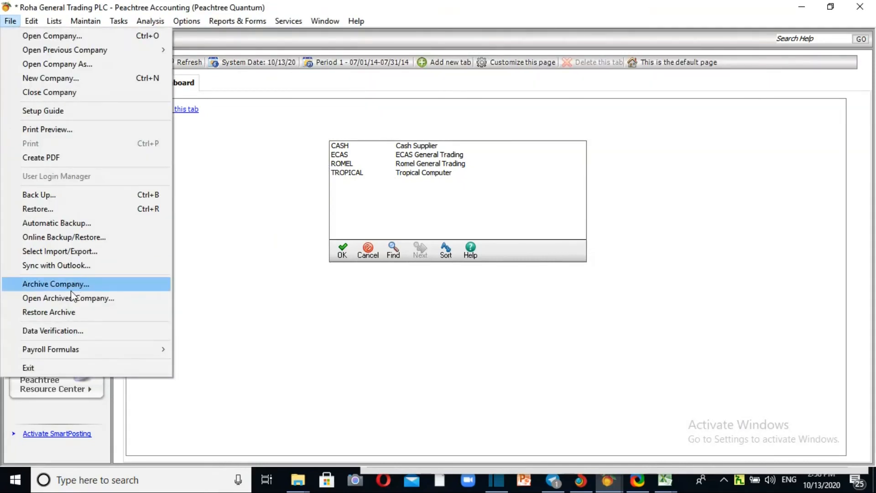
click(60, 252)
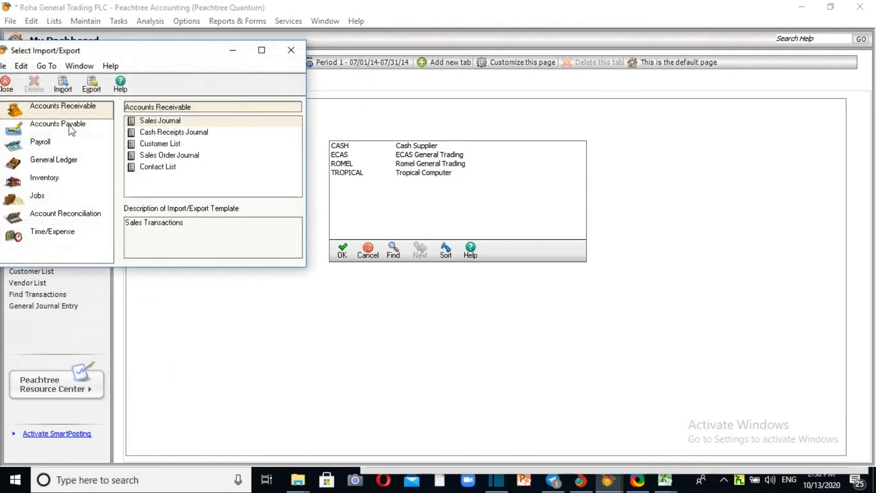
click(57, 124)
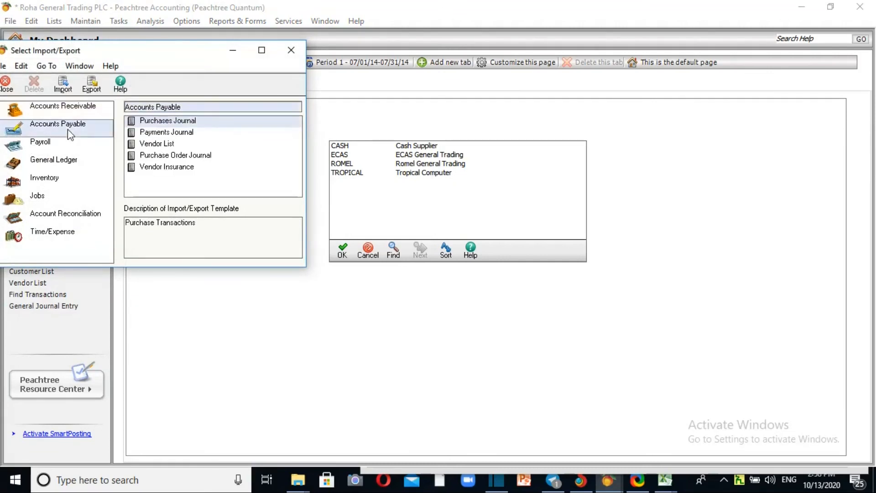
click(40, 142)
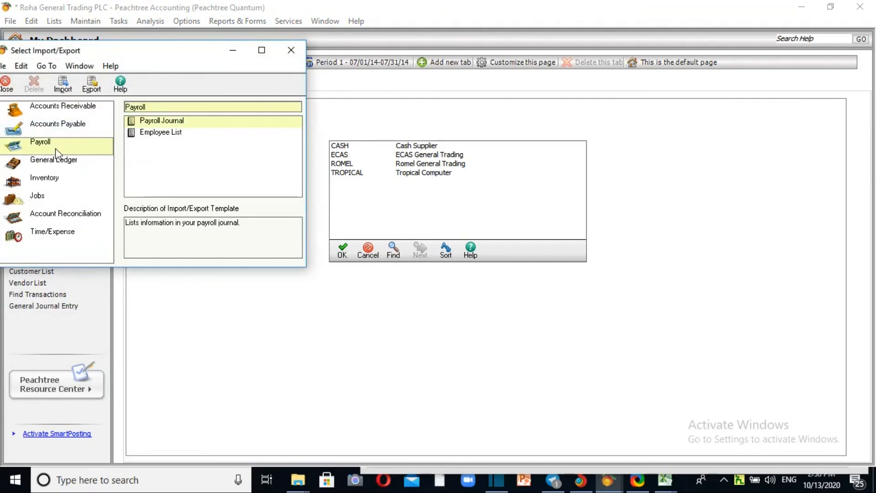
click(53, 160)
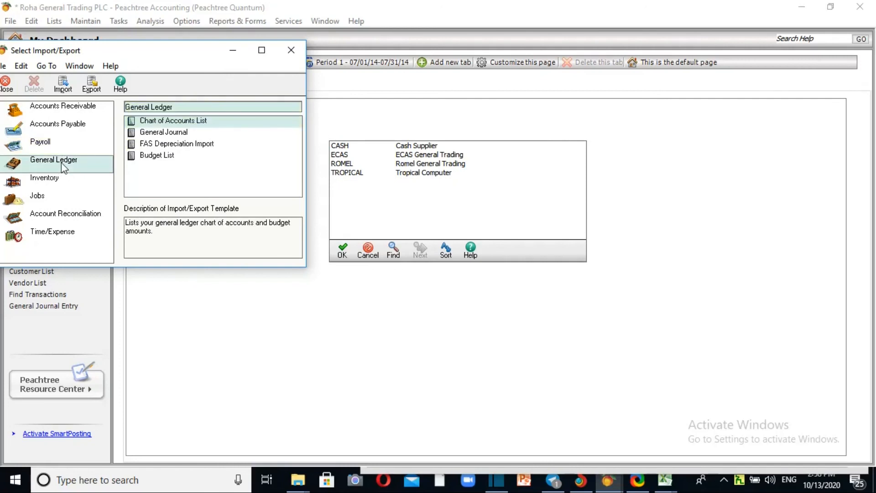
click(44, 178)
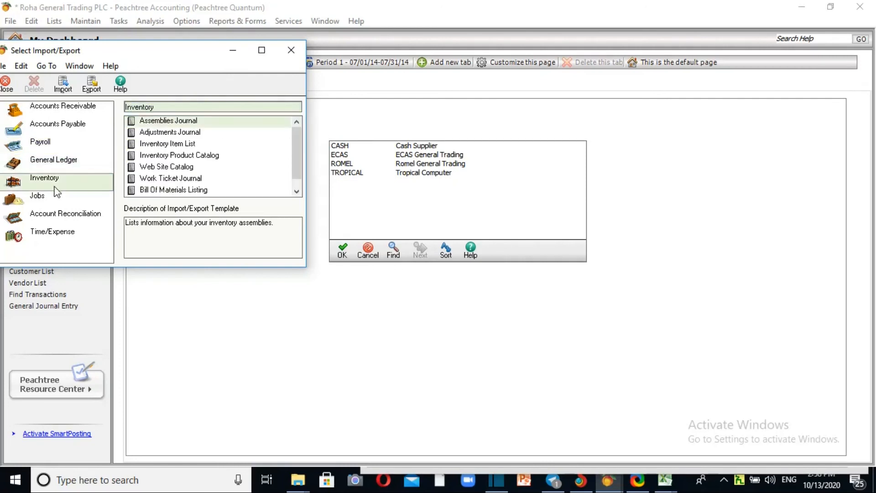
click(65, 213)
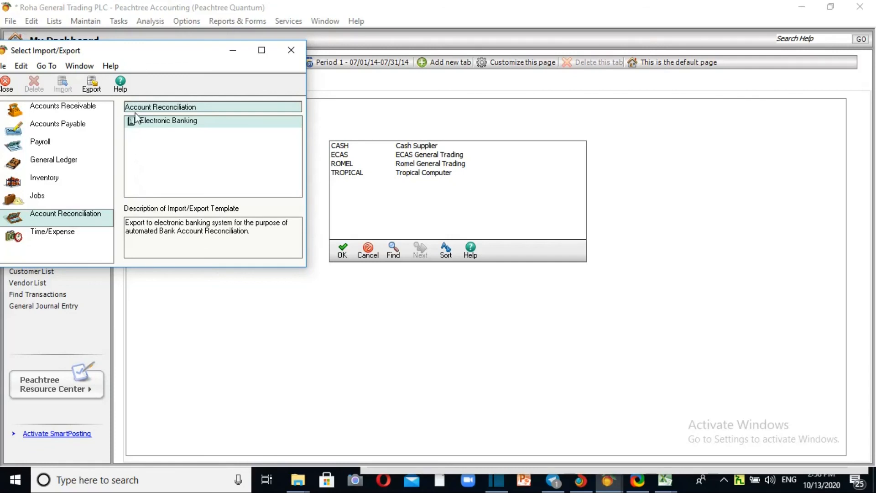
mouse_move(308, 275)
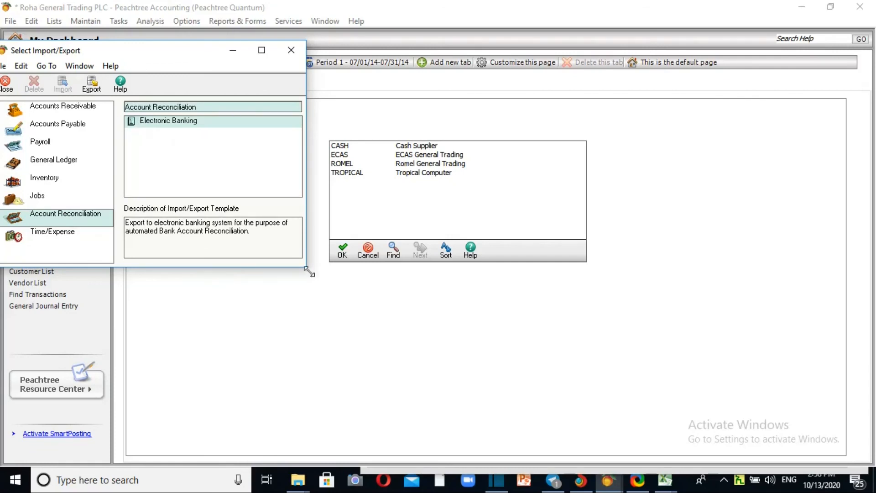
mouse_move(181, 171)
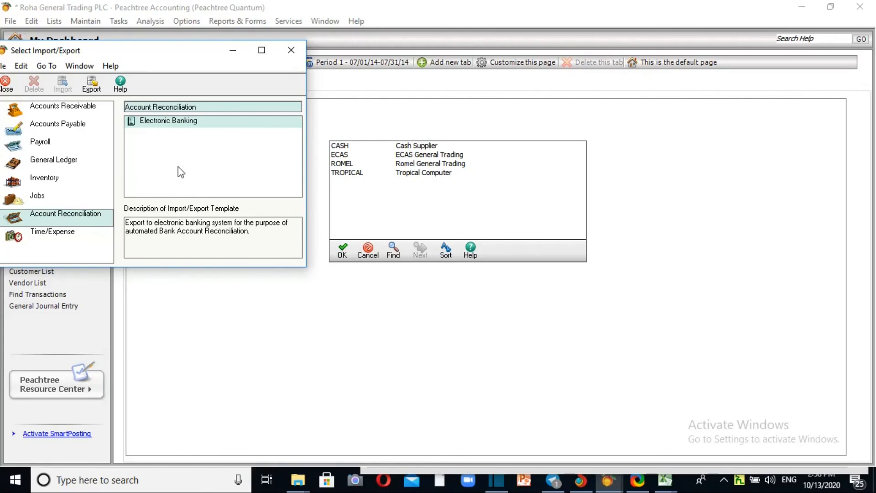
mouse_move(291, 50)
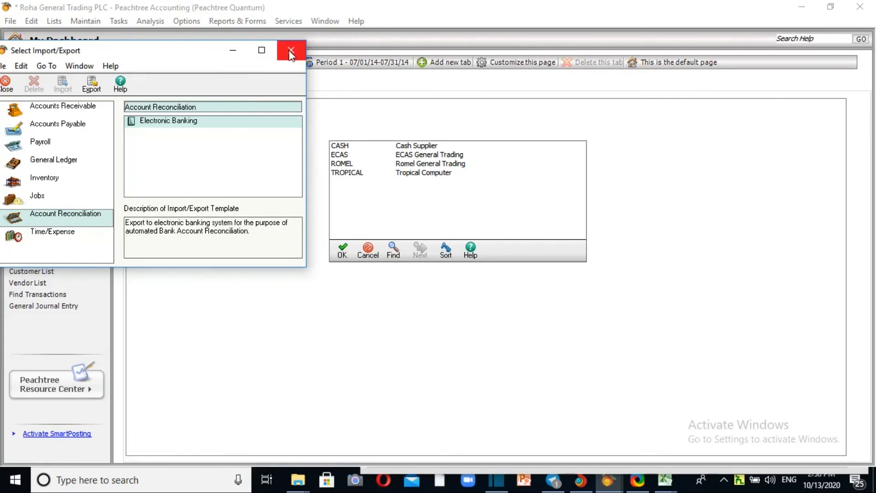
click(290, 50)
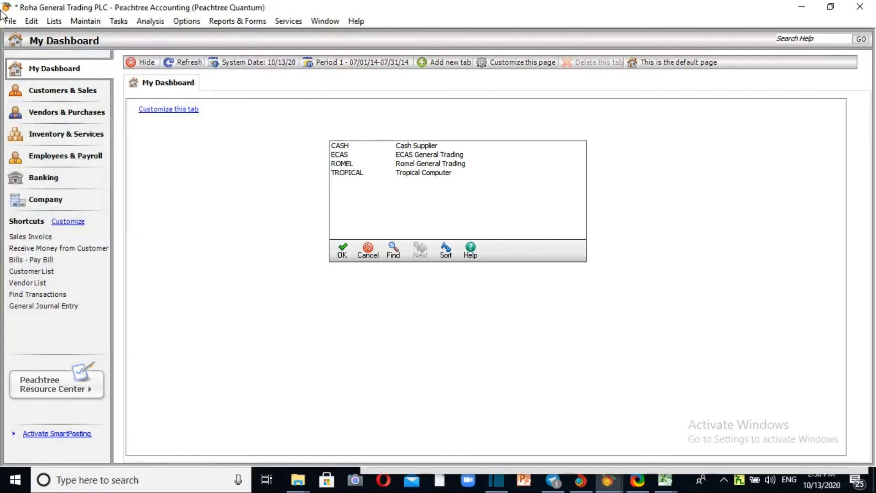
click(86, 20)
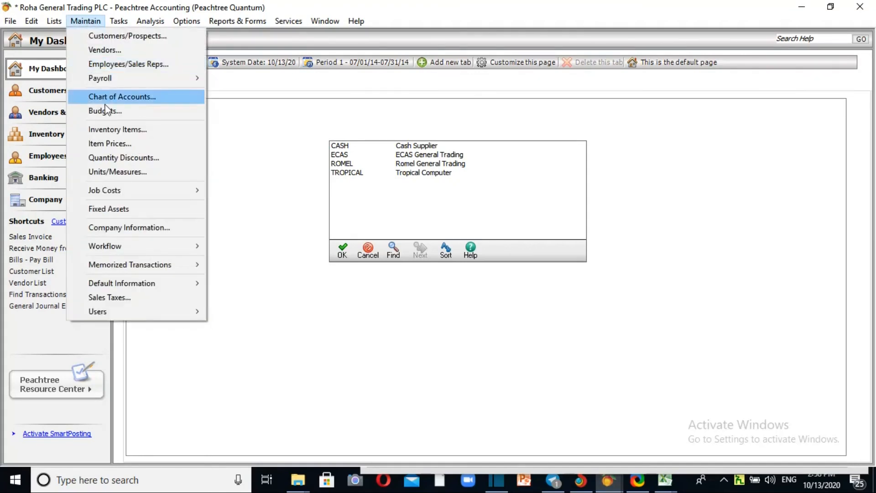
click(117, 130)
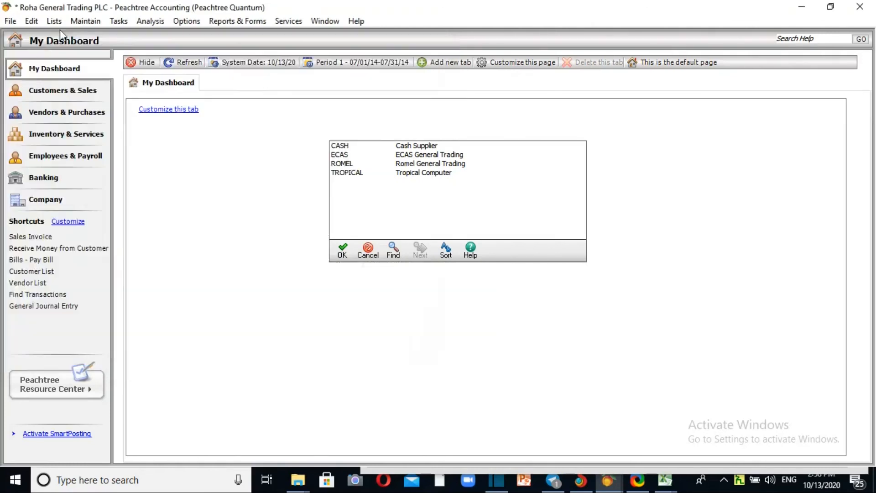
click(118, 21)
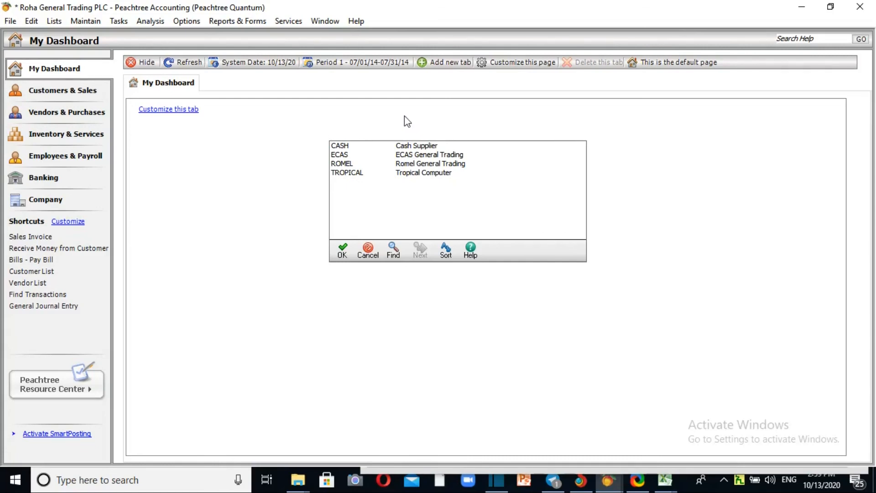
mouse_move(402, 124)
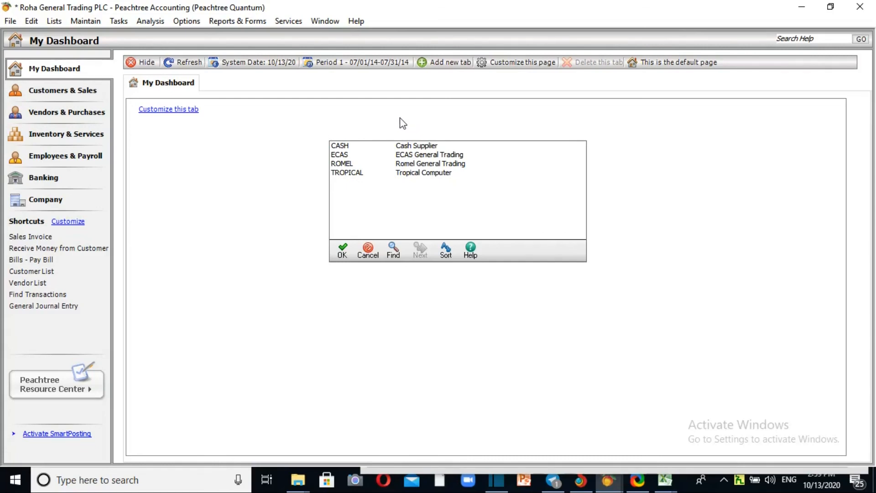